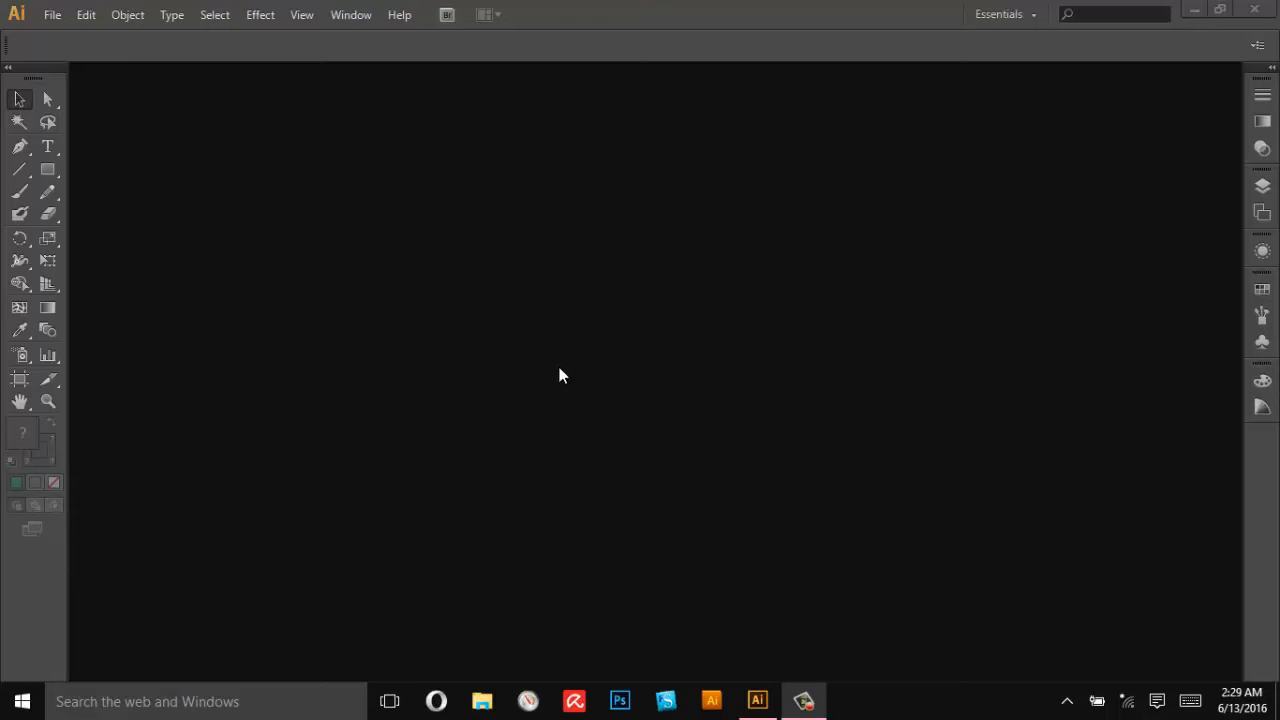
pyautogui.moveTo(926, 492)
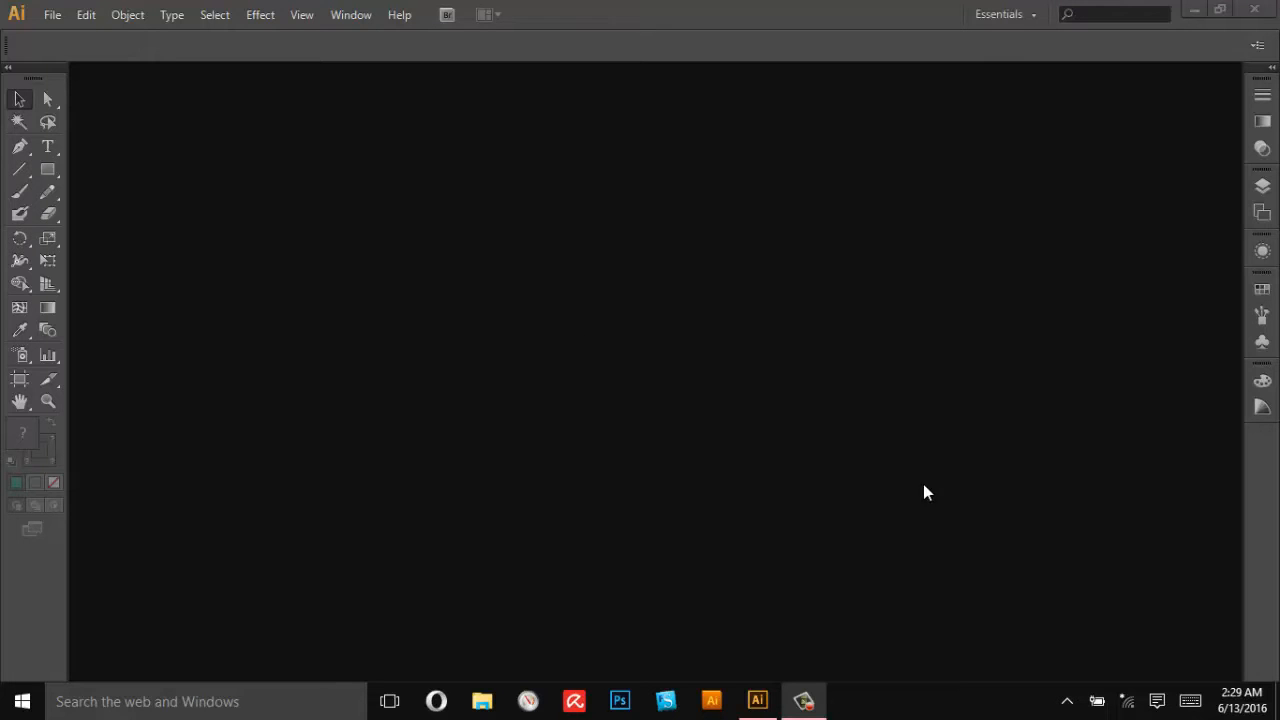
# - From File > Open, browse into Mandala Logo Builder V5 CS6 and then the Mandala Logo Builder folder
pyautogui.click(62, 16)
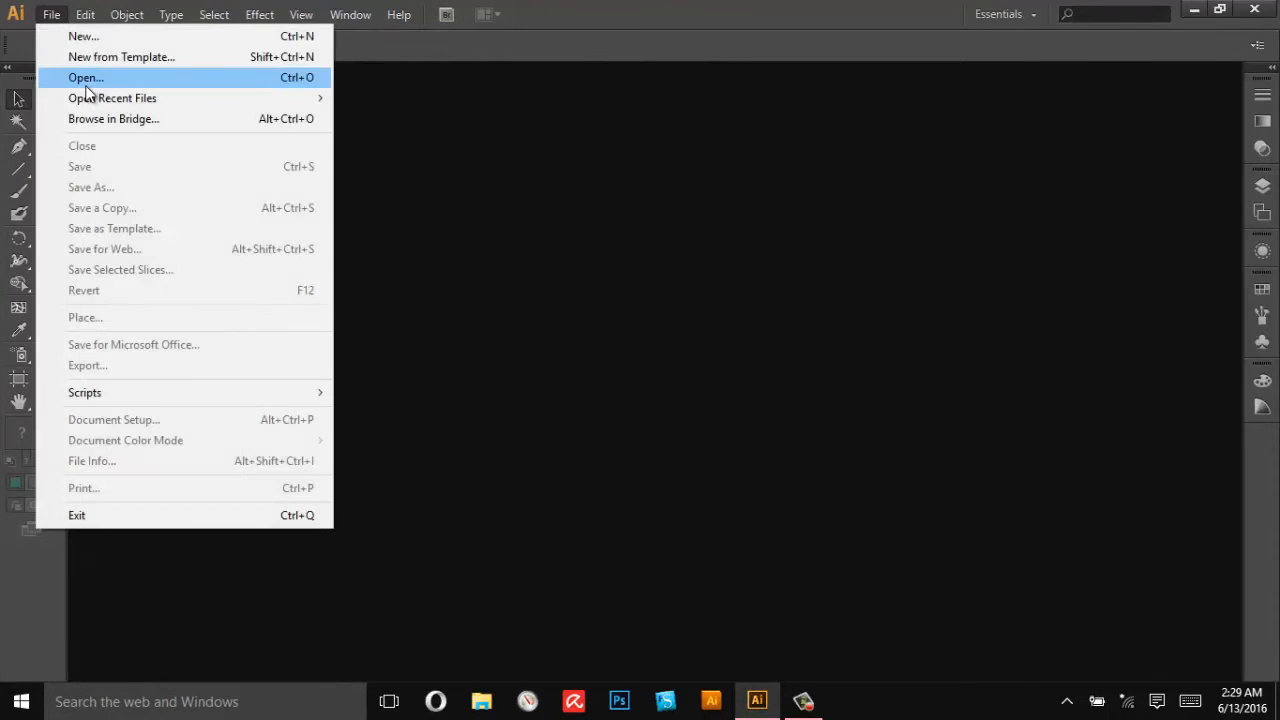
pyautogui.click(82, 76)
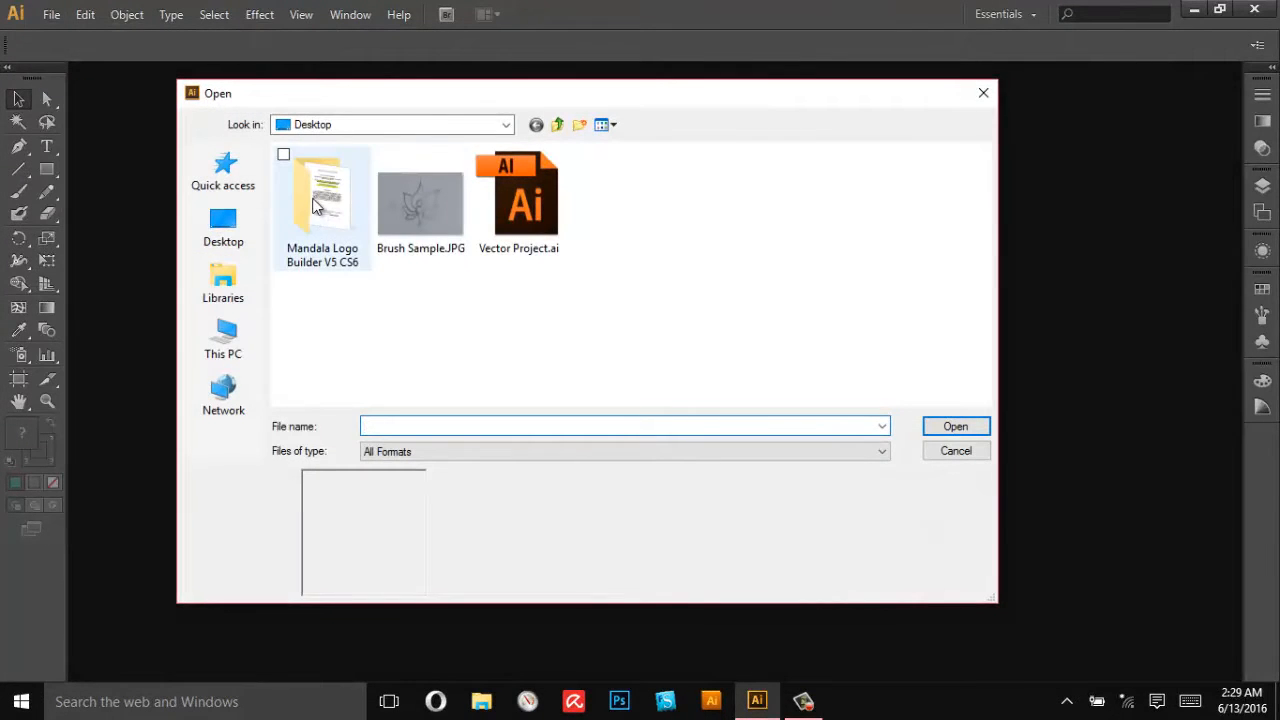
pyautogui.doubleClick(320, 196)
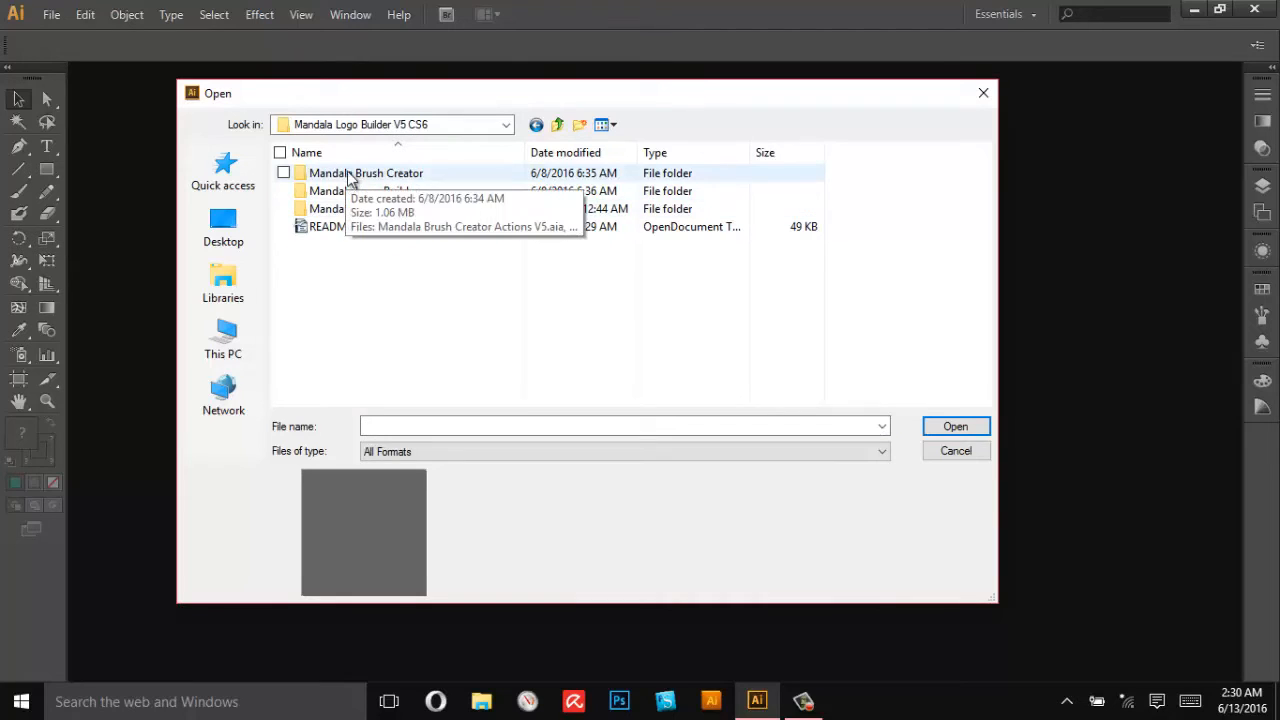
pyautogui.moveTo(356, 178)
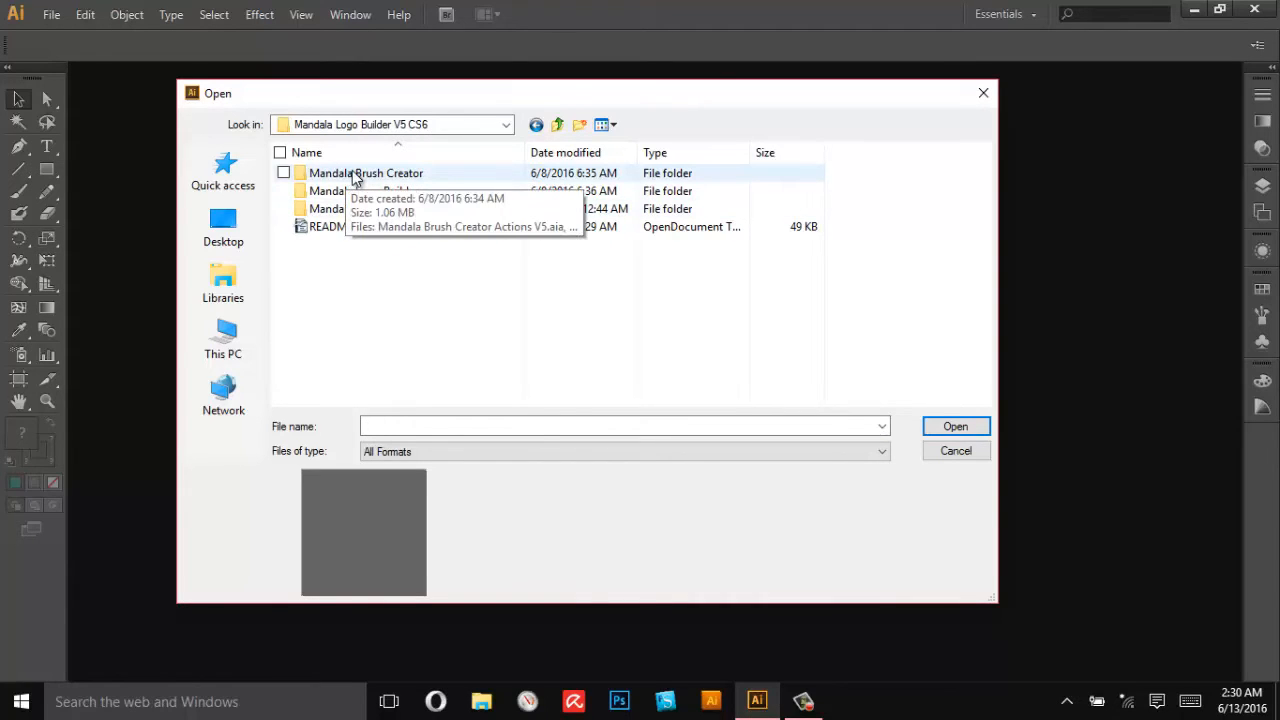
pyautogui.moveTo(368, 188)
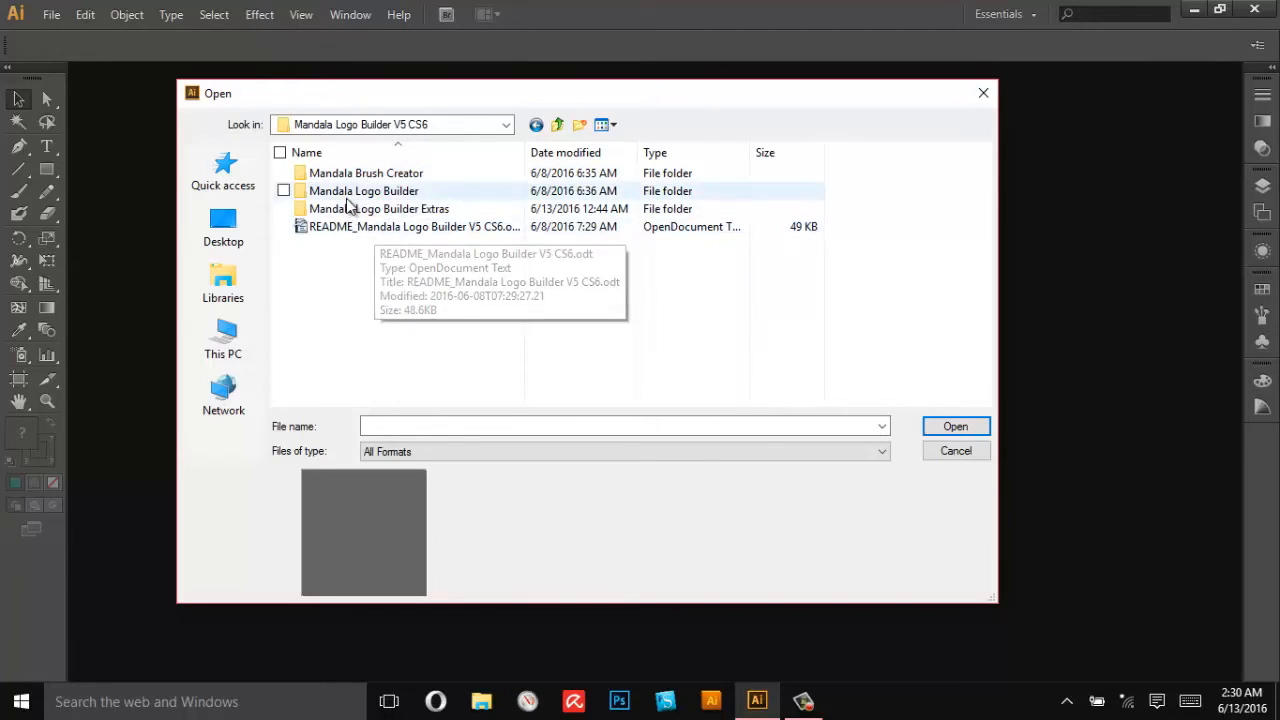
pyautogui.moveTo(348, 200)
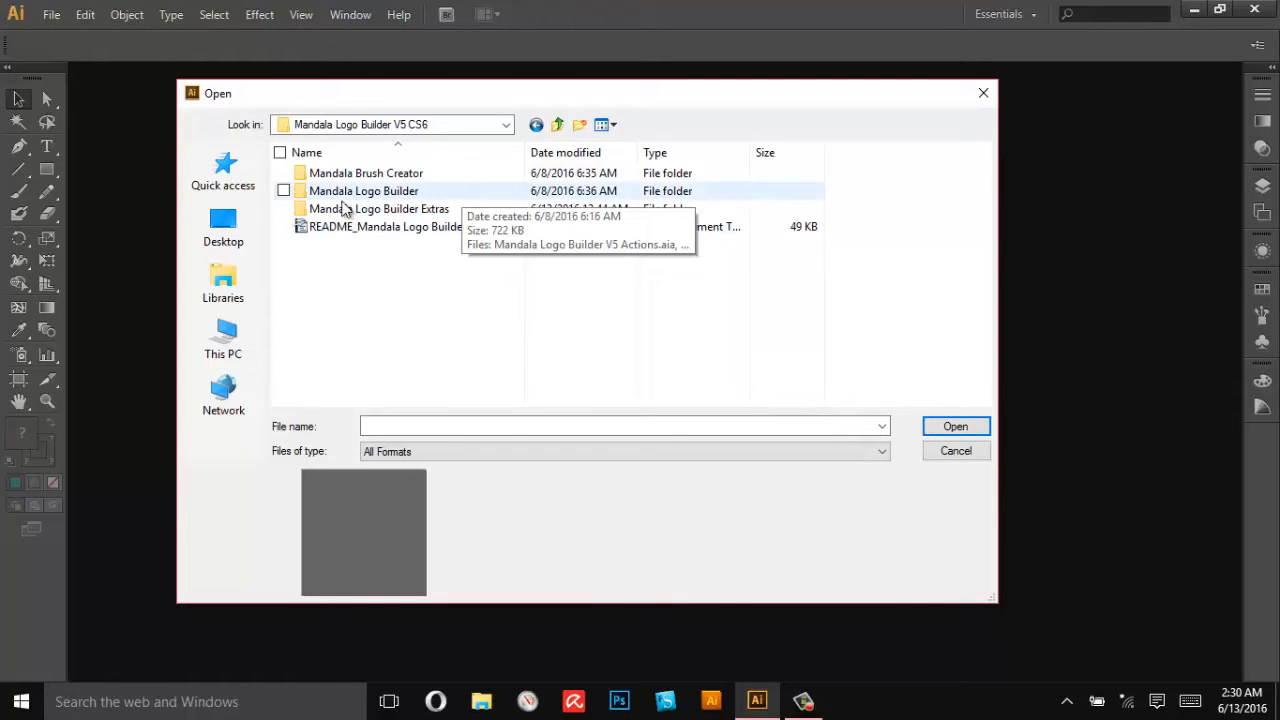
pyautogui.moveTo(376, 192)
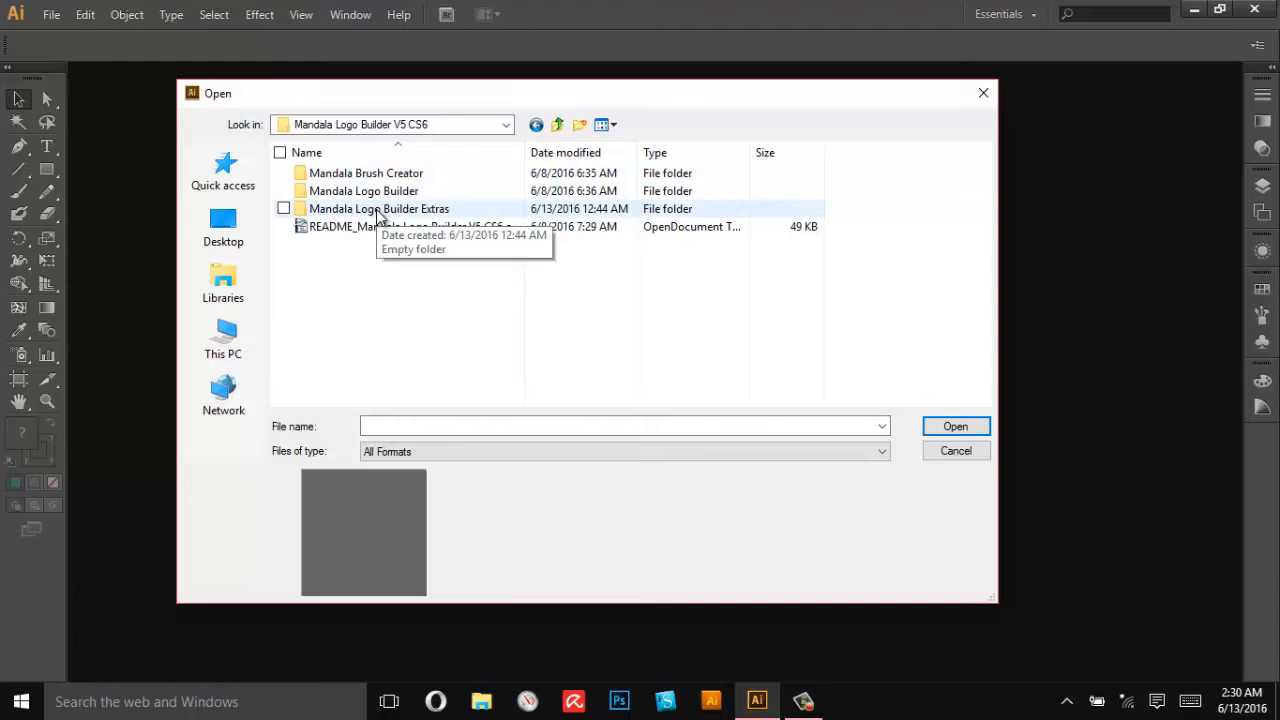
pyautogui.moveTo(368, 220)
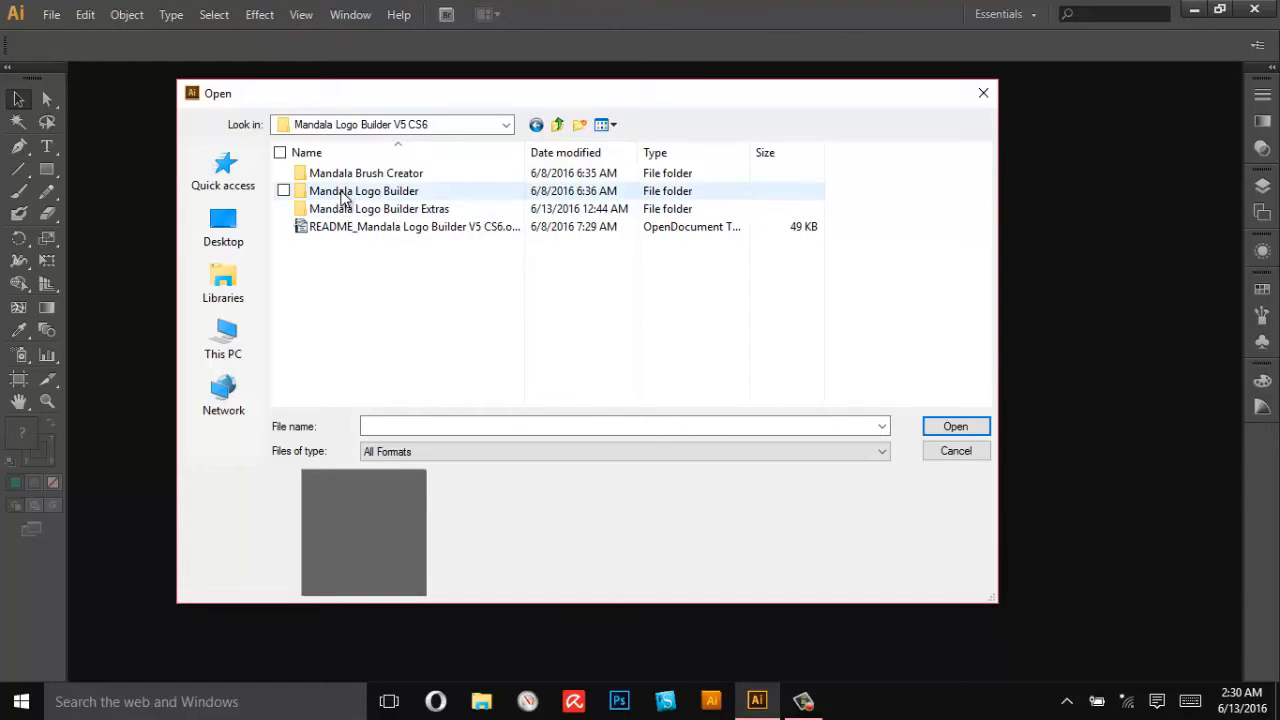
pyautogui.doubleClick(364, 190)
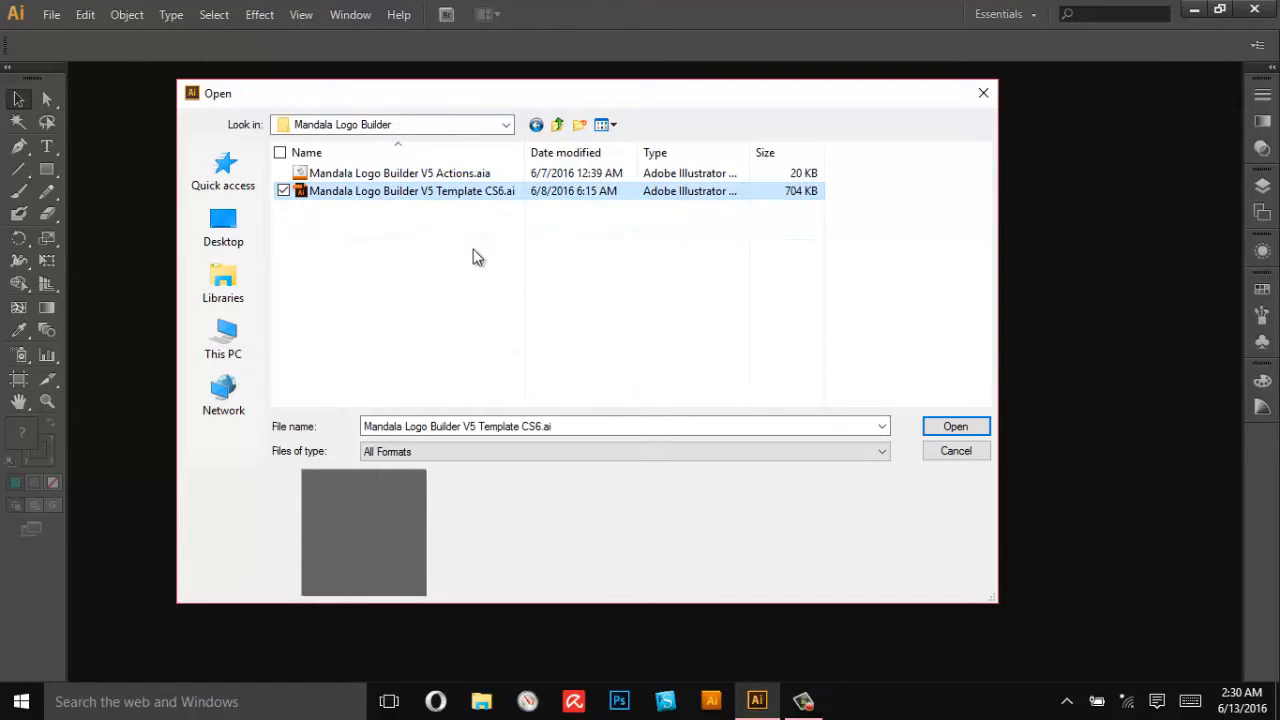
pyautogui.moveTo(352, 200)
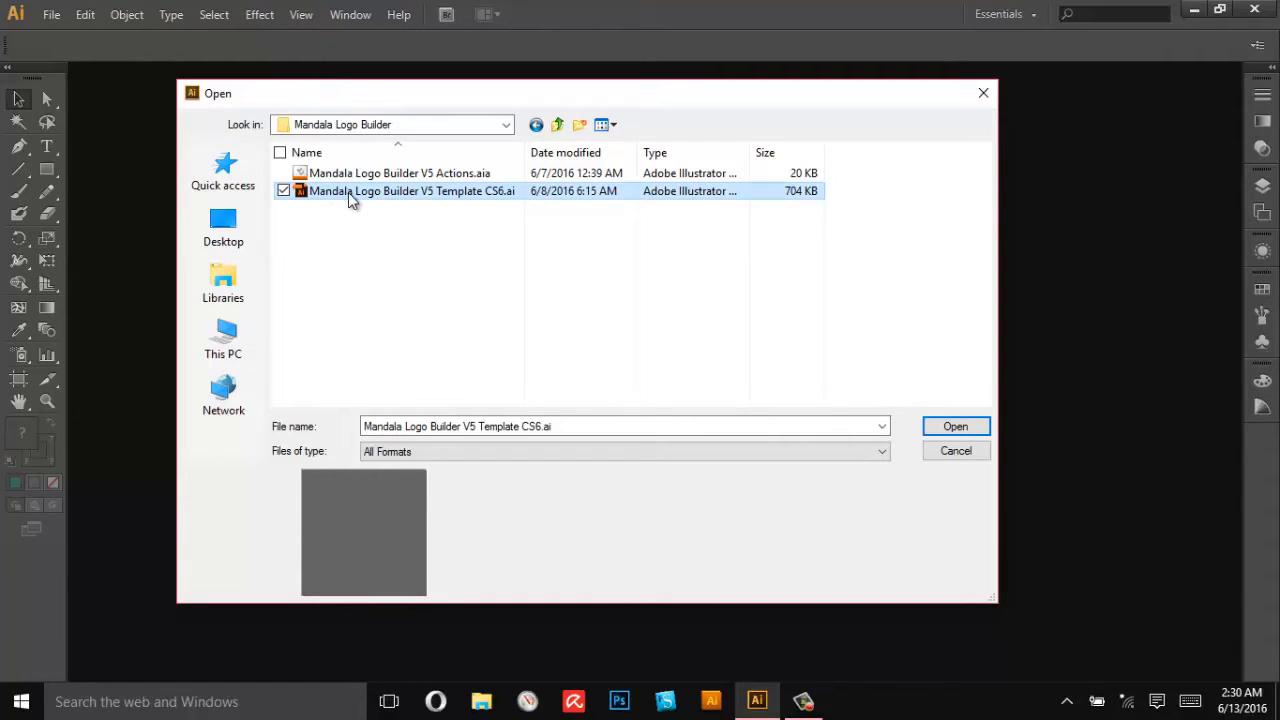
# - Open the V5 template document and clear the existing actions from the Actions panel
pyautogui.click(956, 426)
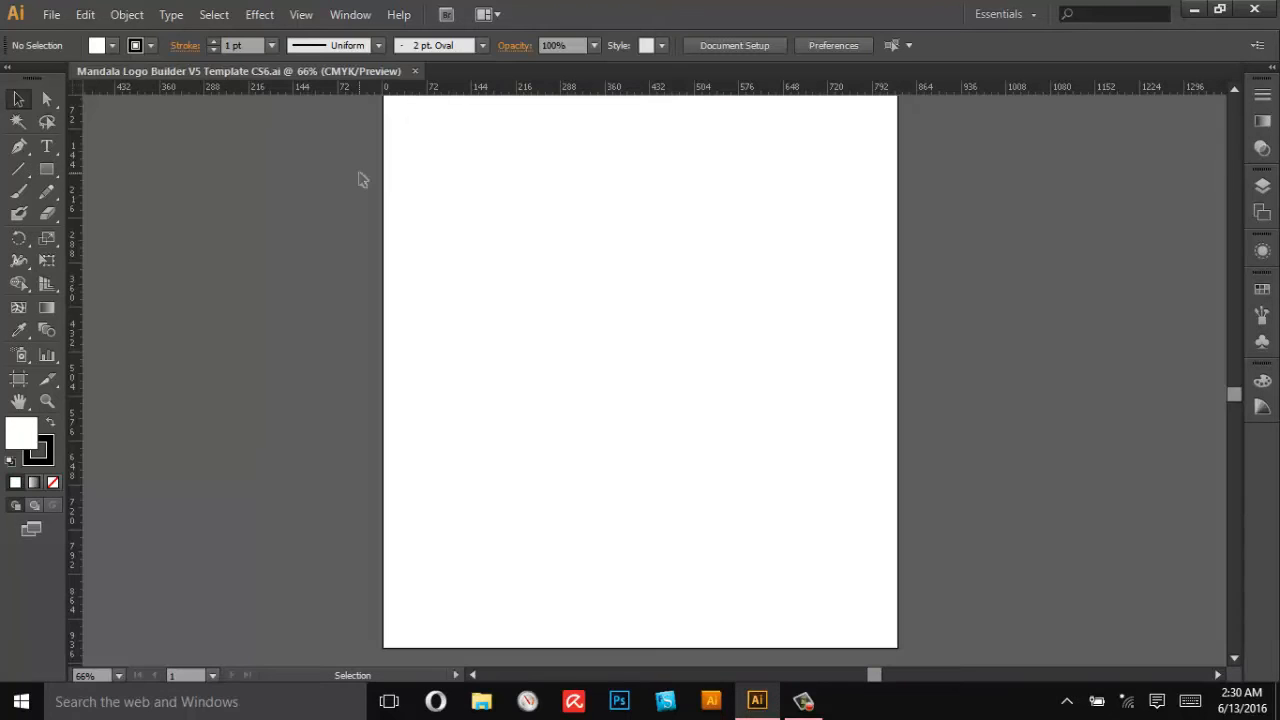
pyautogui.click(348, 16)
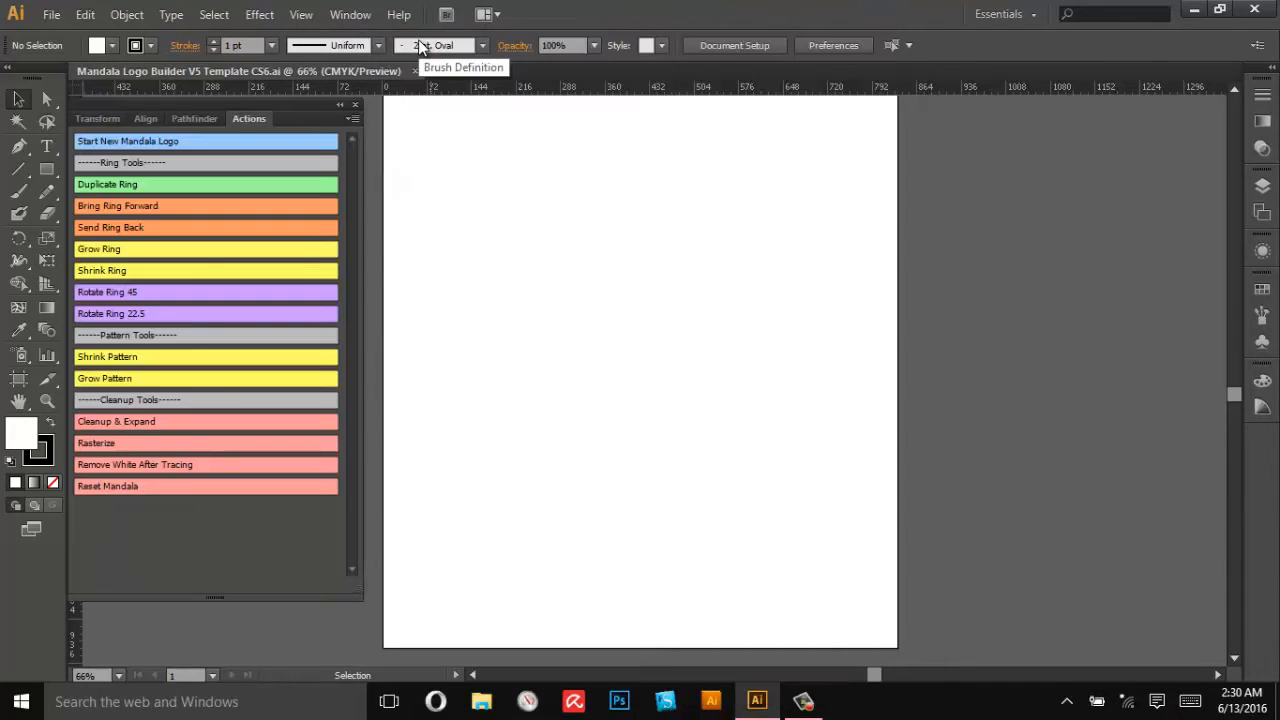
pyautogui.click(352, 118)
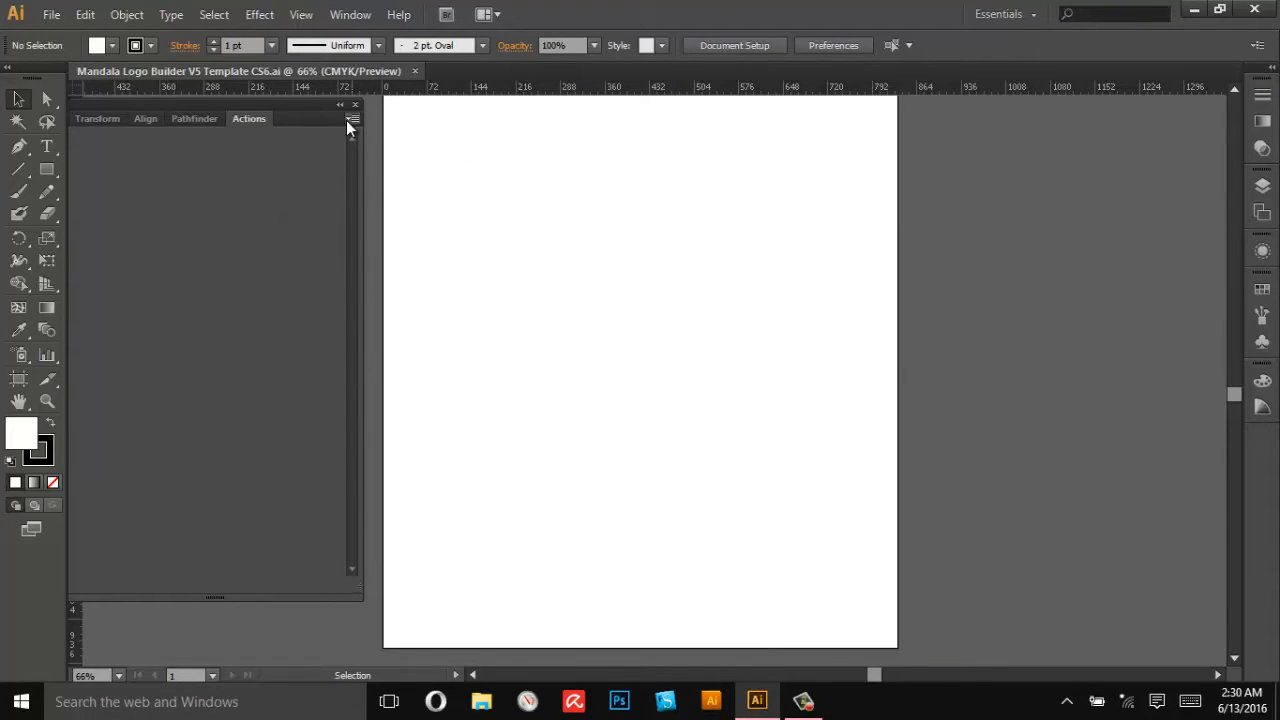
# - Load the Mandala Logo Builder V5 Actions.aia set from the Mandala Logo Builder folder
pyautogui.click(352, 120)
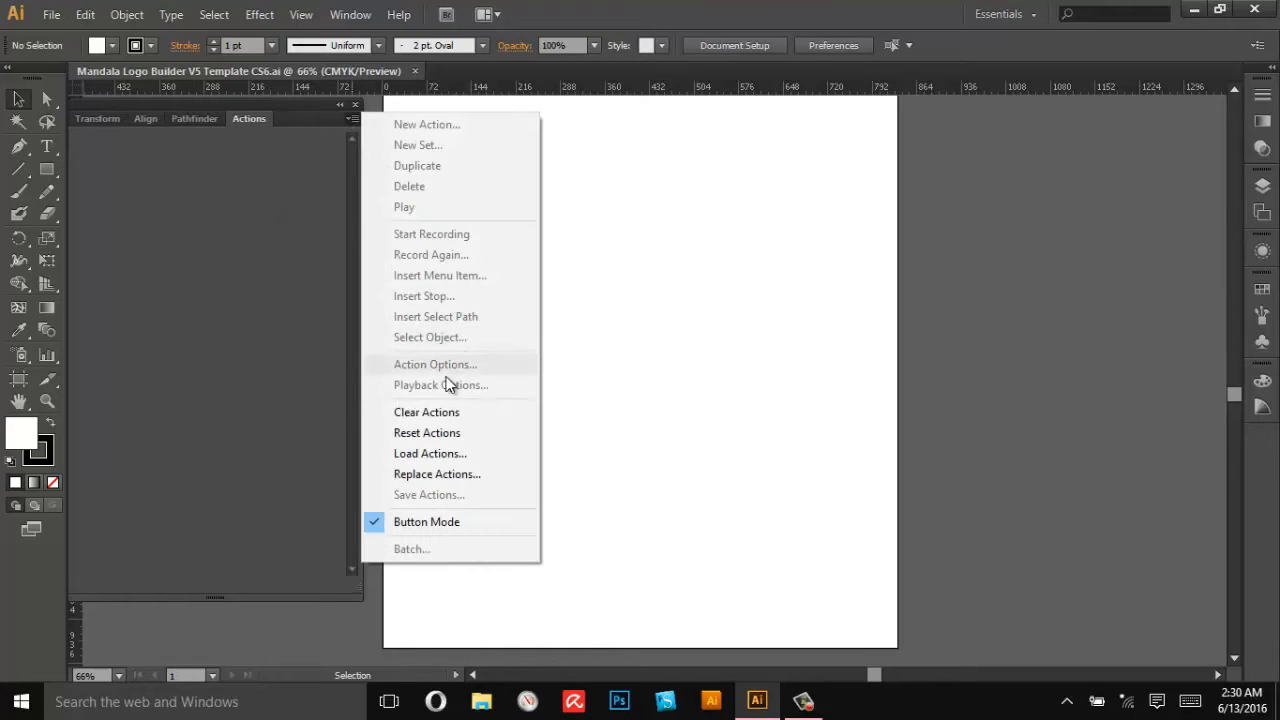
pyautogui.click(430, 452)
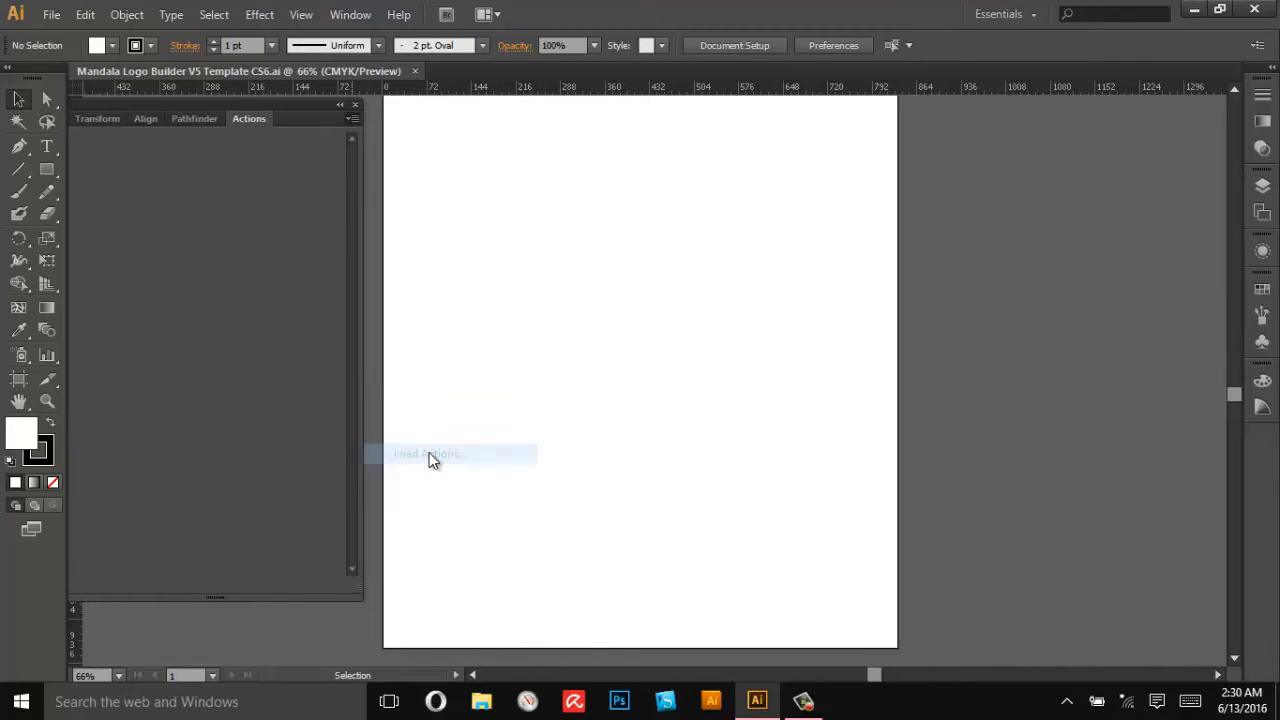
pyautogui.click(432, 456)
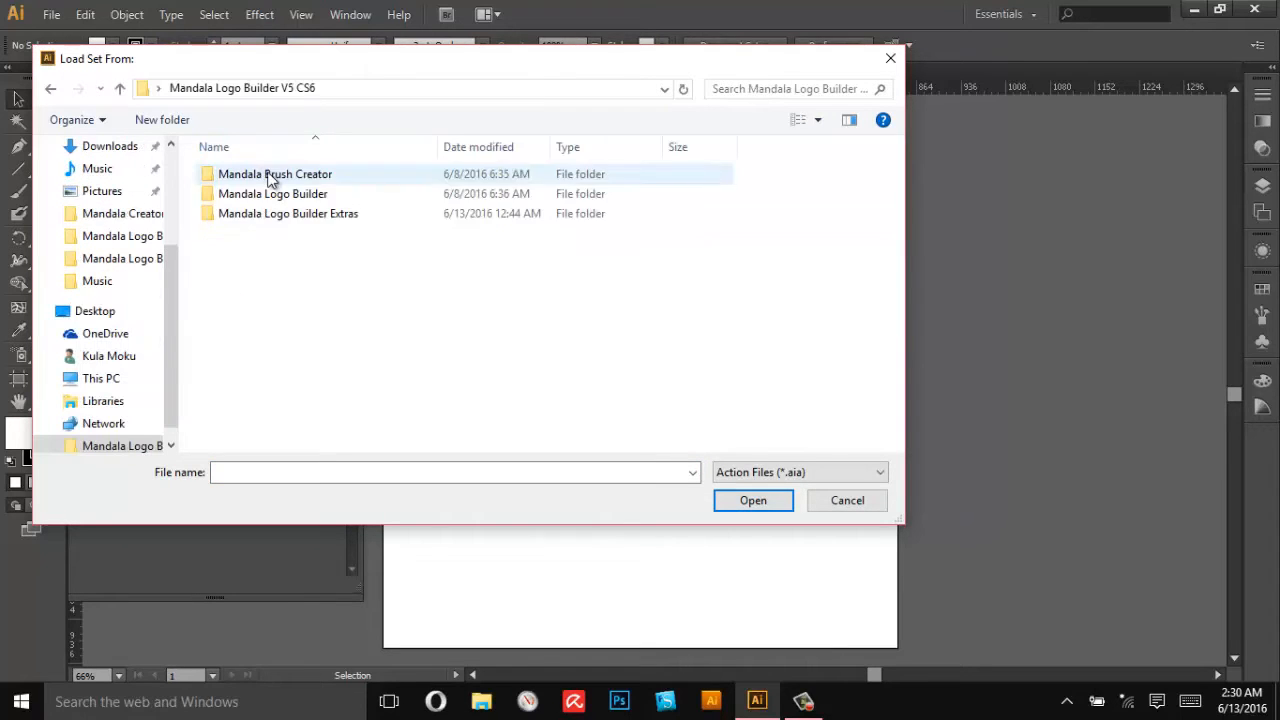
pyautogui.doubleClick(272, 192)
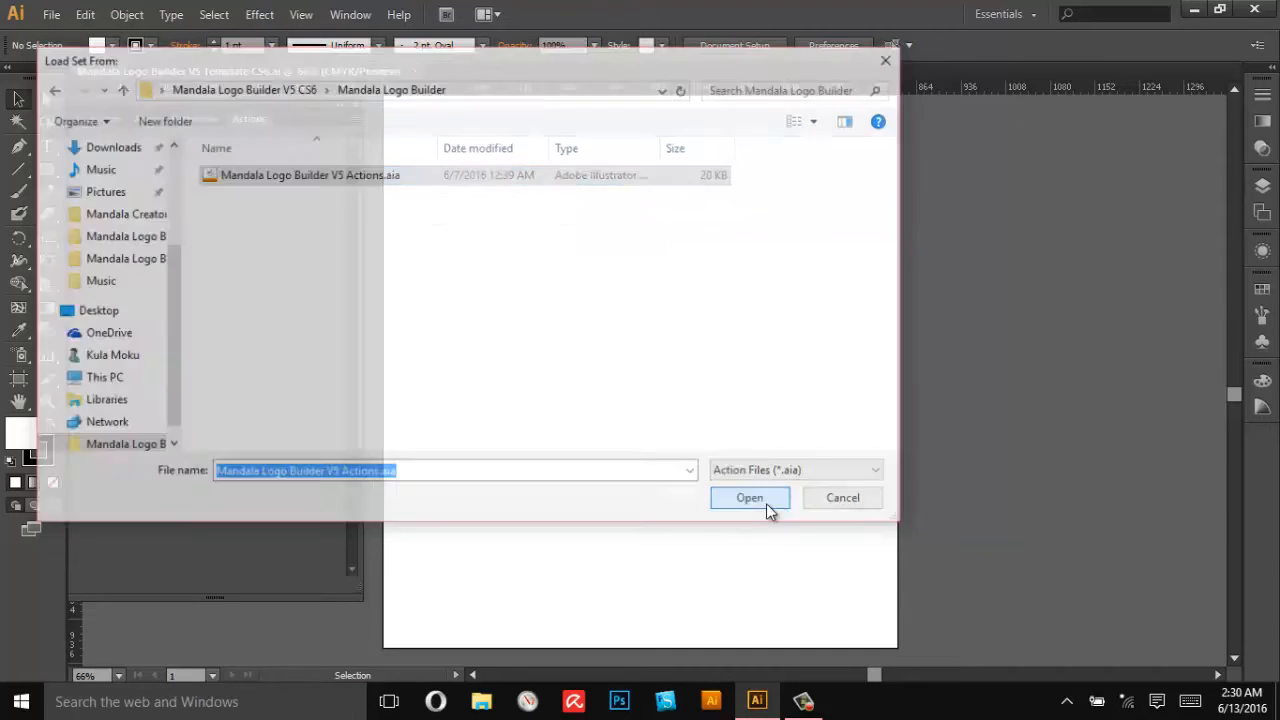
pyautogui.click(748, 496)
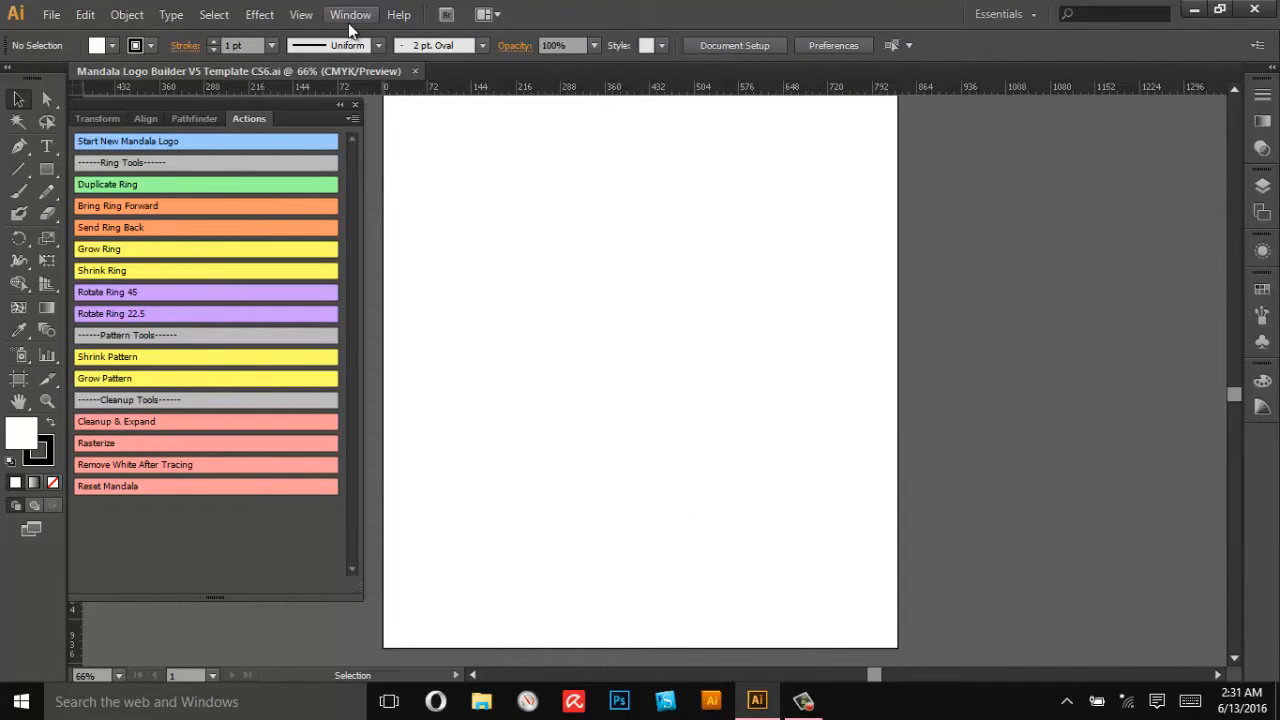
pyautogui.click(350, 16)
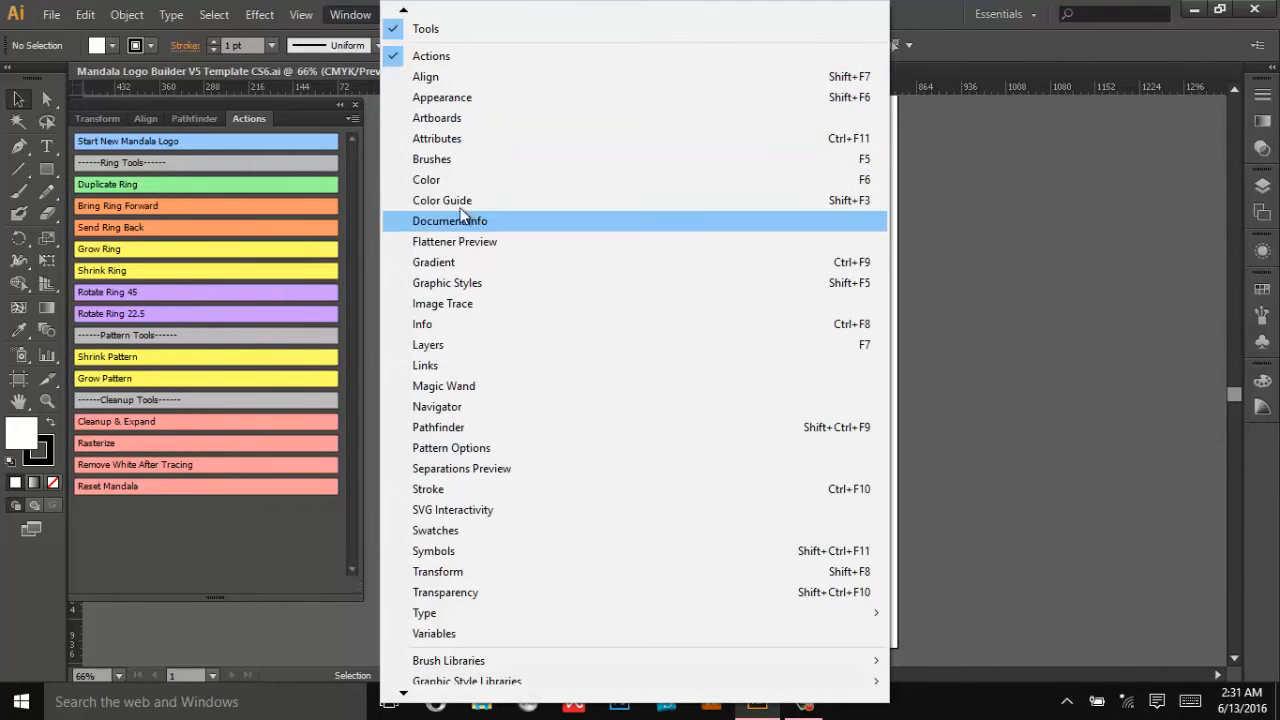
pyautogui.click(426, 158)
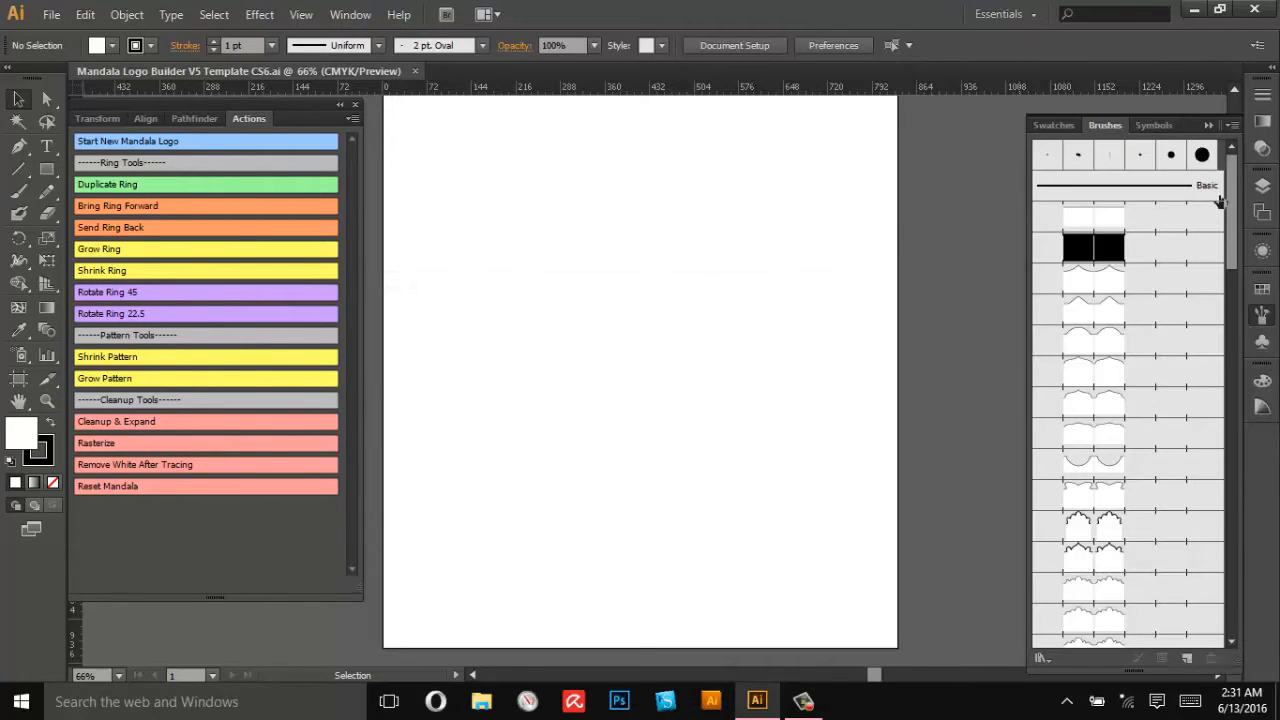
pyautogui.scroll(-3)
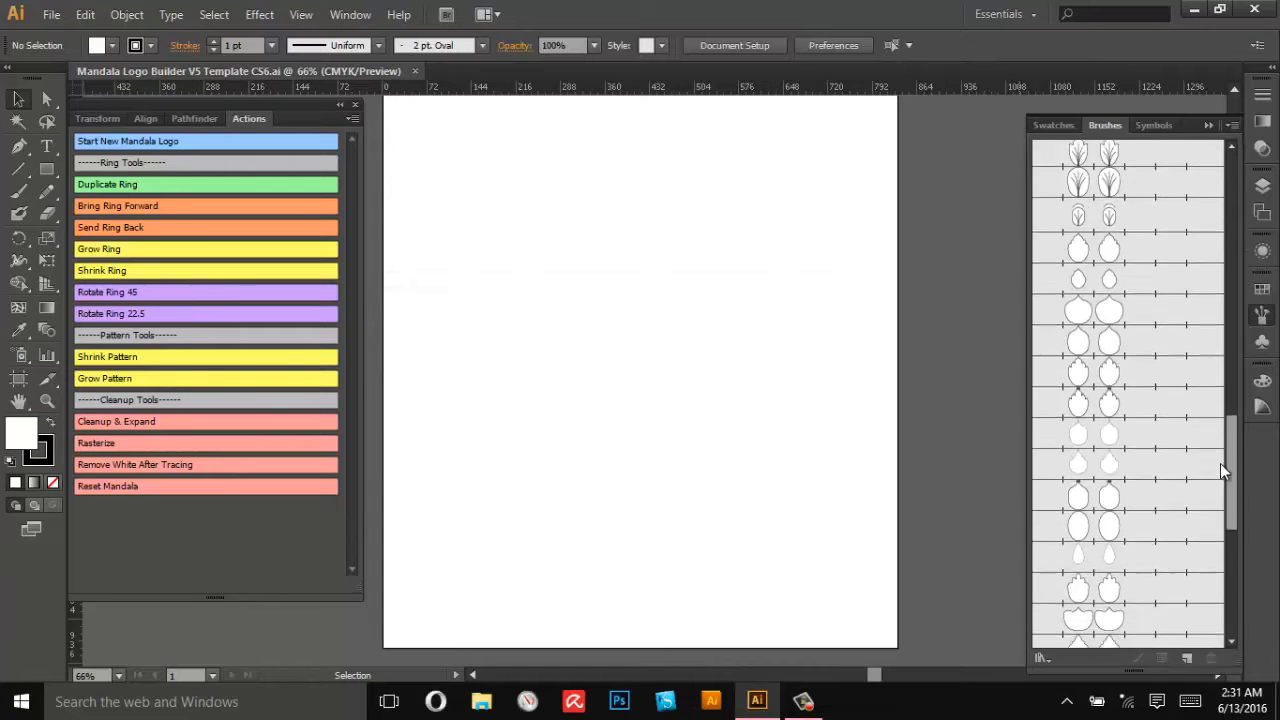
pyautogui.scroll(-3)
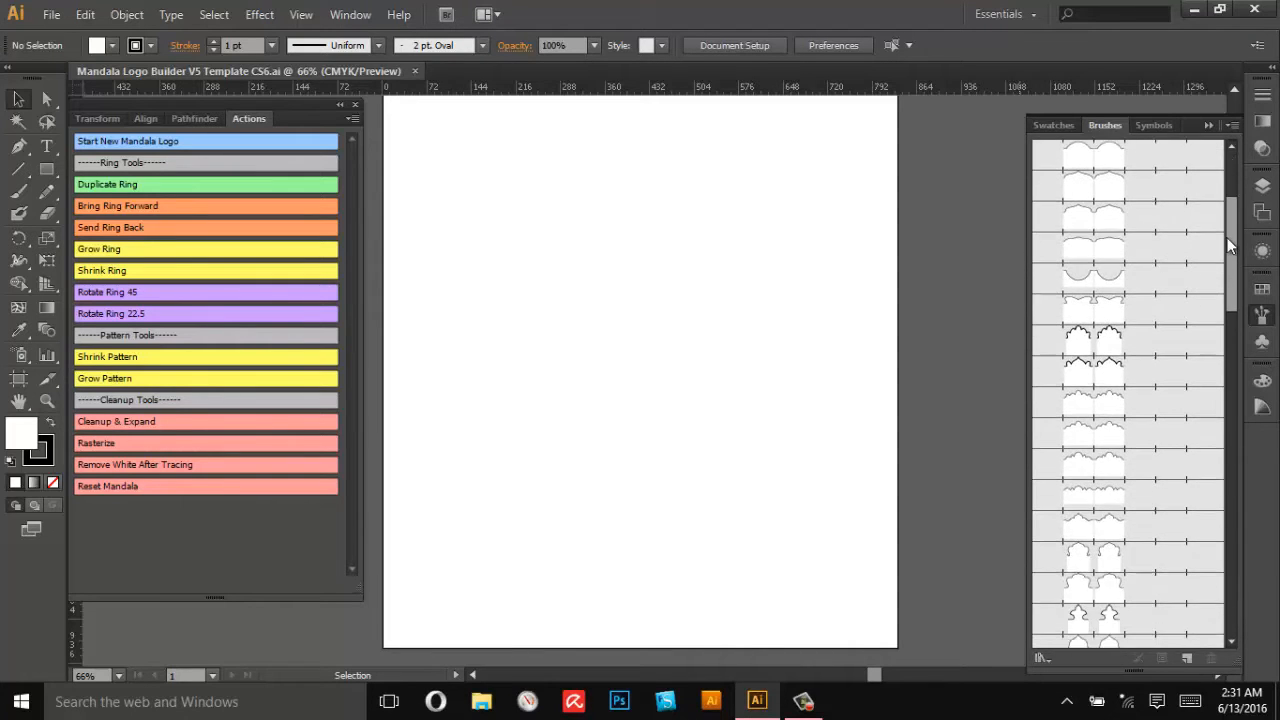
pyautogui.scroll(-3)
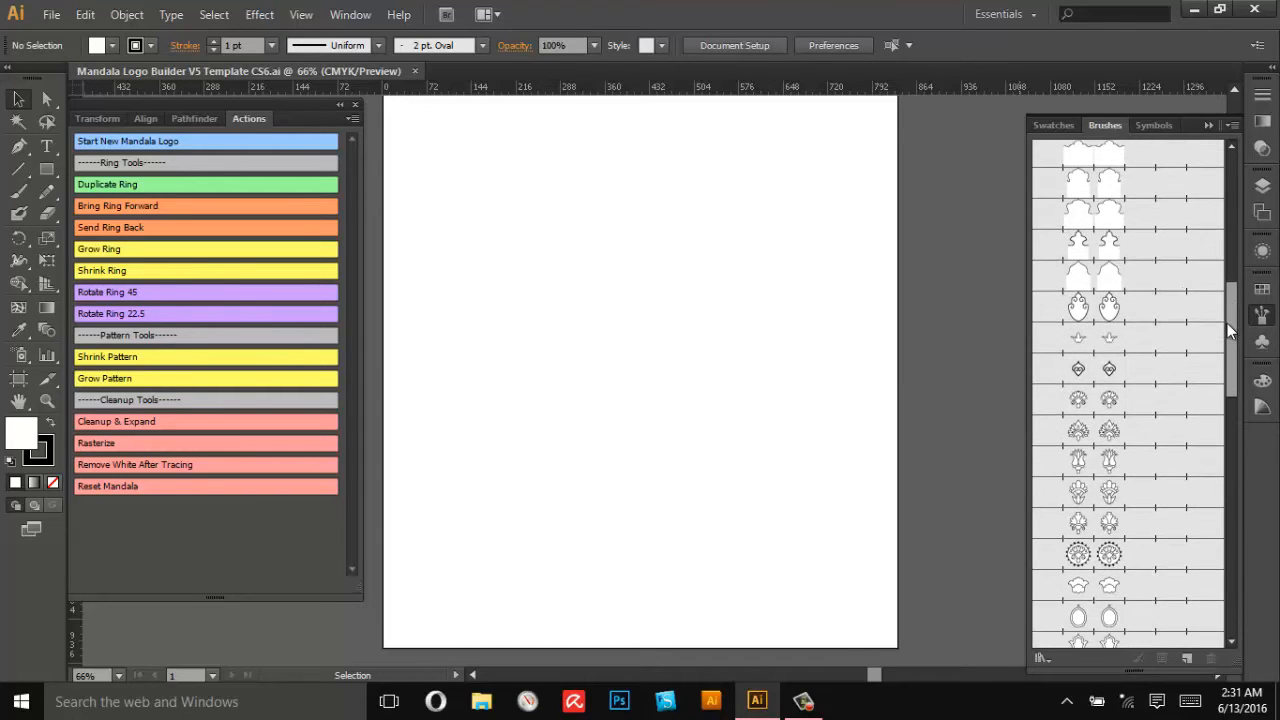
pyautogui.scroll(-3)
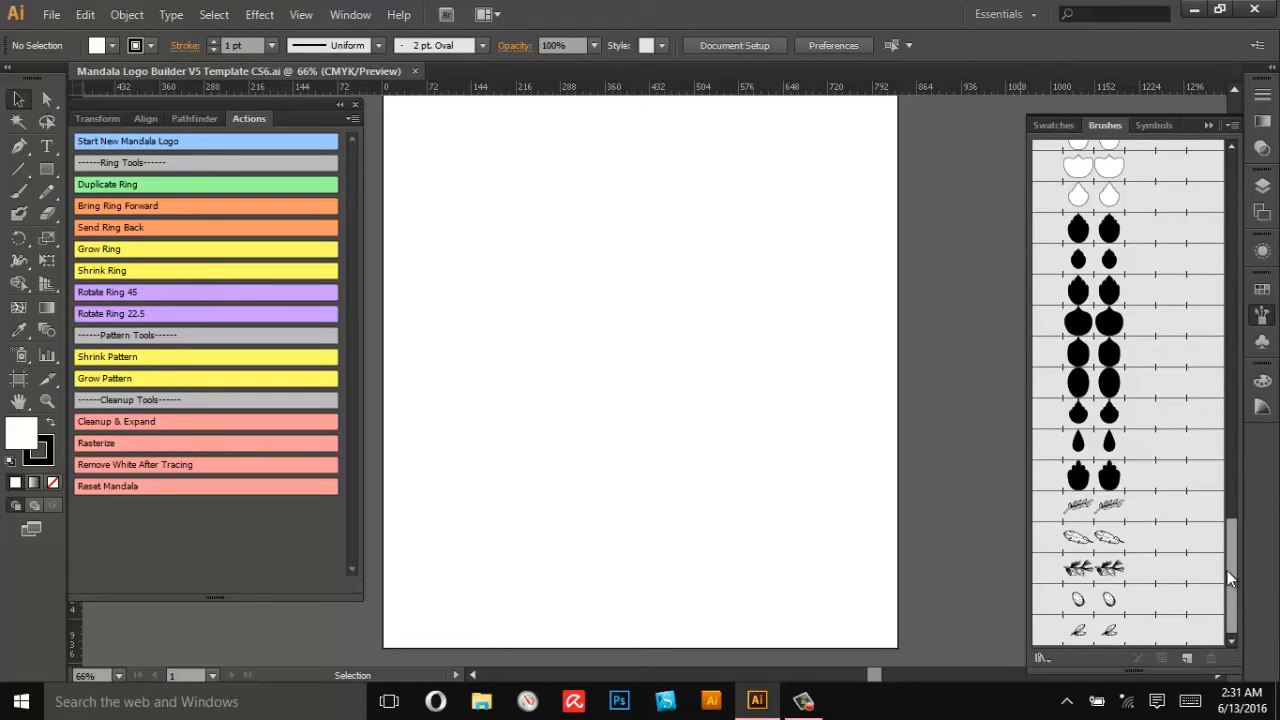
pyautogui.moveTo(1108, 648)
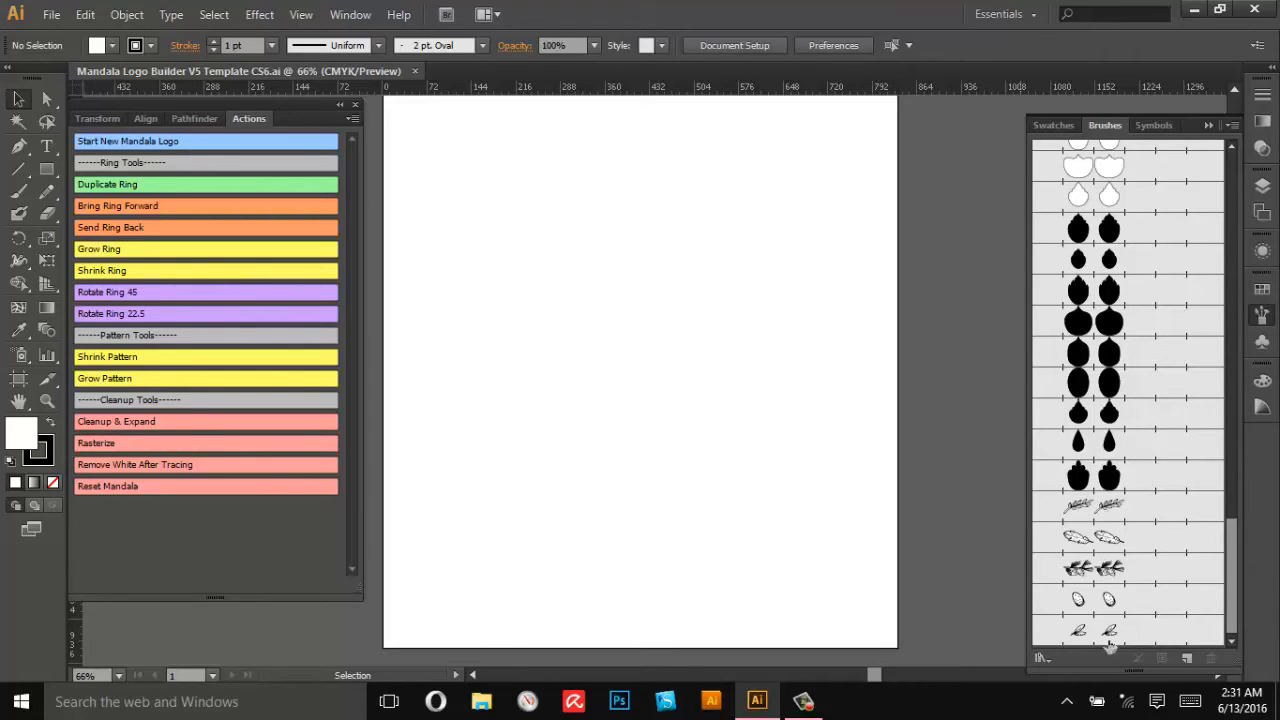
pyautogui.scroll(-3)
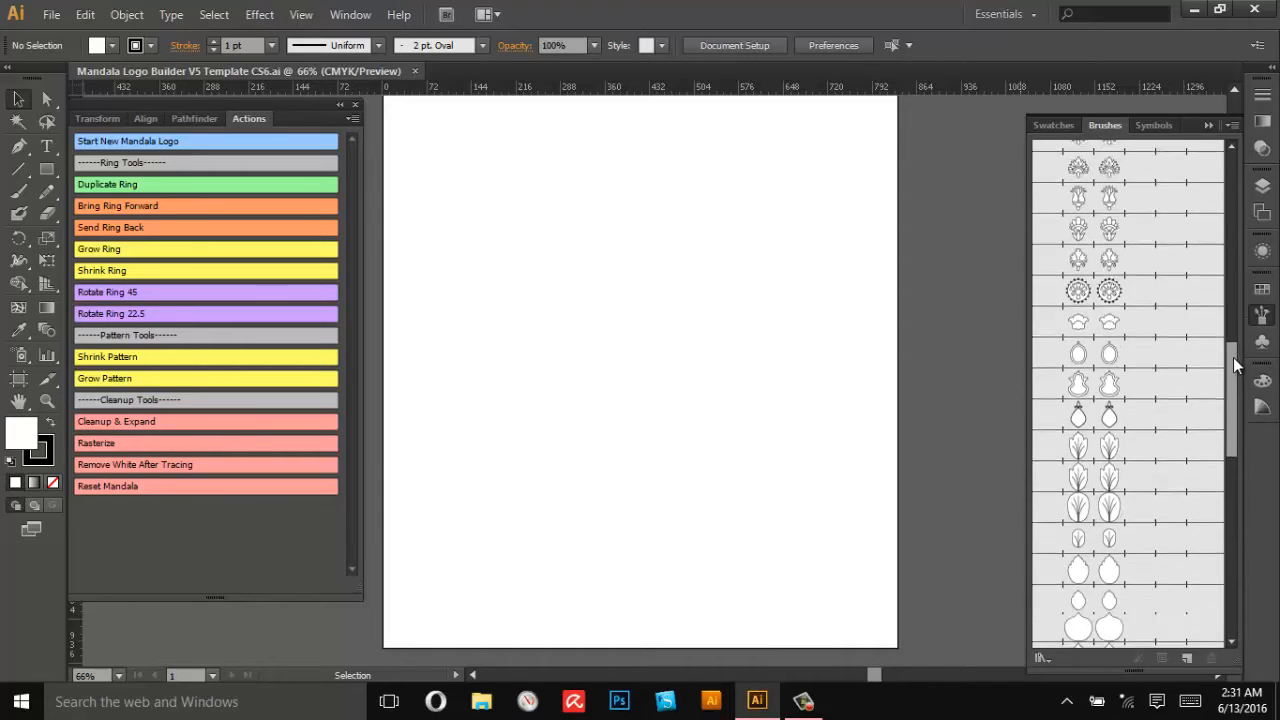
pyautogui.scroll(-3)
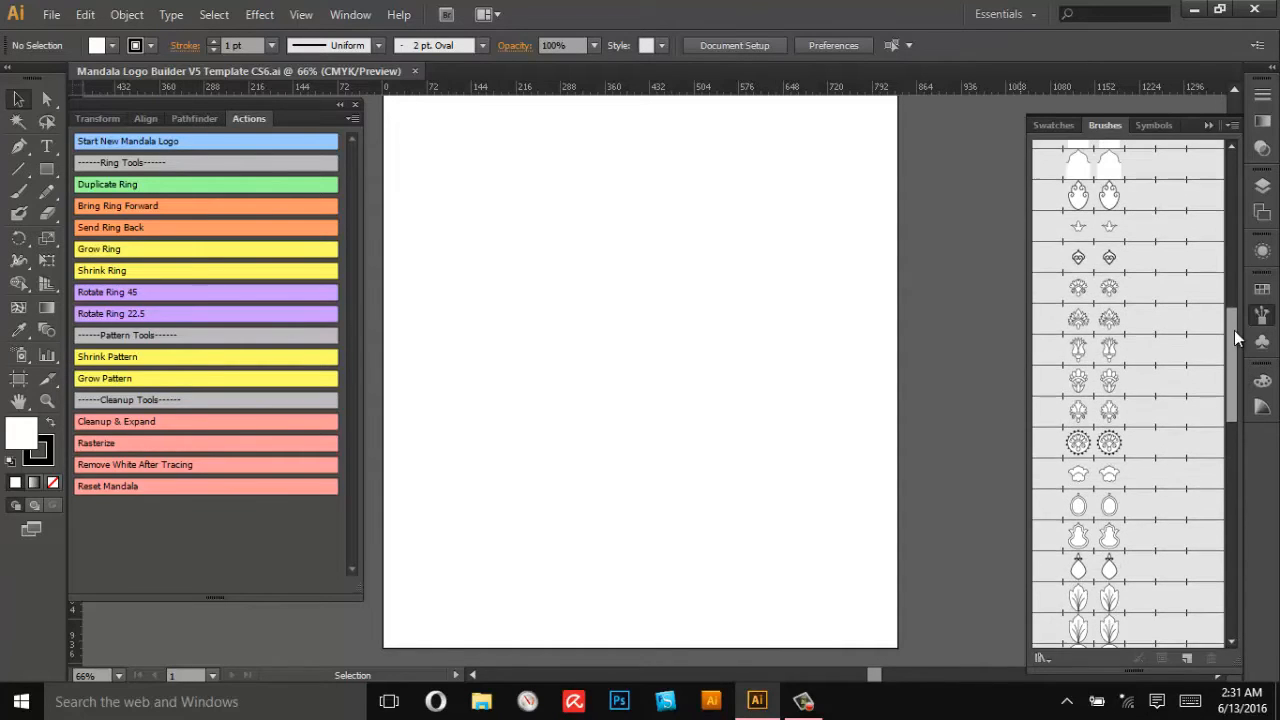
pyautogui.scroll(-3)
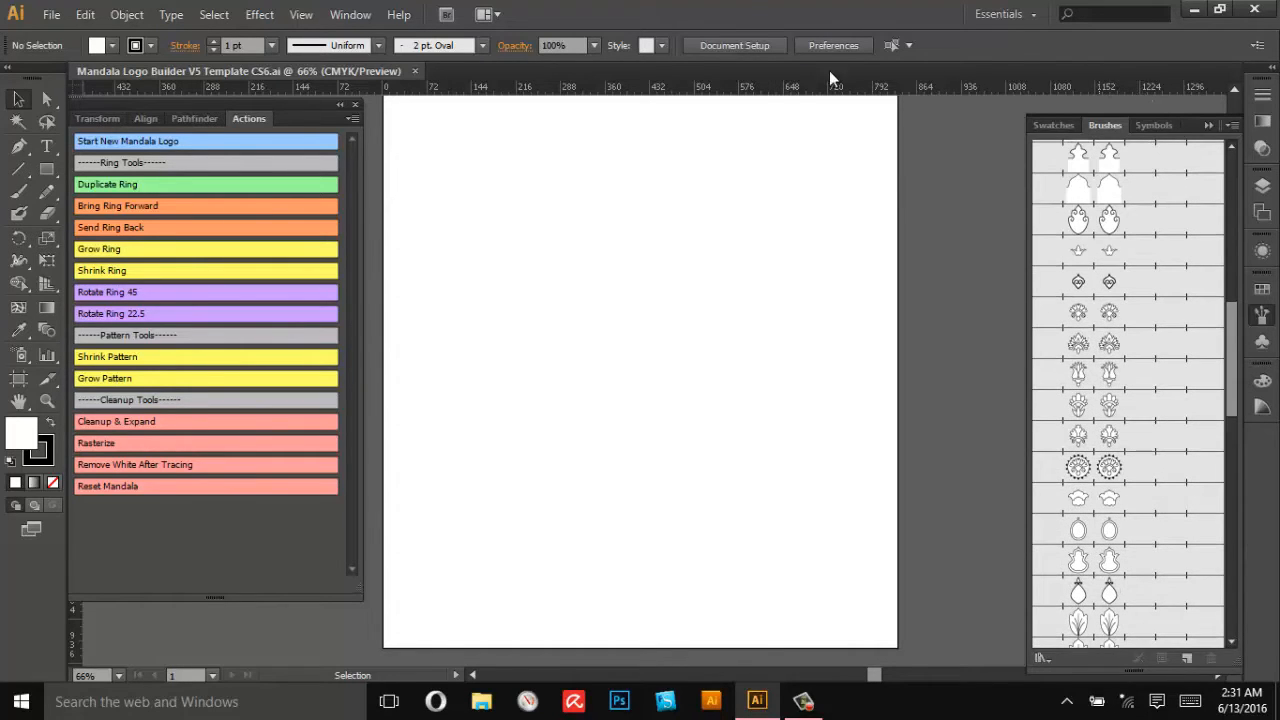
pyautogui.moveTo(812, 120)
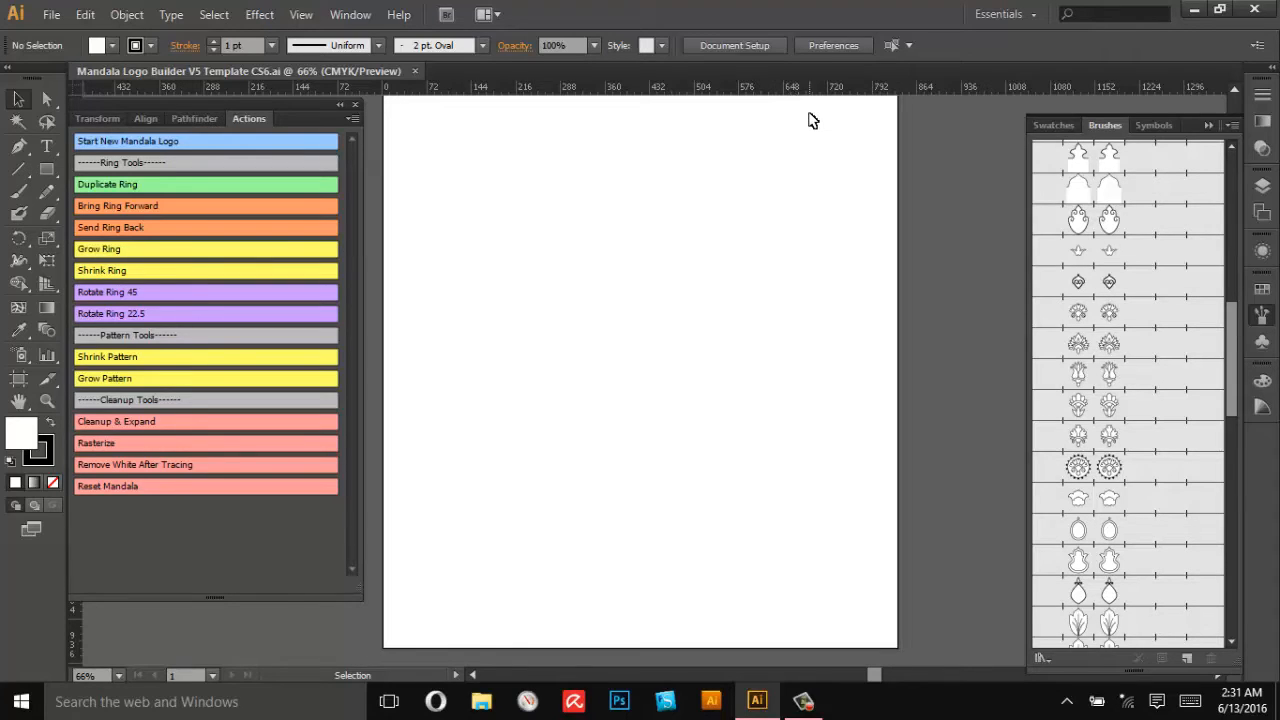
pyautogui.moveTo(524, 396)
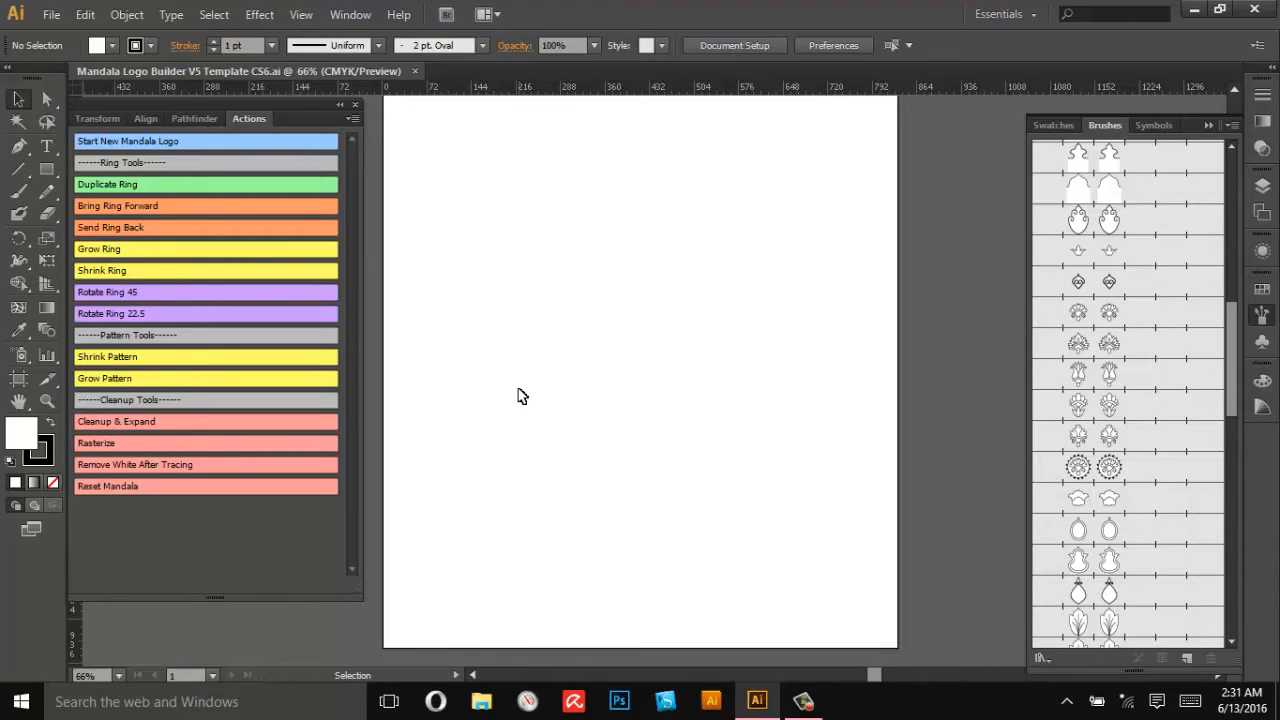
pyautogui.moveTo(520, 384)
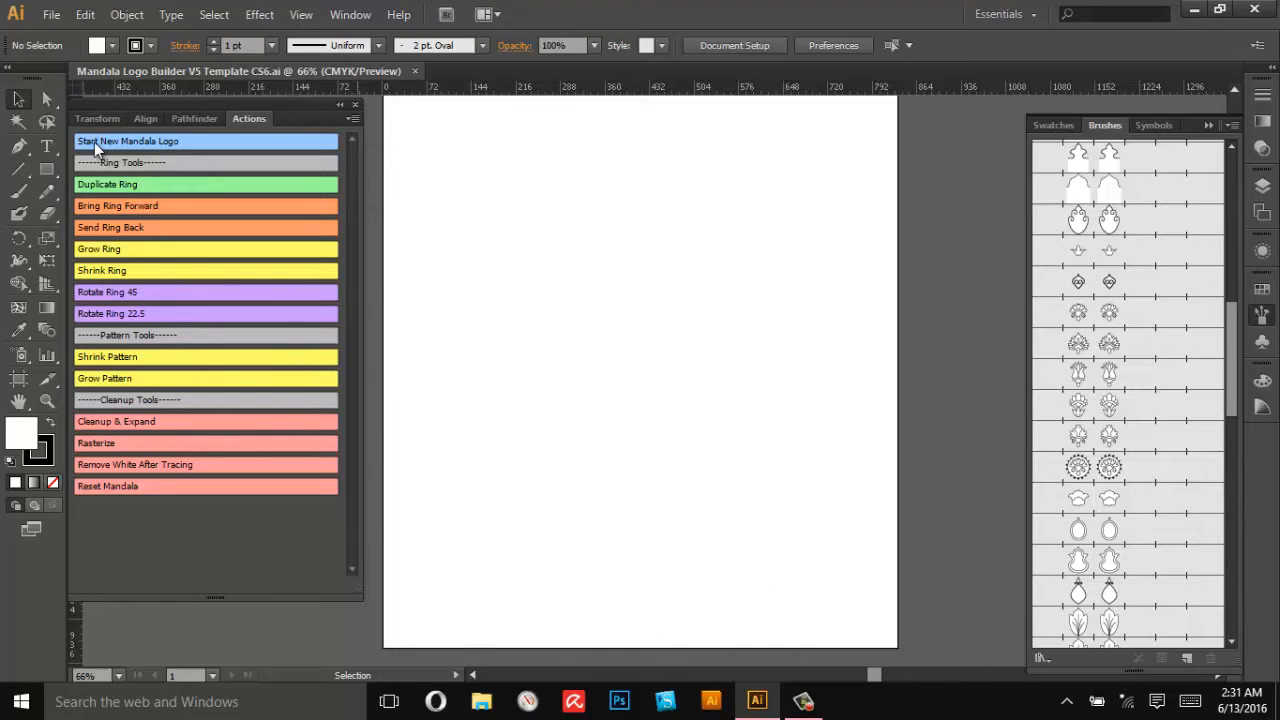
pyautogui.moveTo(132, 488)
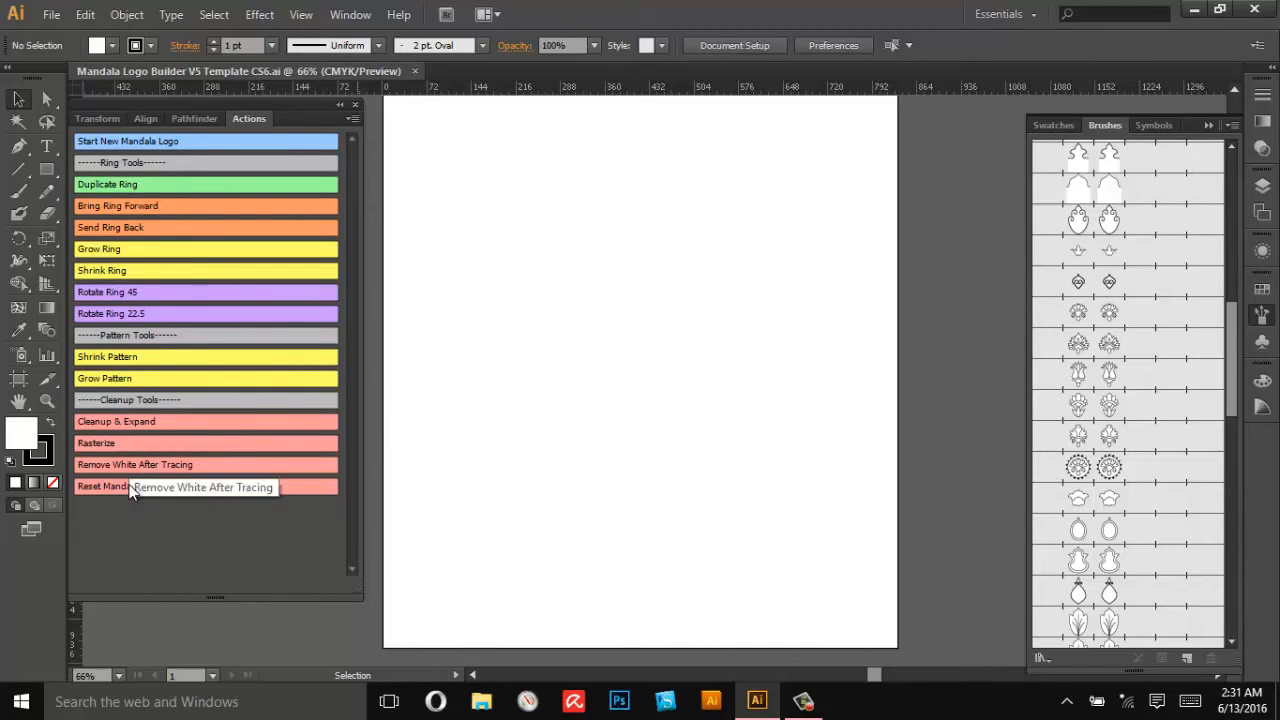
pyautogui.moveTo(328, 168)
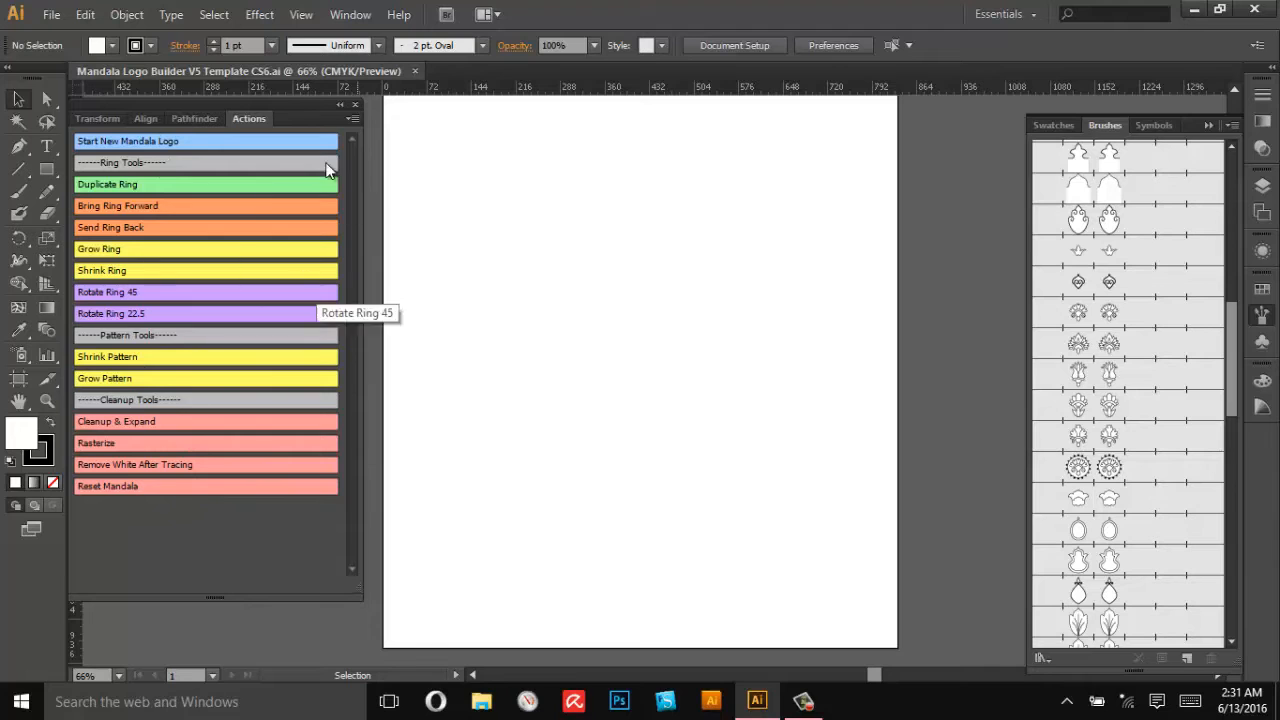
pyautogui.click(352, 118)
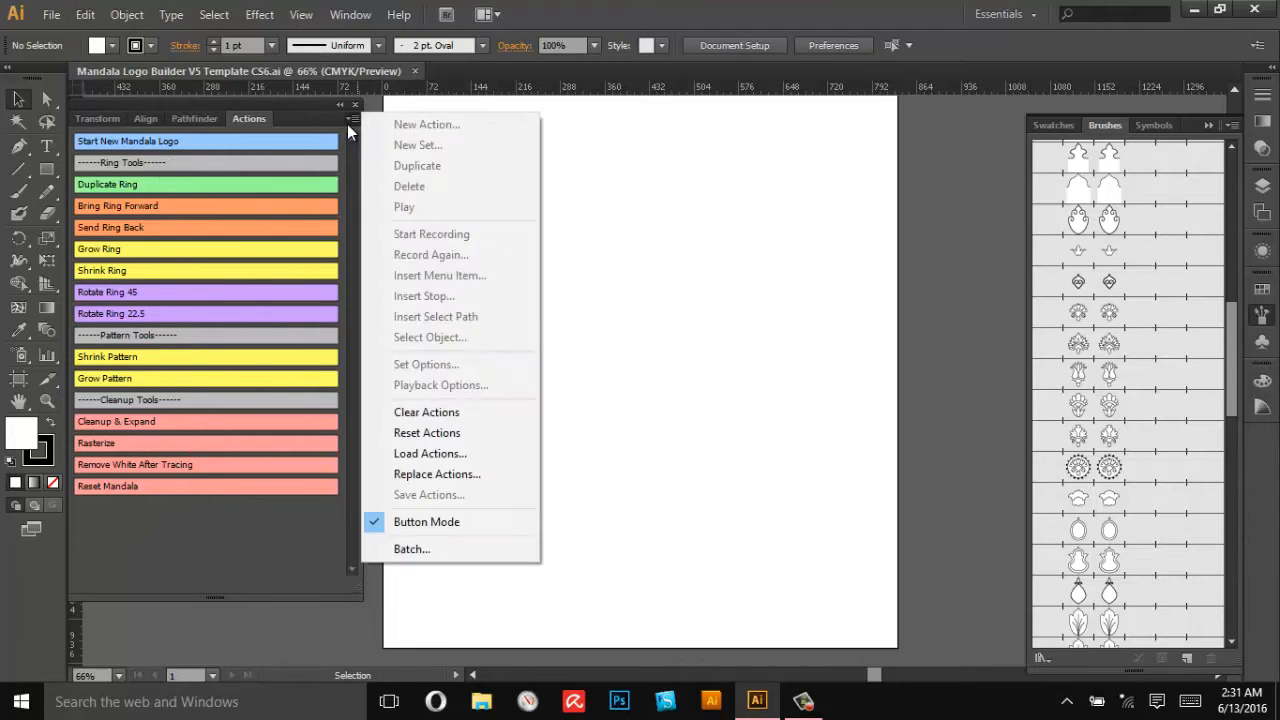
pyautogui.click(428, 520)
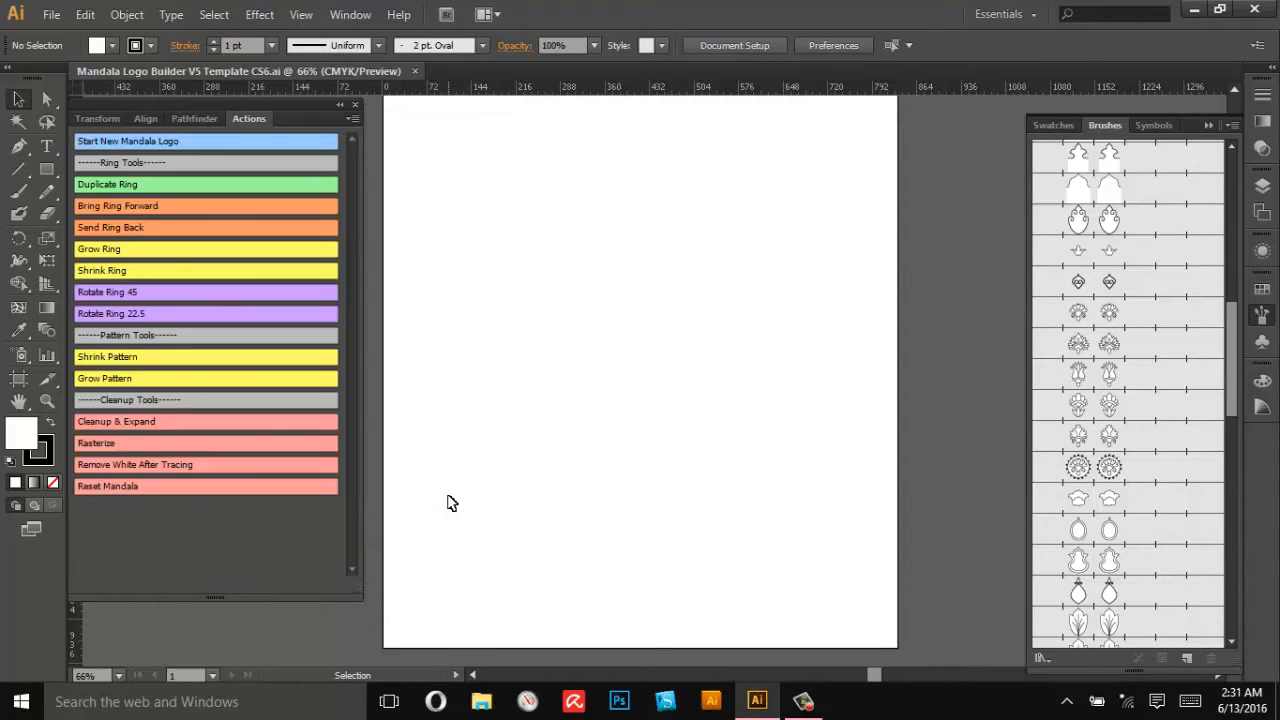
pyautogui.moveTo(110, 144)
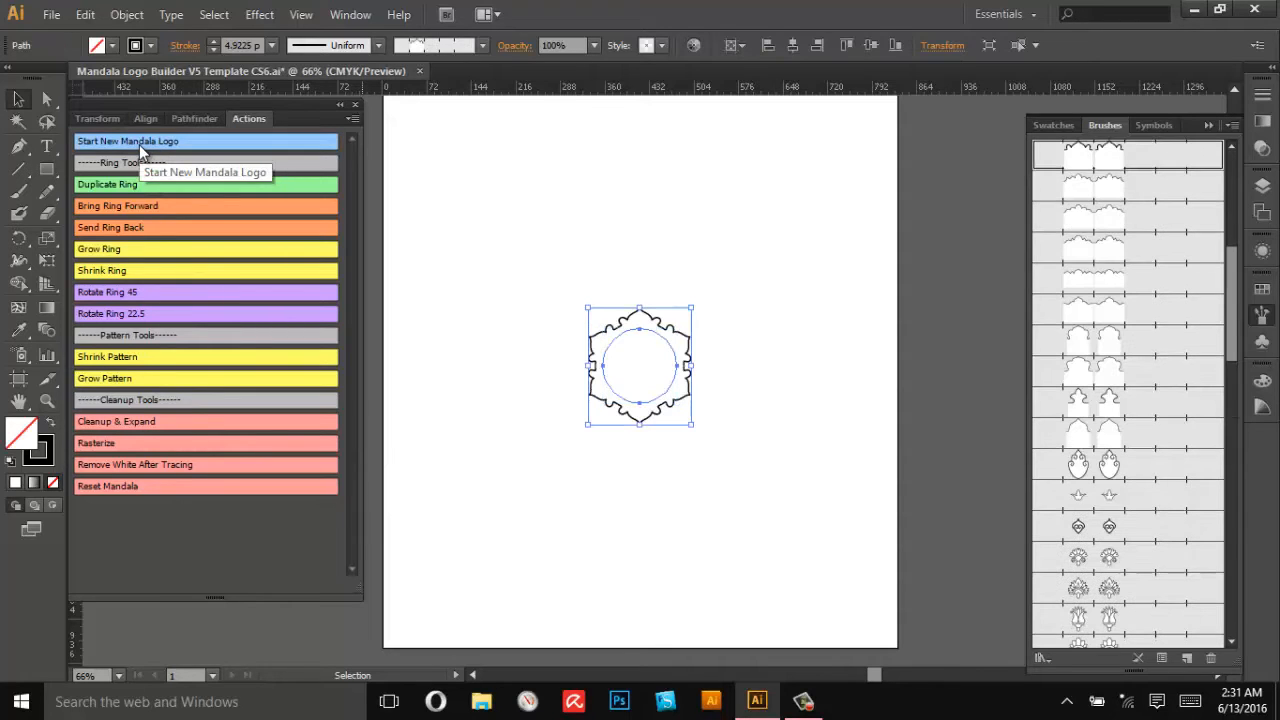
pyautogui.moveTo(748, 318)
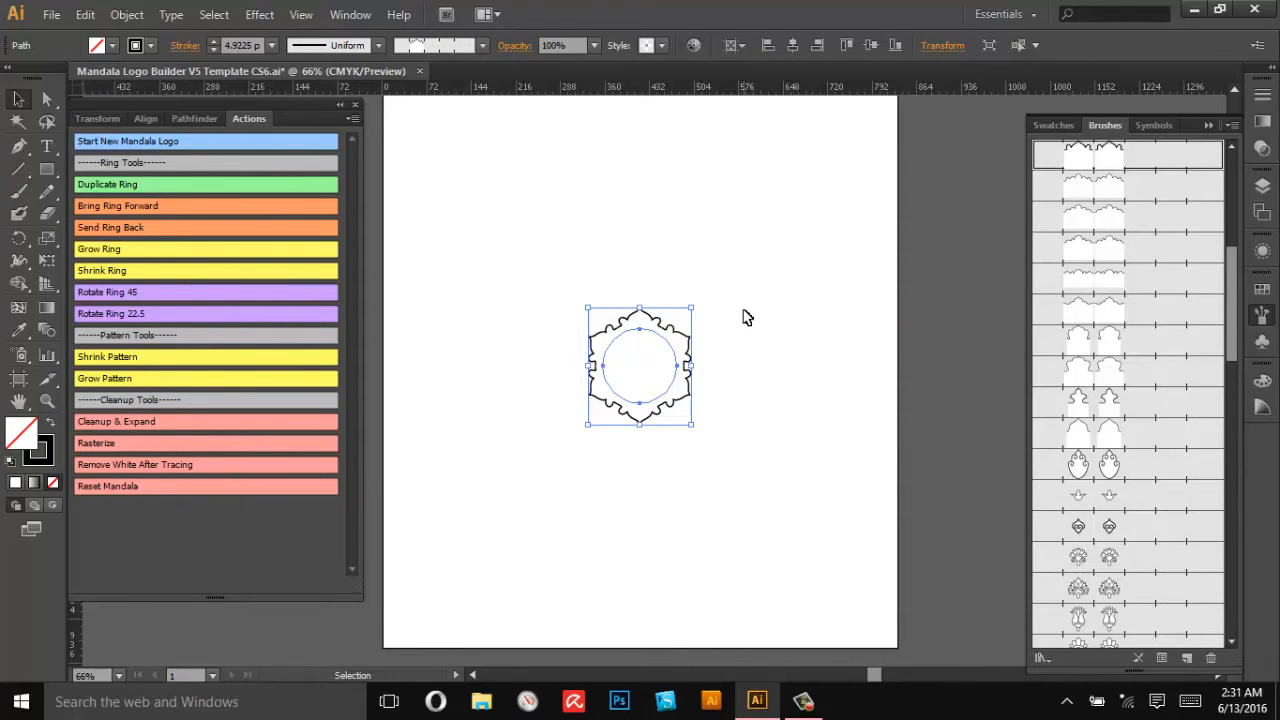
pyautogui.moveTo(148, 210)
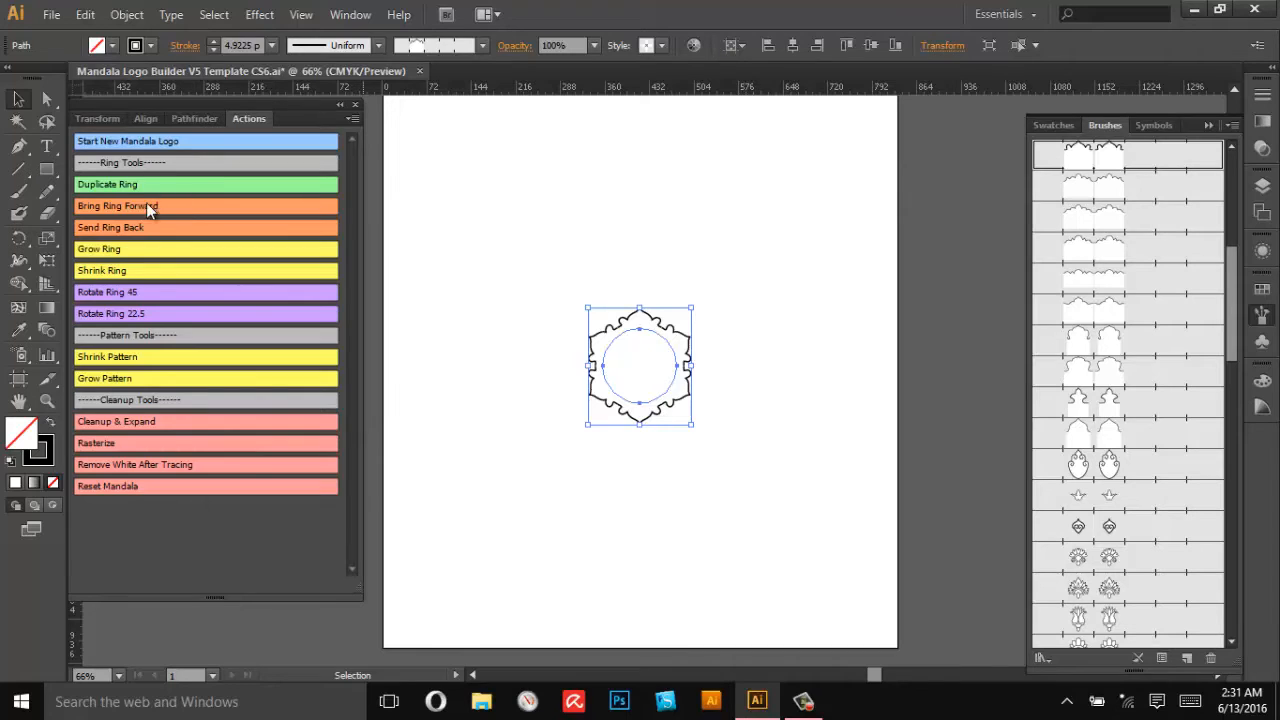
pyautogui.moveTo(636, 356)
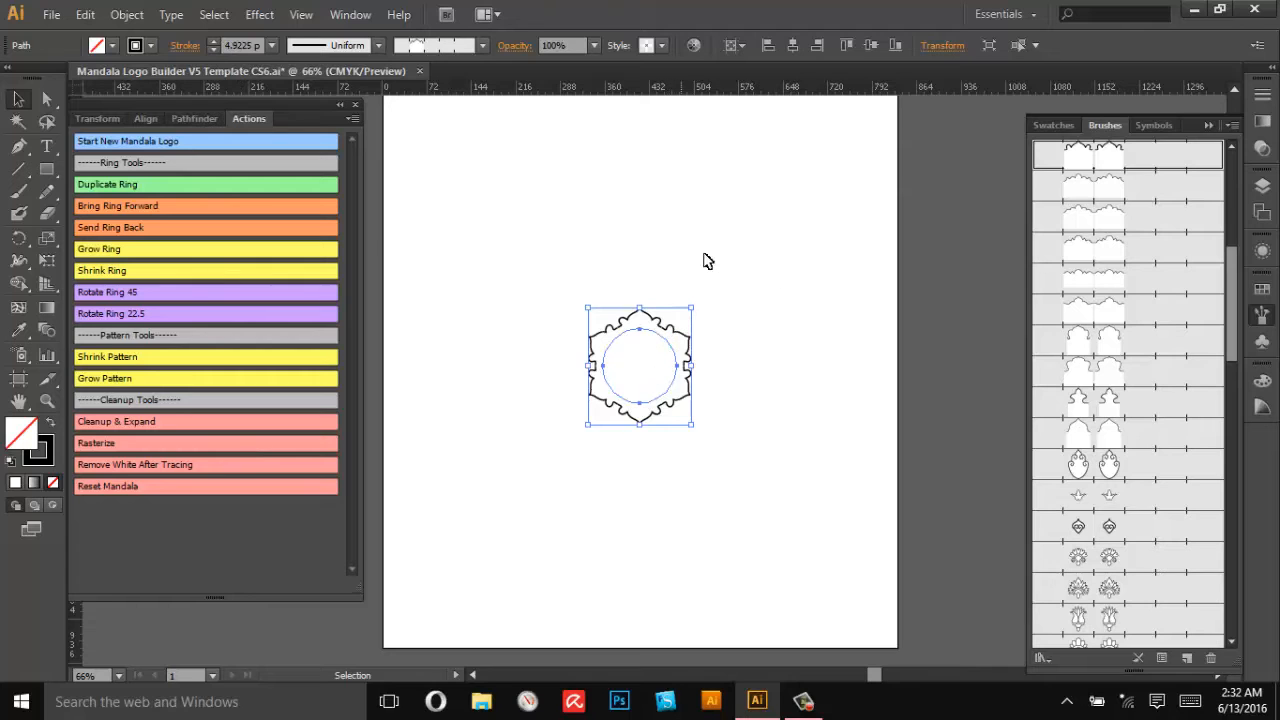
pyautogui.moveTo(658, 356)
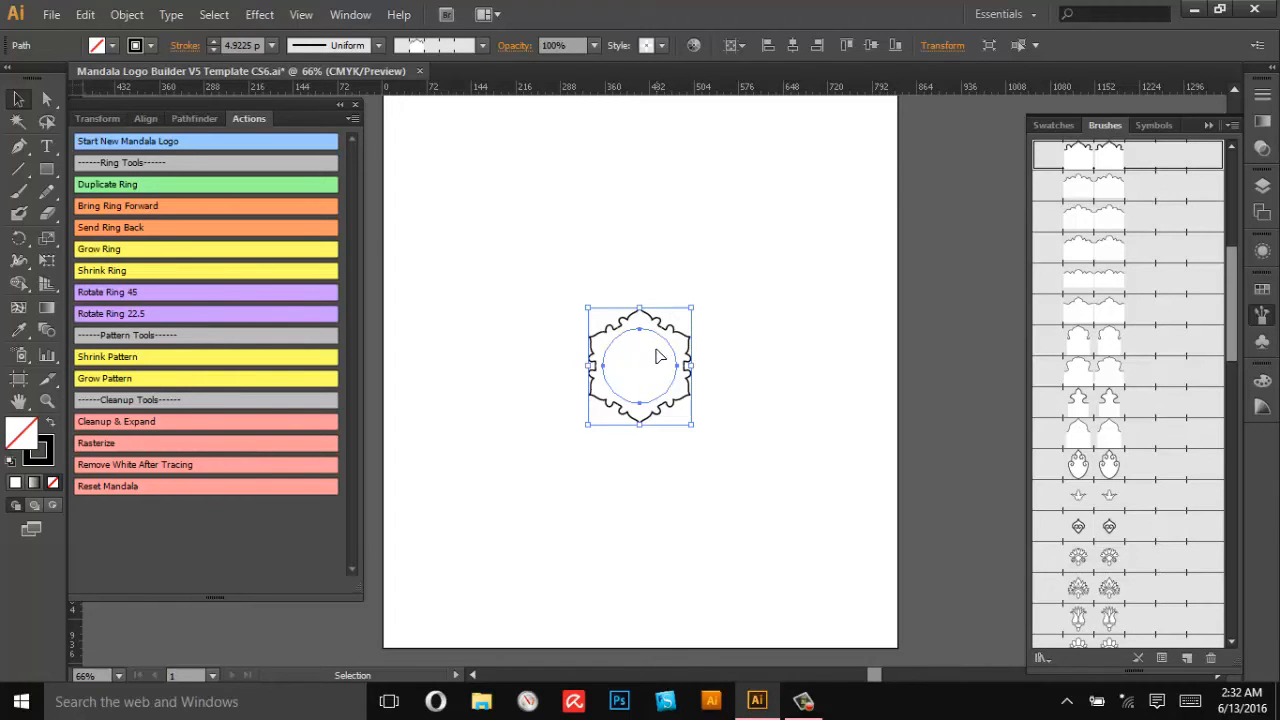
pyautogui.moveTo(660, 352)
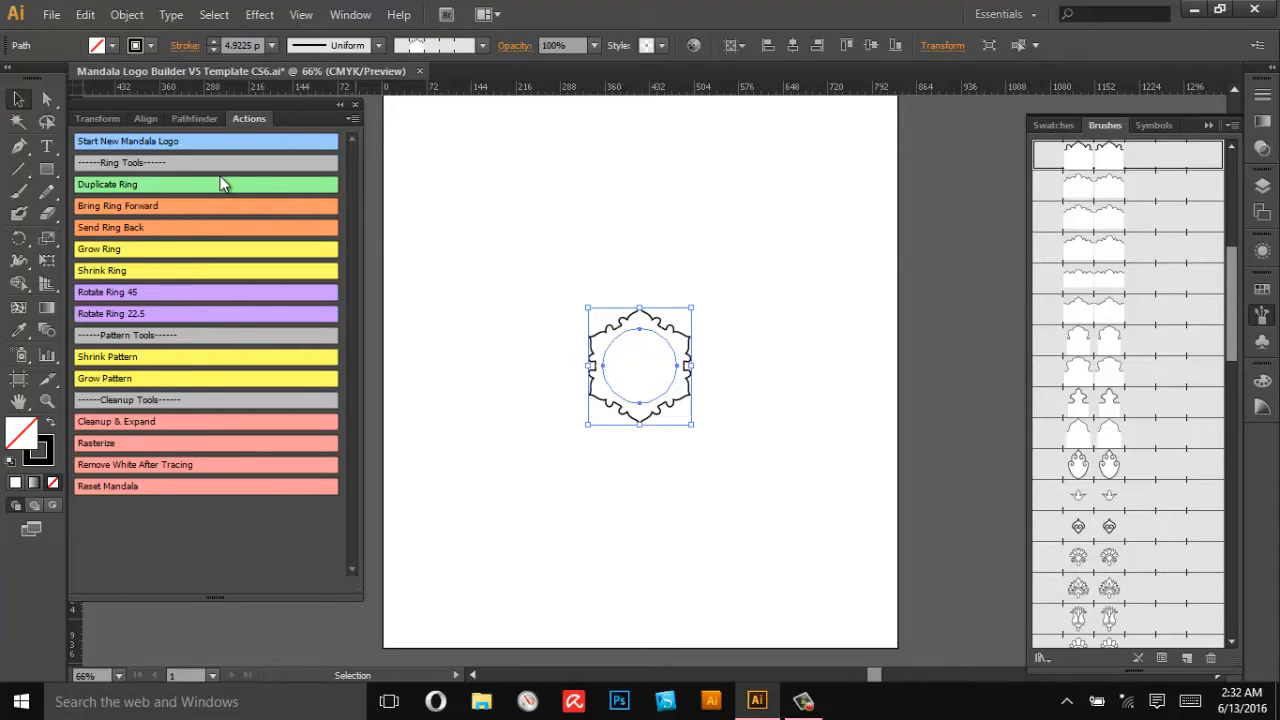
pyautogui.moveTo(152, 280)
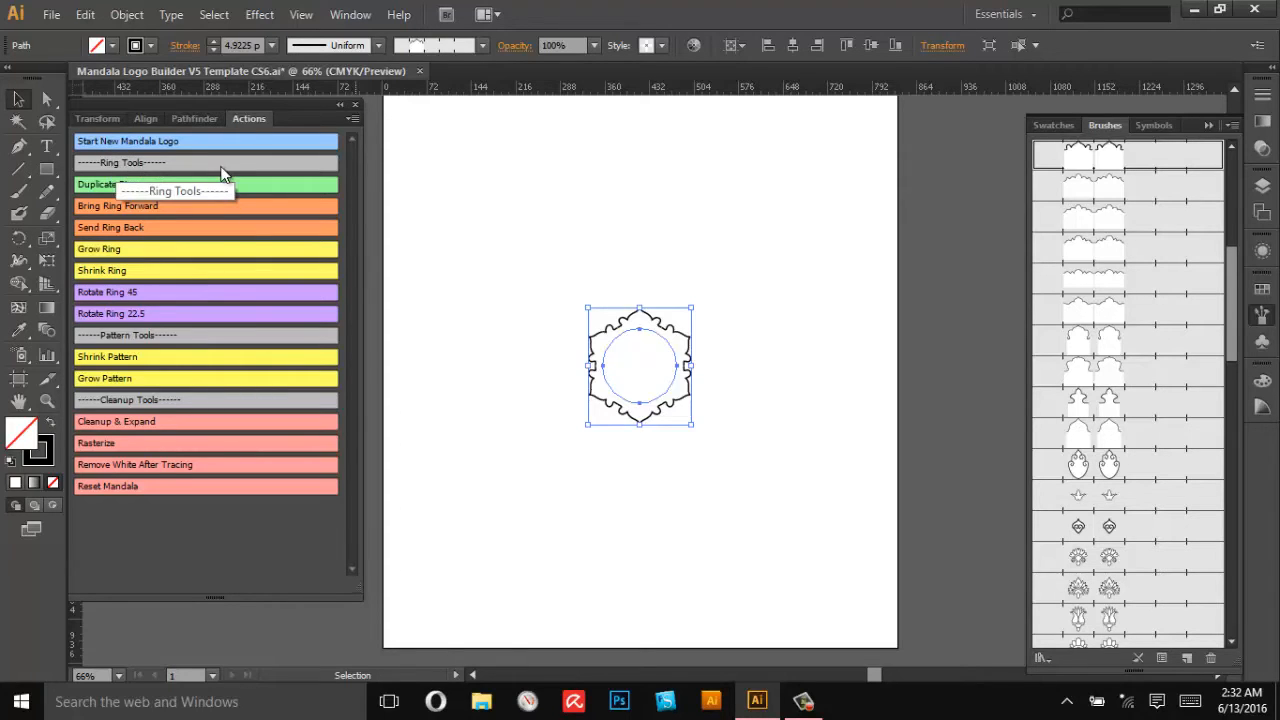
pyautogui.moveTo(152, 204)
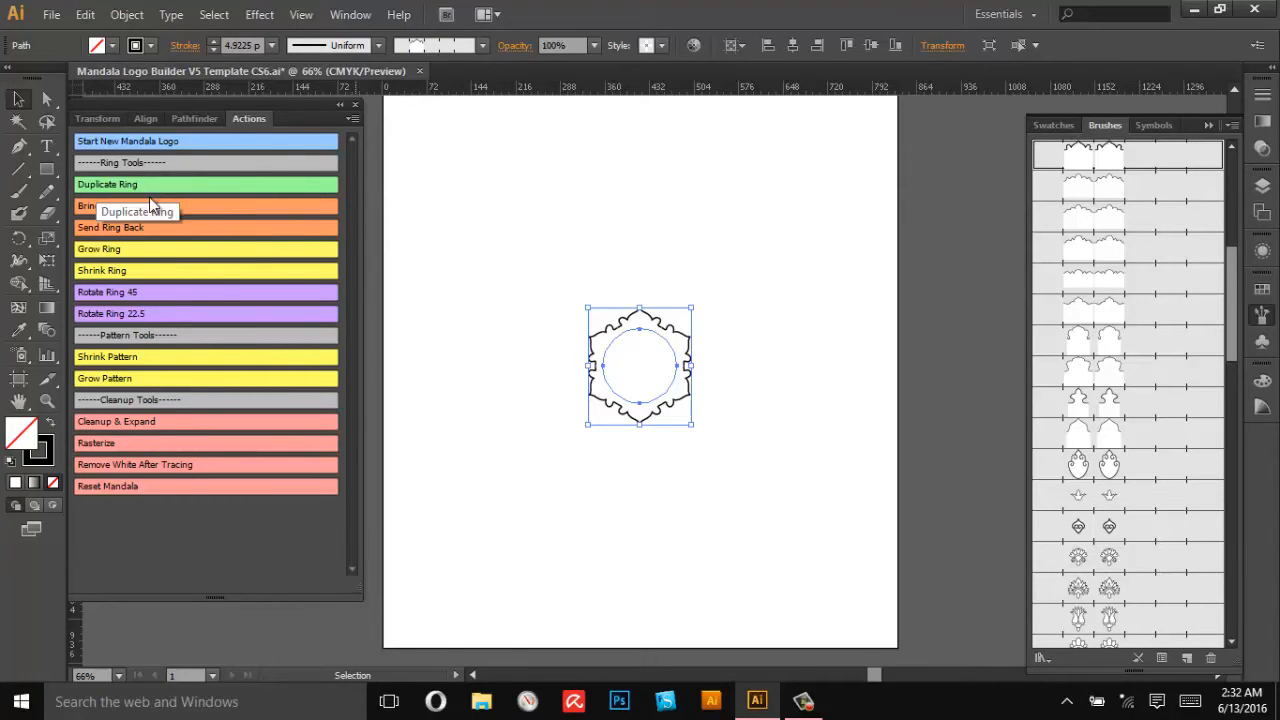
pyautogui.moveTo(116, 210)
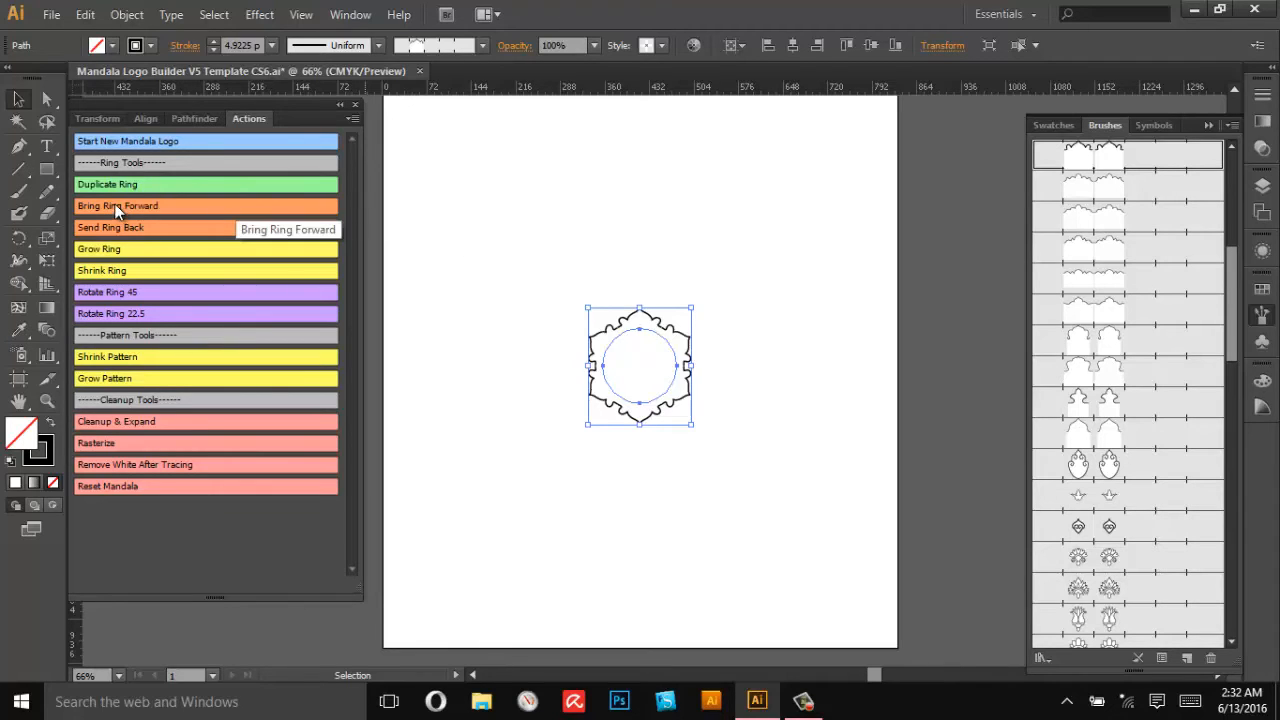
pyautogui.moveTo(128, 184)
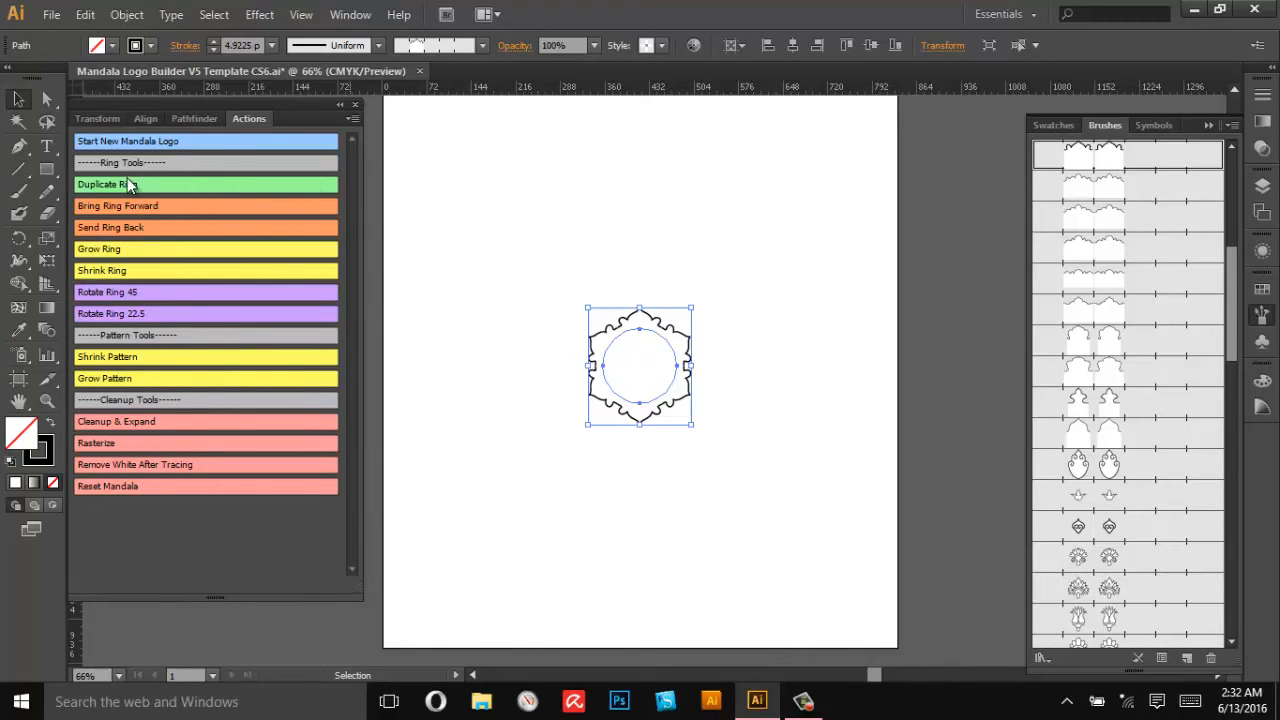
pyautogui.moveTo(178, 164)
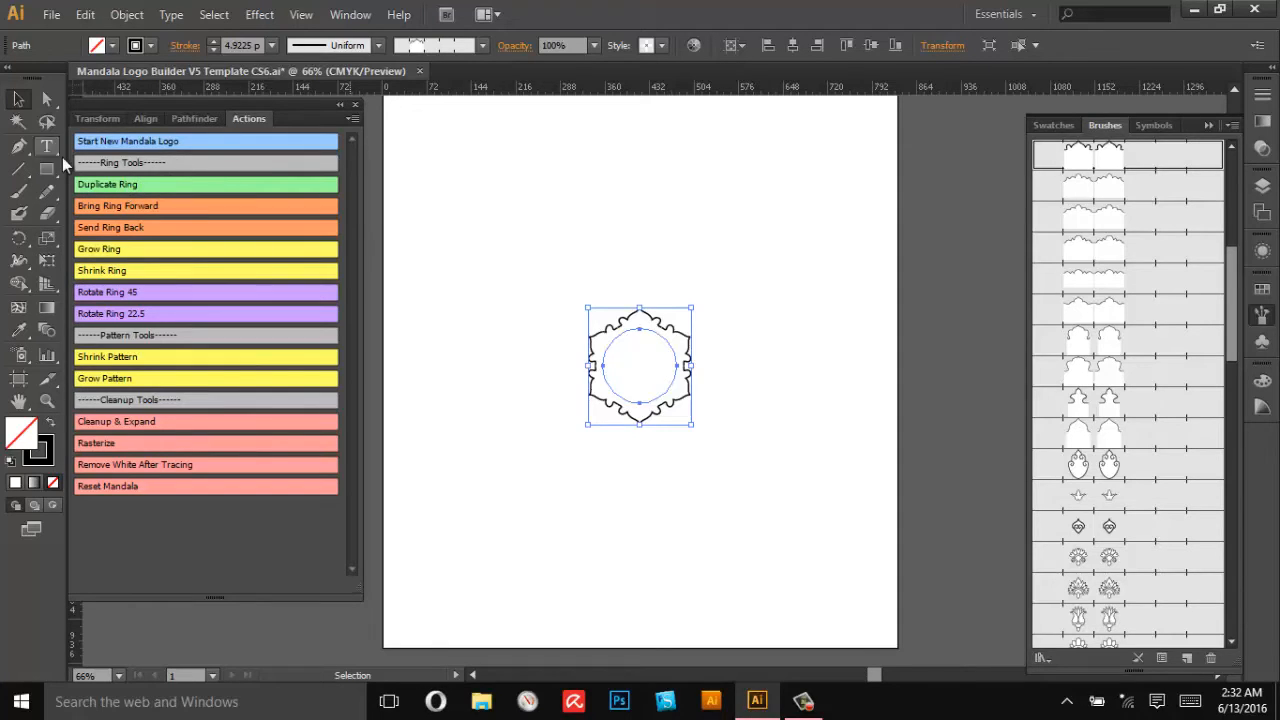
pyautogui.moveTo(202, 156)
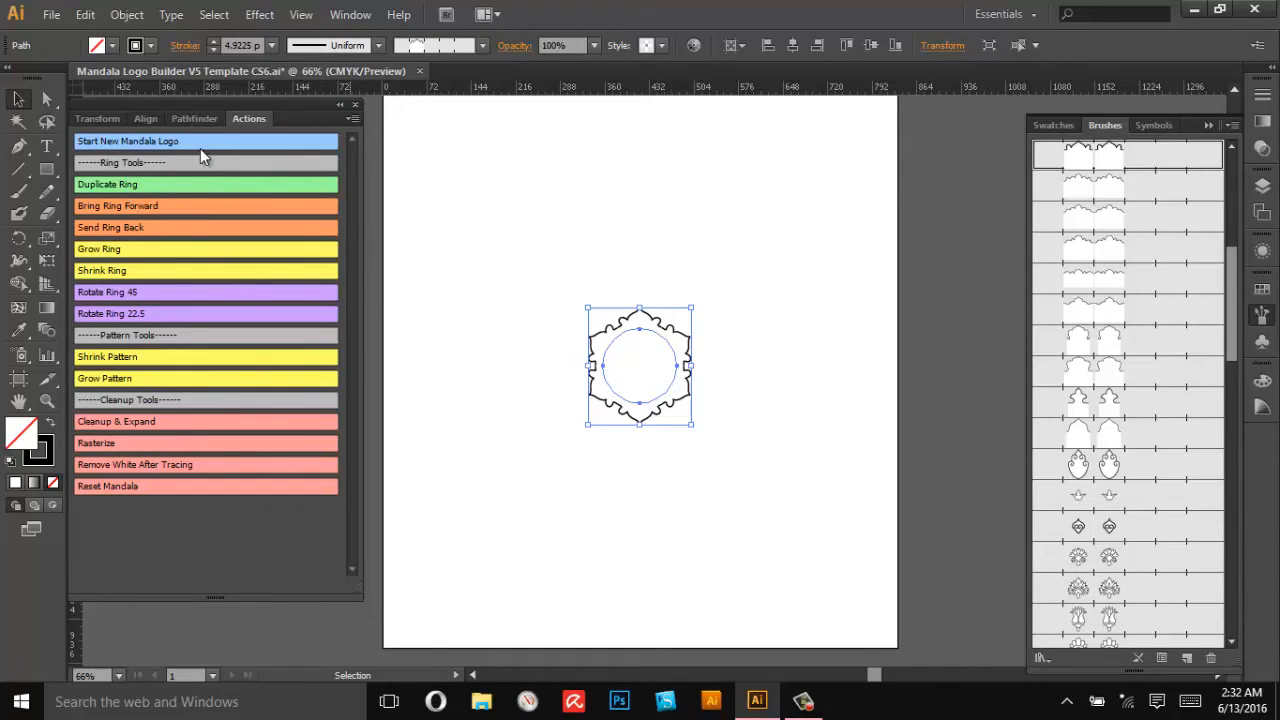
pyautogui.moveTo(148, 170)
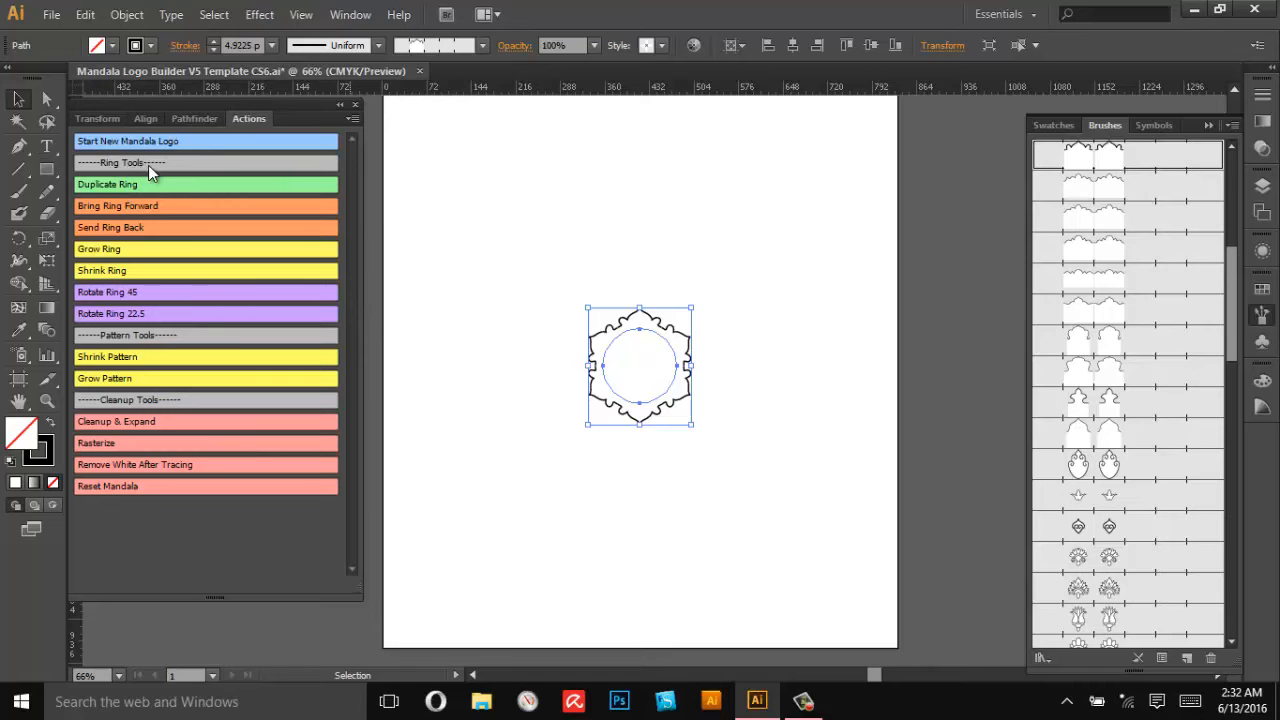
pyautogui.moveTo(82, 206)
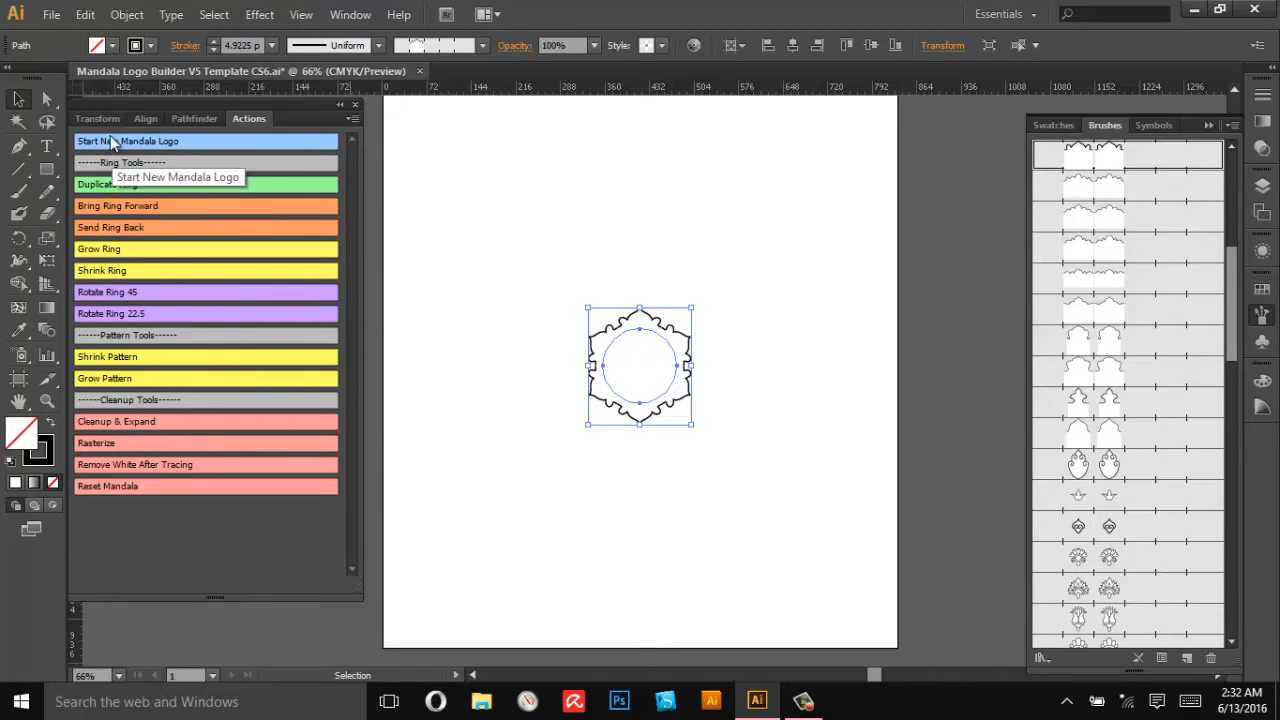
pyautogui.moveTo(198, 256)
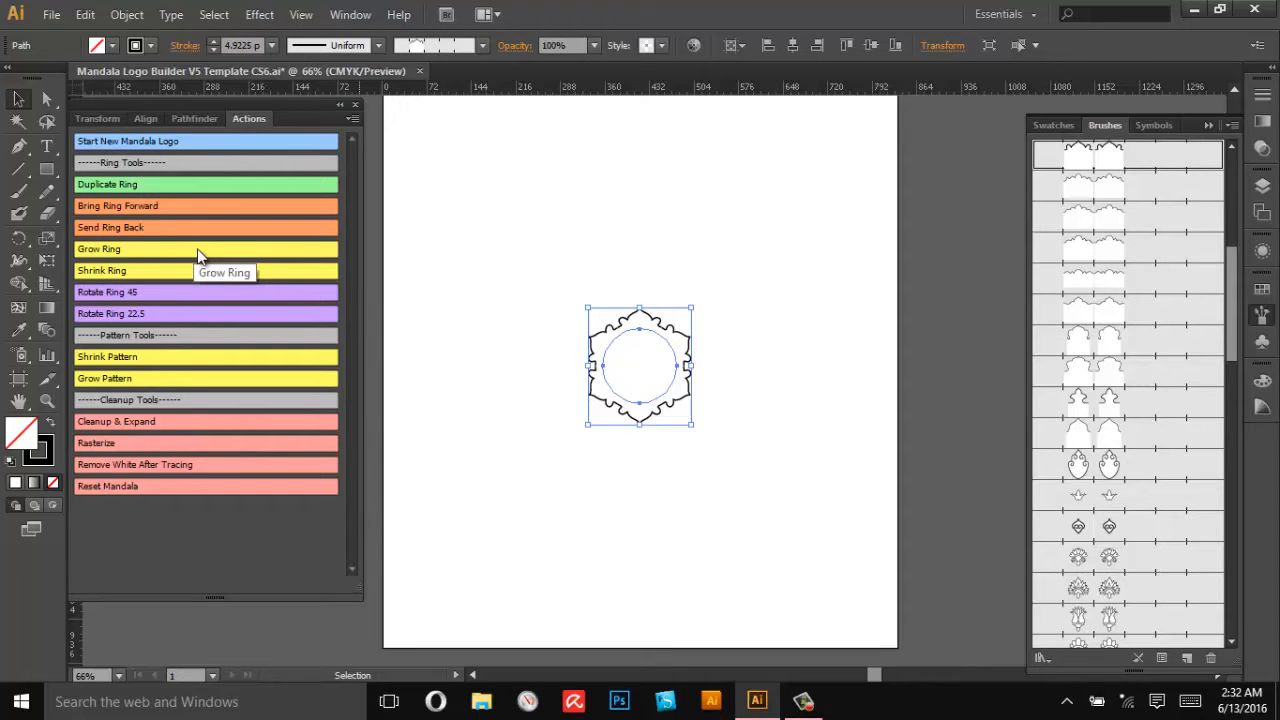
pyautogui.moveTo(732, 380)
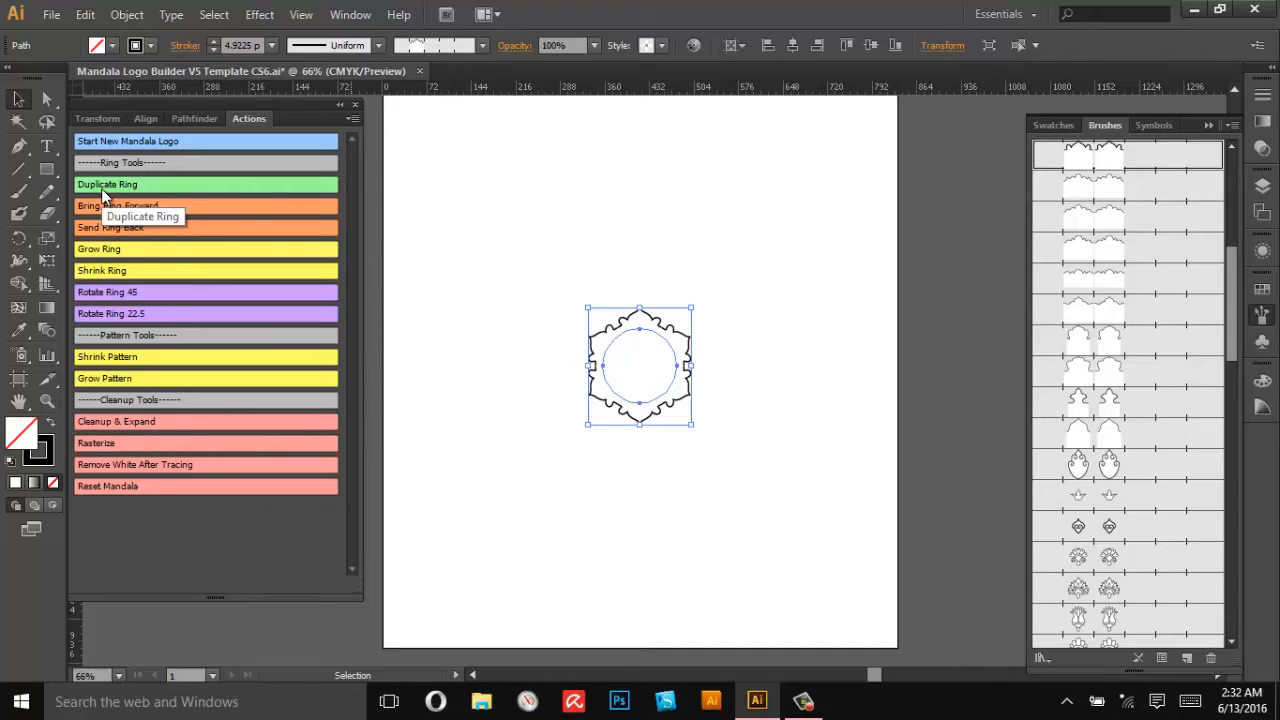
pyautogui.moveTo(684, 380)
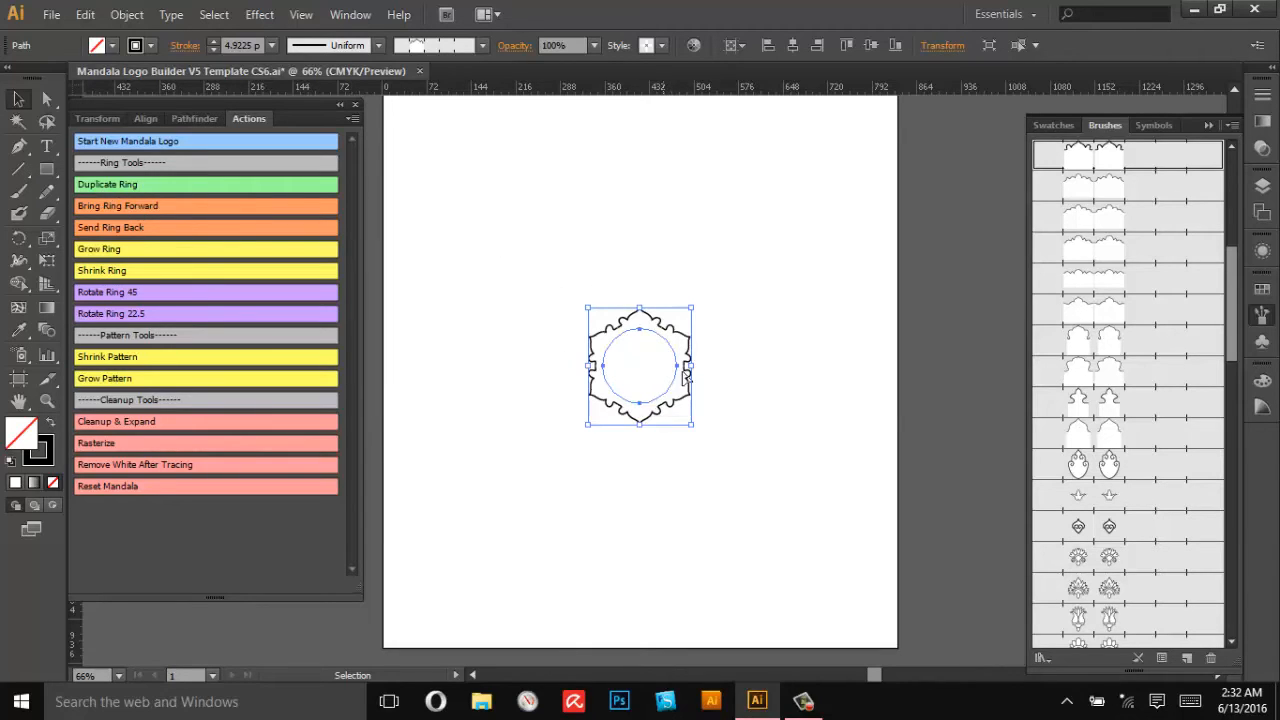
pyautogui.moveTo(510, 304)
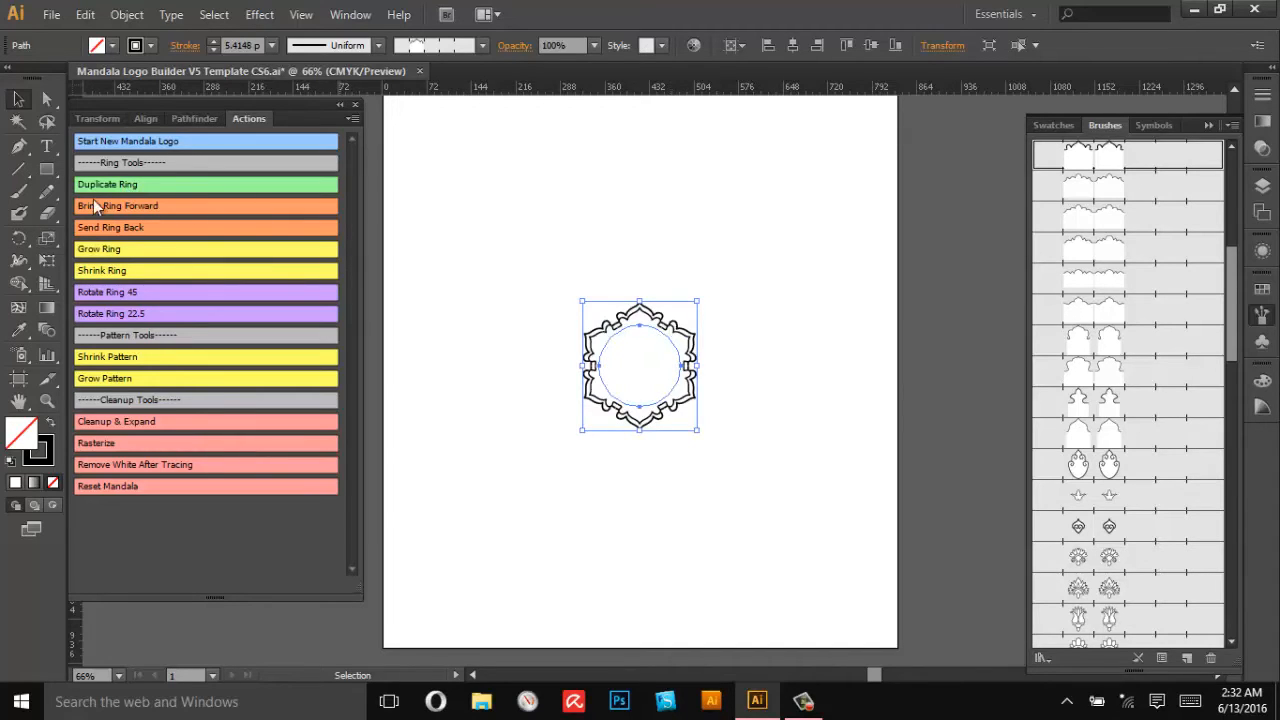
pyautogui.moveTo(108, 184)
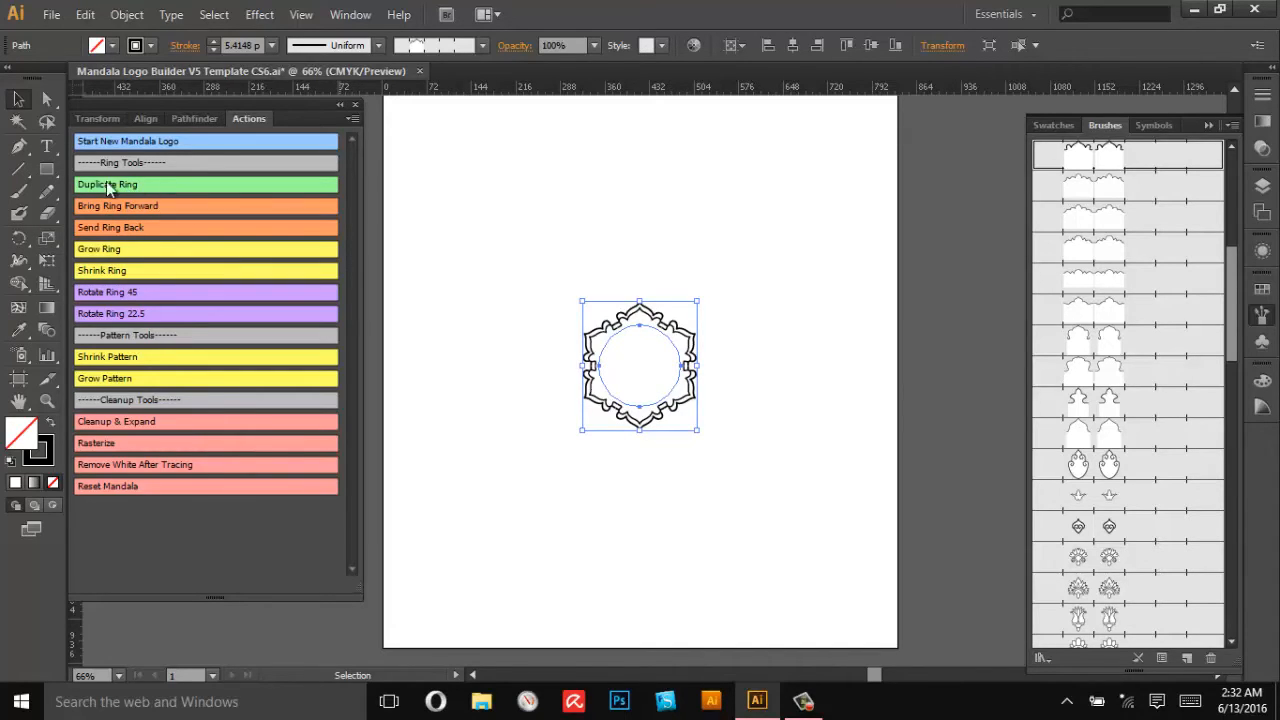
pyautogui.moveTo(116, 204)
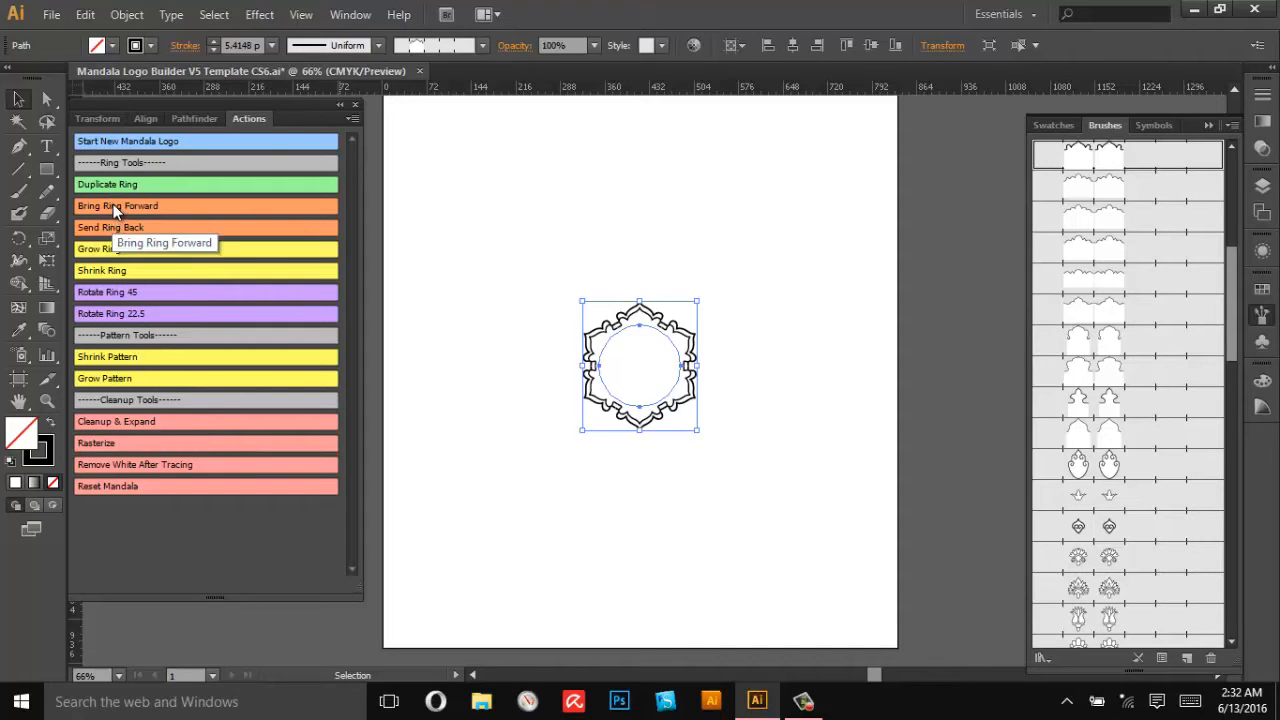
pyautogui.moveTo(98, 248)
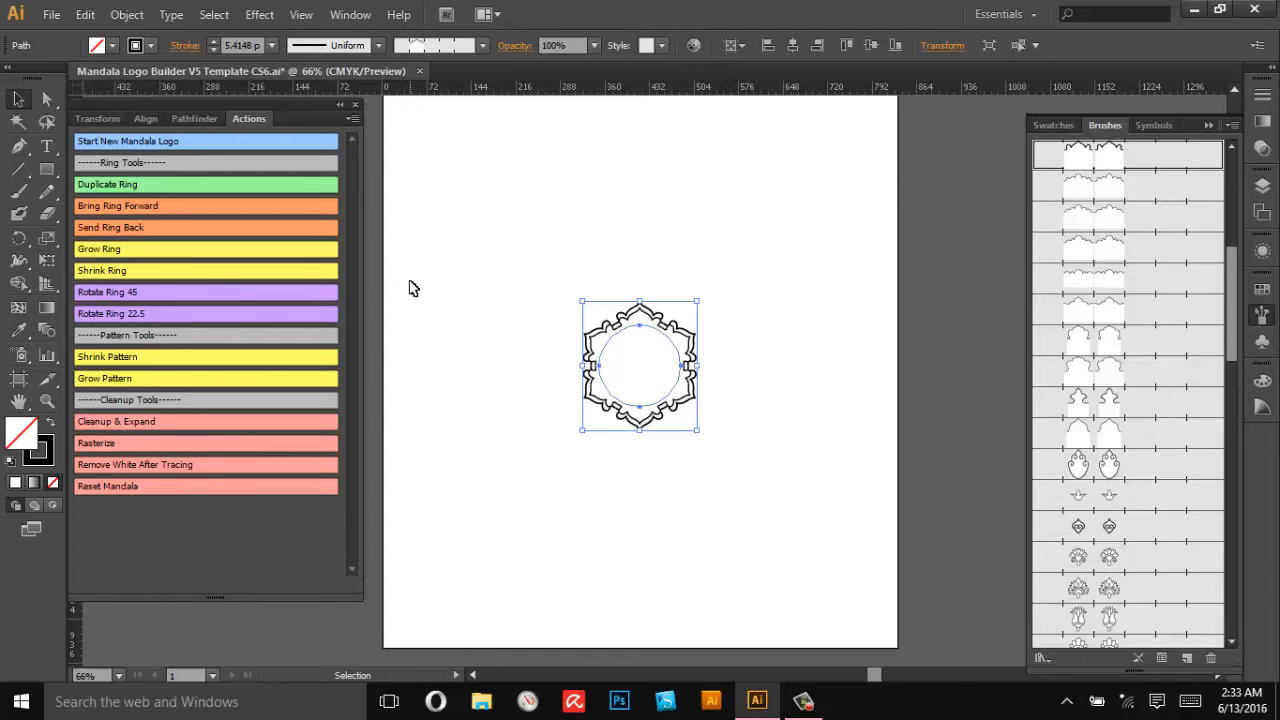
pyautogui.moveTo(504, 320)
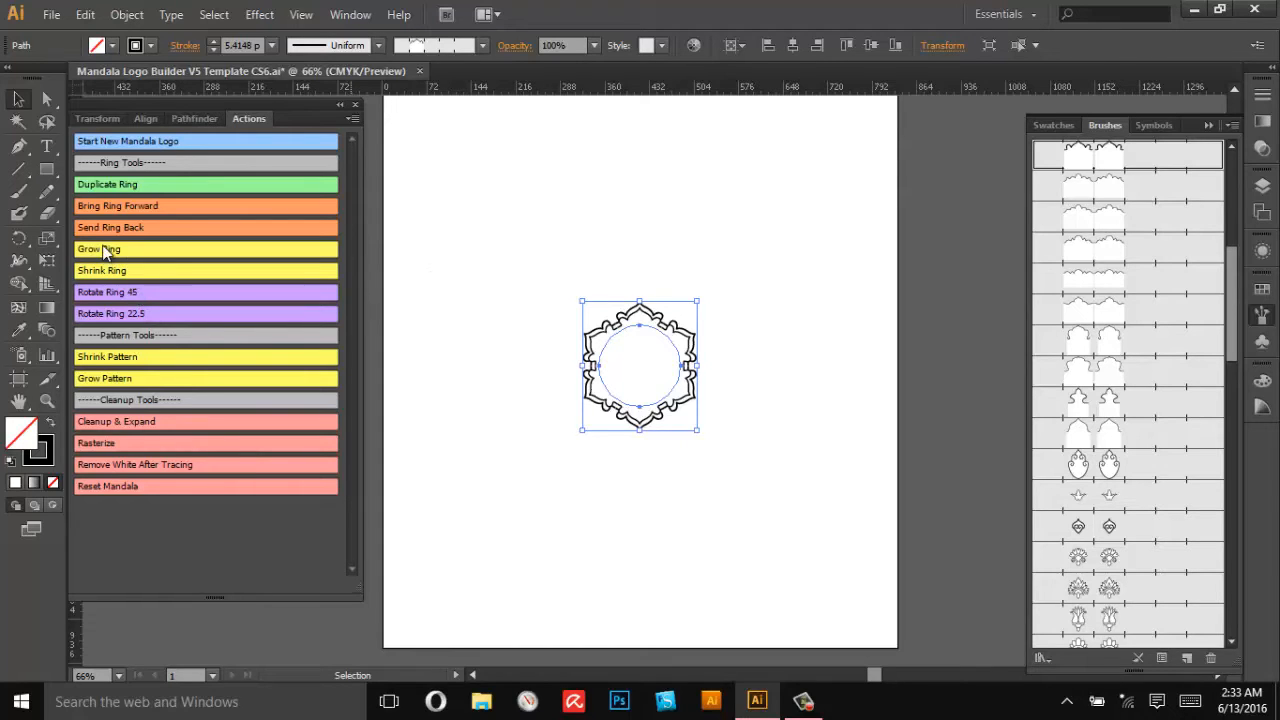
# - Grow, shrink and rotate the ring 45°, then turn it back upright slightly larger
pyautogui.click(98, 248)
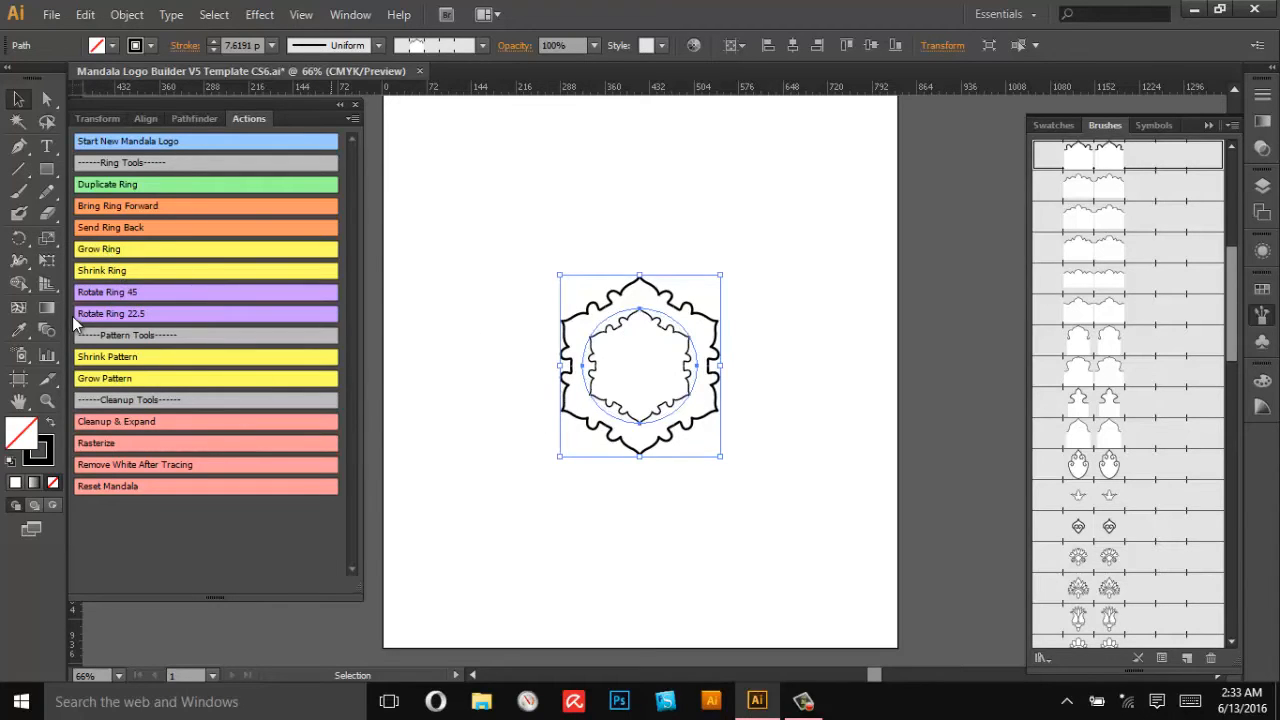
pyautogui.click(104, 270)
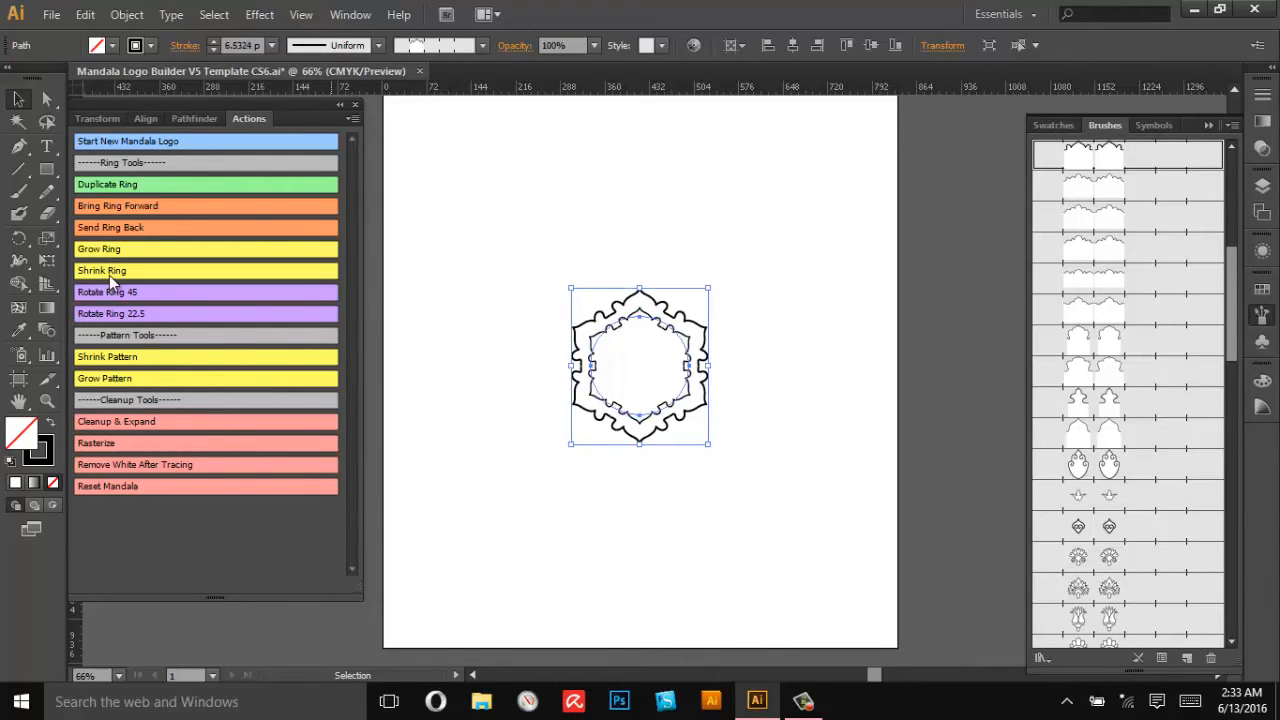
pyautogui.click(100, 248)
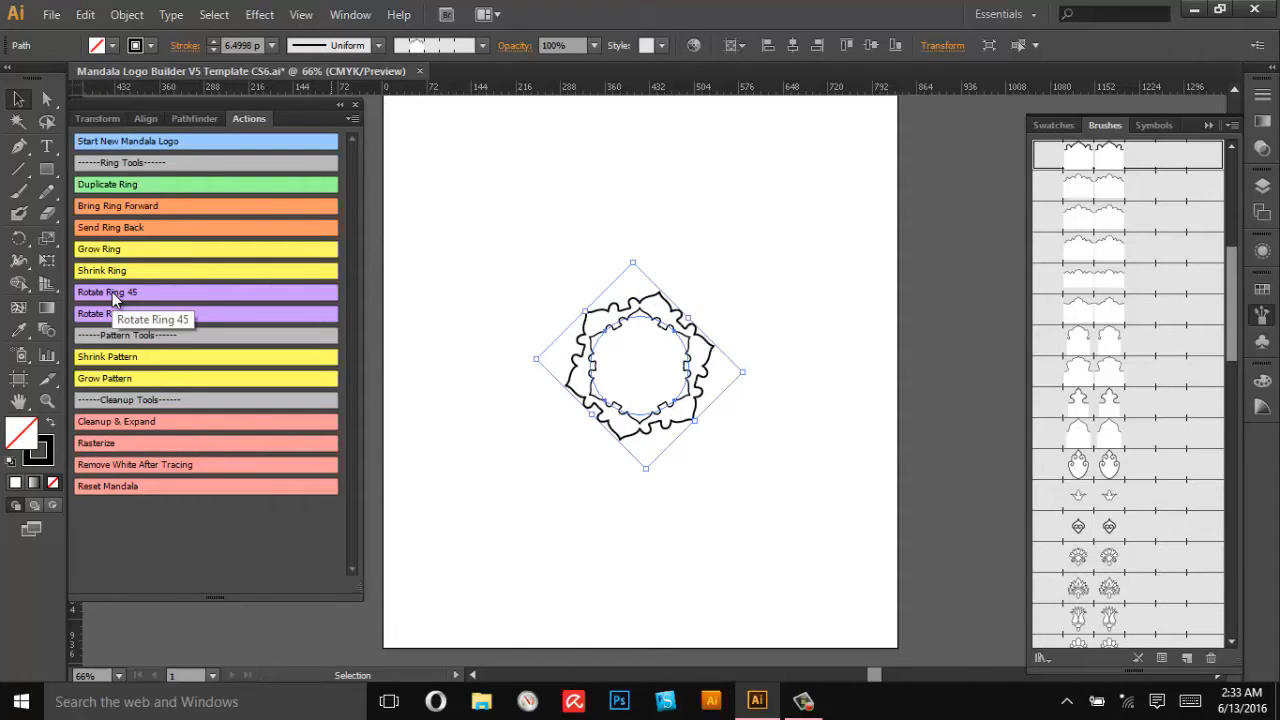
pyautogui.click(116, 292)
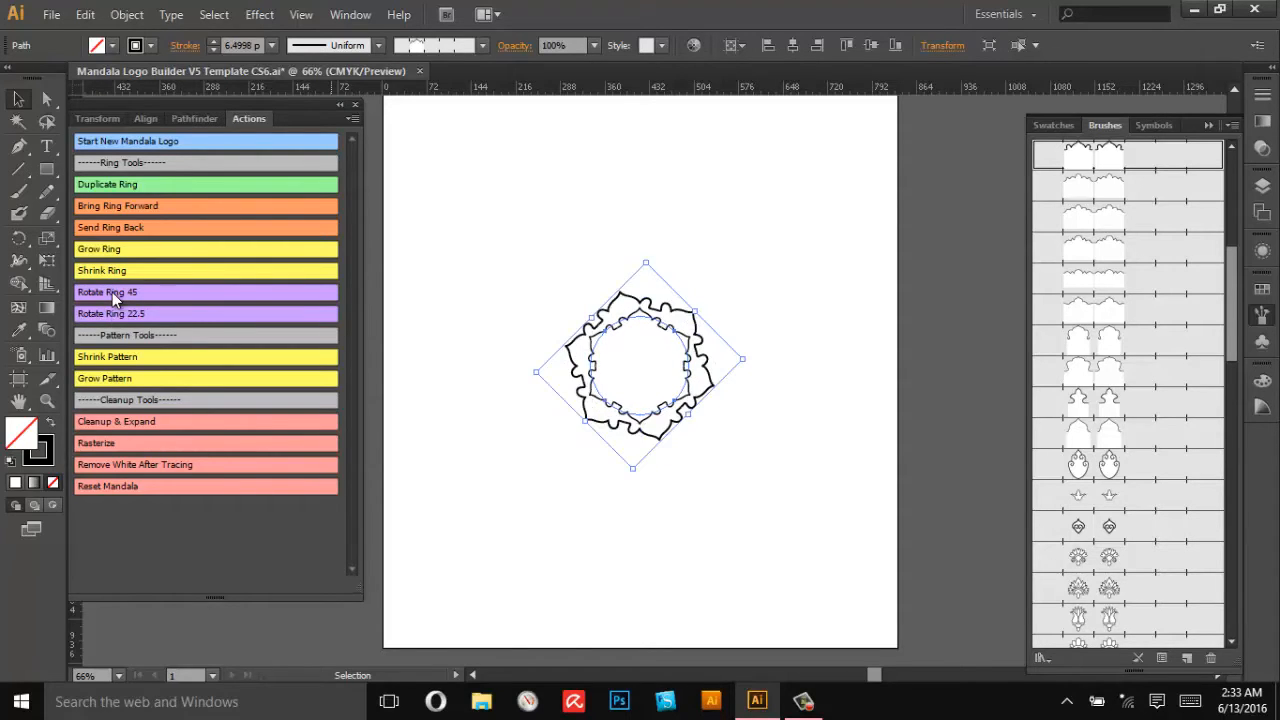
pyautogui.click(110, 312)
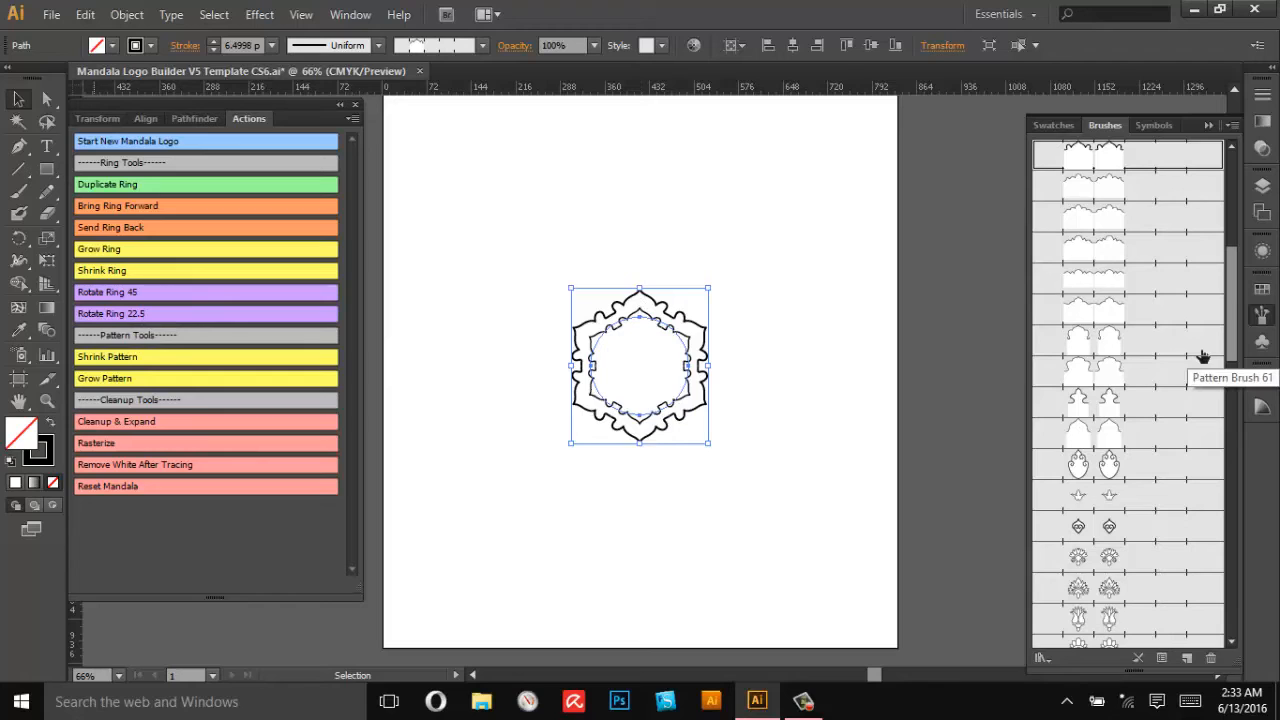
pyautogui.moveTo(140, 360)
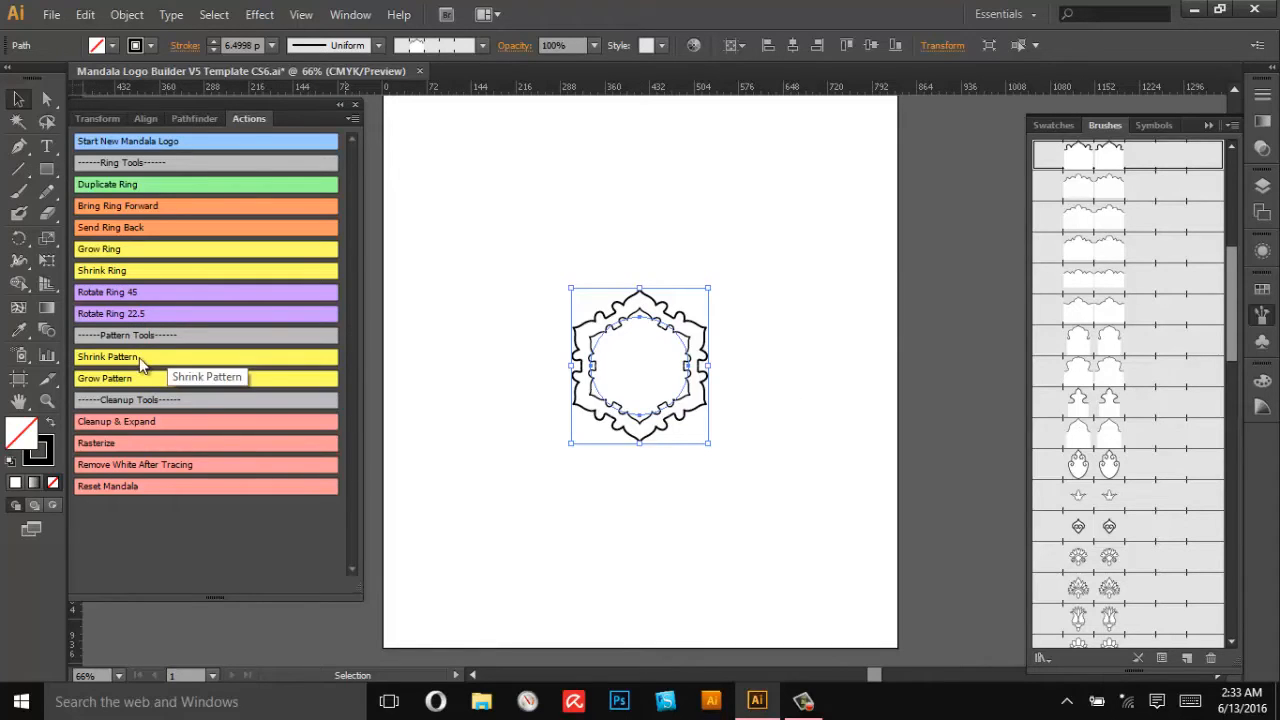
pyautogui.moveTo(118, 392)
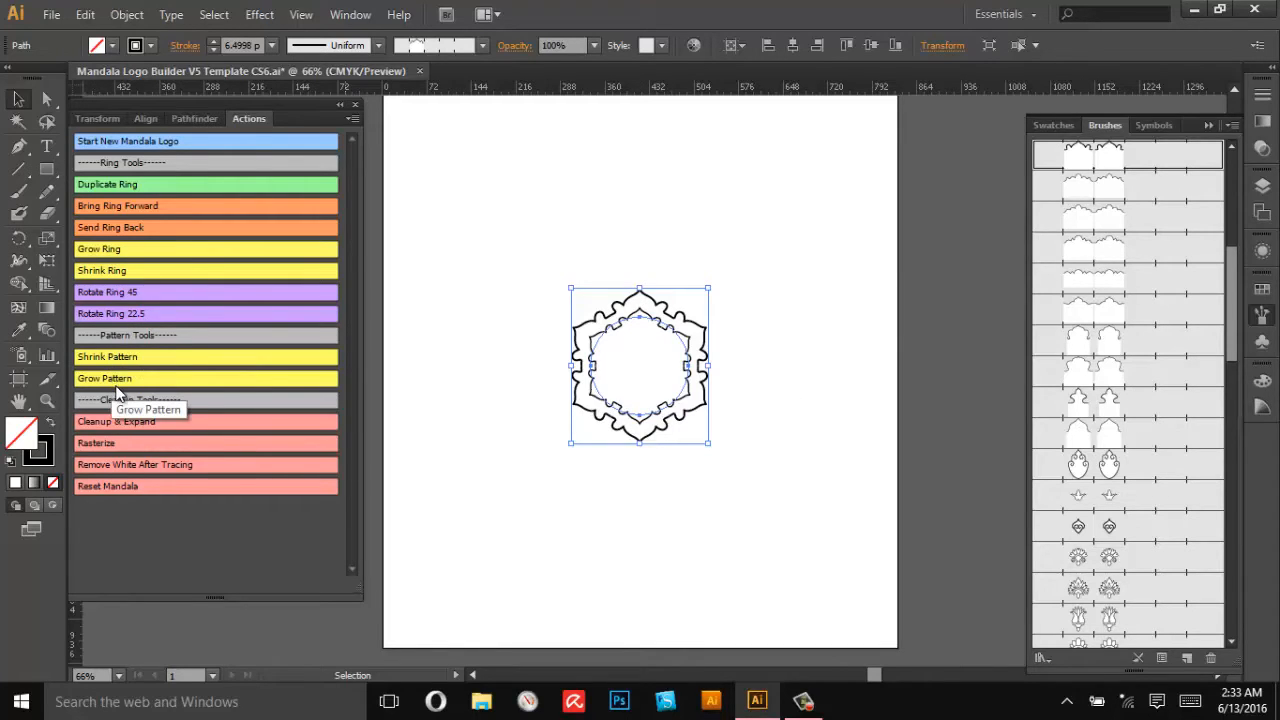
pyautogui.moveTo(138, 332)
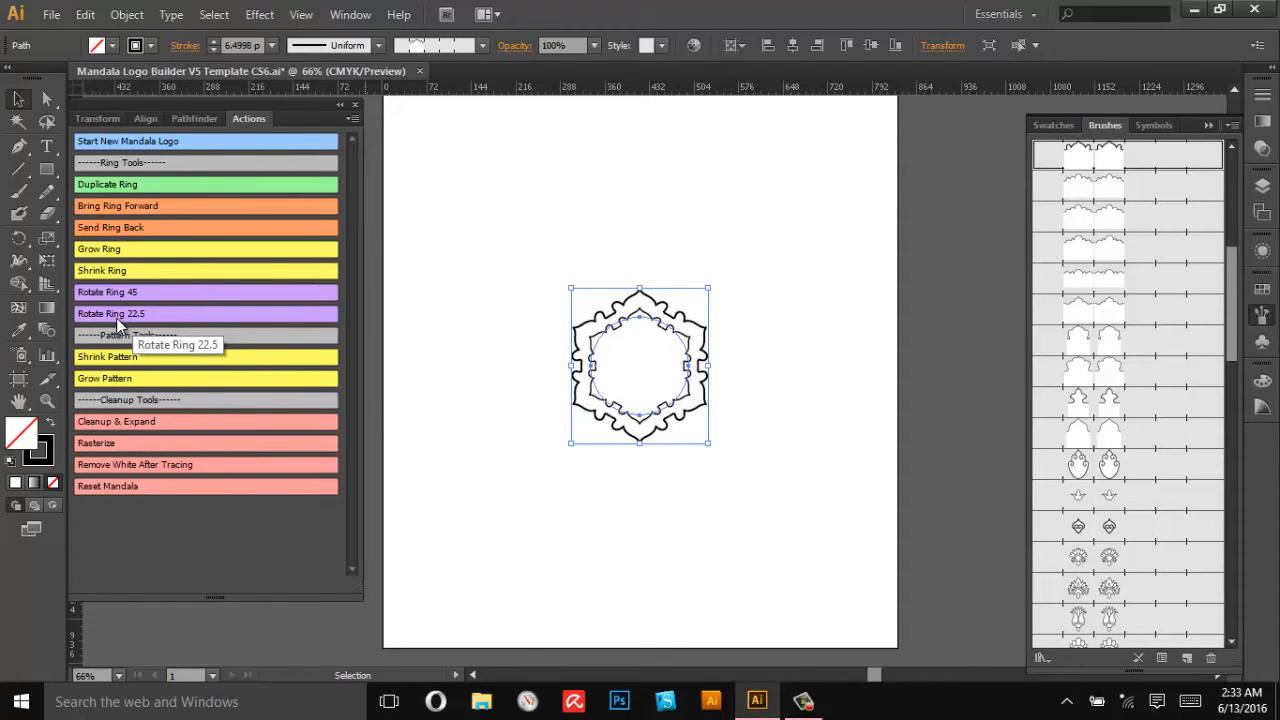
pyautogui.moveTo(140, 228)
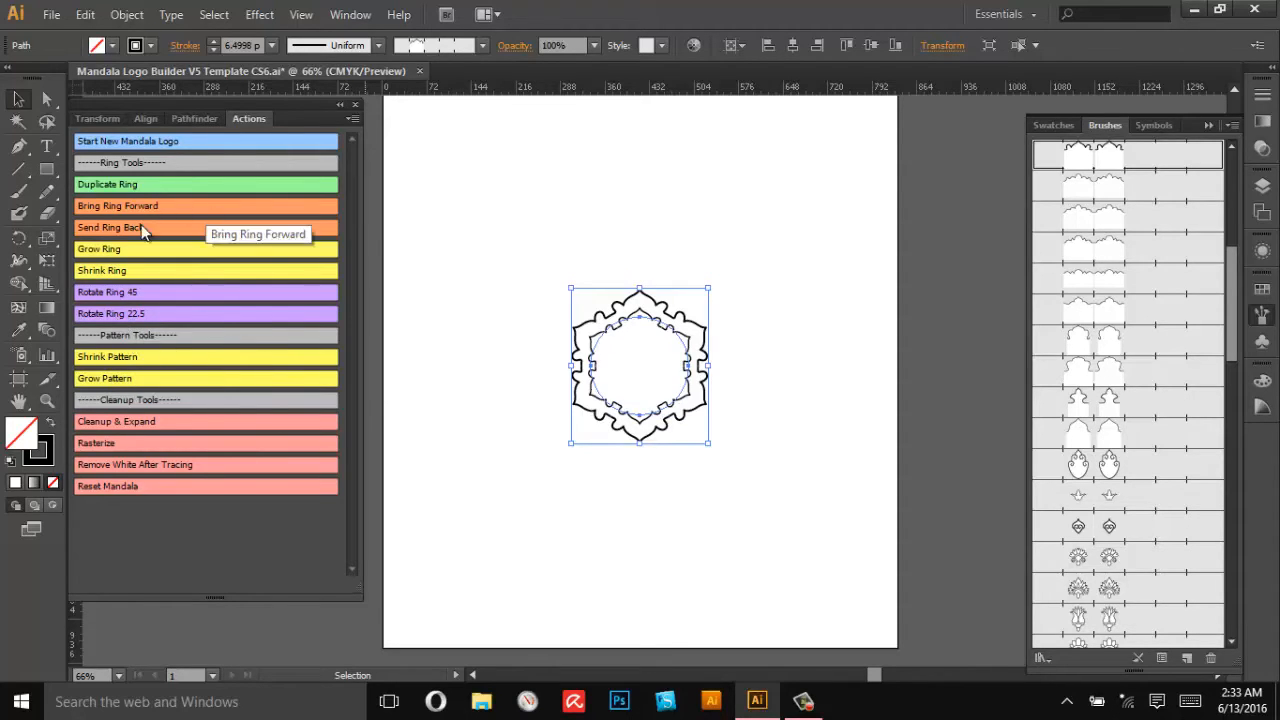
pyautogui.moveTo(104, 356)
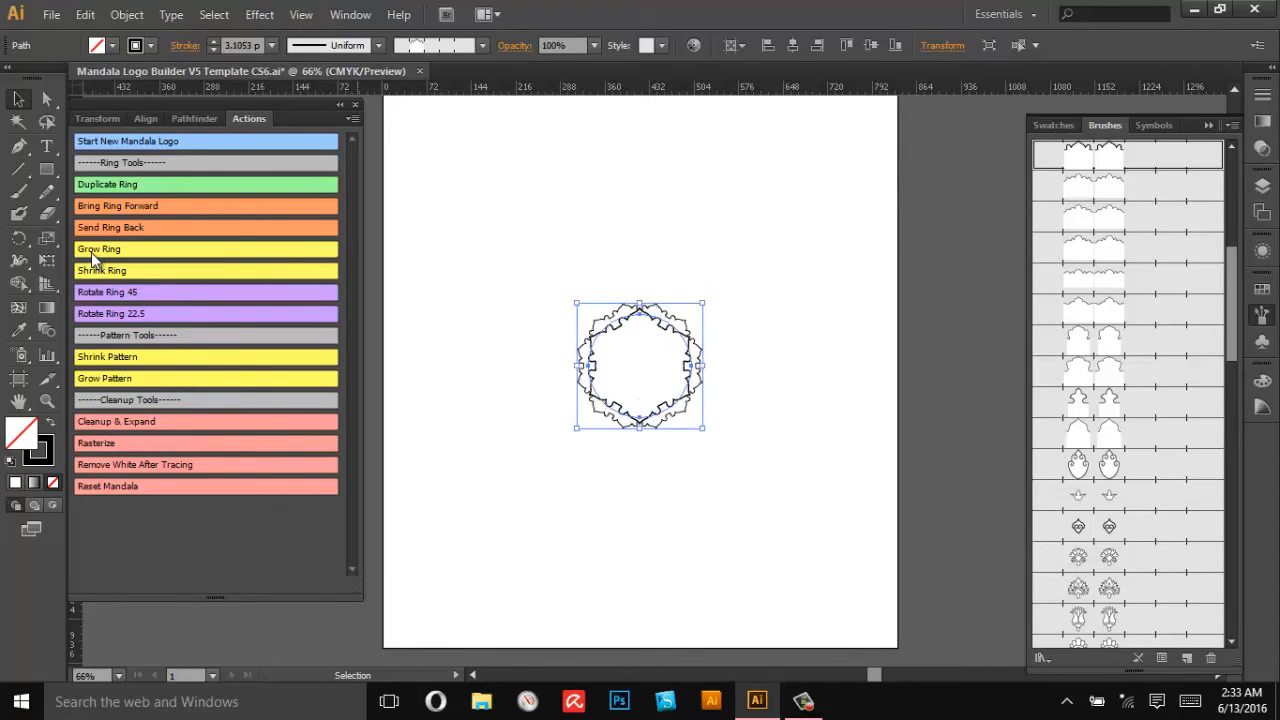
# - Grow the ring so it sits enlarged around the inner circle
pyautogui.click(98, 248)
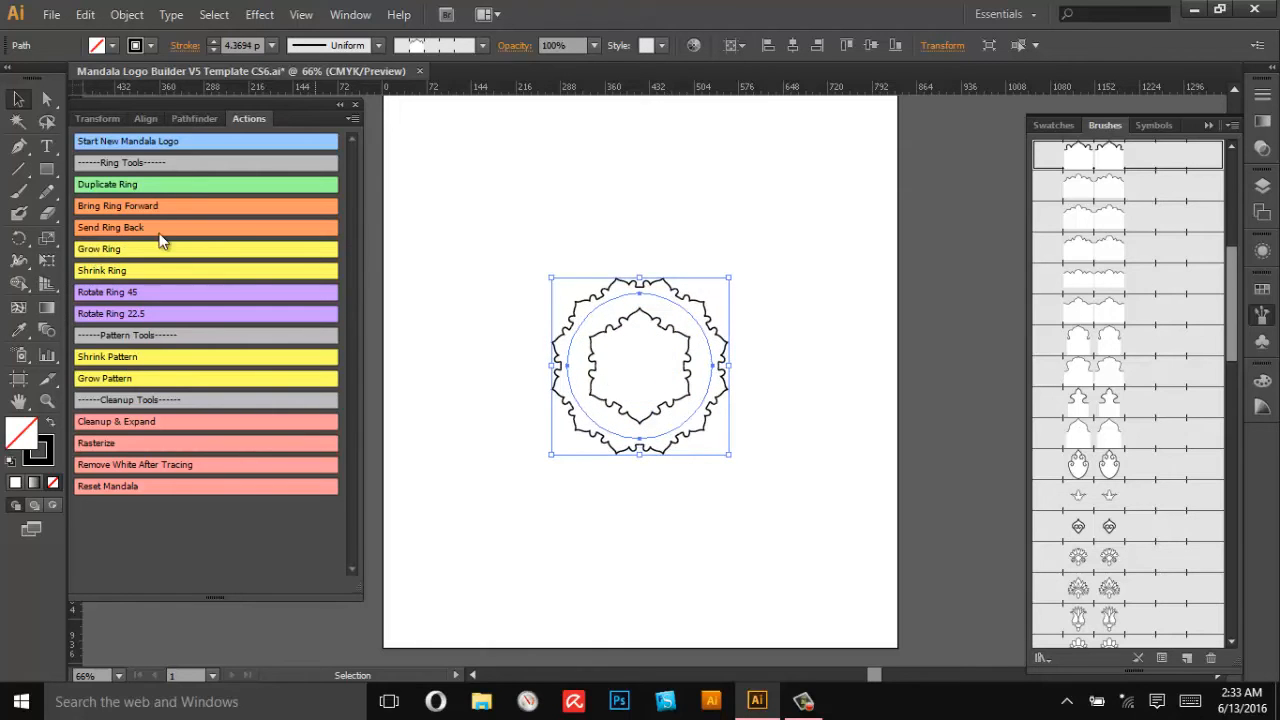
pyautogui.moveTo(124, 312)
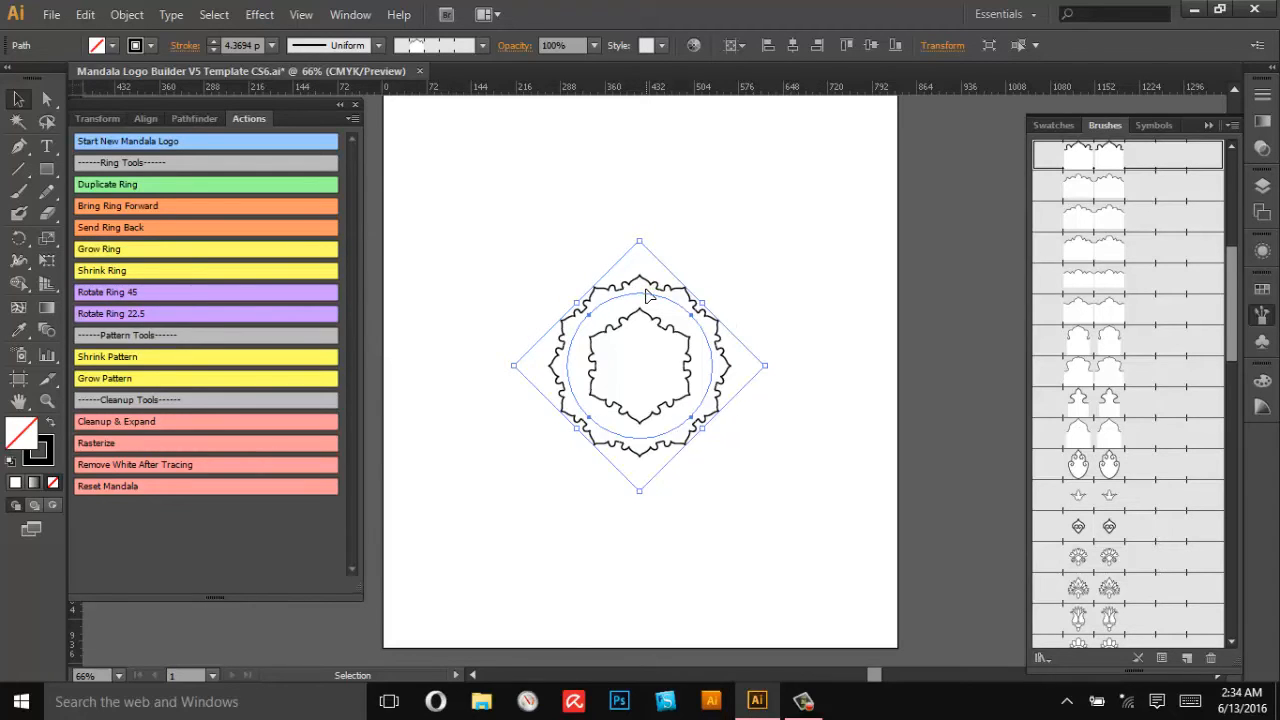
pyautogui.moveTo(764, 360)
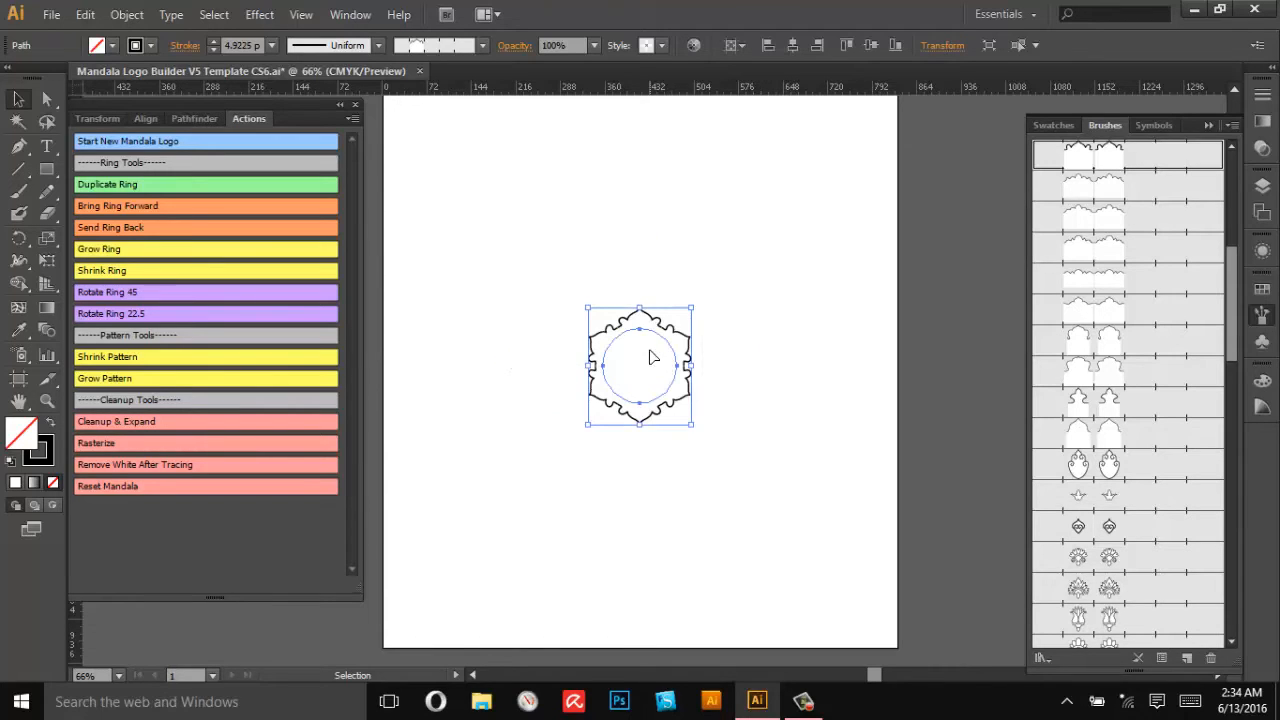
pyautogui.moveTo(108, 378)
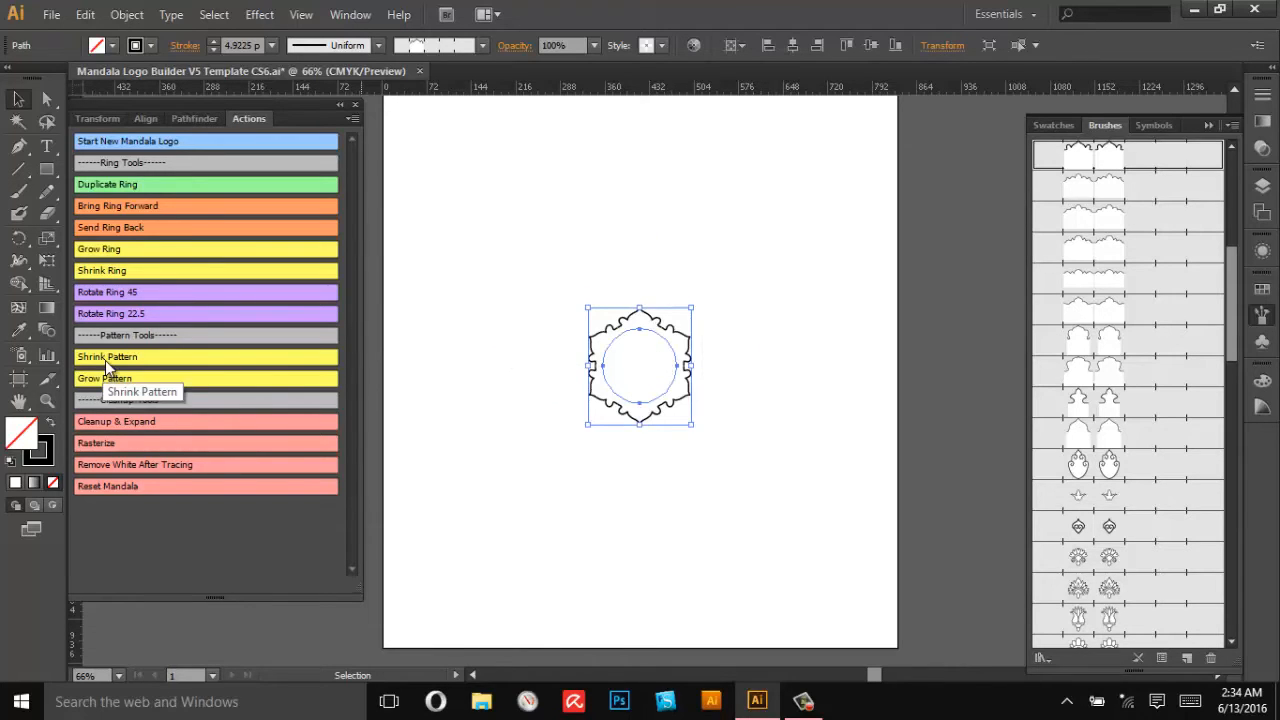
pyautogui.click(108, 356)
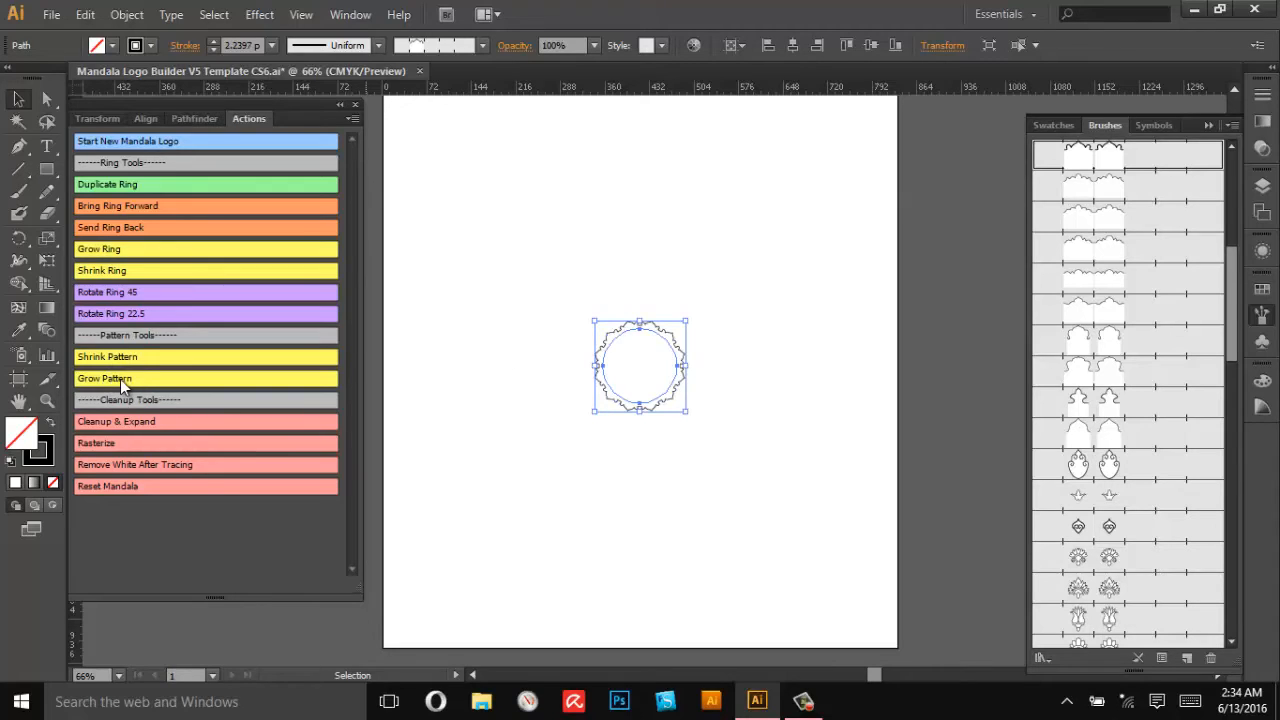
pyautogui.click(104, 378)
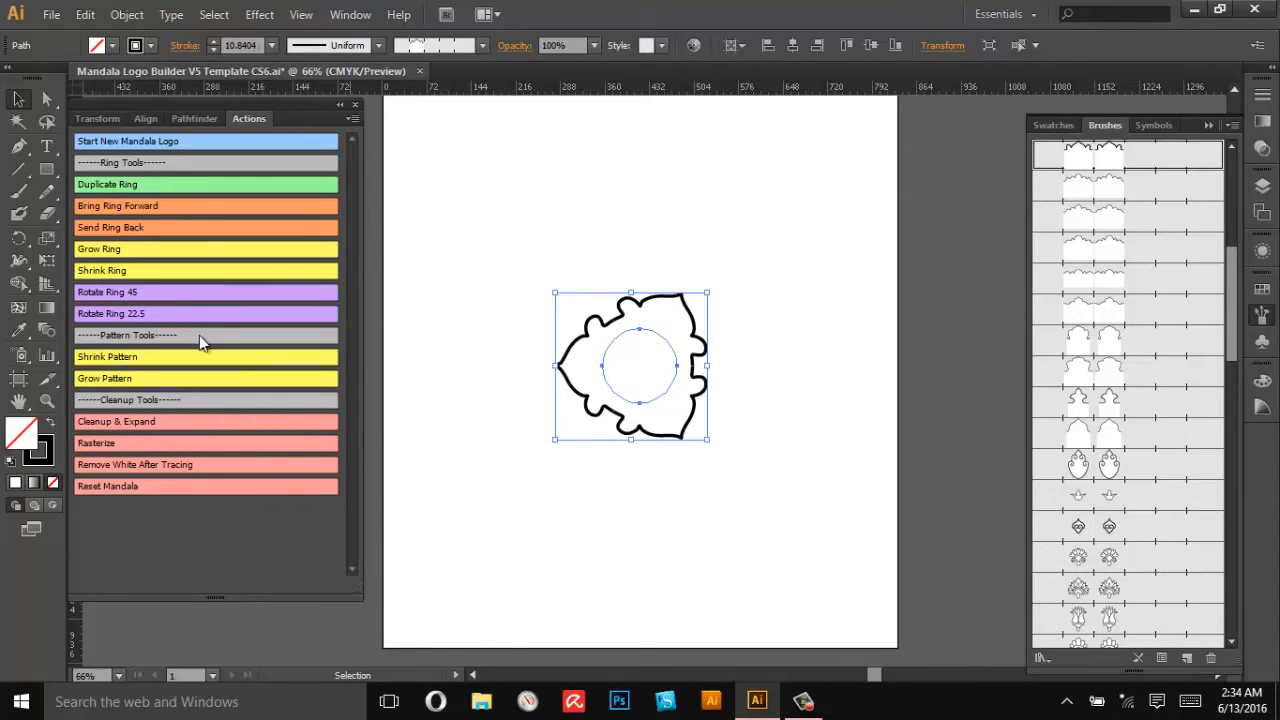
pyautogui.click(104, 378)
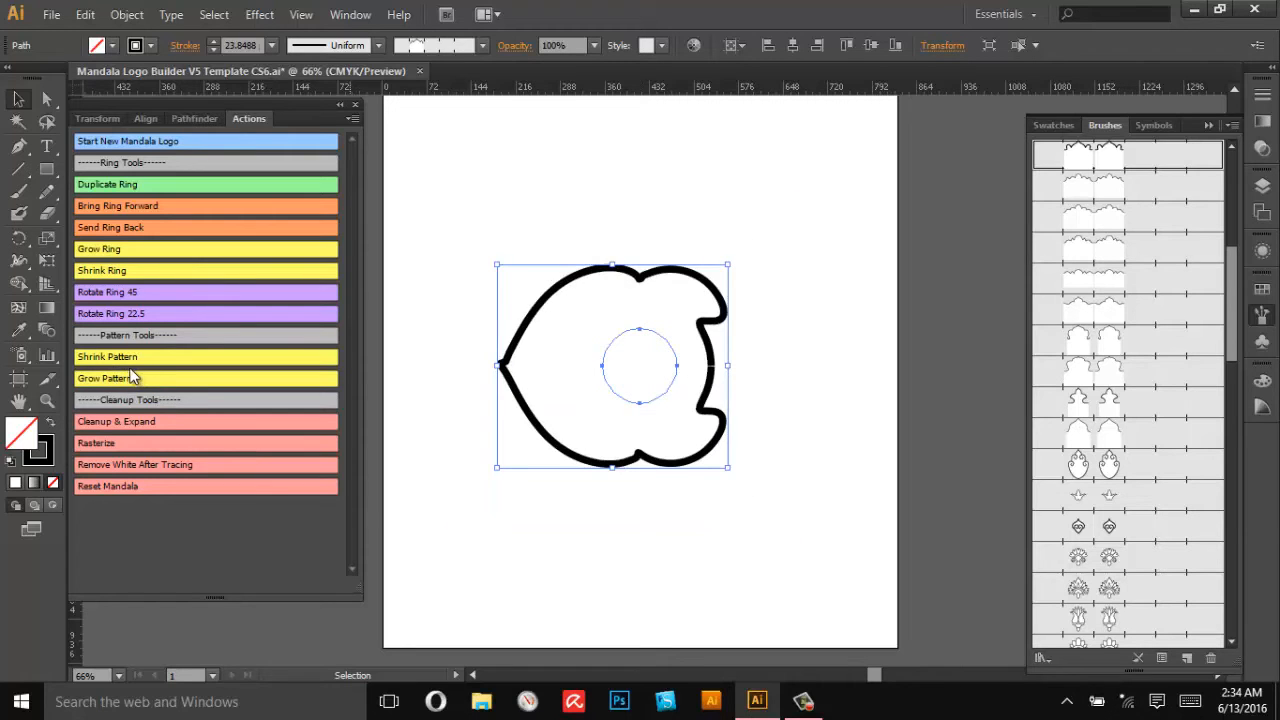
pyautogui.moveTo(136, 378)
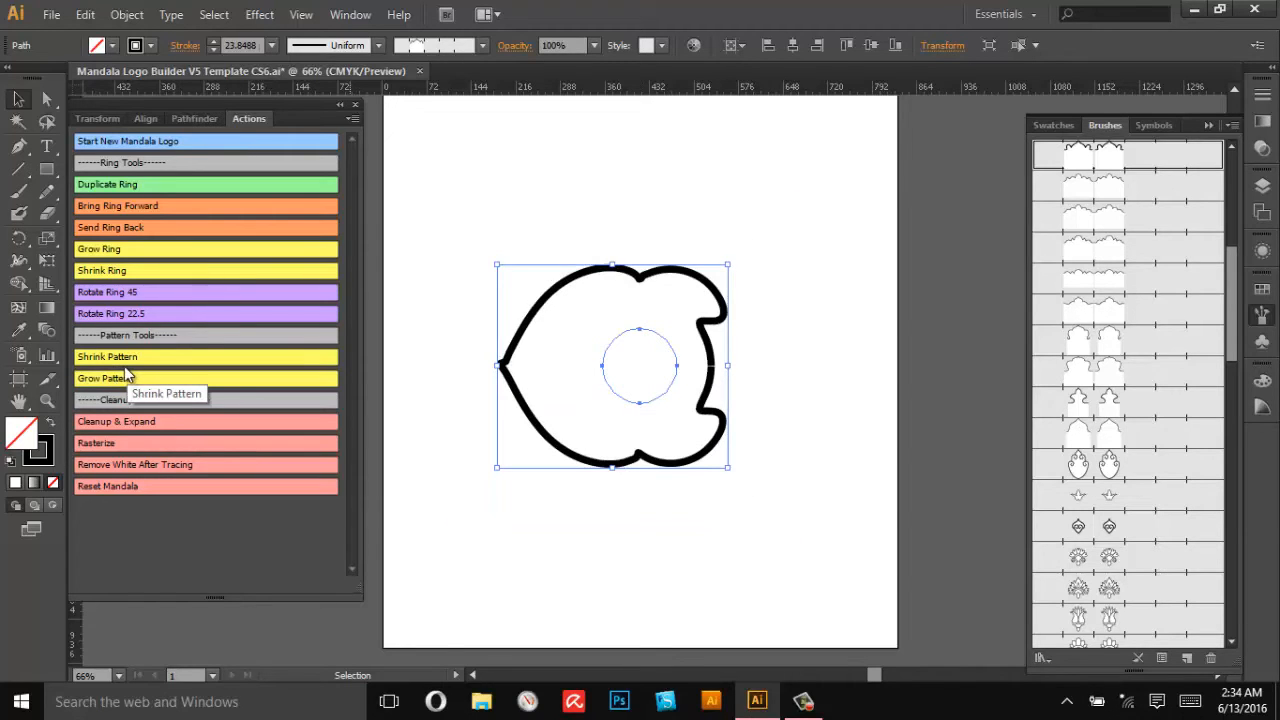
pyautogui.click(106, 356)
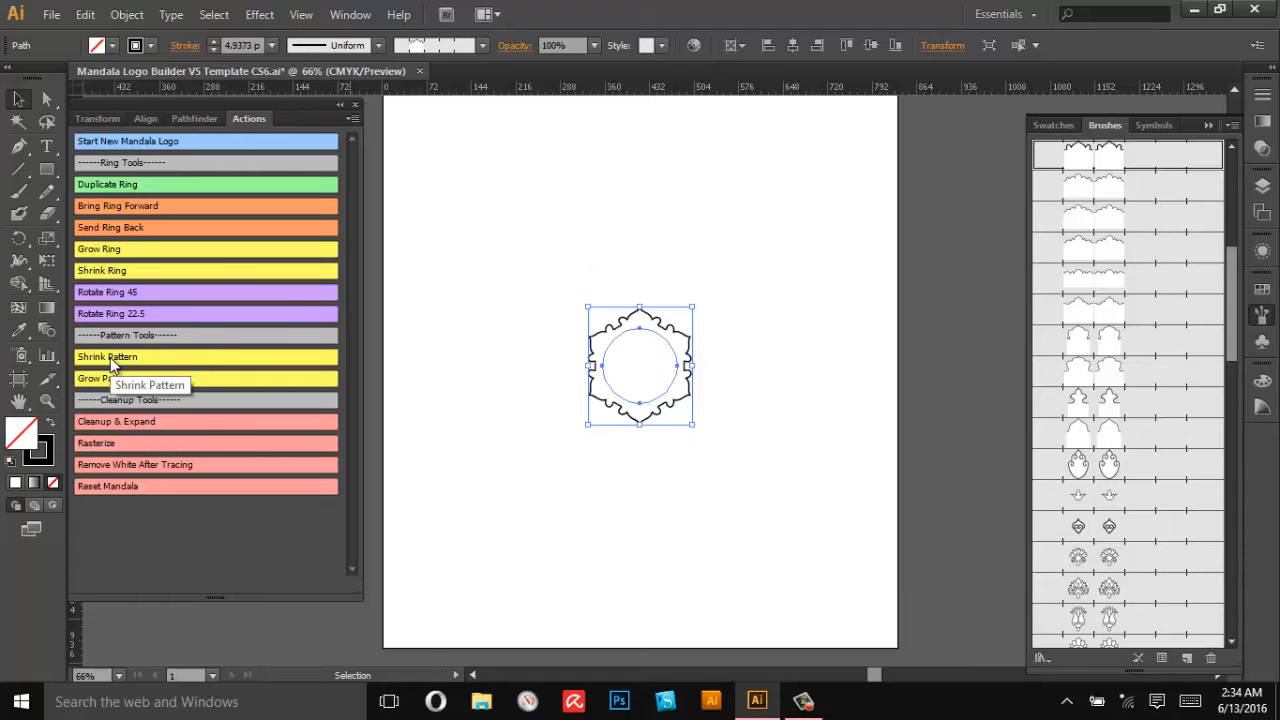
pyautogui.click(108, 356)
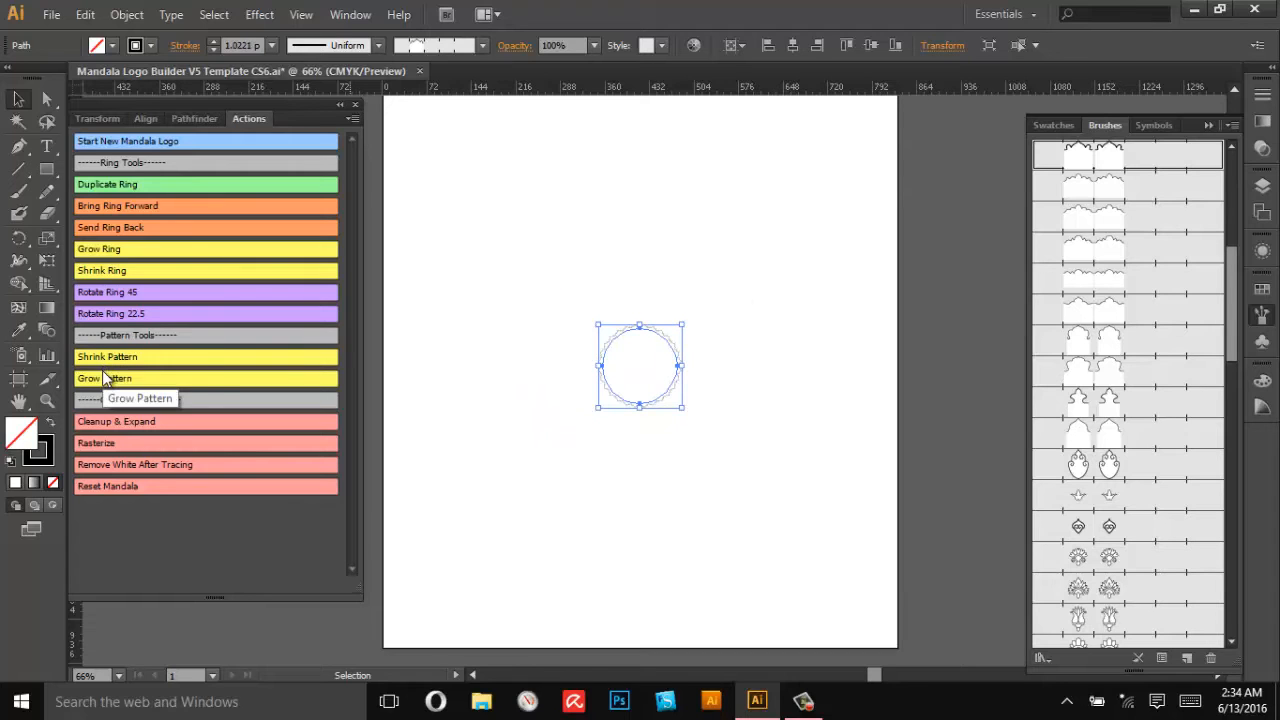
pyautogui.click(98, 378)
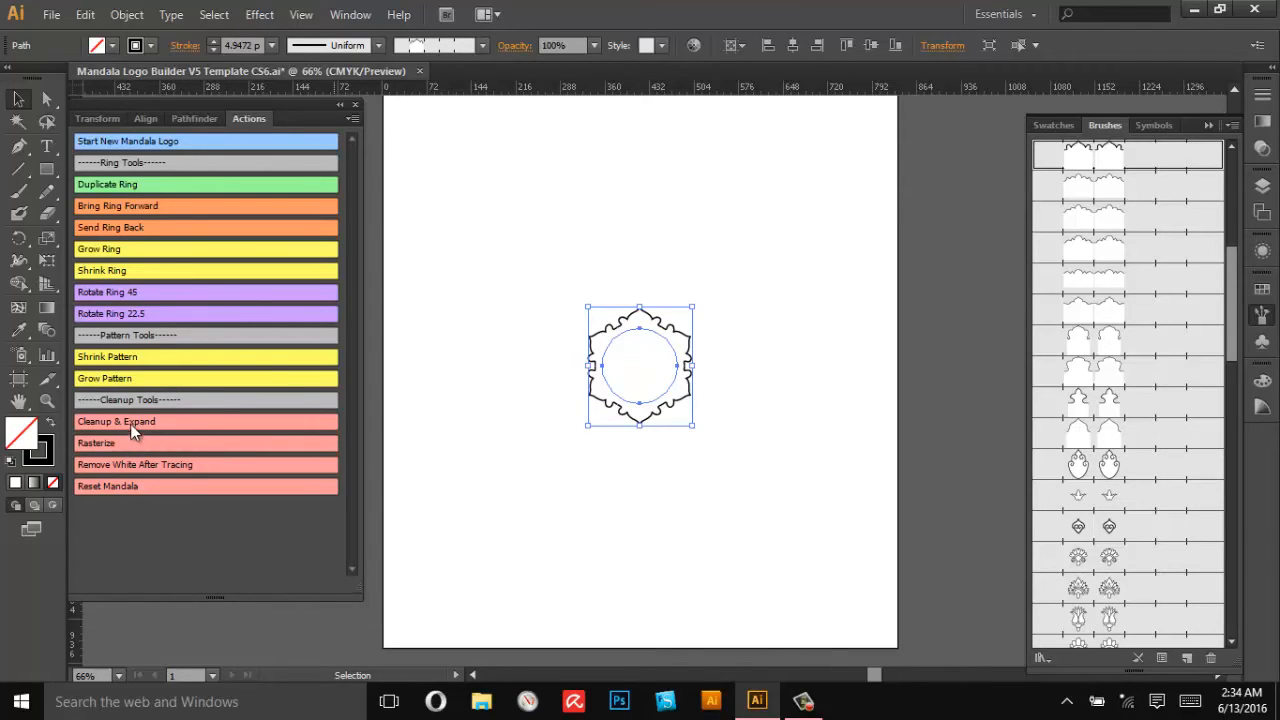
pyautogui.moveTo(136, 470)
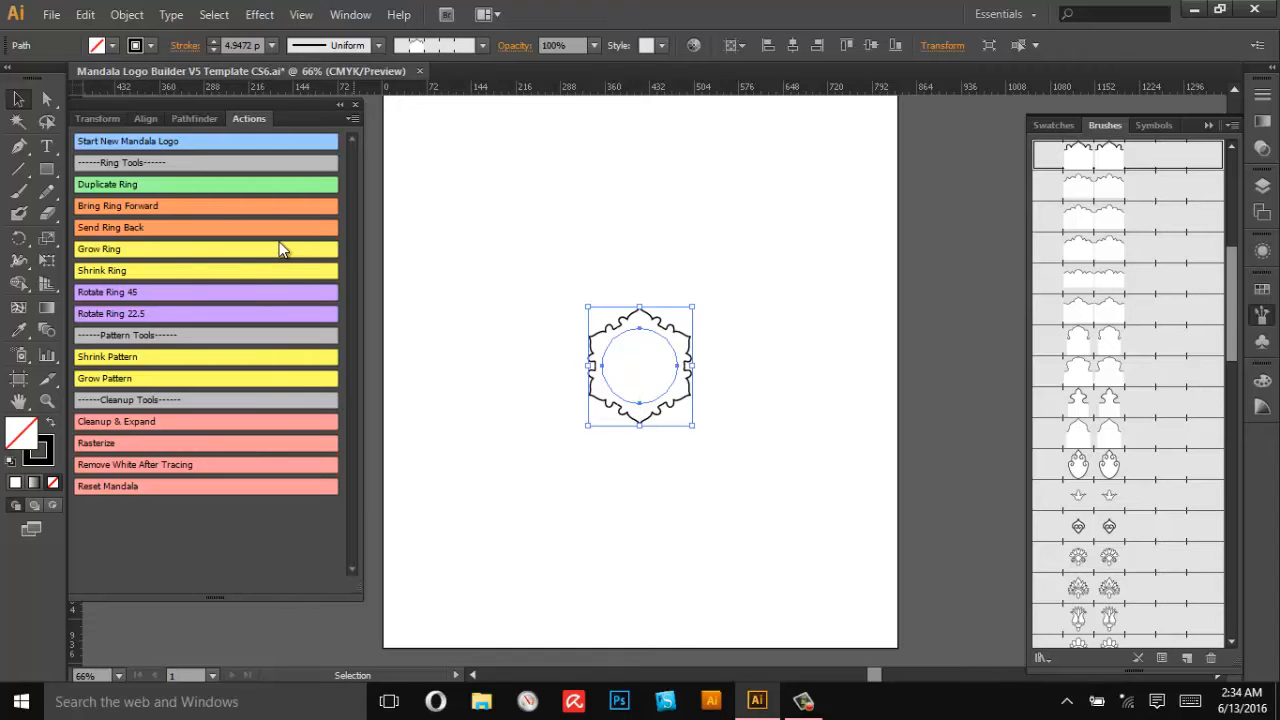
pyautogui.moveTo(196, 184)
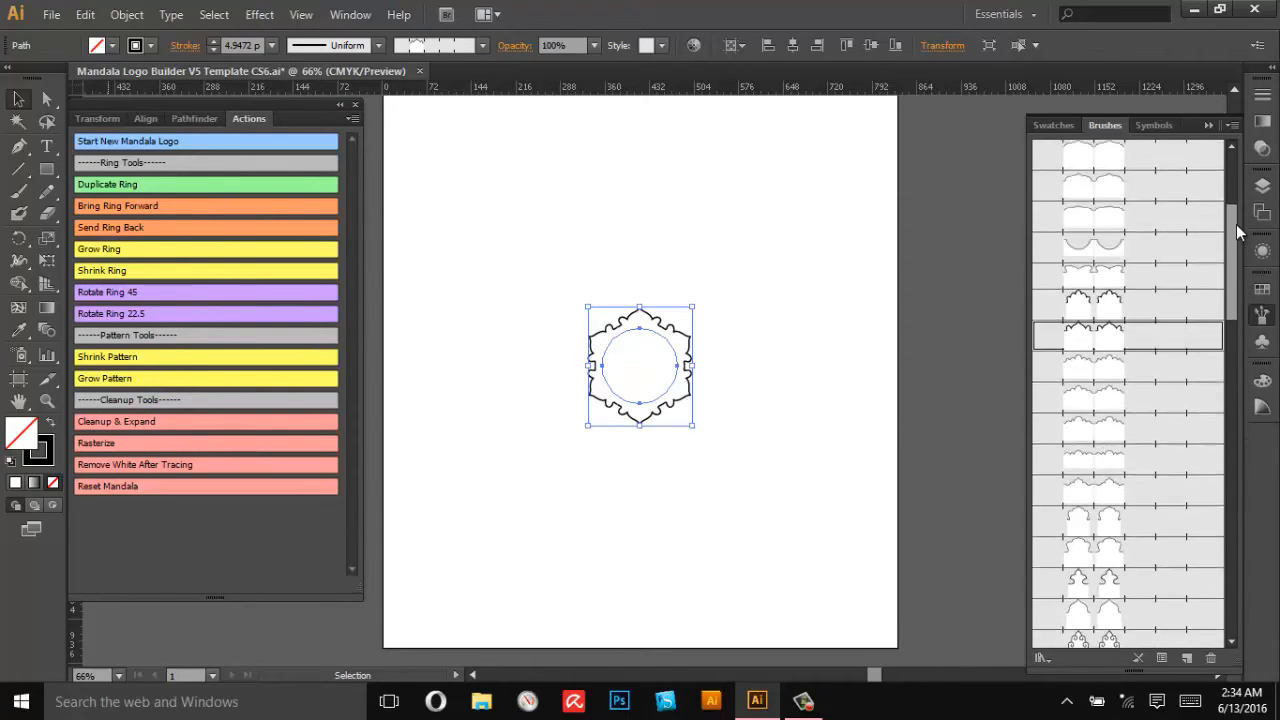
pyautogui.scroll(-3)
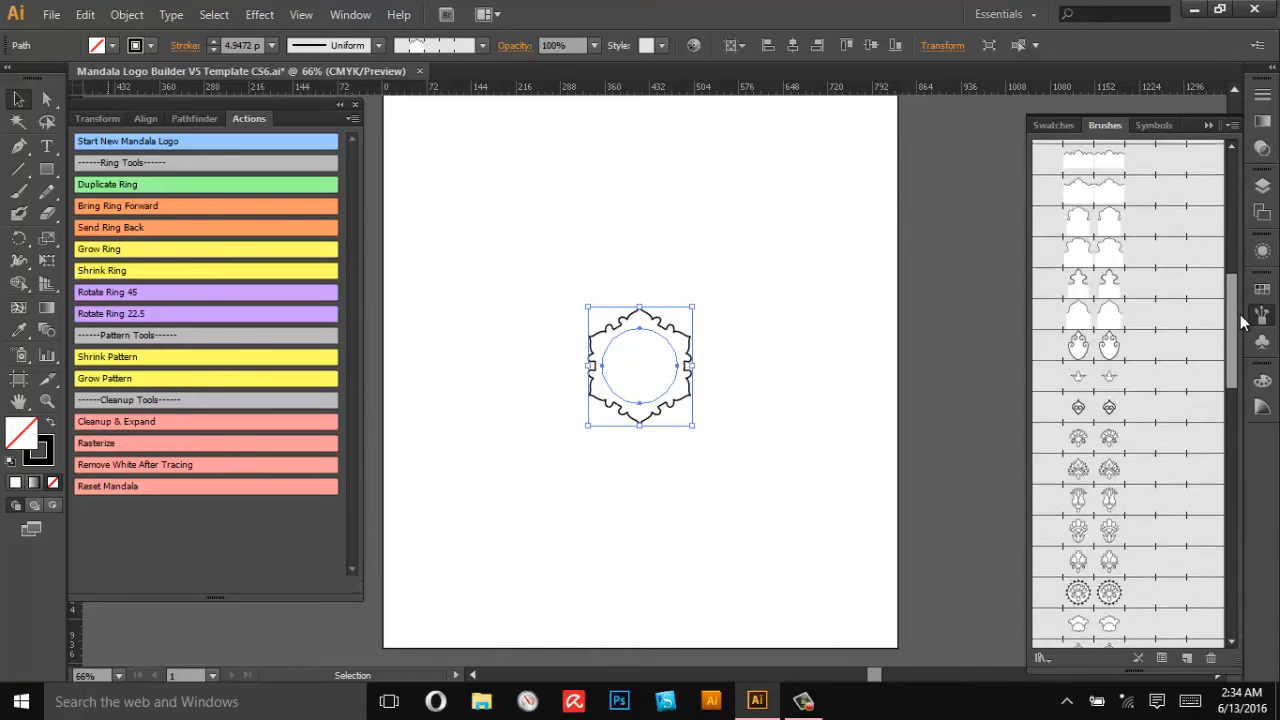
pyautogui.scroll(-3)
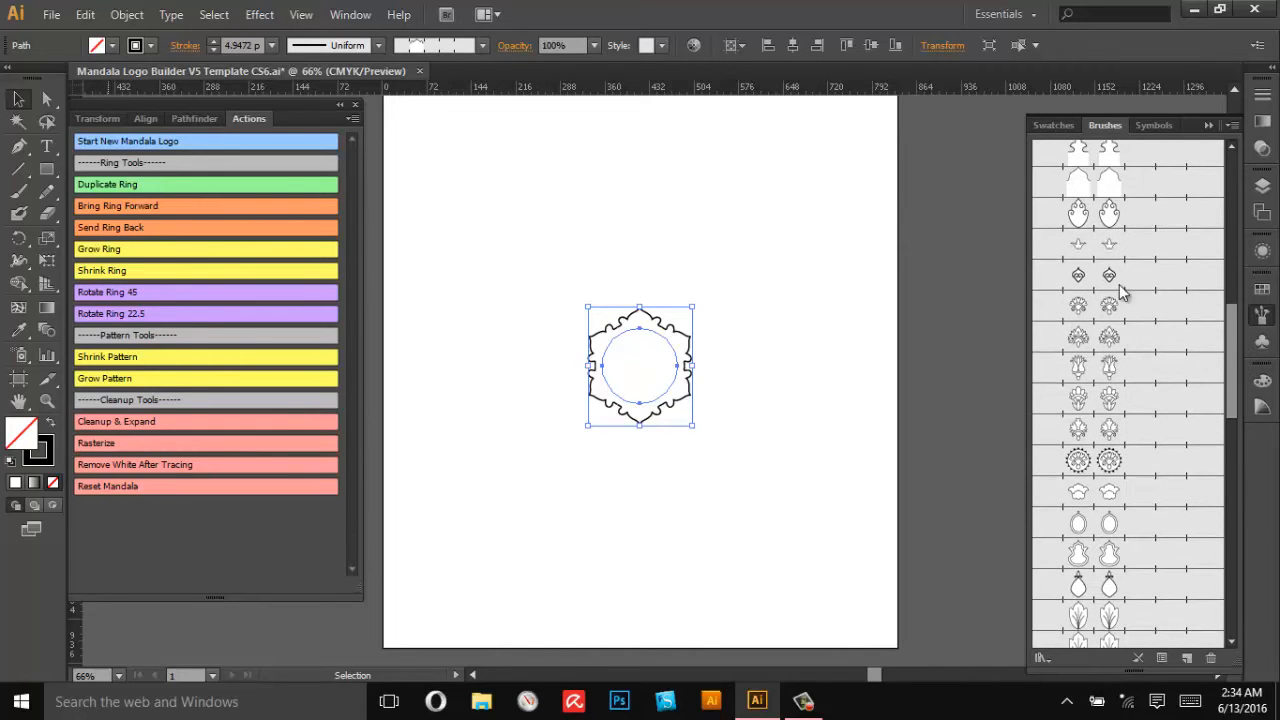
pyautogui.scroll(-3)
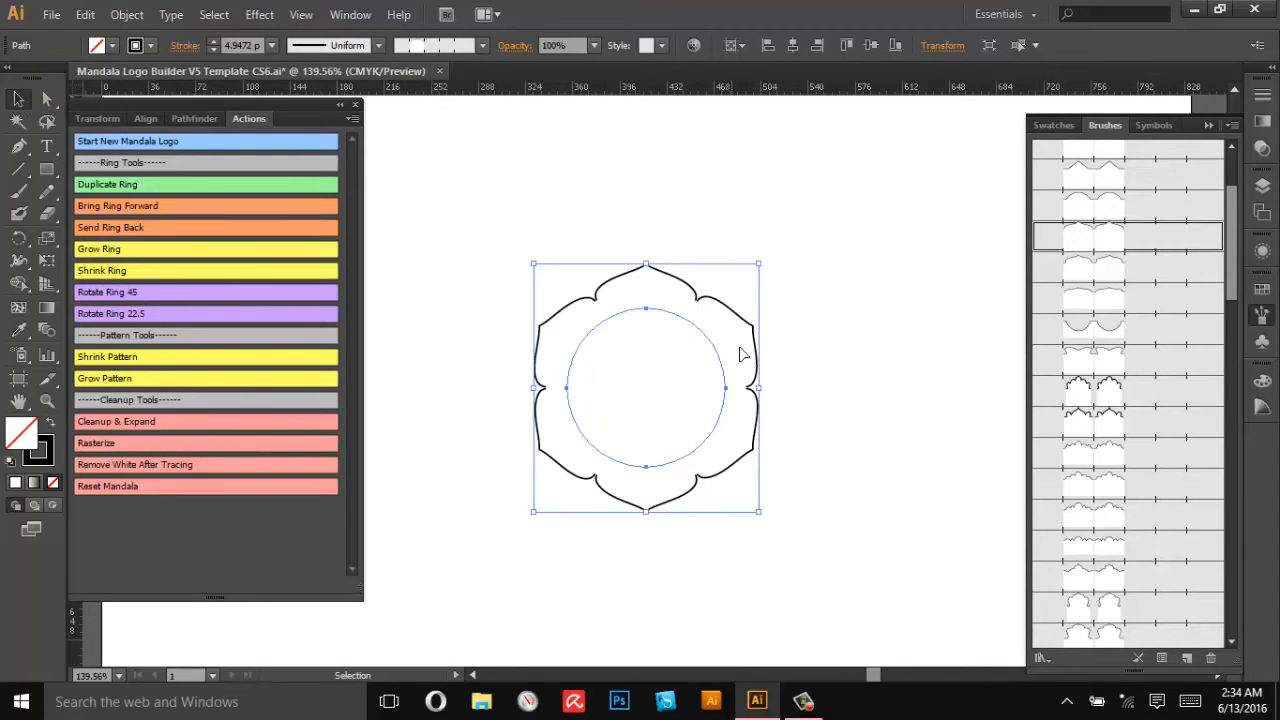
pyautogui.moveTo(252, 218)
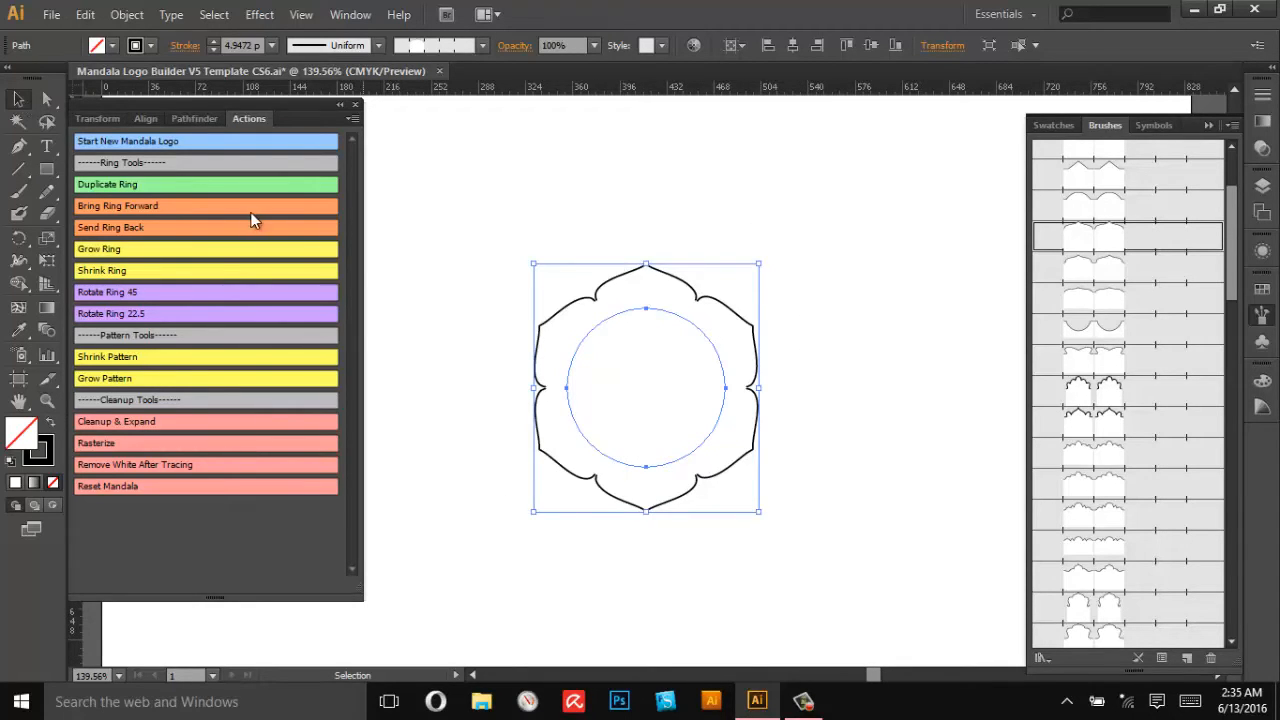
pyautogui.moveTo(620, 384)
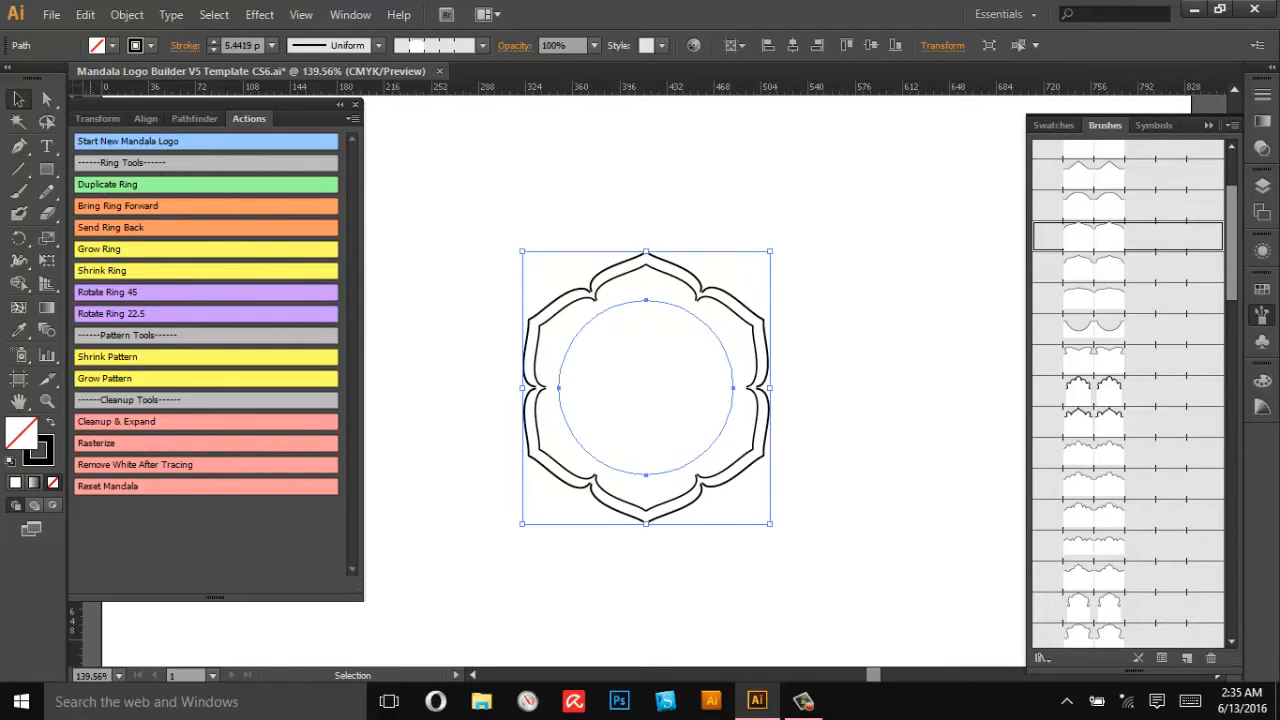
pyautogui.moveTo(1222, 396)
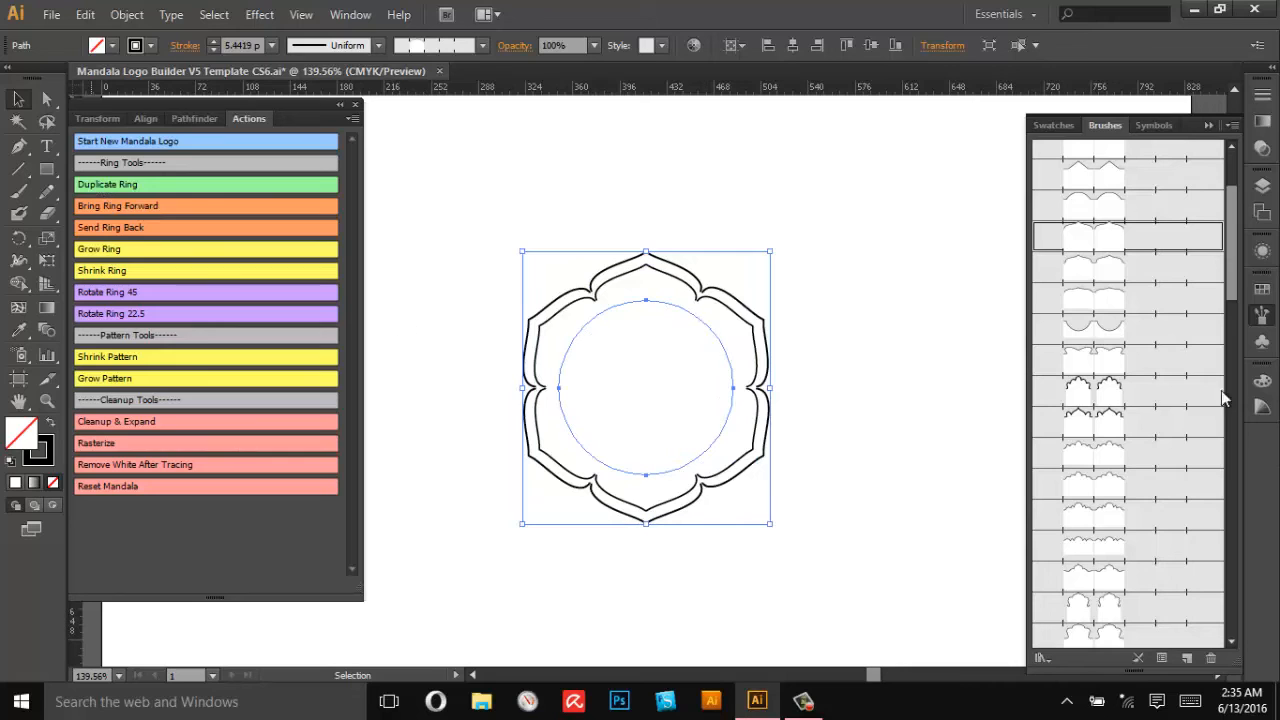
pyautogui.moveTo(1096, 356)
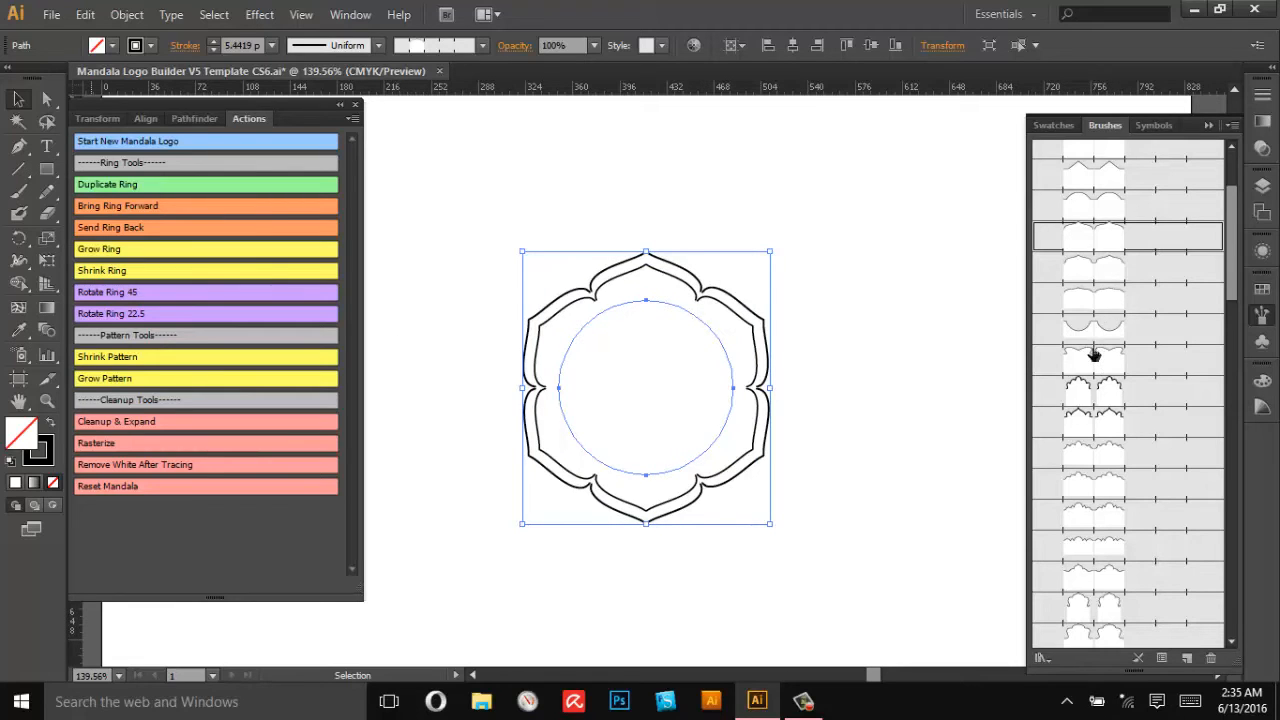
# - Rotate the new ring 45° and give it a scalloped pattern brush outline from the Brushes panel
pyautogui.click(108, 292)
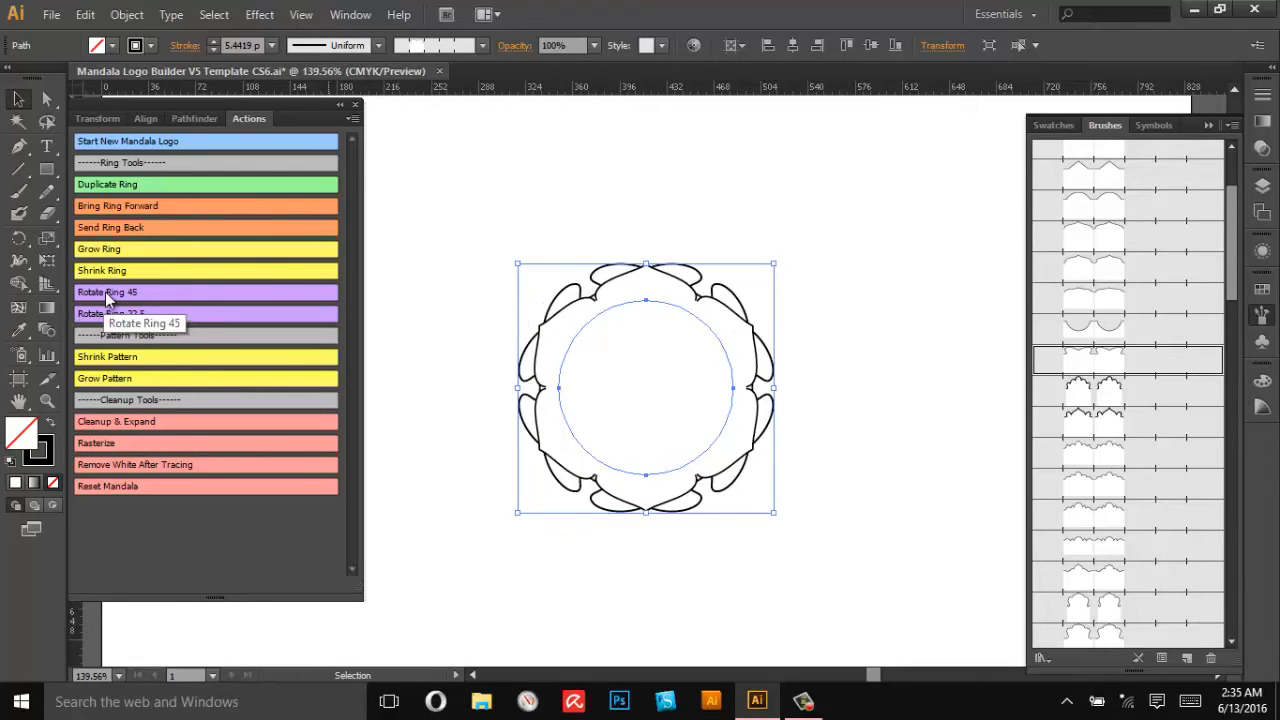
pyautogui.click(110, 292)
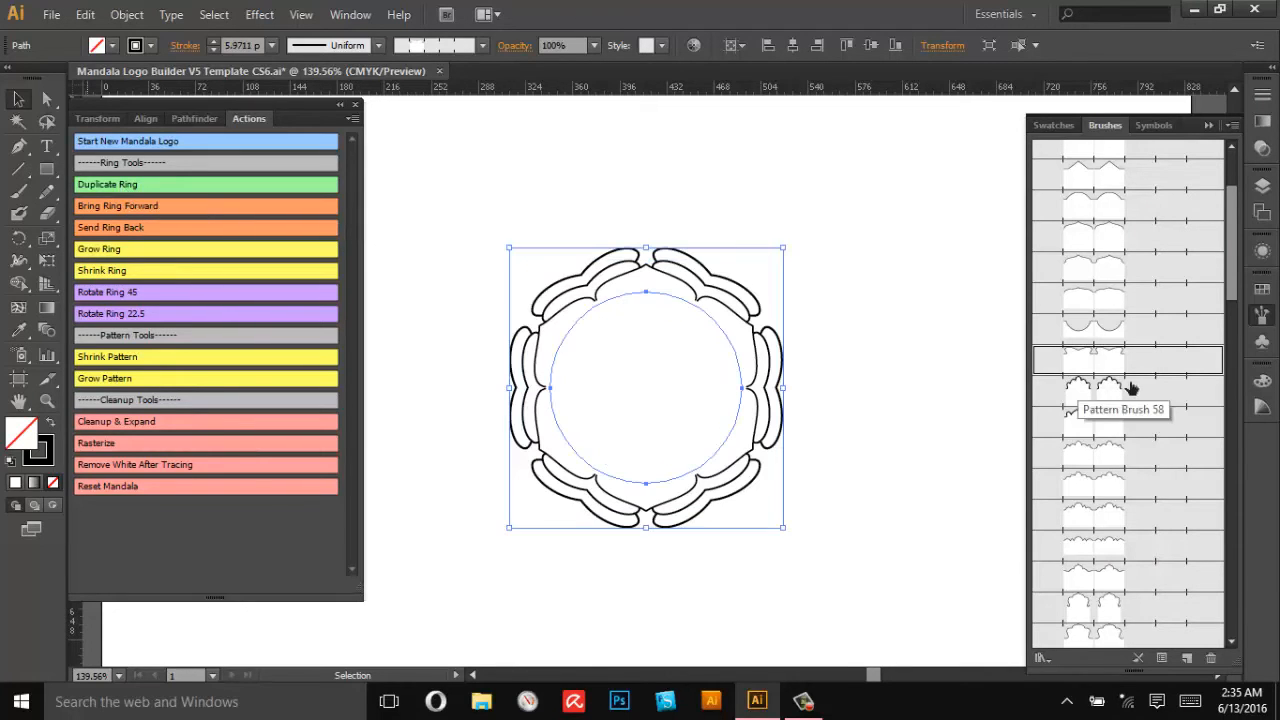
pyautogui.scroll(-3)
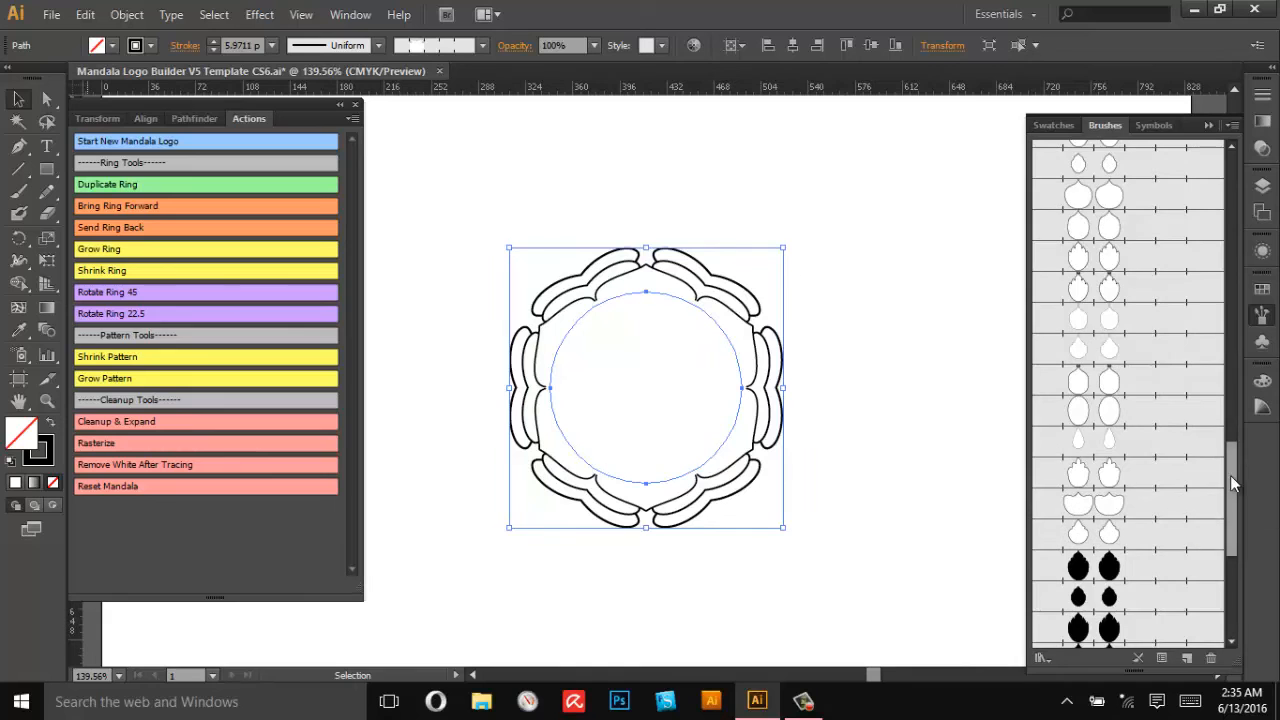
pyautogui.scroll(-3)
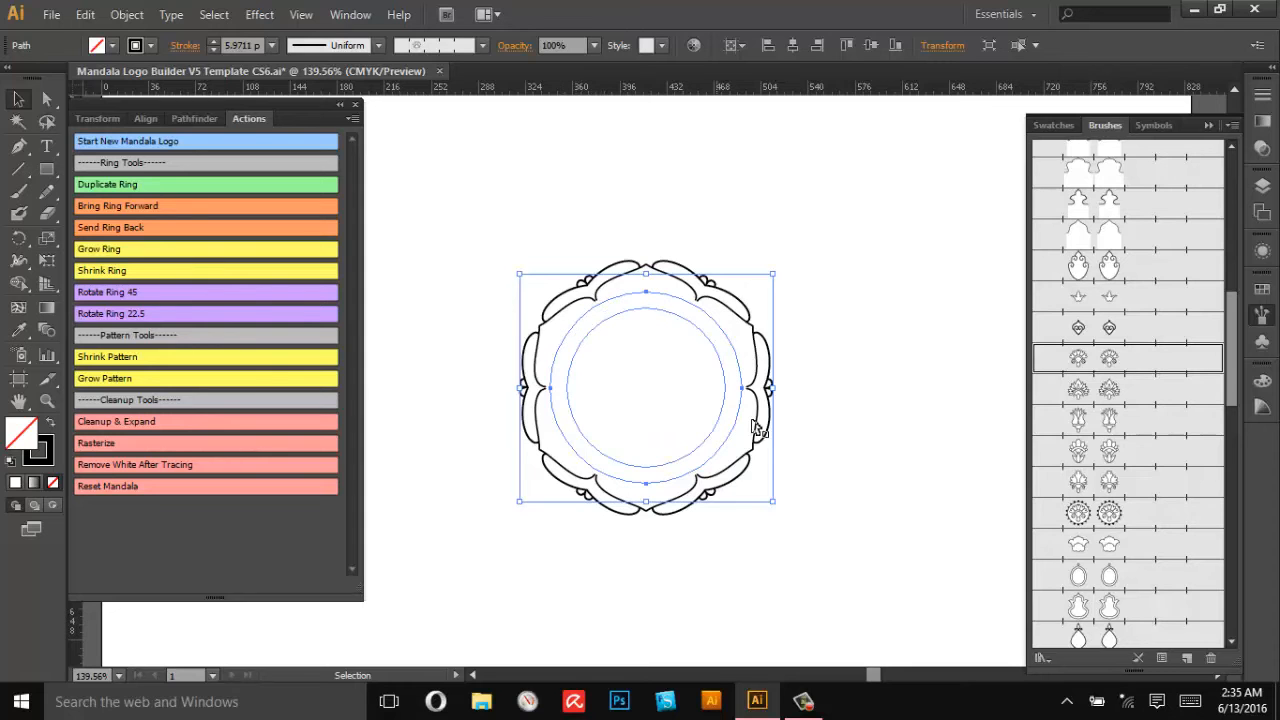
# - Apply the fan-shaped floral brush to the ring, enlarge it and duplicate it as a larger copy
pyautogui.click(96, 248)
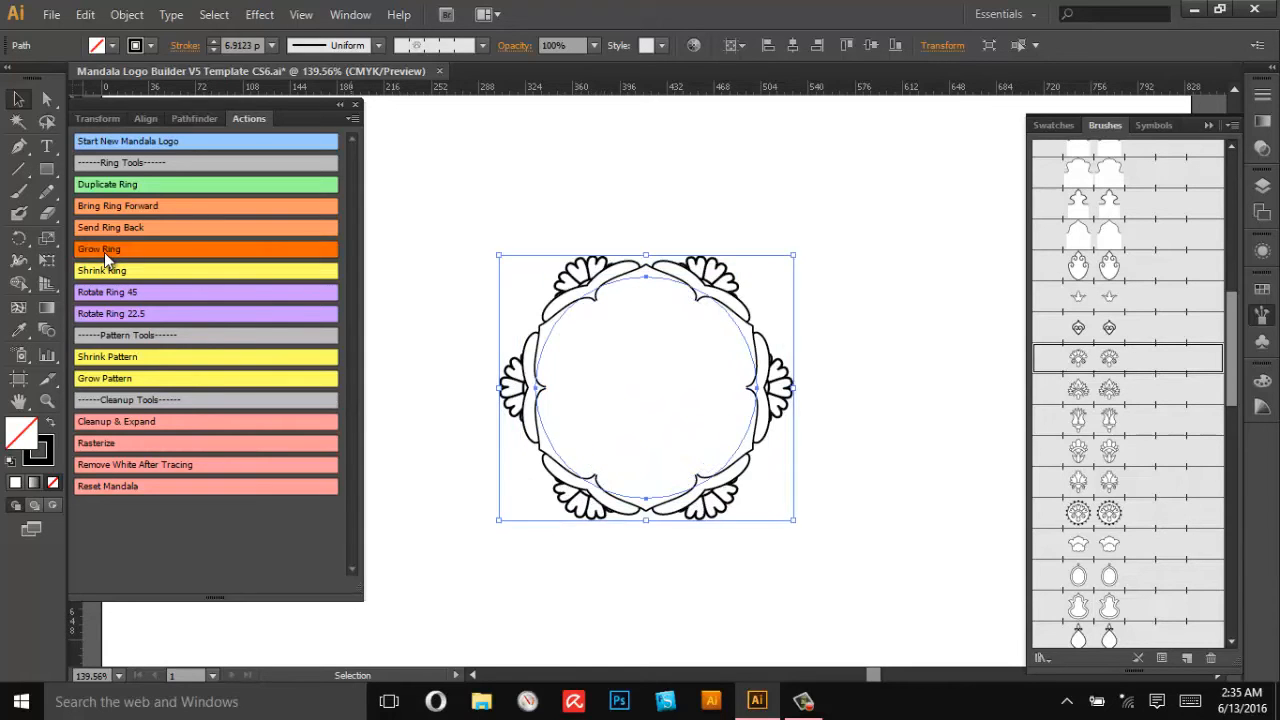
pyautogui.click(104, 248)
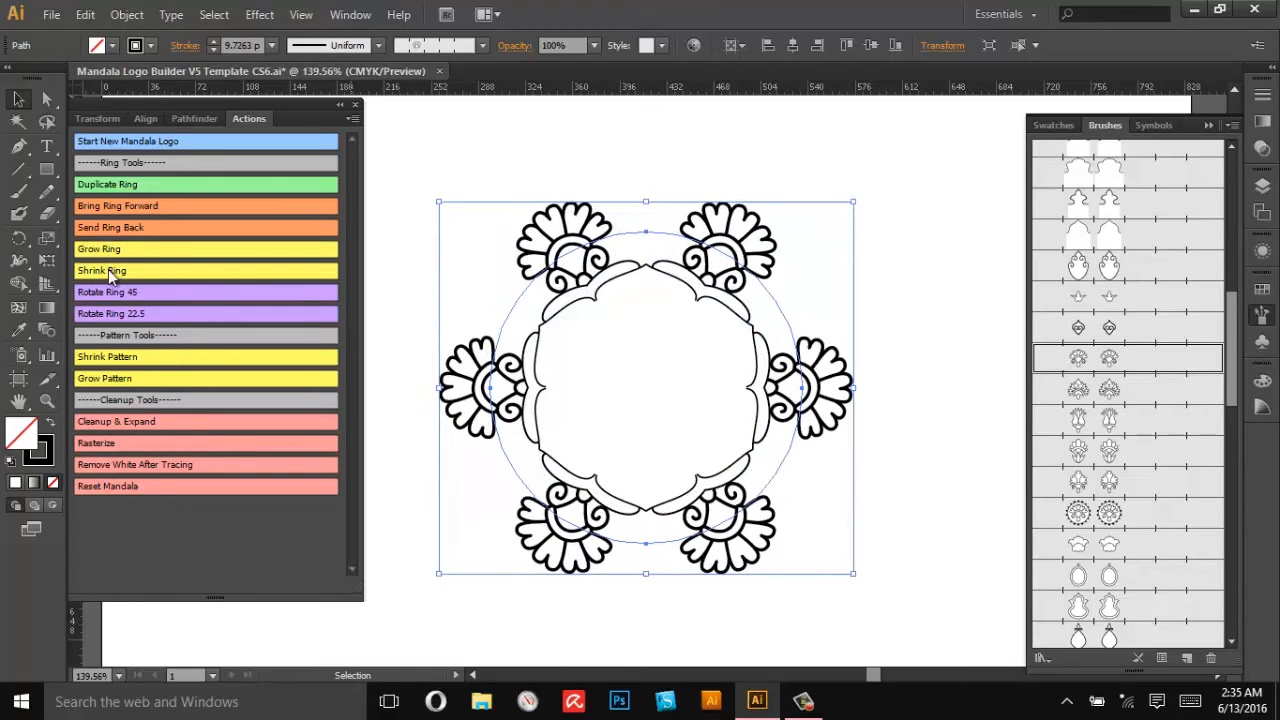
pyautogui.click(104, 270)
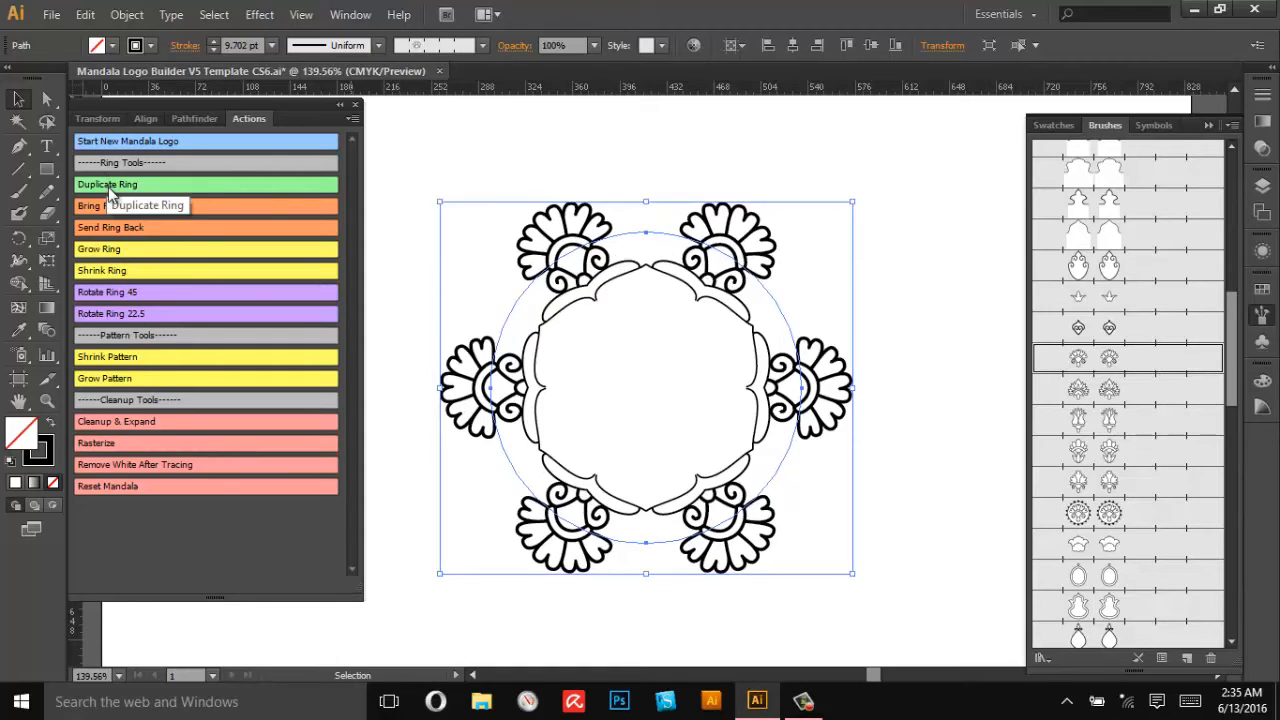
pyautogui.click(98, 248)
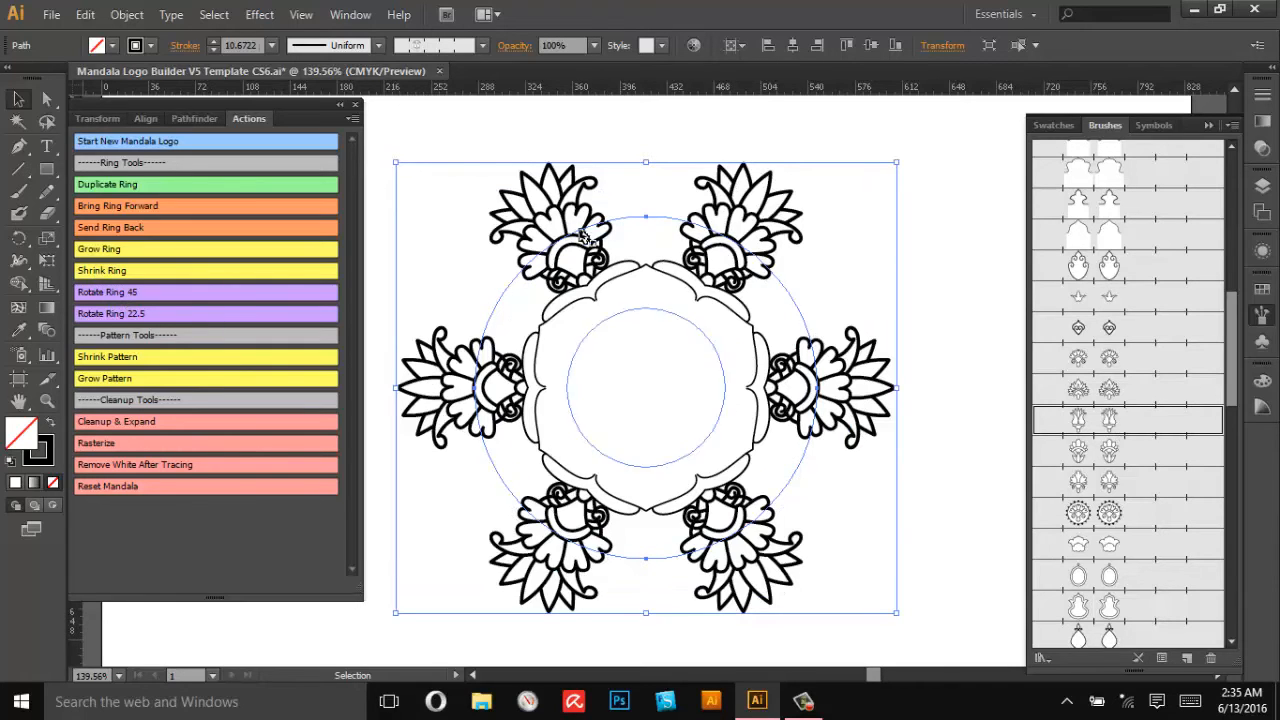
# - Rotate the copied floral ring to offset its motifs, shrink it twice to interlock, and deselect
pyautogui.click(106, 292)
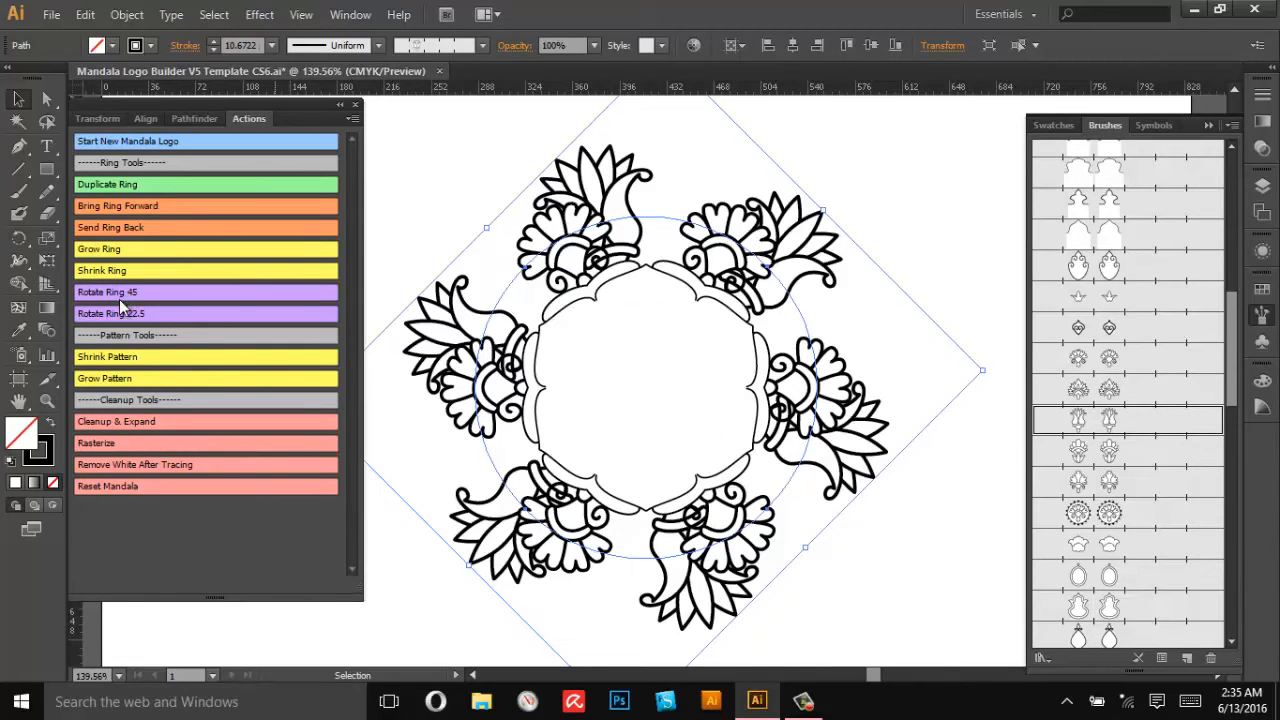
pyautogui.click(108, 292)
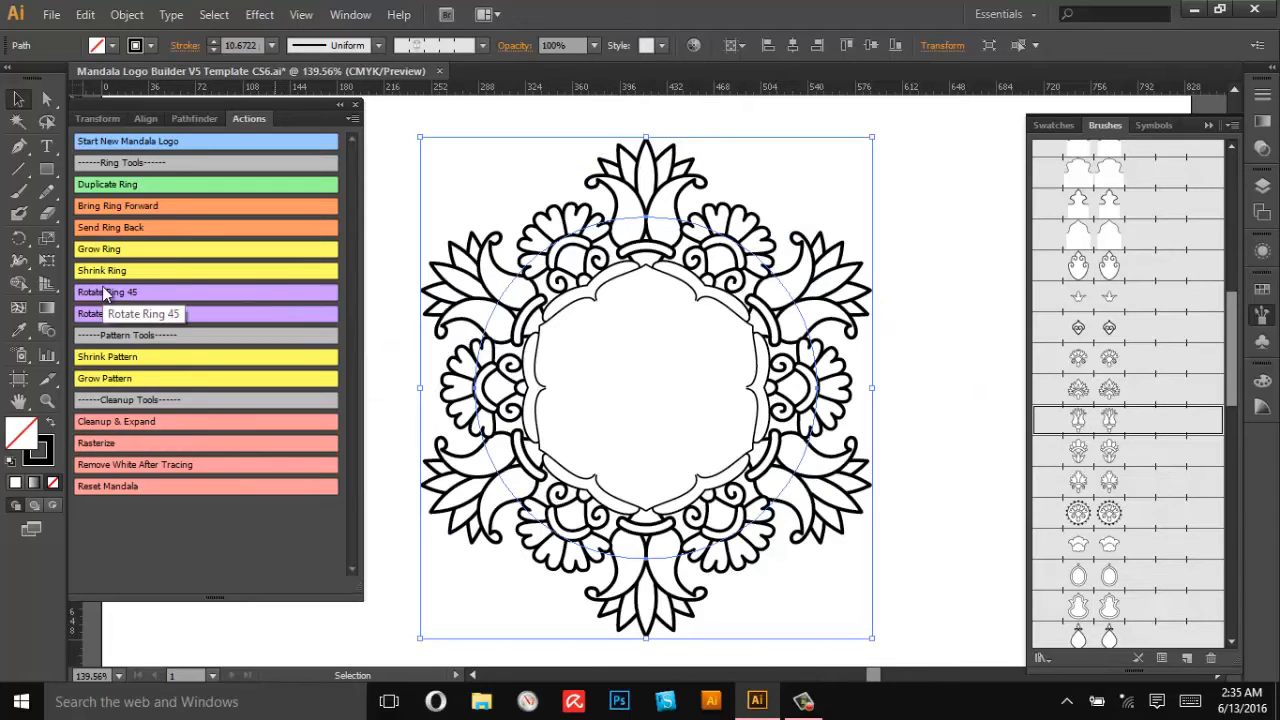
pyautogui.click(100, 270)
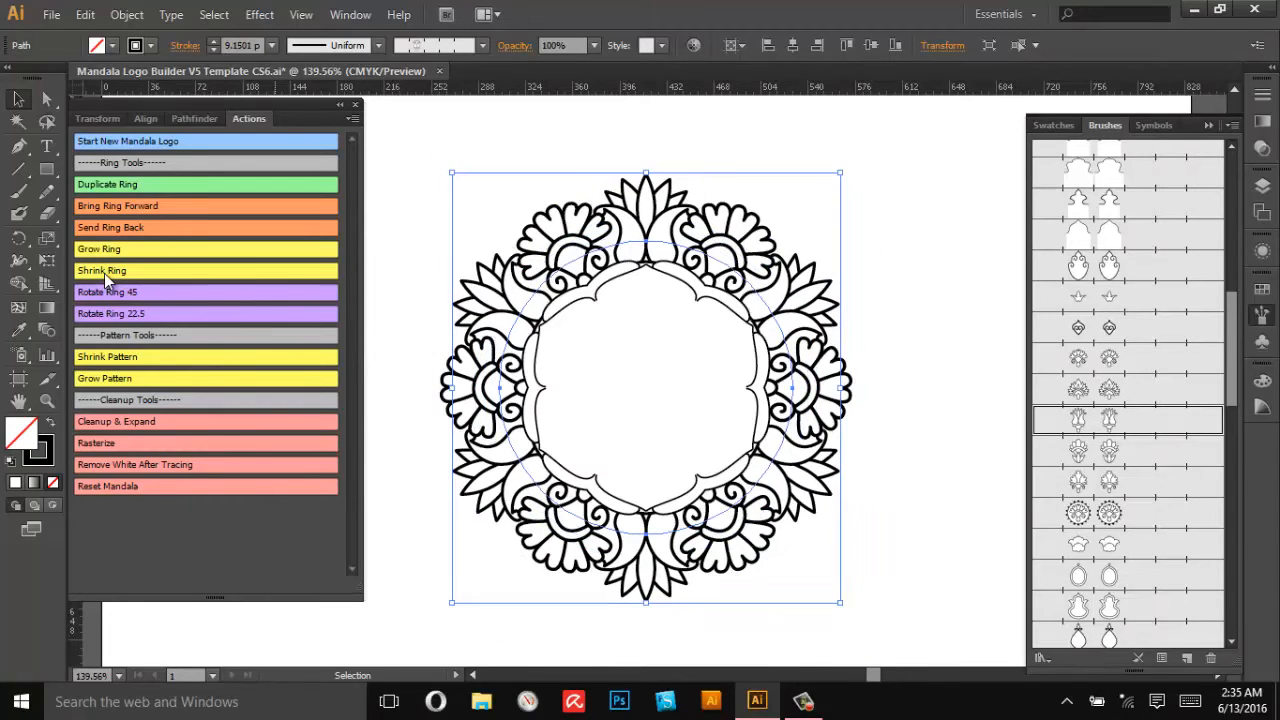
pyautogui.click(100, 270)
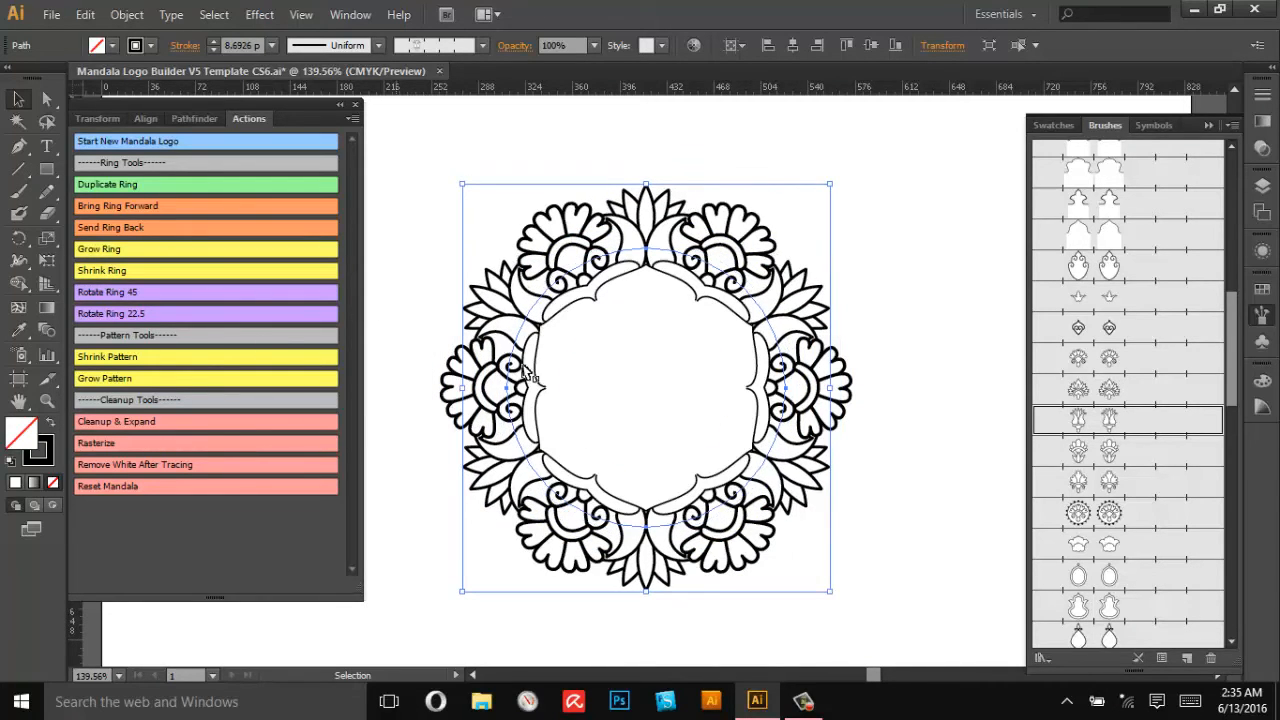
pyautogui.click(974, 576)
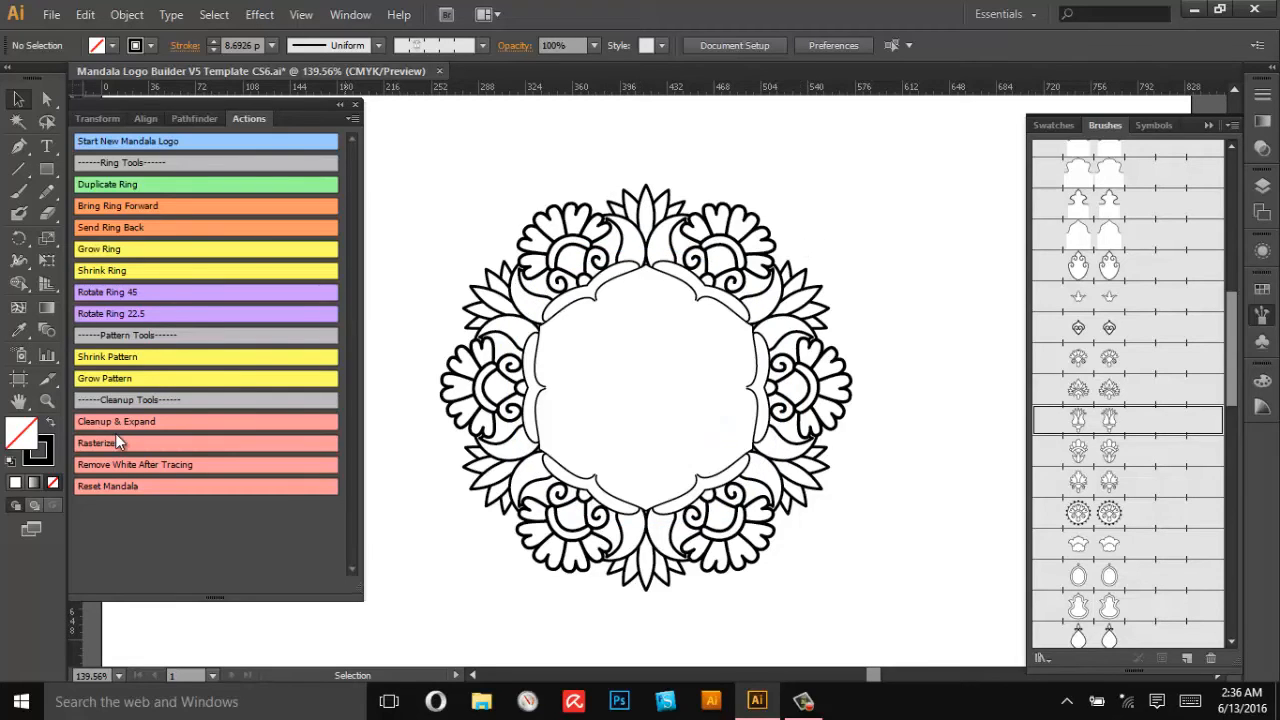
pyautogui.moveTo(478, 524)
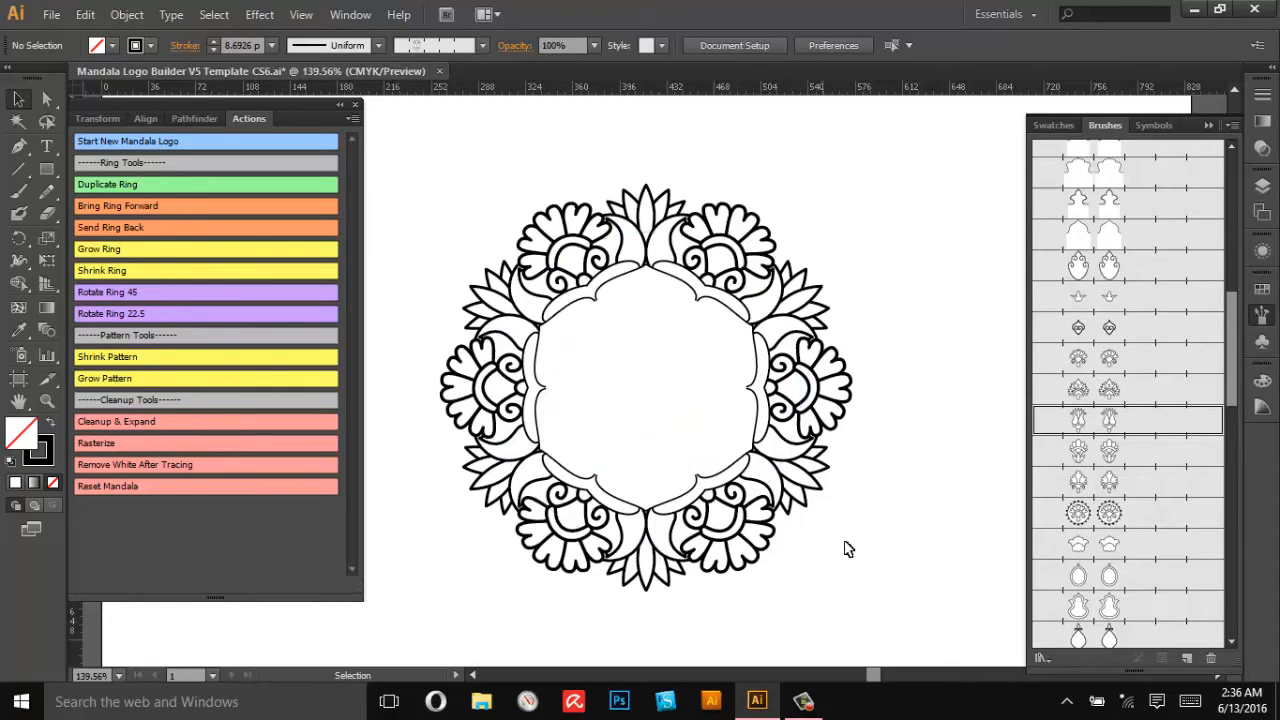
pyautogui.moveTo(130, 438)
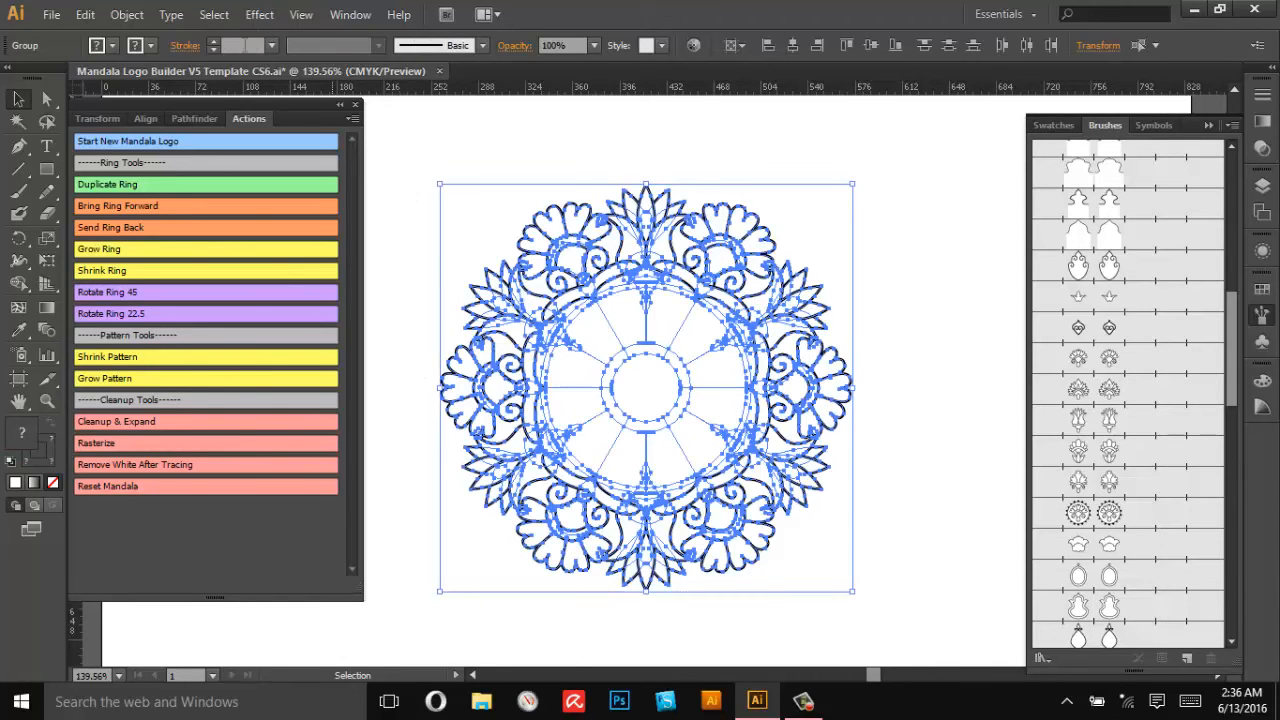
# - Set the expanded mandala's stroke weight to 5 pt
pyautogui.write('5 pt')
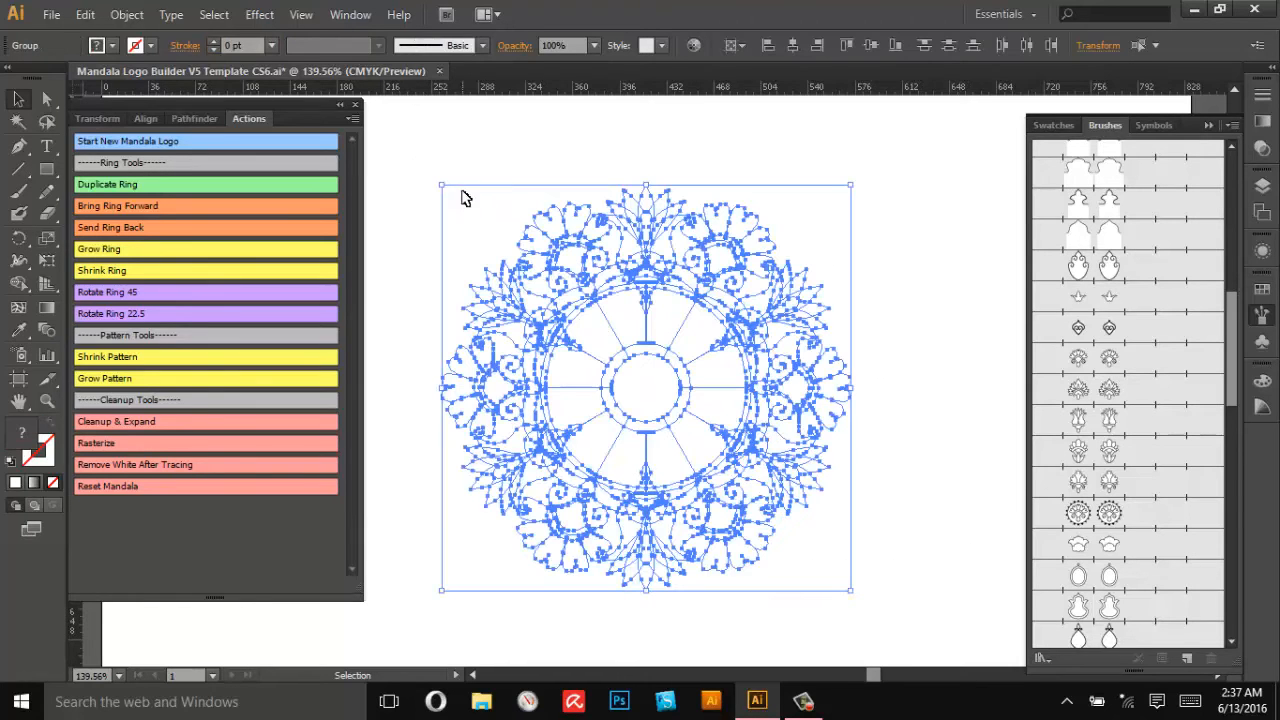
pyautogui.moveTo(238, 44)
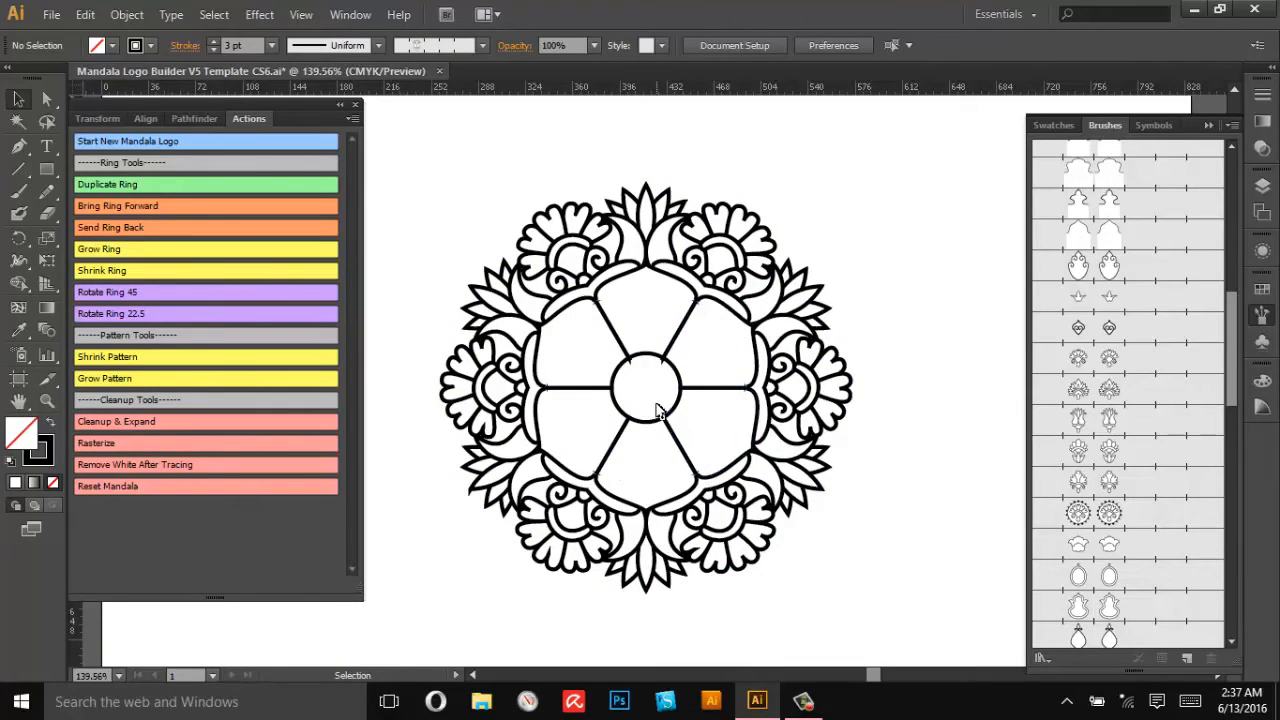
# - Run Reset Mandala to clear the centre petal lines and small circle
pyautogui.click(650, 320)
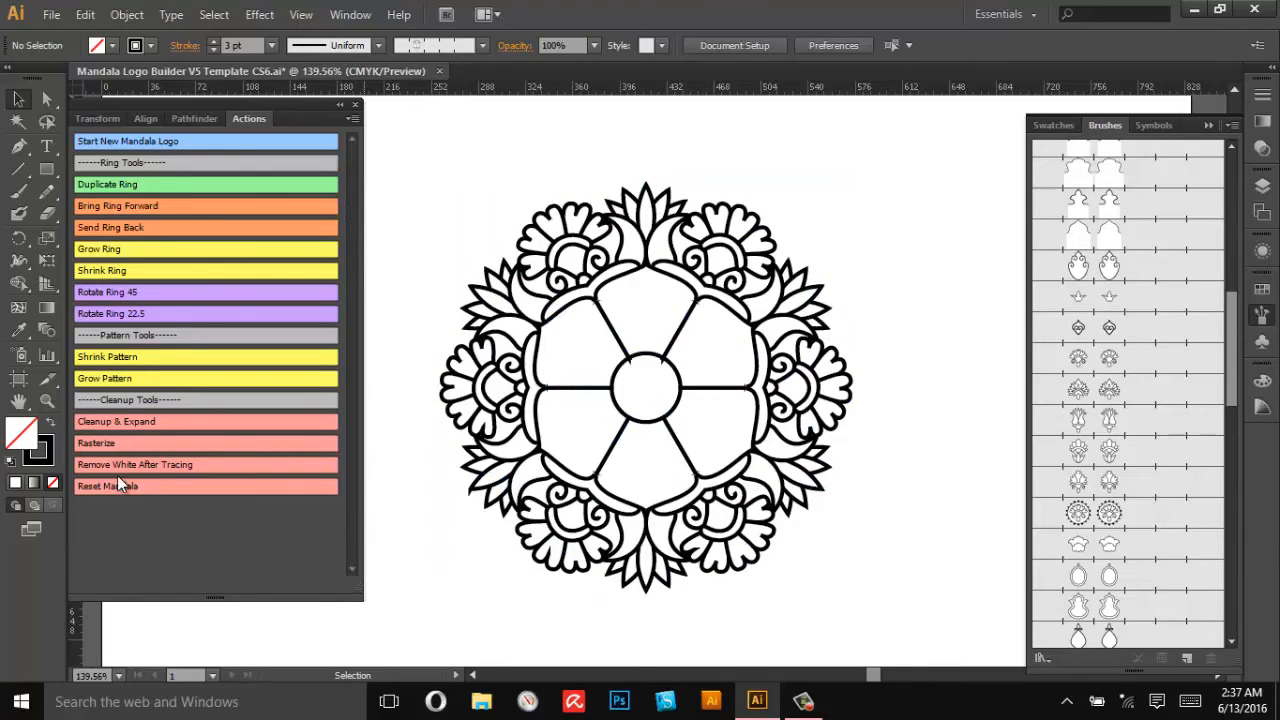
pyautogui.moveTo(116, 494)
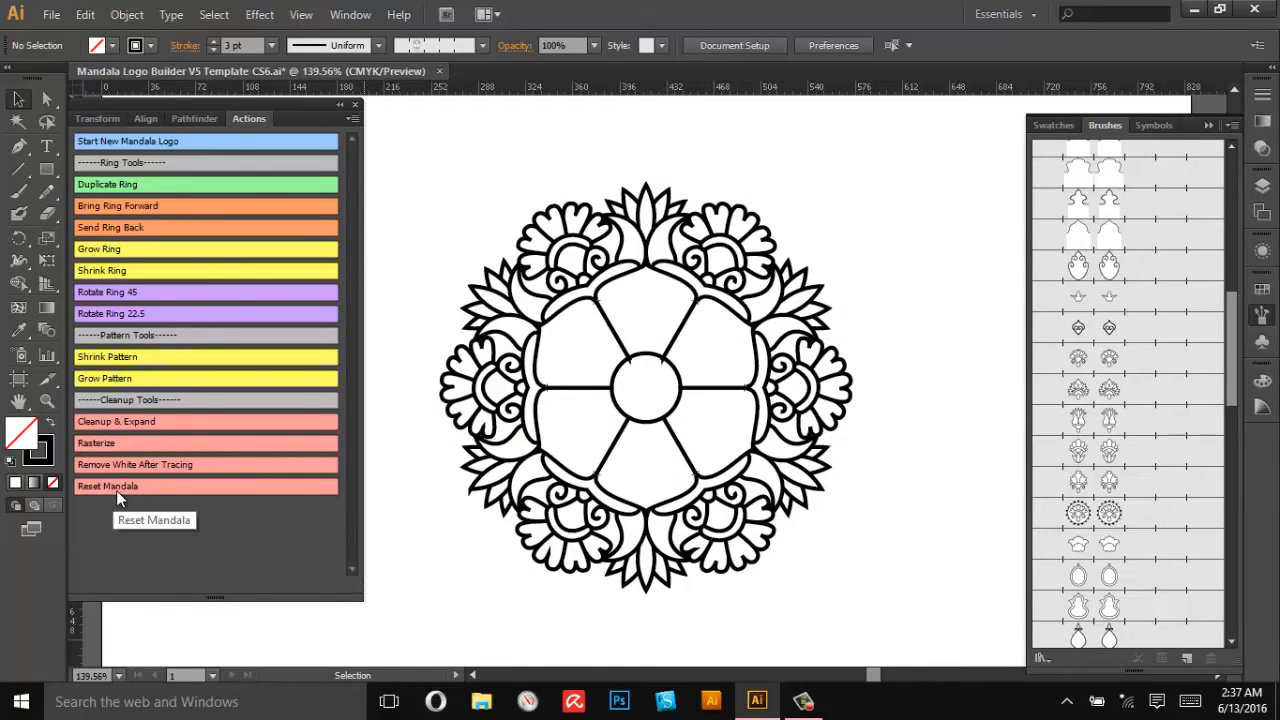
pyautogui.moveTo(120, 442)
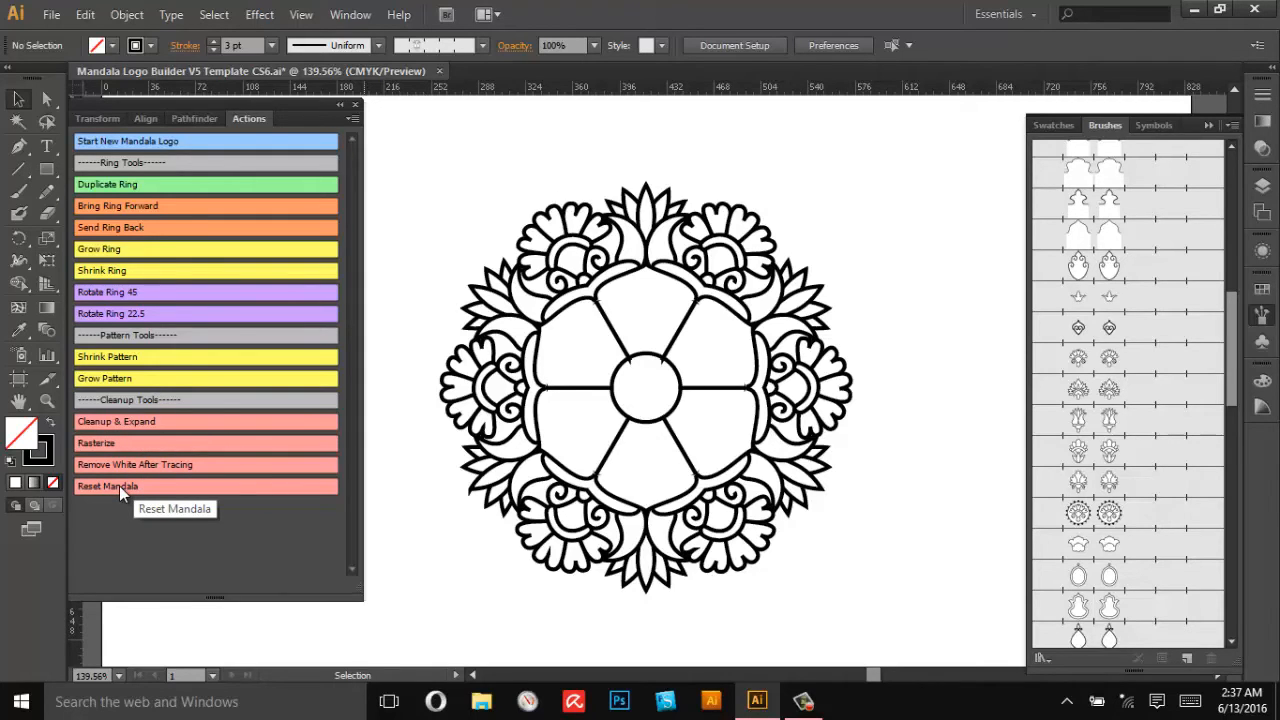
pyautogui.click(108, 486)
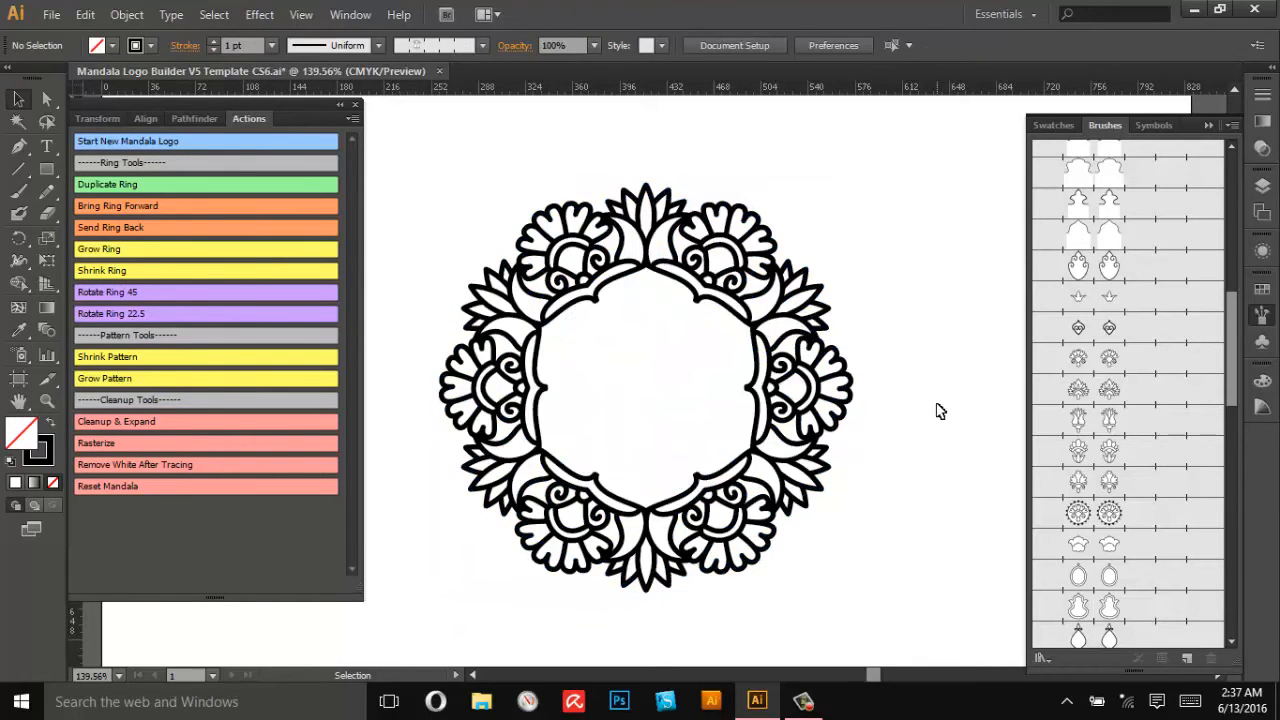
pyautogui.moveTo(78, 464)
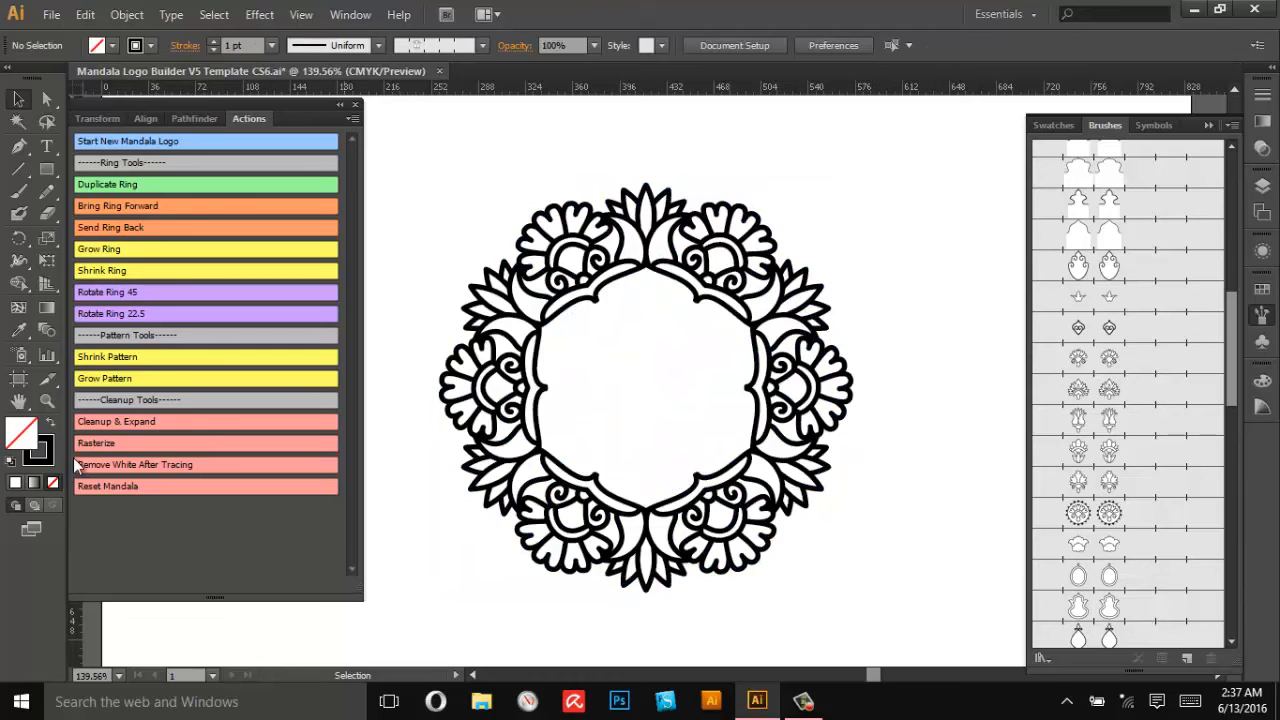
pyautogui.moveTo(128, 428)
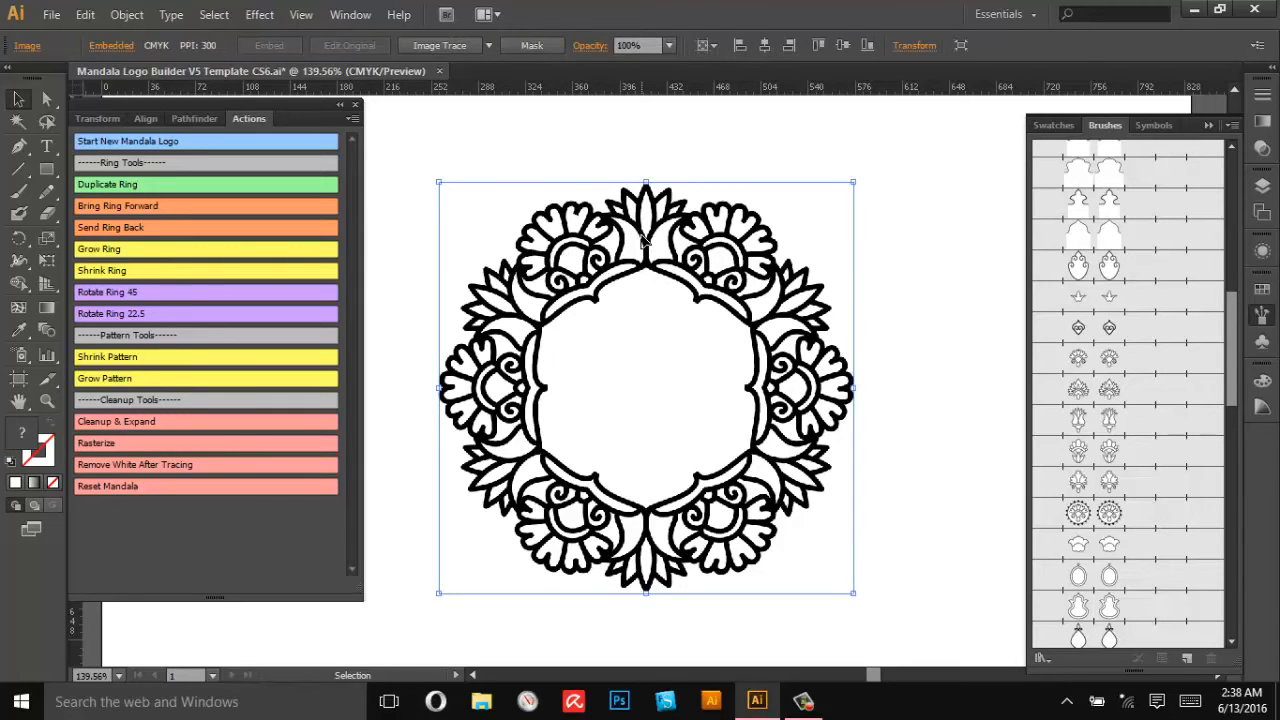
pyautogui.moveTo(750, 464)
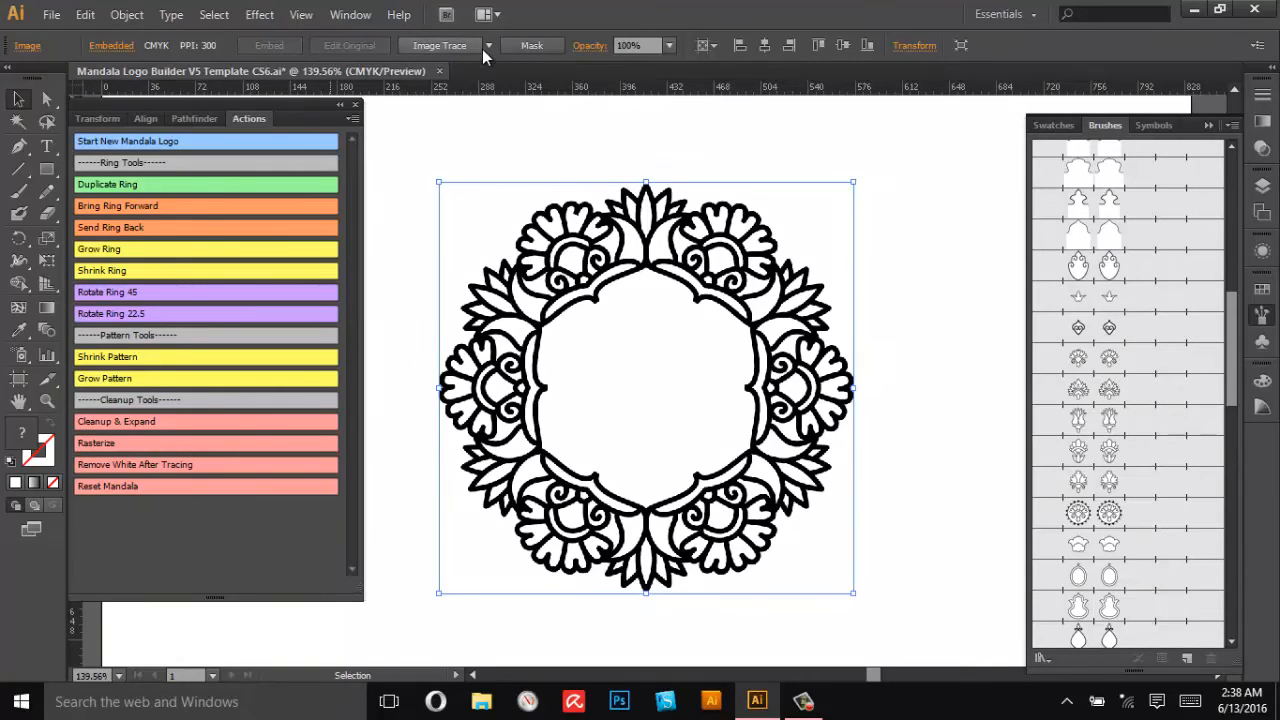
# - Run Image Trace on the embedded mandala image
pyautogui.click(434, 44)
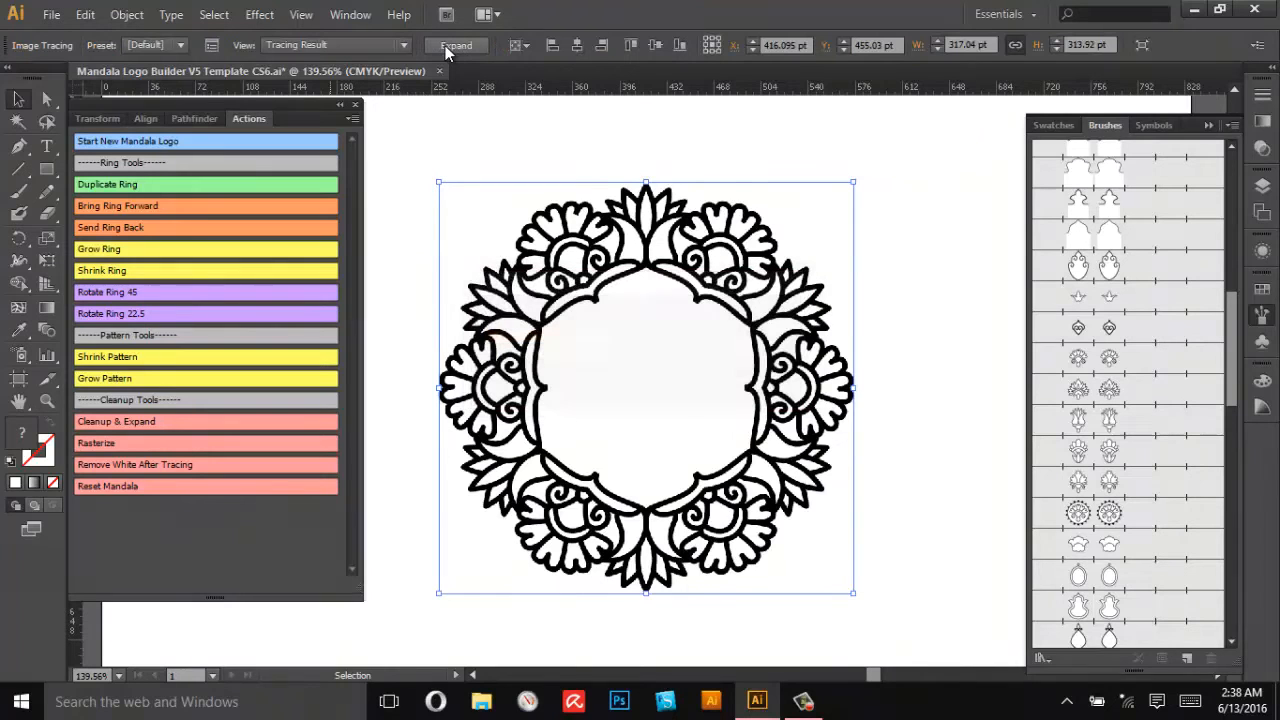
pyautogui.moveTo(456, 44)
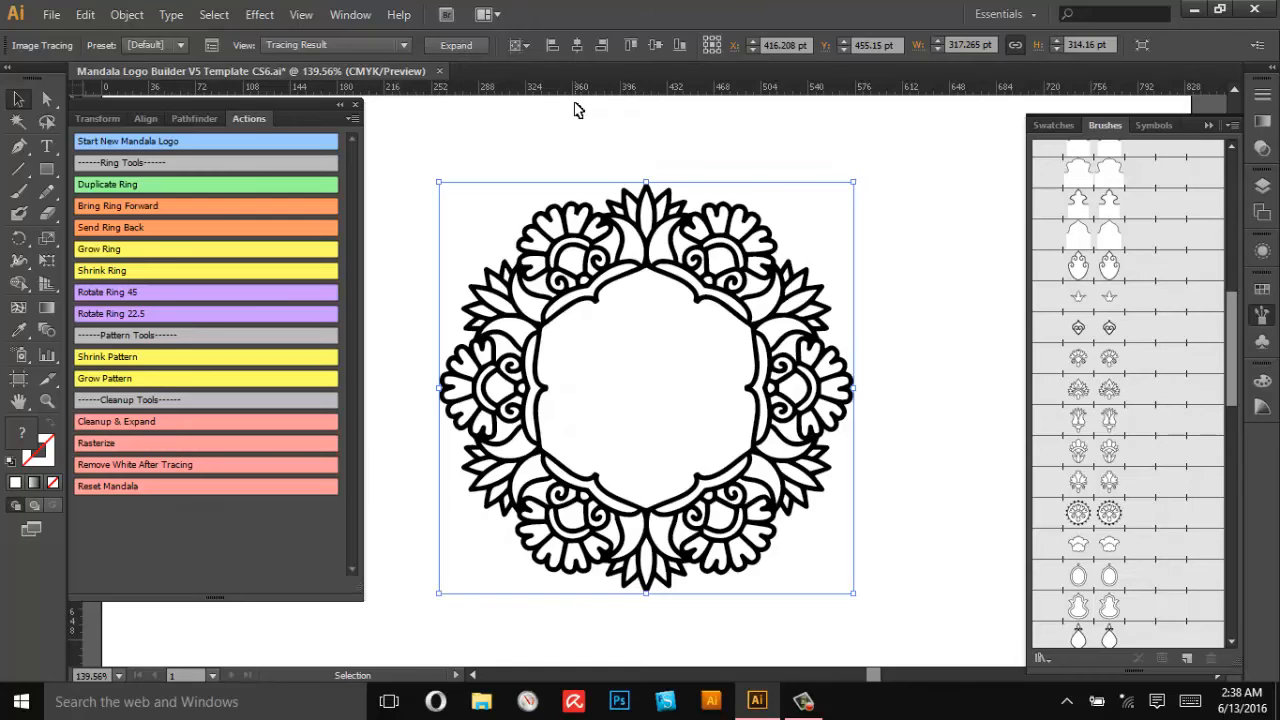
pyautogui.moveTo(556, 340)
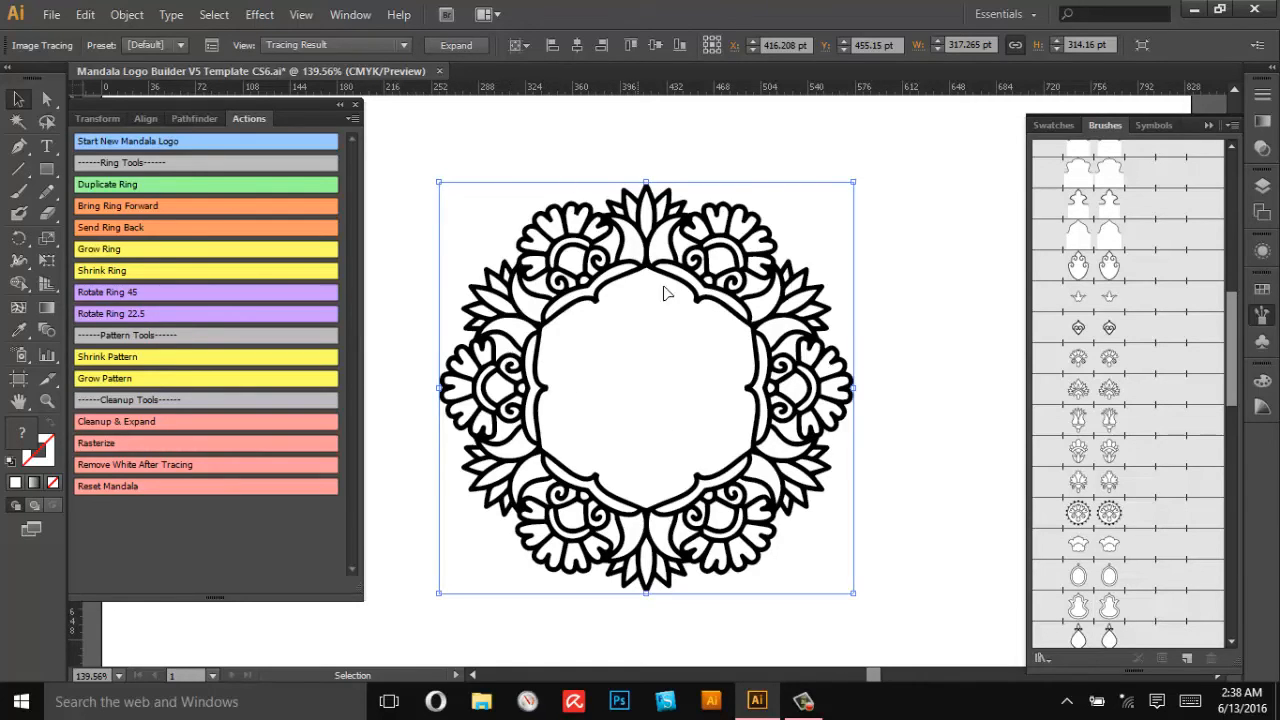
pyautogui.moveTo(836, 292)
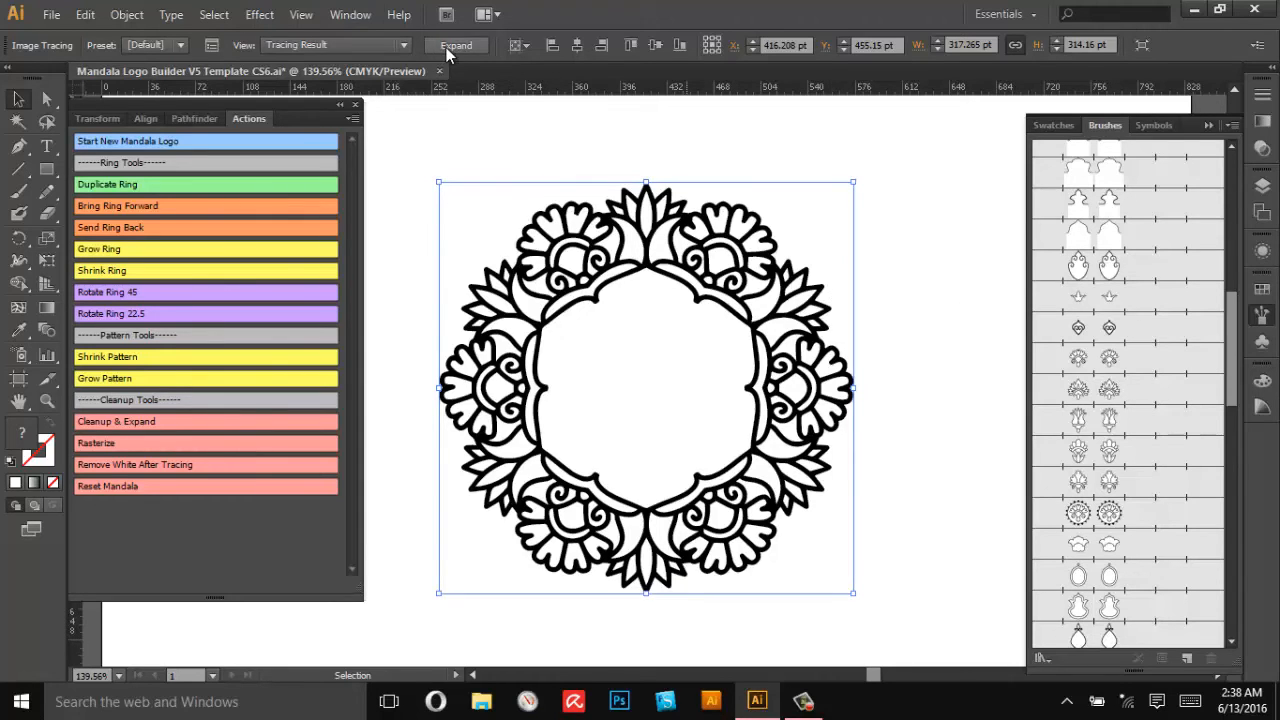
# - Expand the tracing result into editable vector paths
pyautogui.click(456, 44)
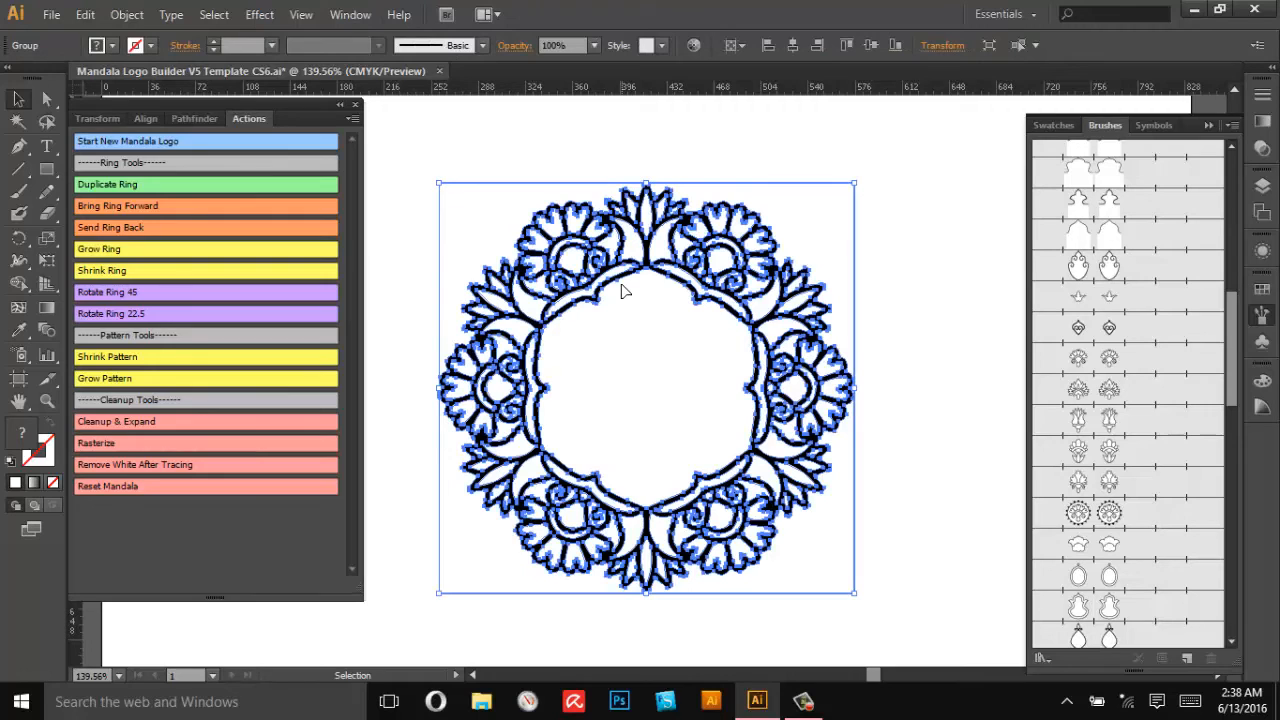
pyautogui.moveTo(946, 244)
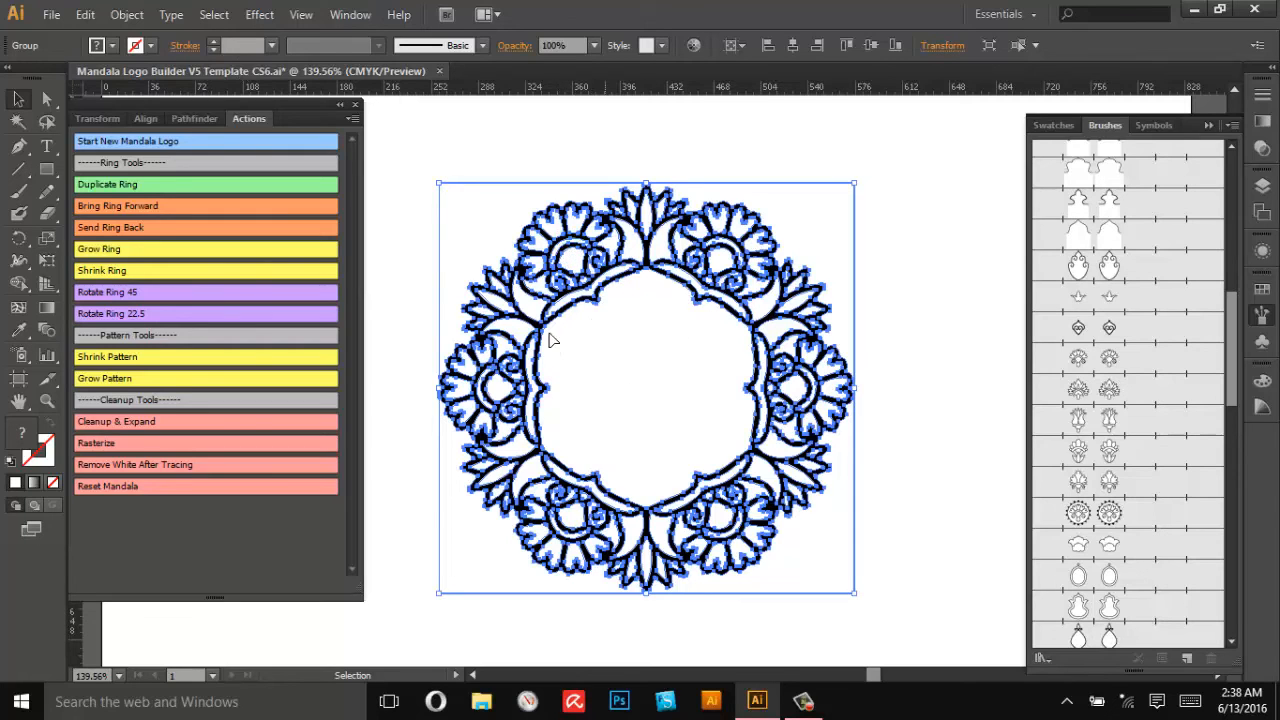
pyautogui.moveTo(562, 384)
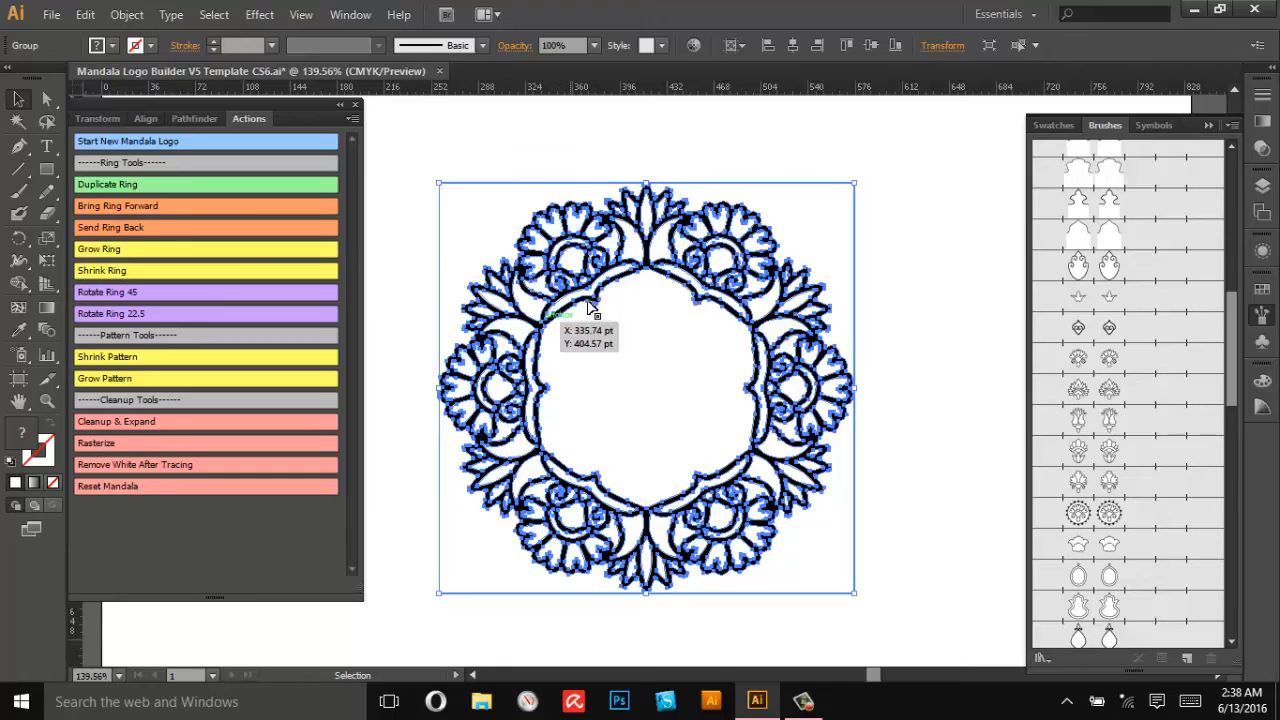
pyautogui.moveTo(590, 304)
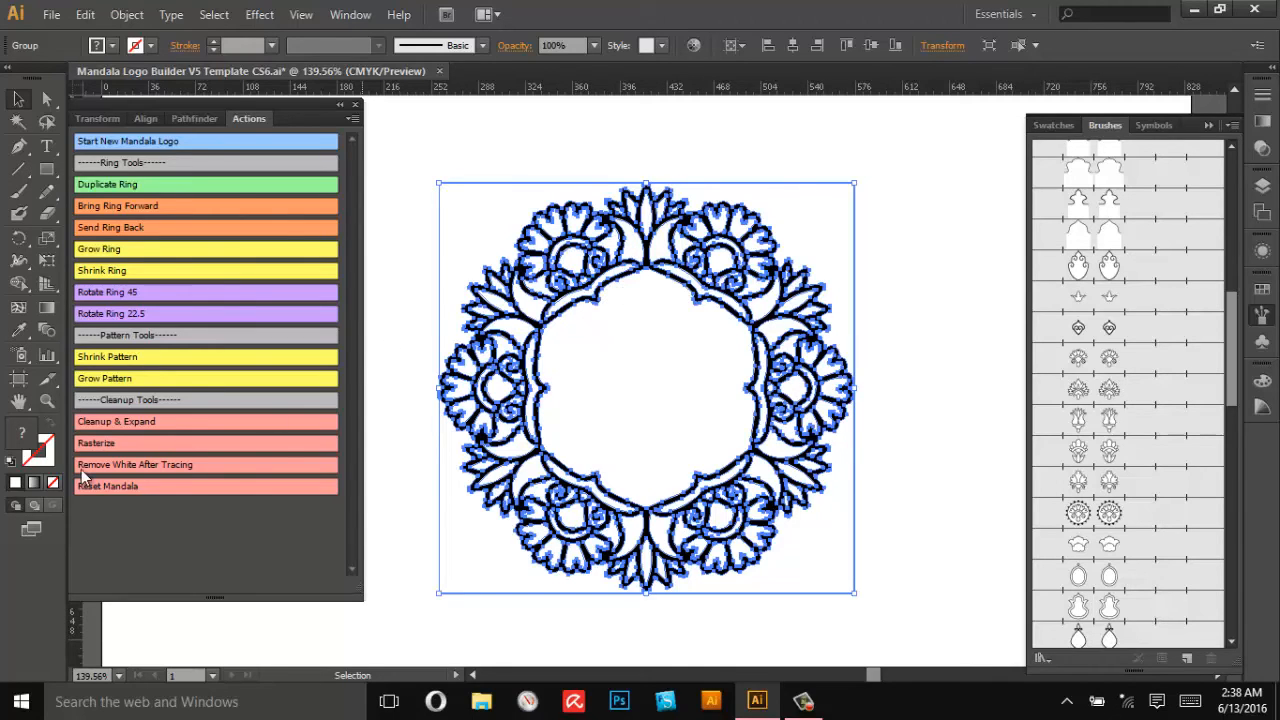
pyautogui.moveTo(170, 476)
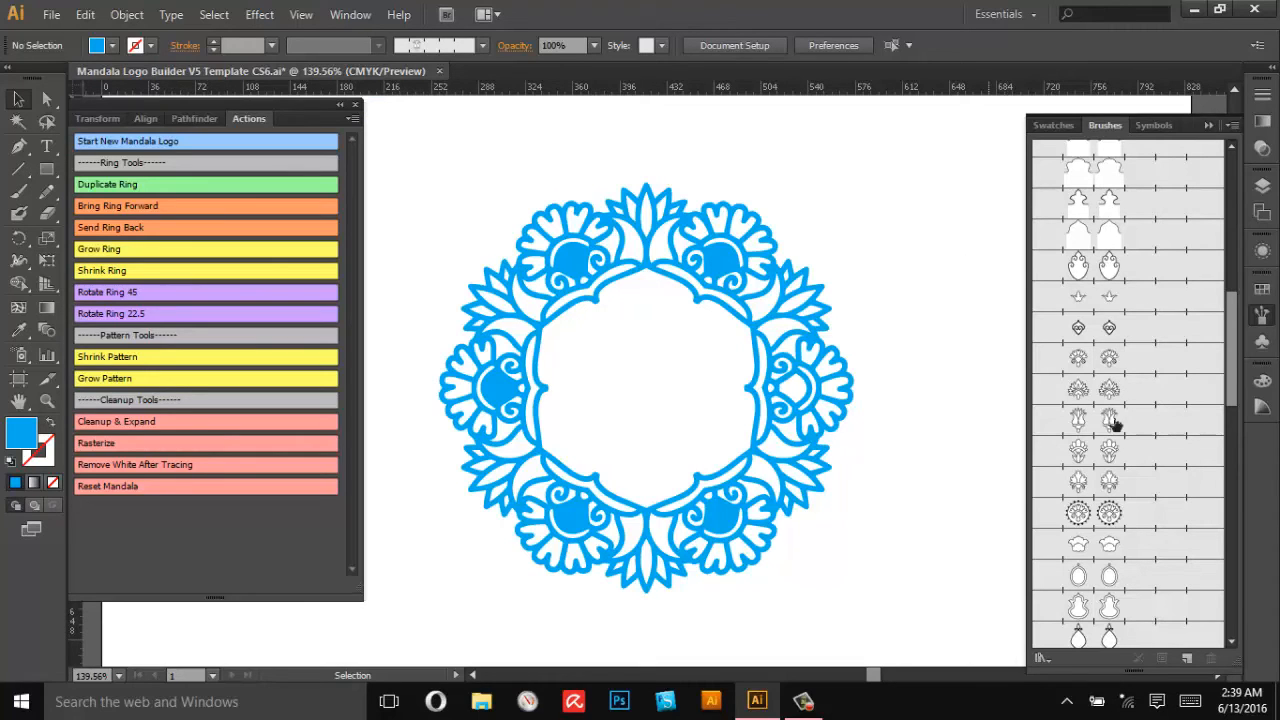
pyautogui.moveTo(816, 176)
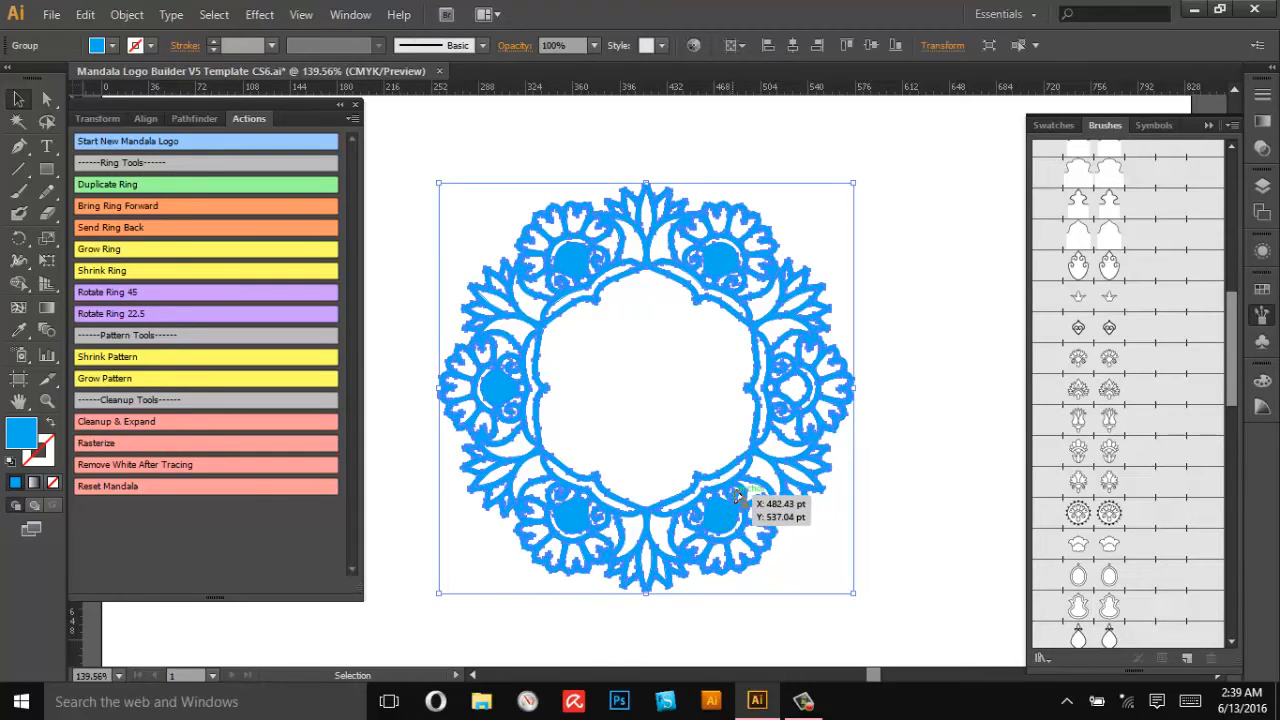
pyautogui.moveTo(822, 256)
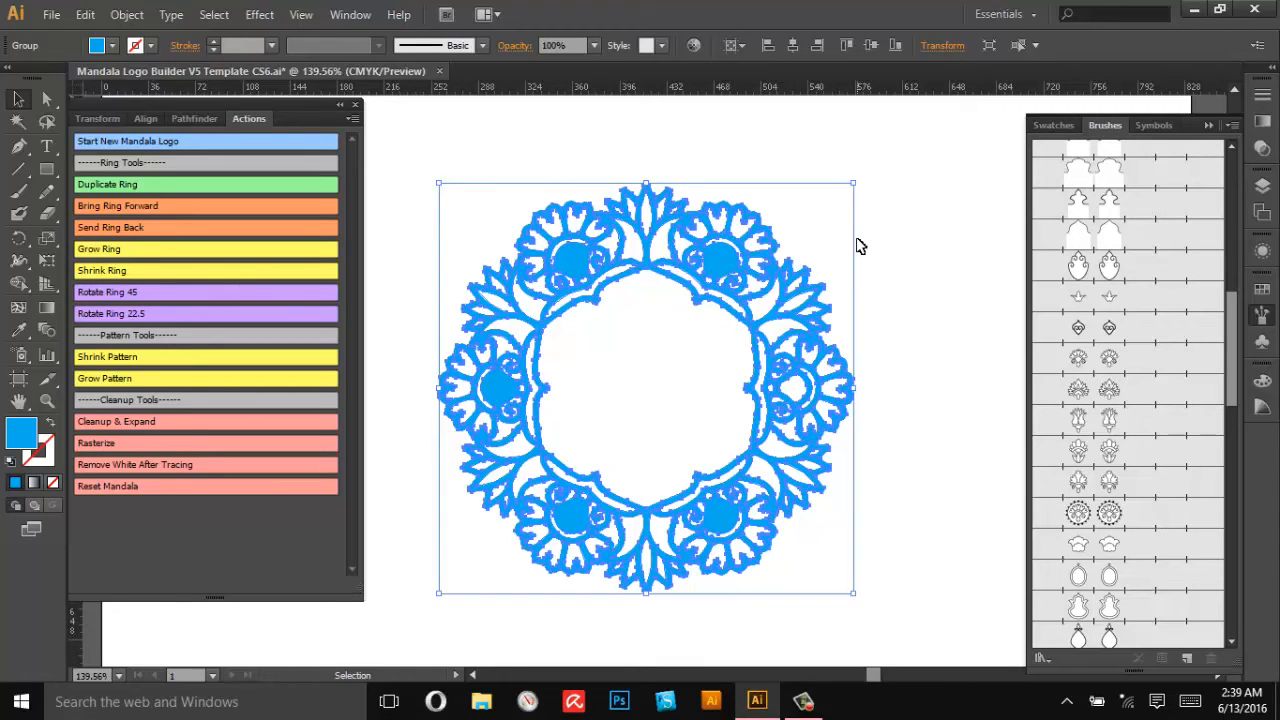
pyautogui.moveTo(896, 306)
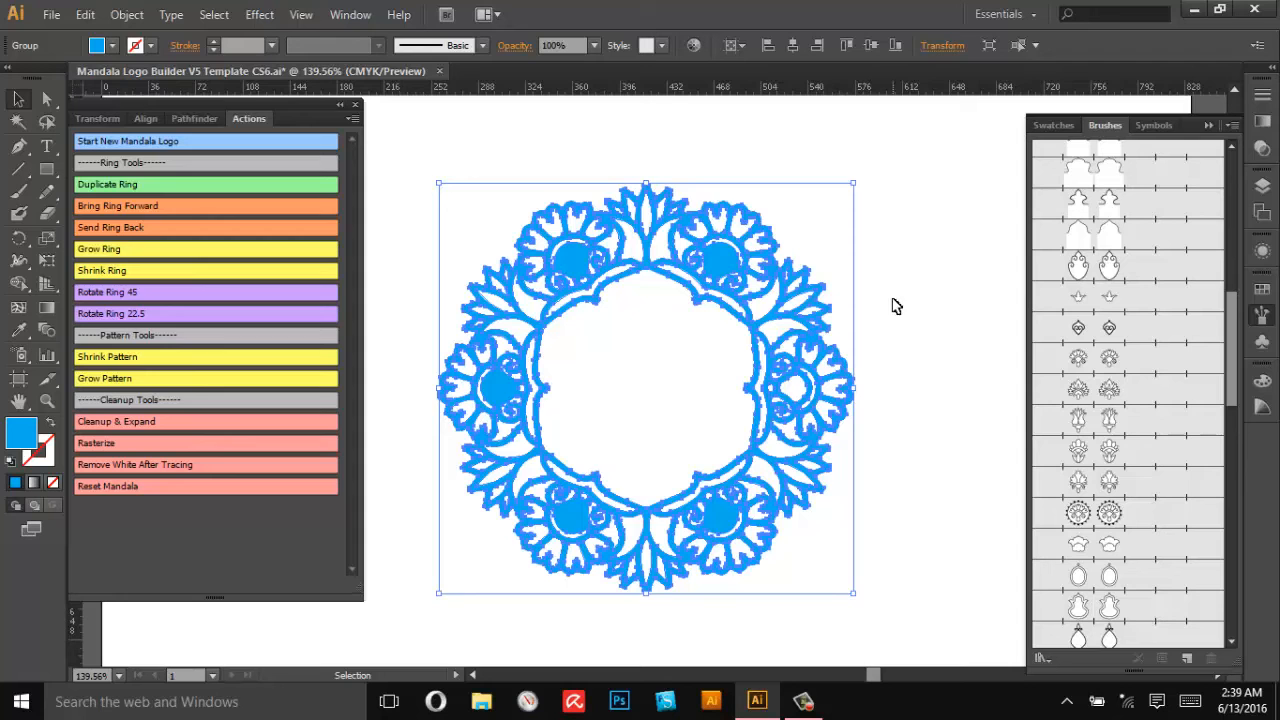
# - Open the new Vector Project1 document and paste the blue mandala into it
pyautogui.click(58, 16)
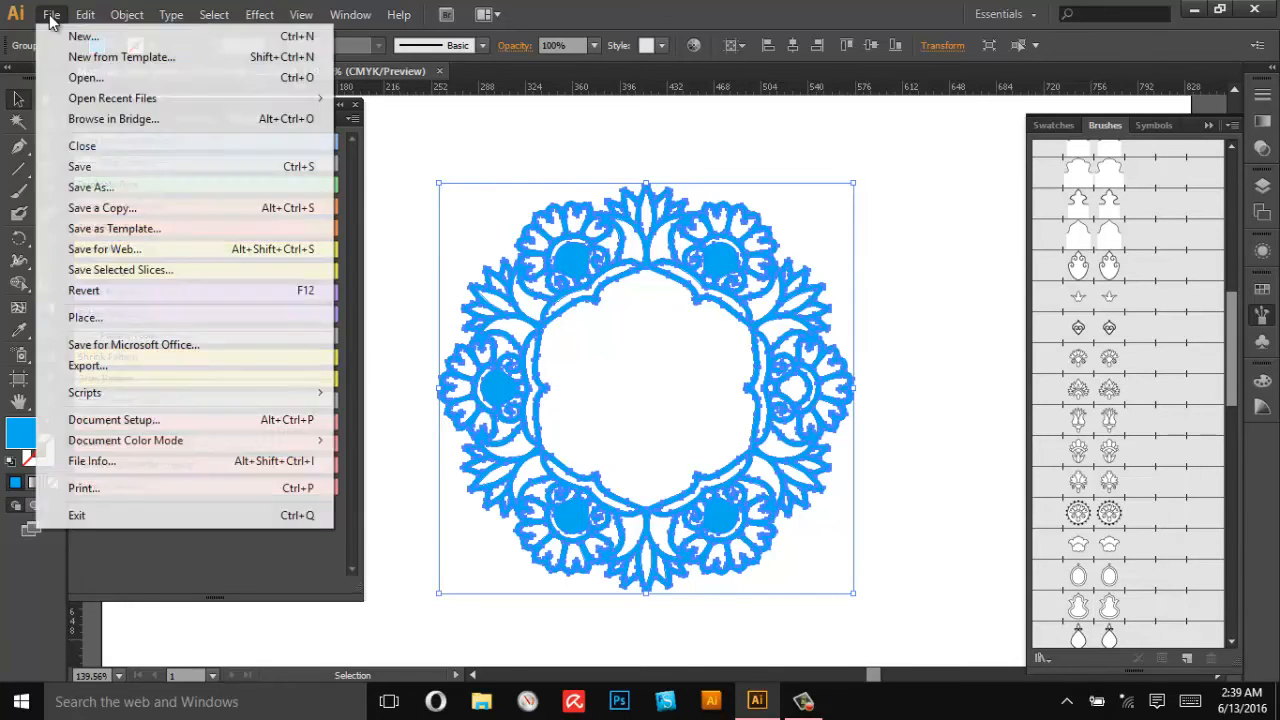
pyautogui.click(84, 78)
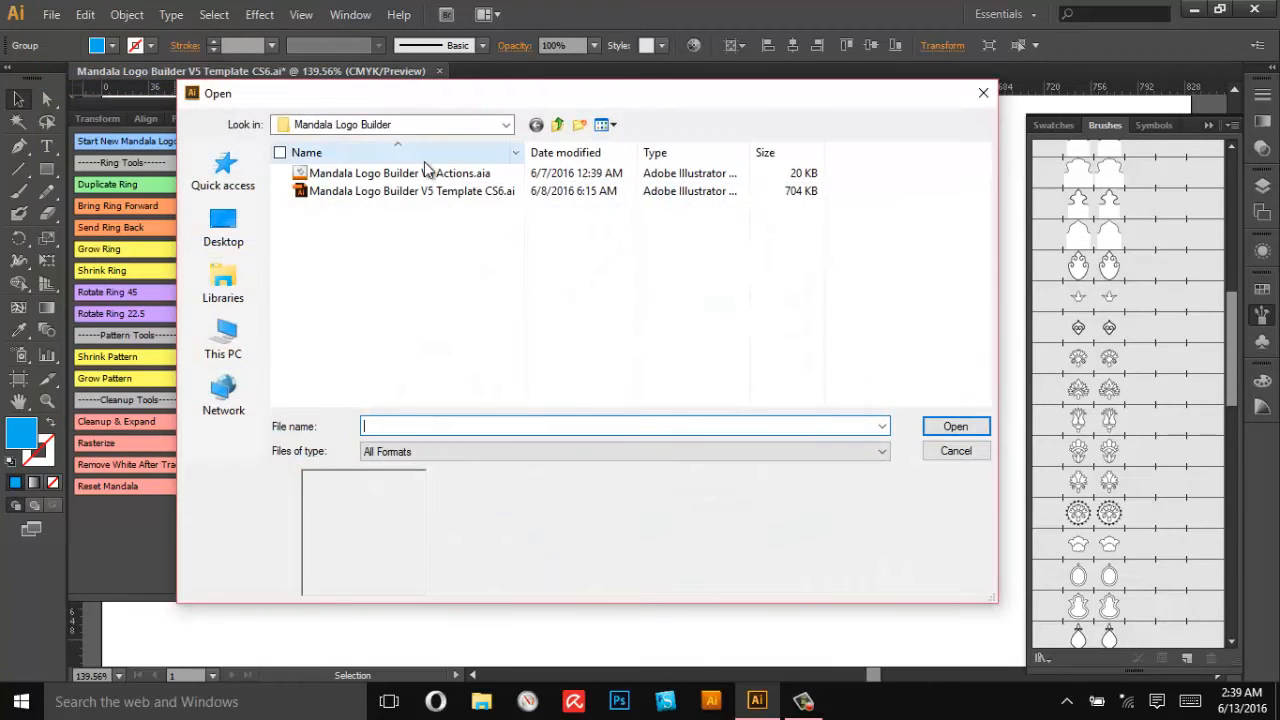
pyautogui.click(222, 224)
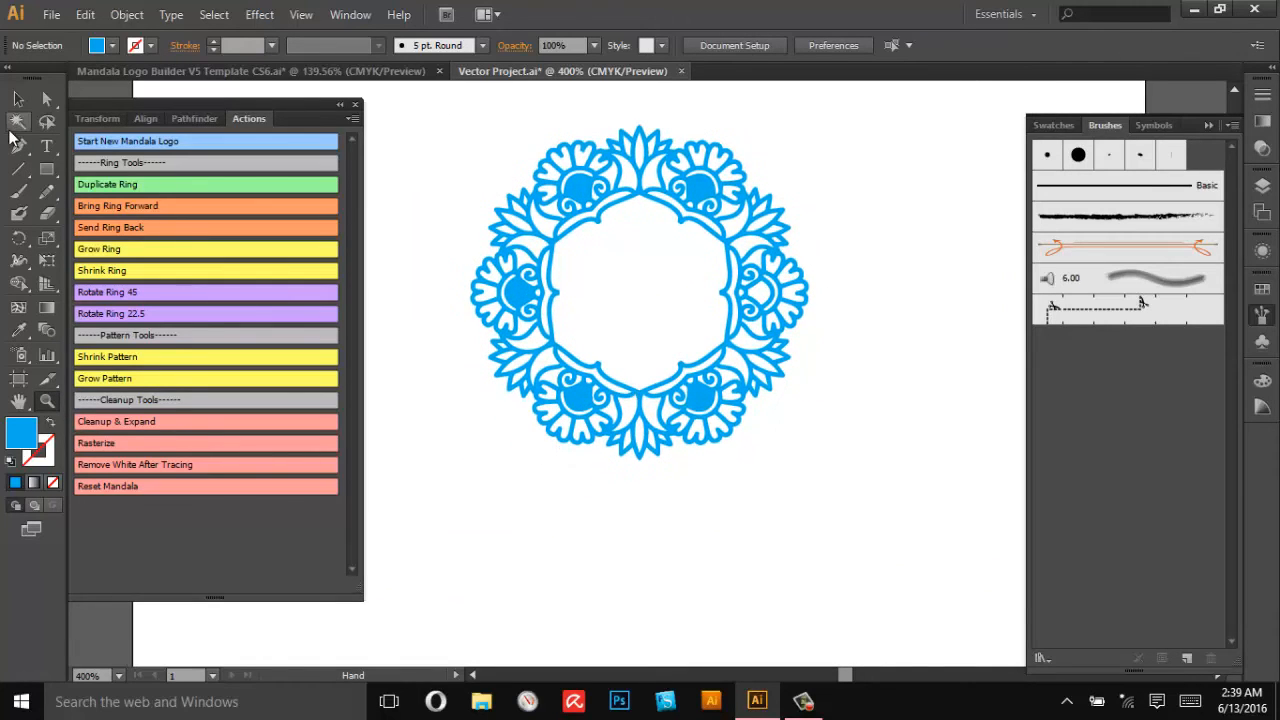
# - Add a letter Z and enlarge it to sit centred inside the mandala
pyautogui.click(44, 148)
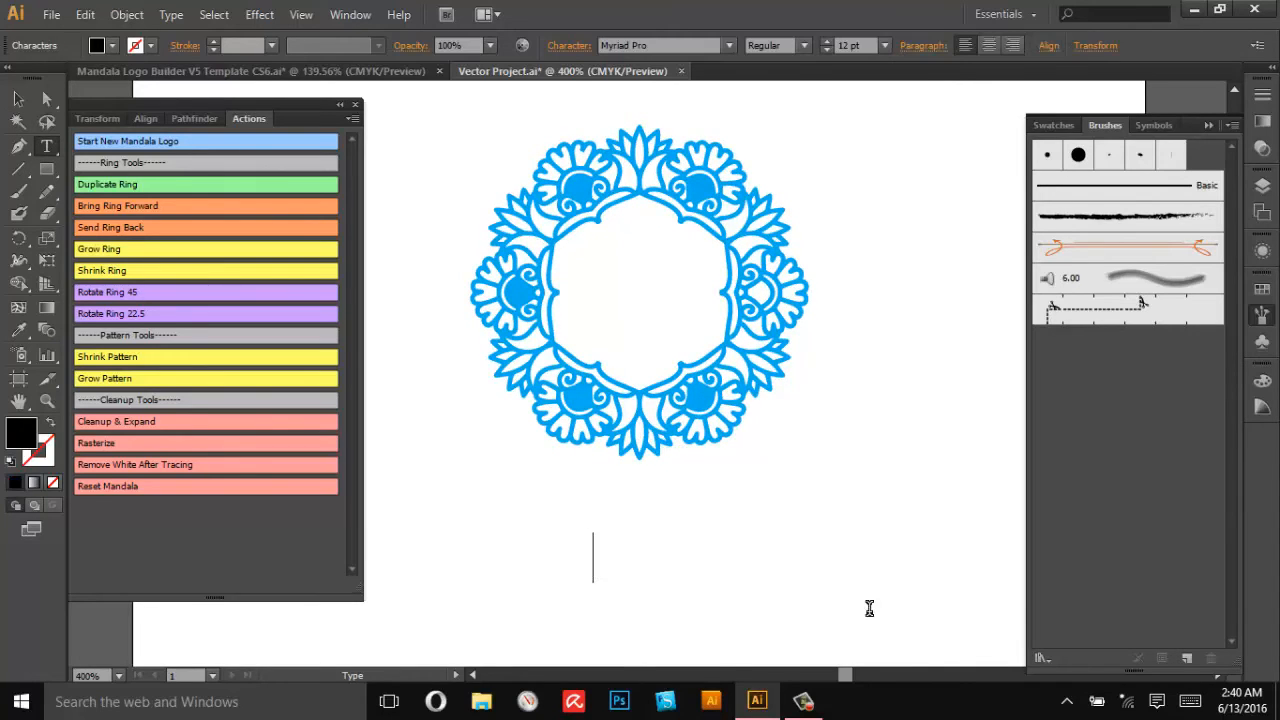
pyautogui.write('Z')
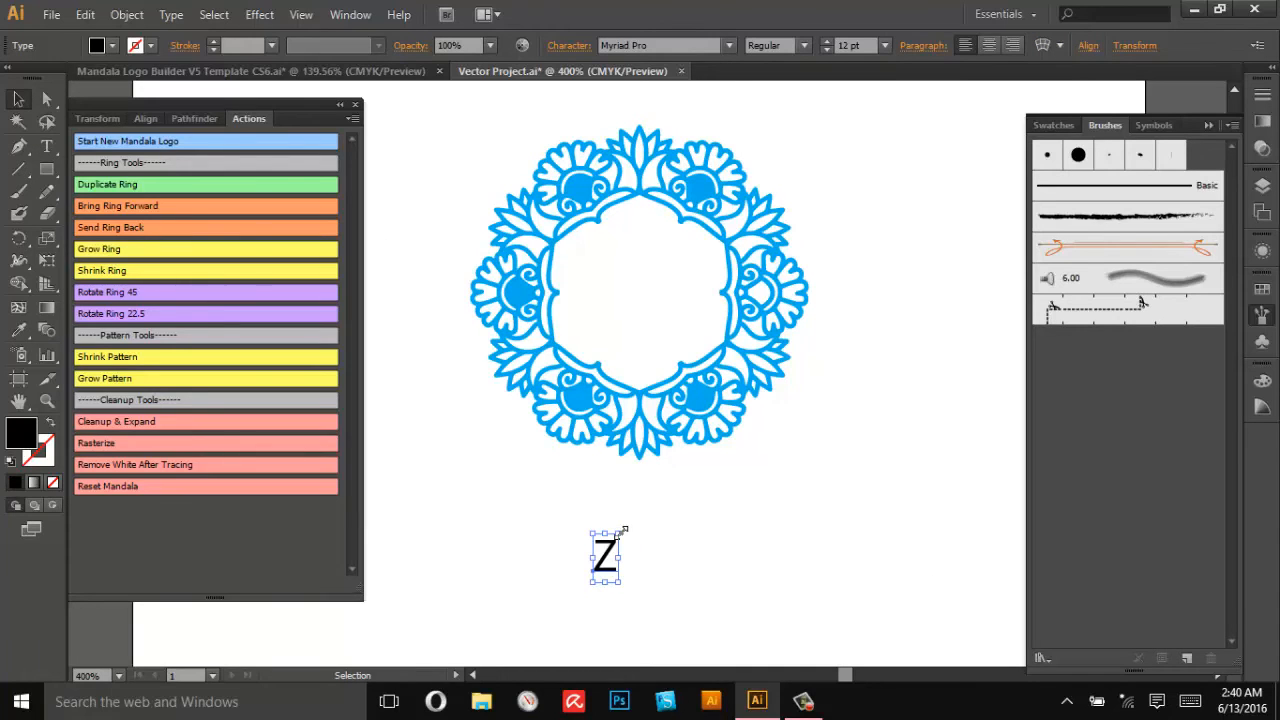
pyautogui.moveTo(604, 556); pyautogui.dragTo(620, 330)
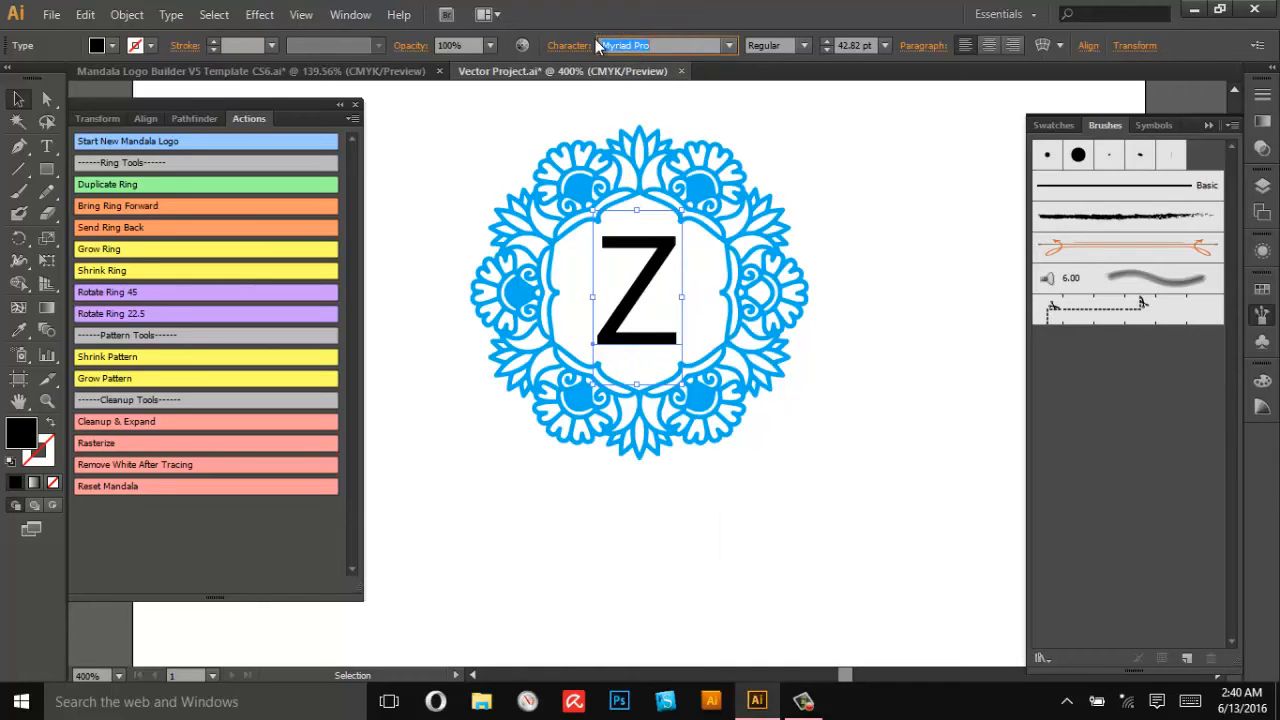
# - Set the Z in Georgia and expand it into outlined shapes
pyautogui.write('Georgia')
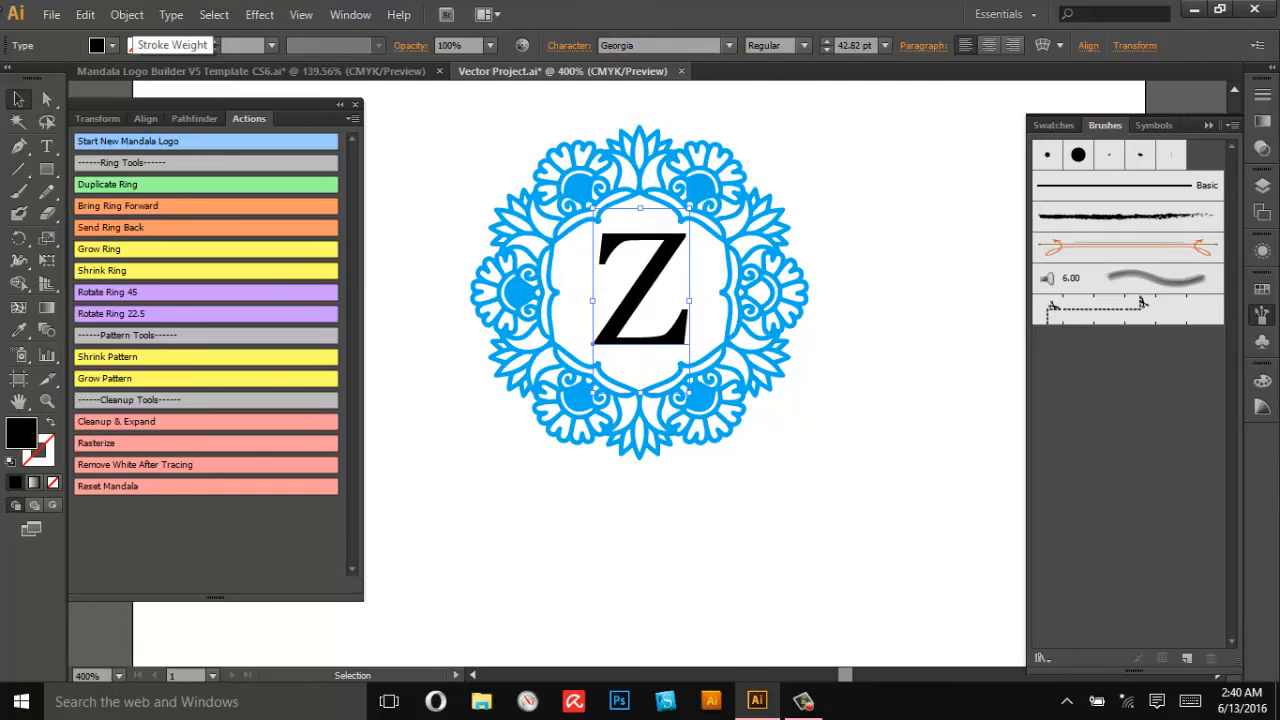
pyautogui.click(120, 420)
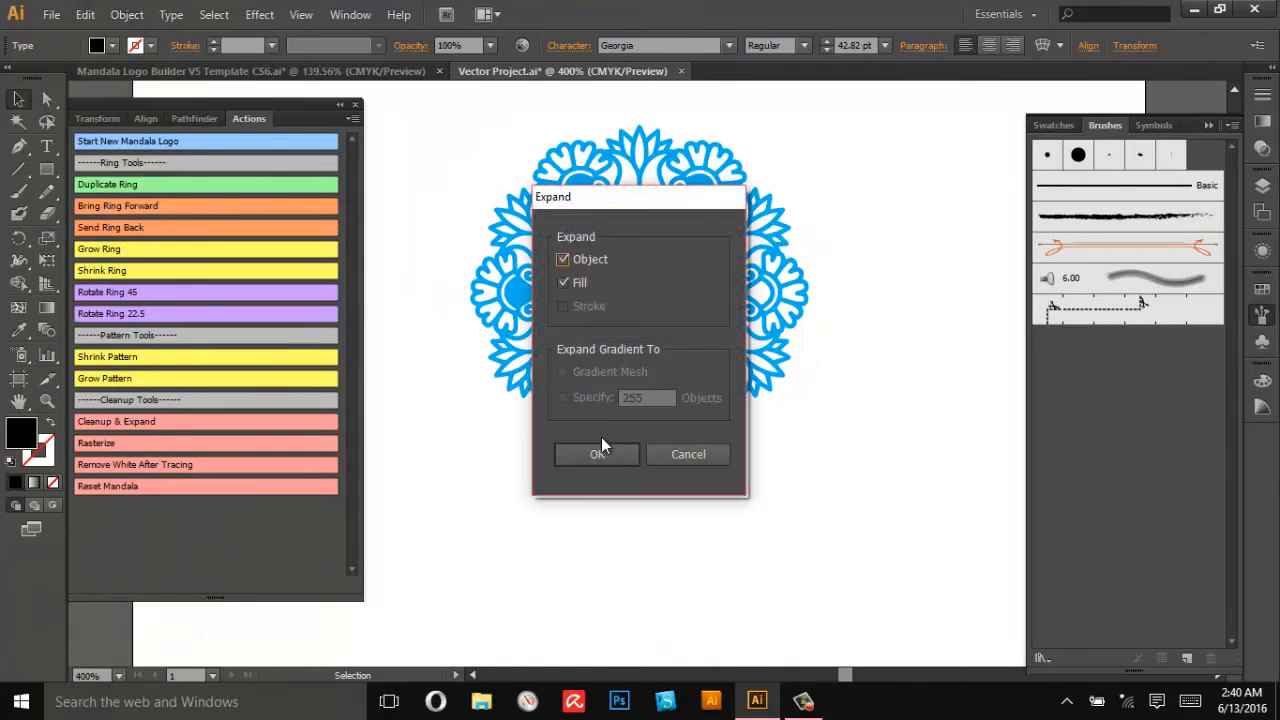
pyautogui.click(596, 454)
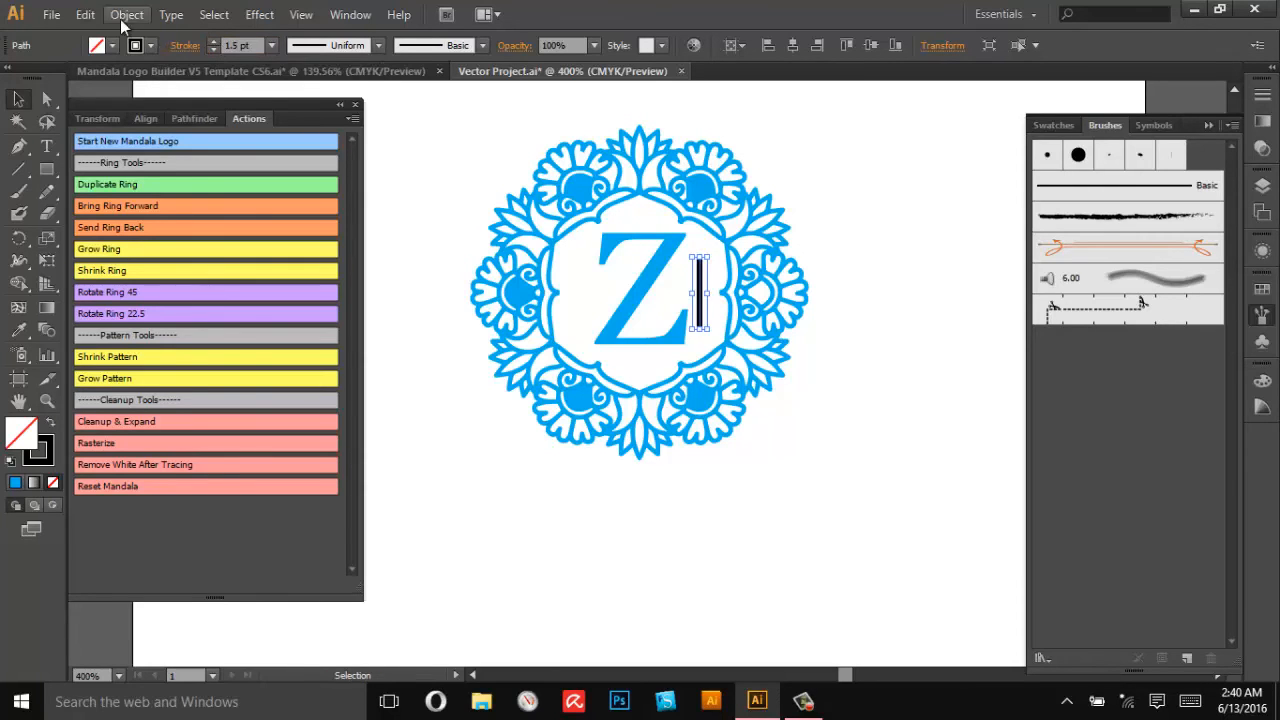
# - Expand the vertical bar's stroke into a shape
pyautogui.click(124, 14)
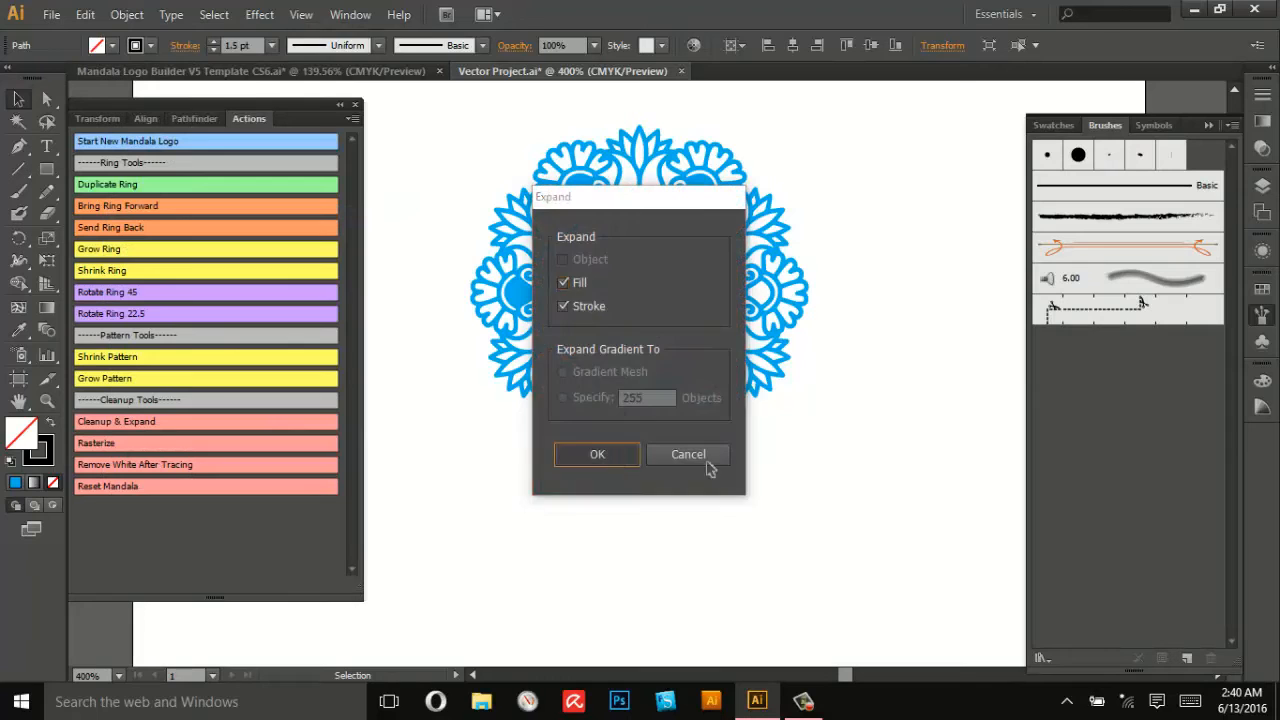
pyautogui.click(596, 454)
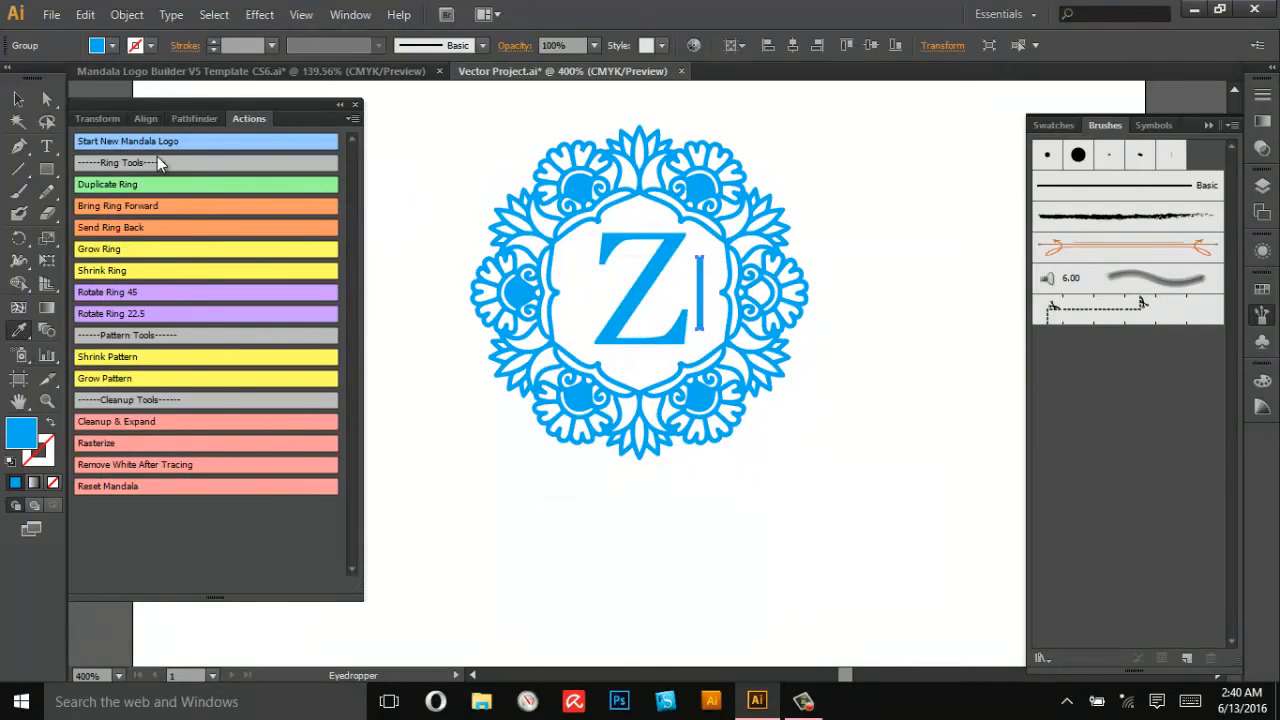
pyautogui.click(890, 220)
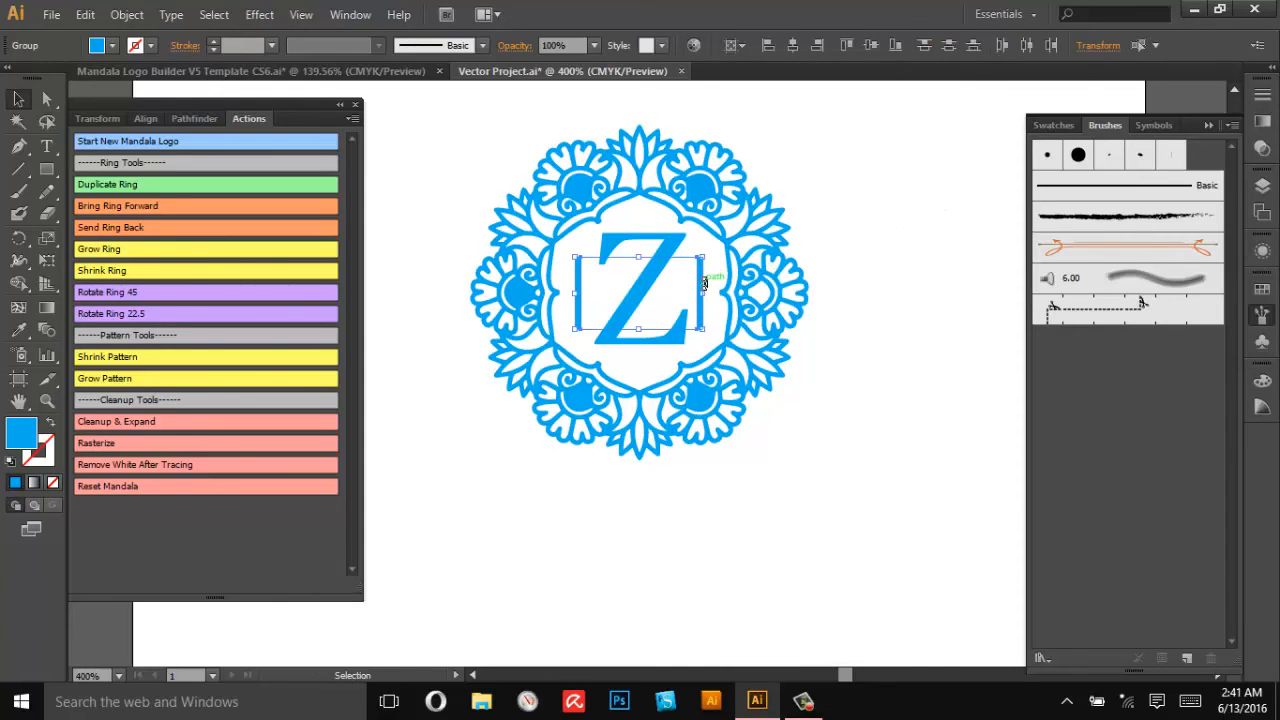
# - Mirror a copy of the bar to the Z's left side, group Z with both bars, and start a title line below
pyautogui.click(464, 160)
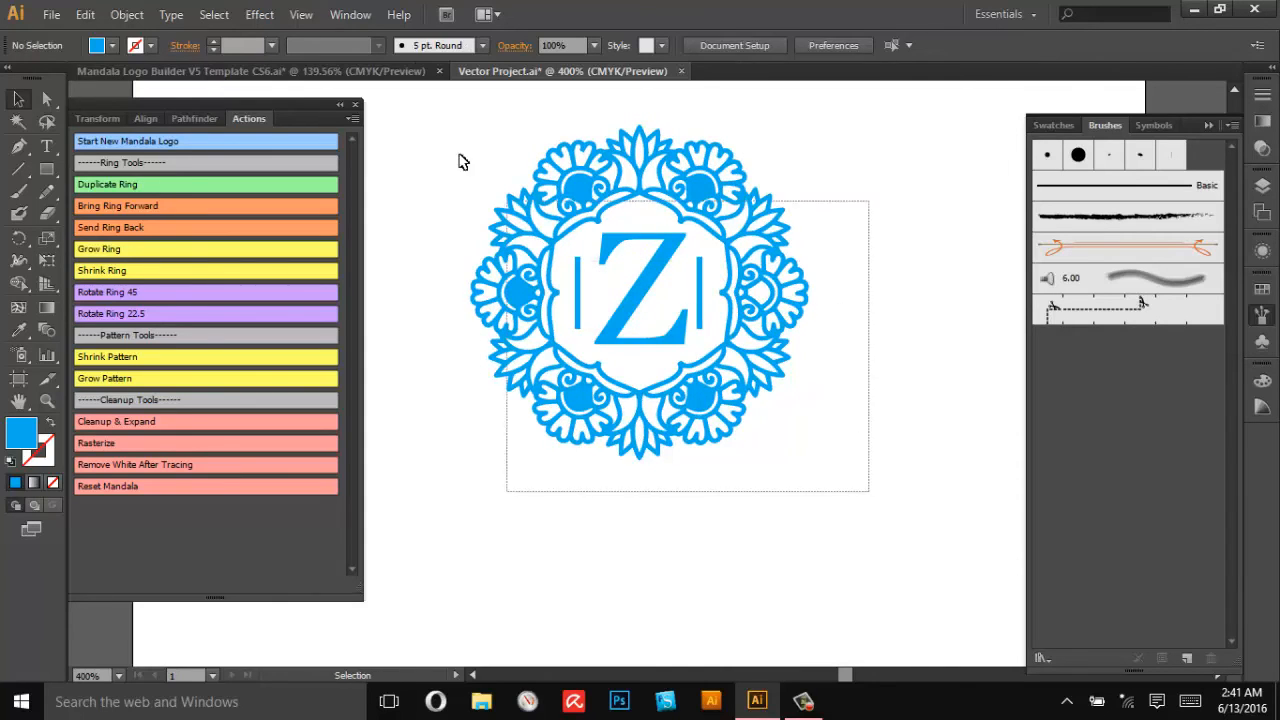
pyautogui.click(638, 310)
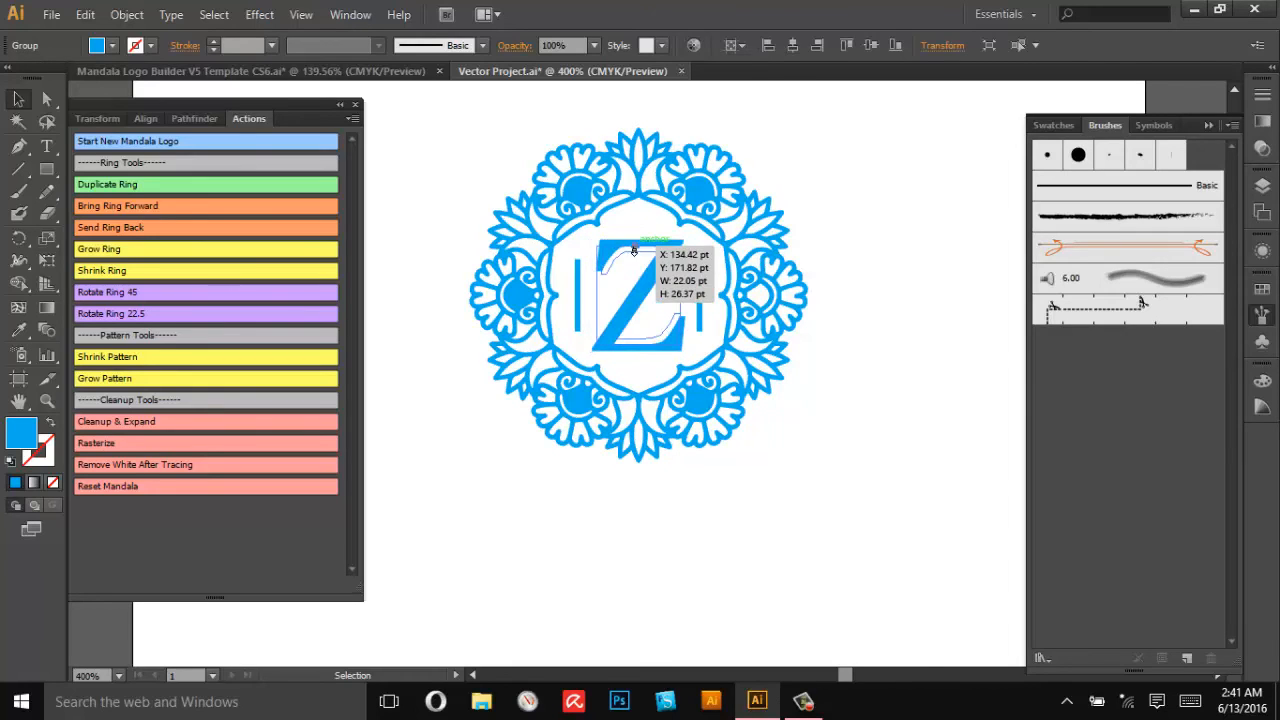
pyautogui.click(864, 436)
pyautogui.write('Z')
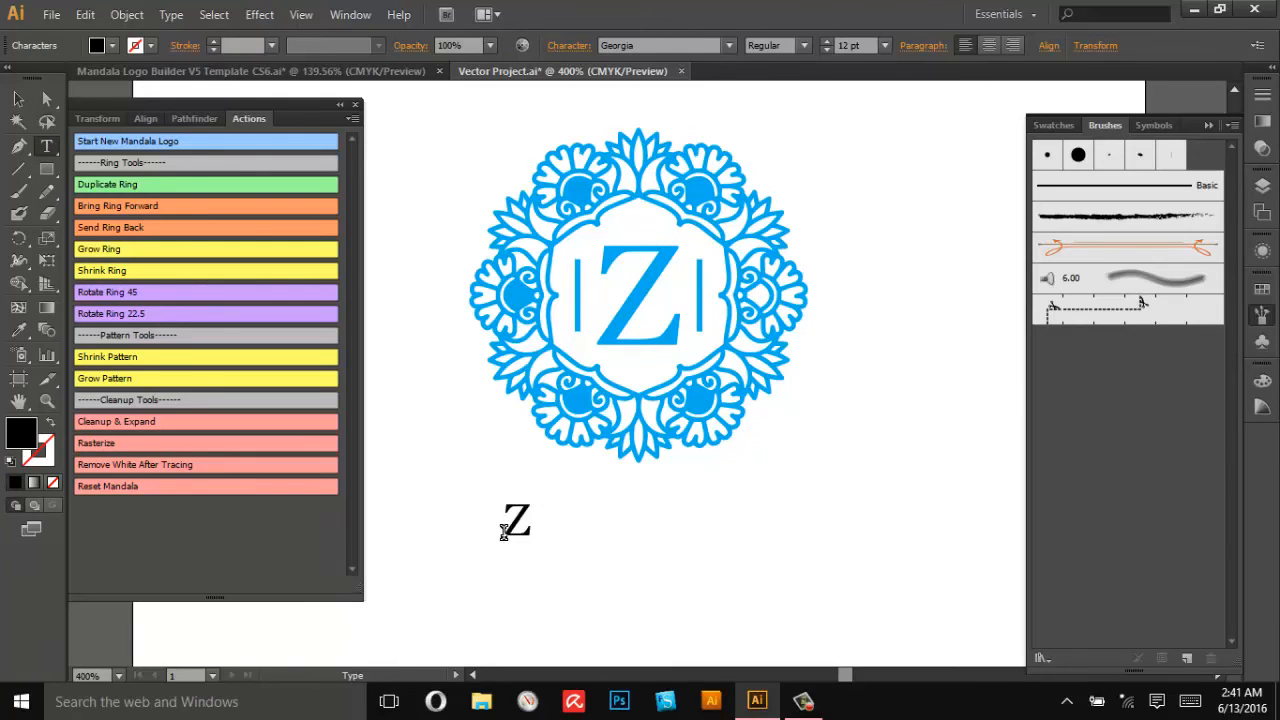
# - Finish typing ZENYOGA and set the title in the Raleway typeface
pyautogui.write('EN')
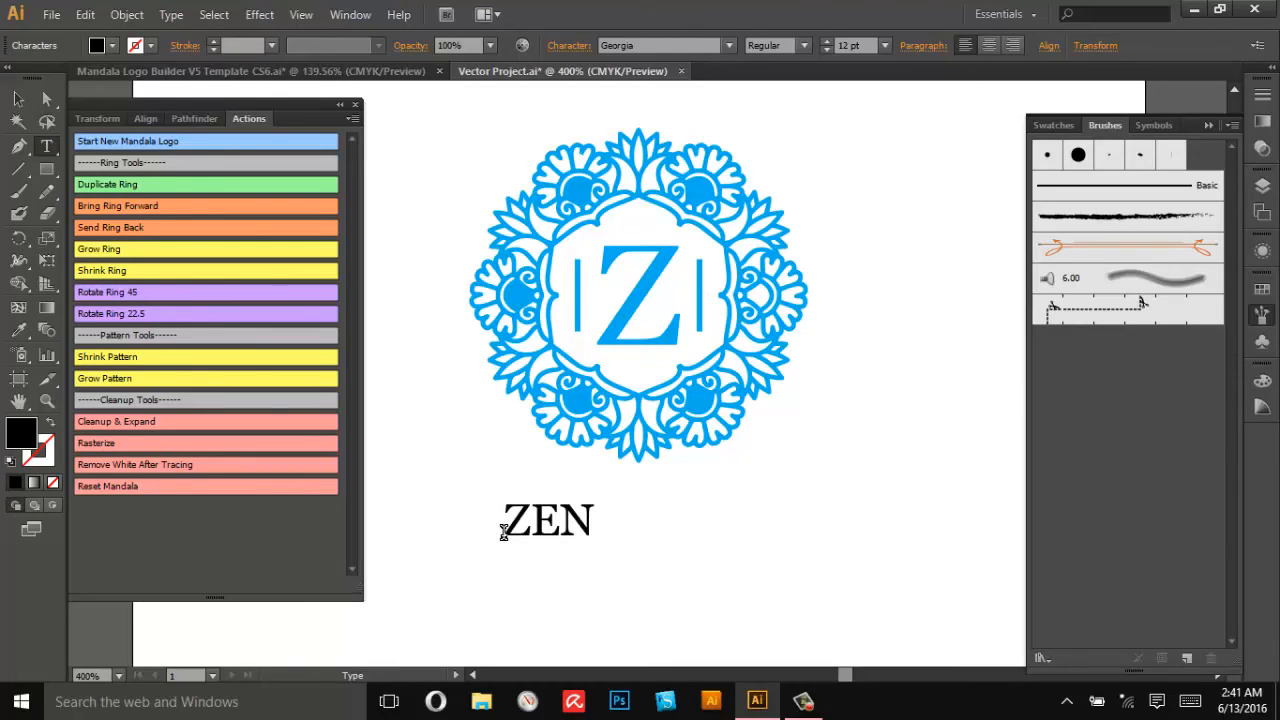
pyautogui.write('YOGA')
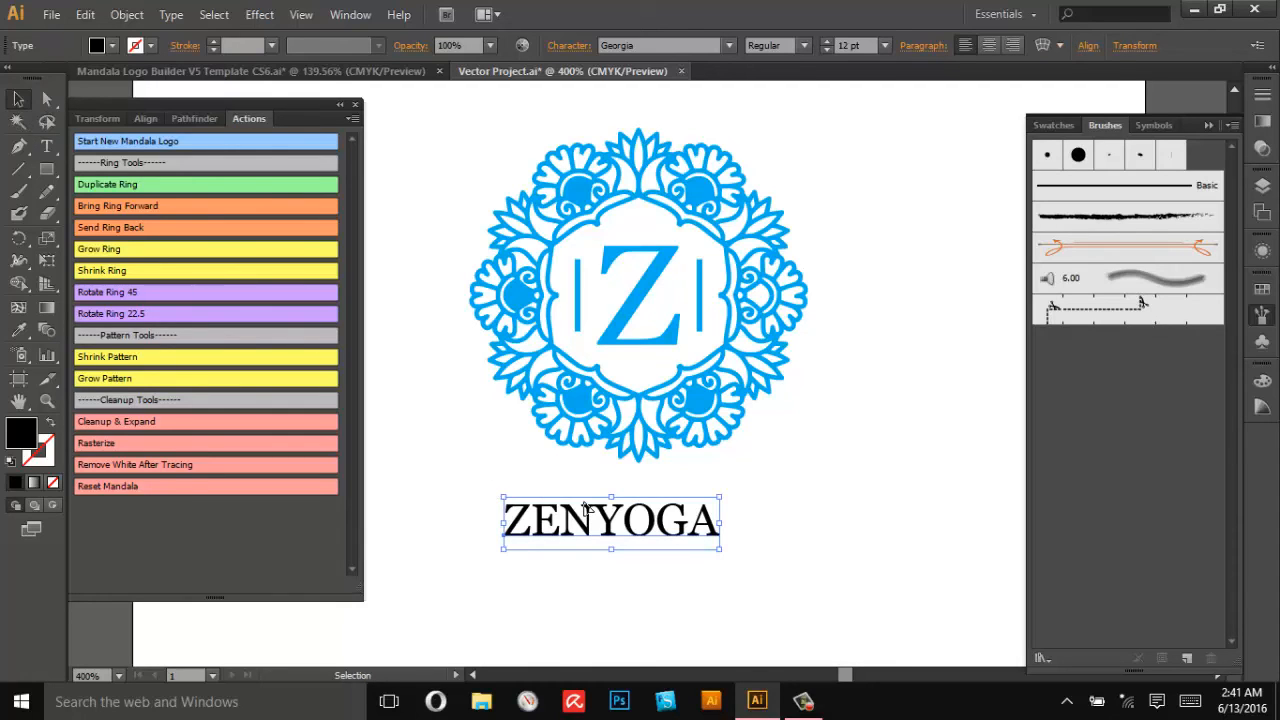
pyautogui.moveTo(628, 532)
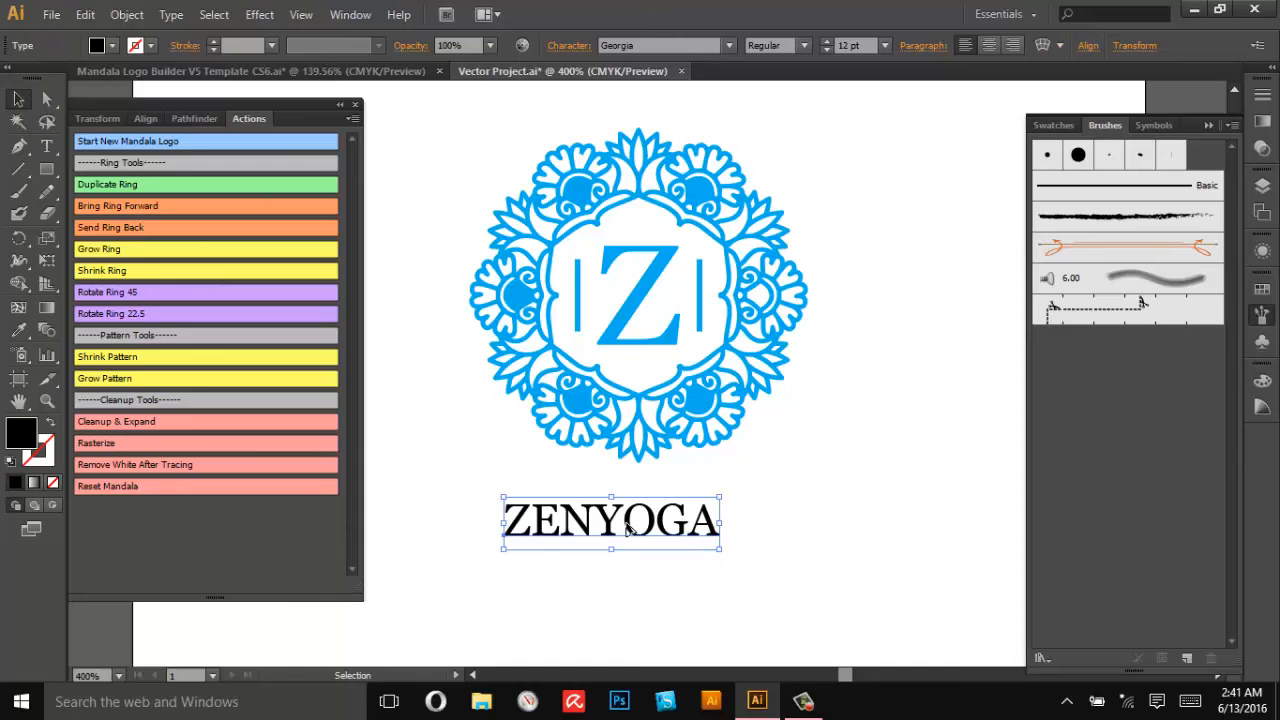
pyautogui.moveTo(422, 534)
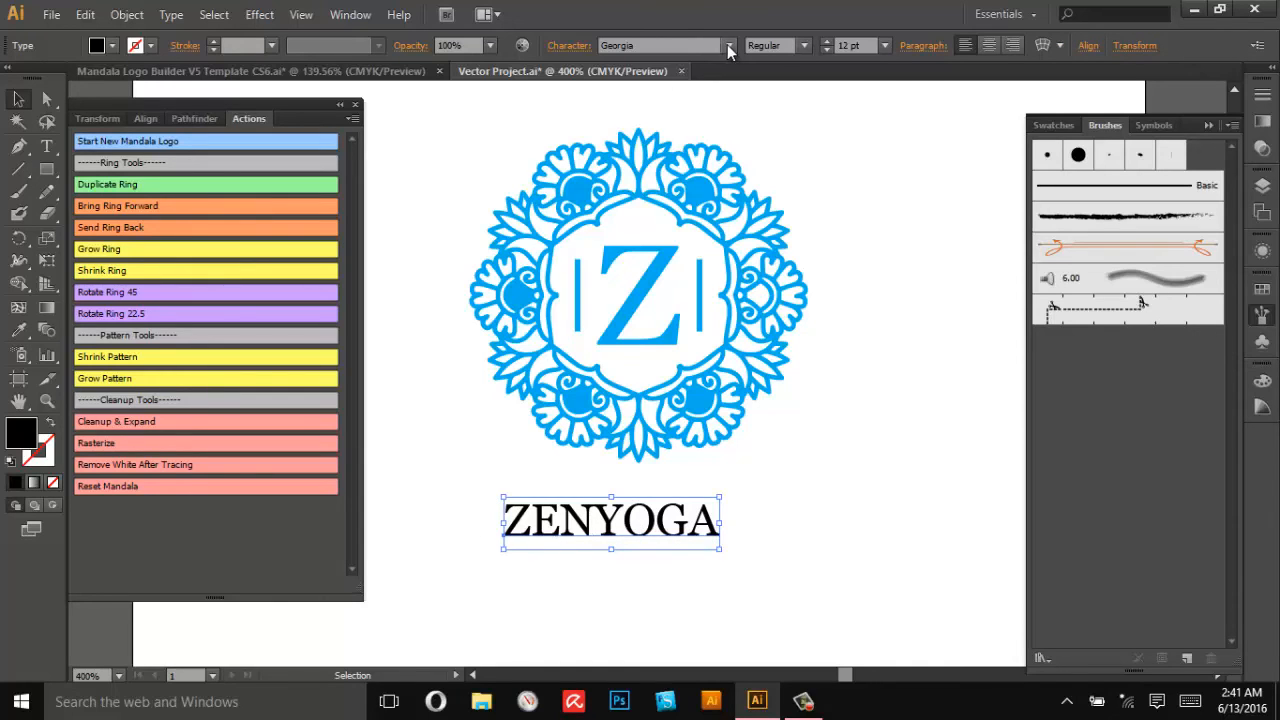
pyautogui.click(728, 44)
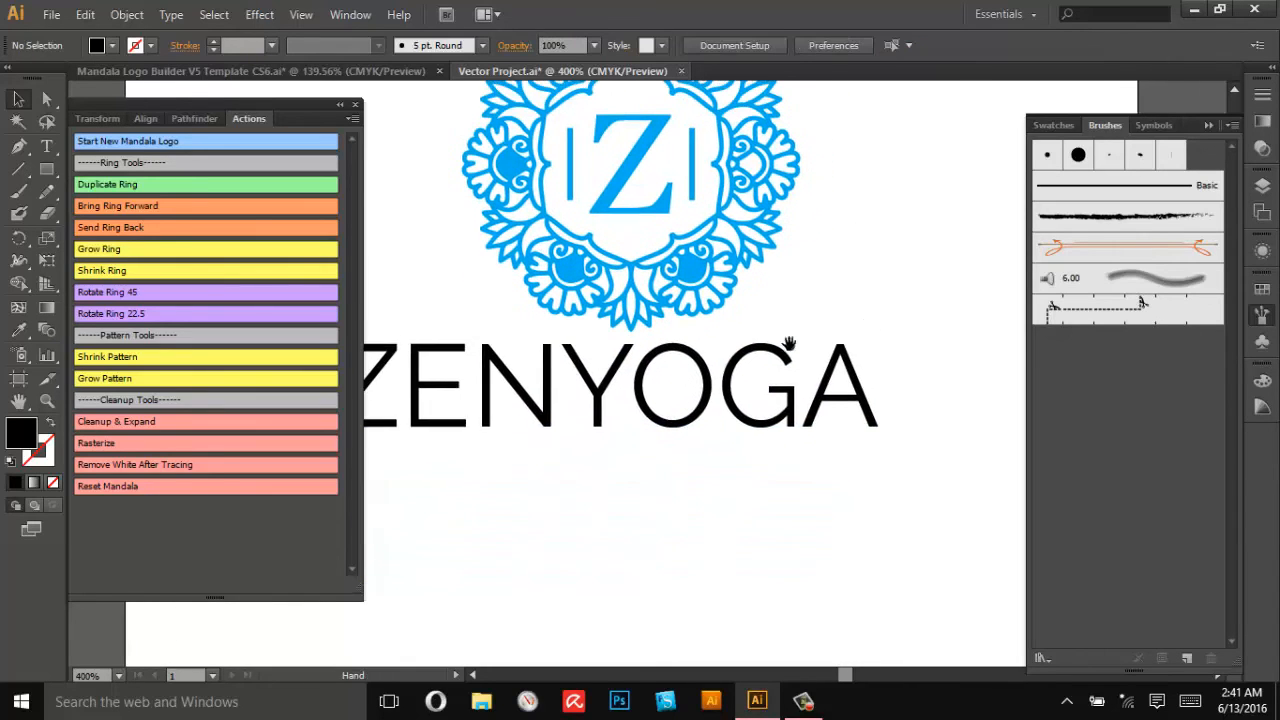
# - Enlarge the ZENYOGA title and recolor it with the mandala's blue
pyautogui.click(620, 384)
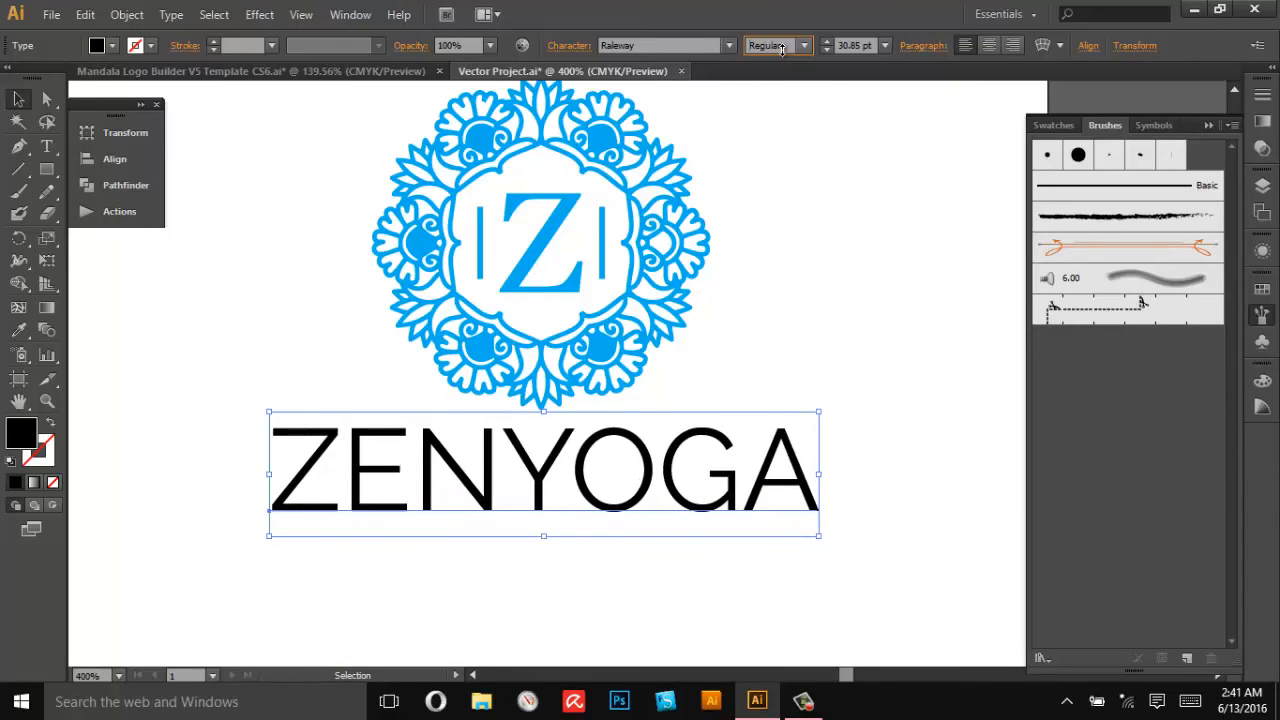
pyautogui.click(128, 14)
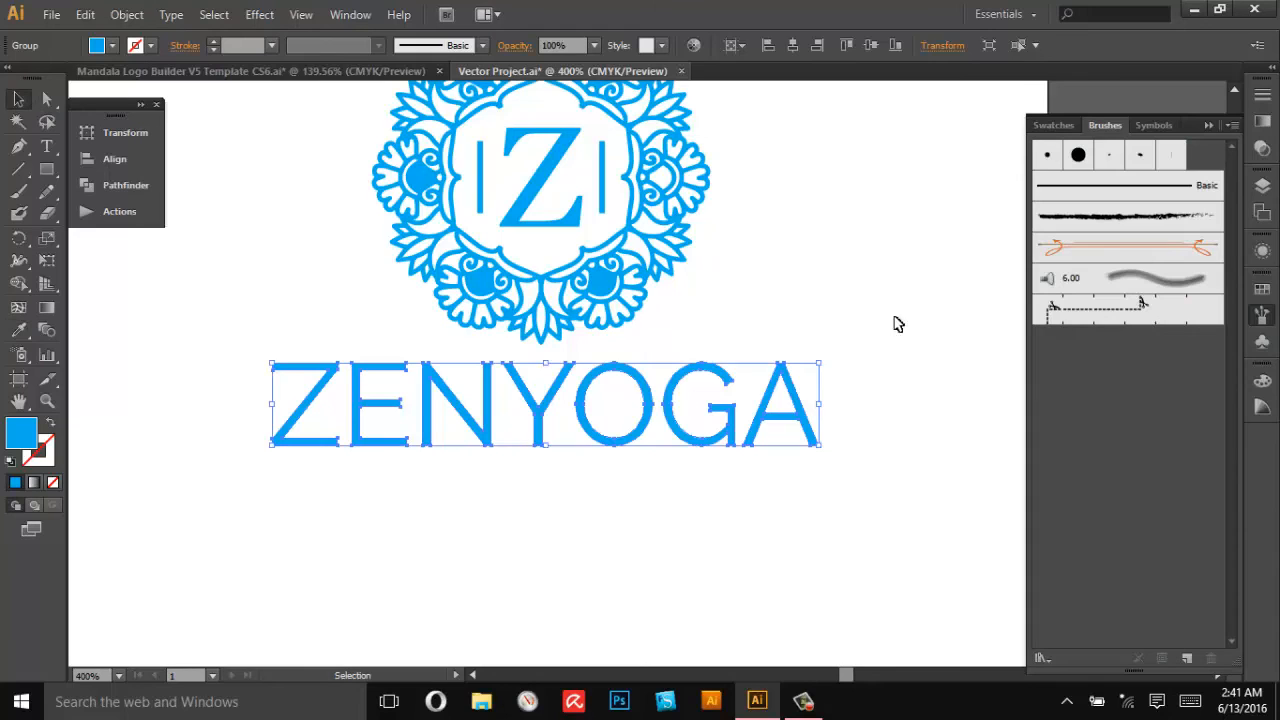
pyautogui.click(388, 518)
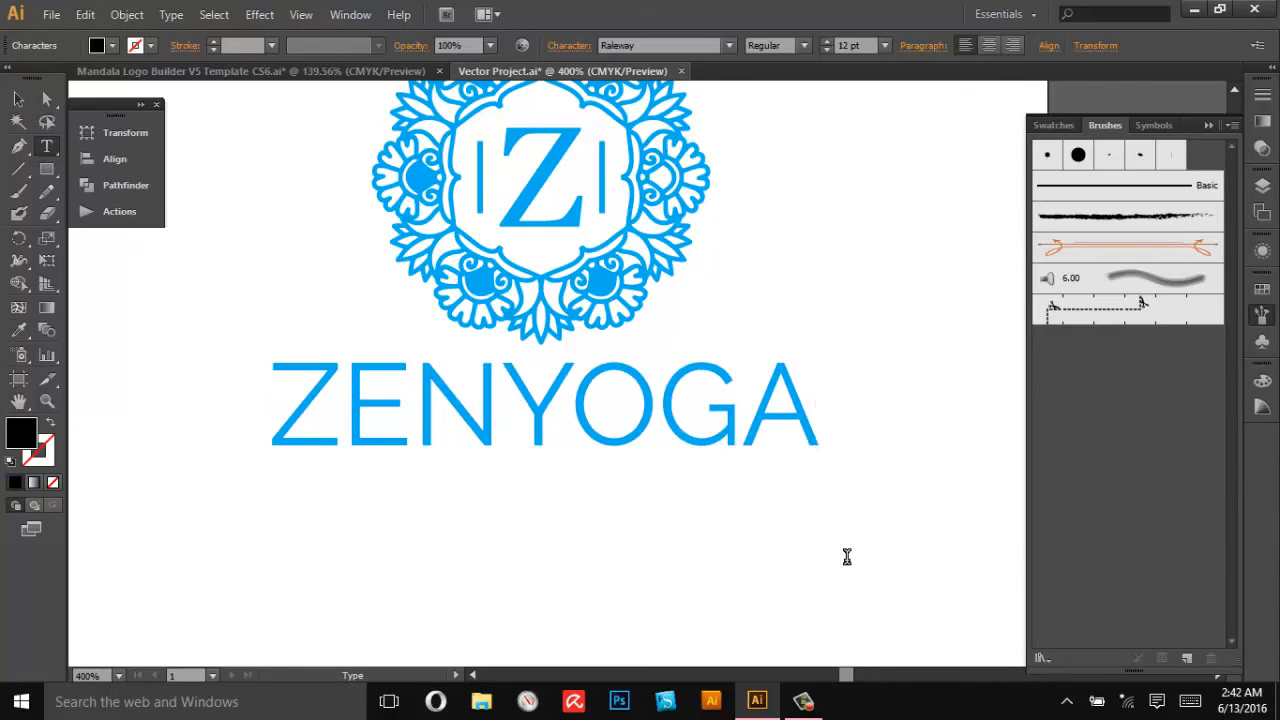
# - Add a YOGA STUDIO & GALLERY text line below the title
pyautogui.click(390, 518)
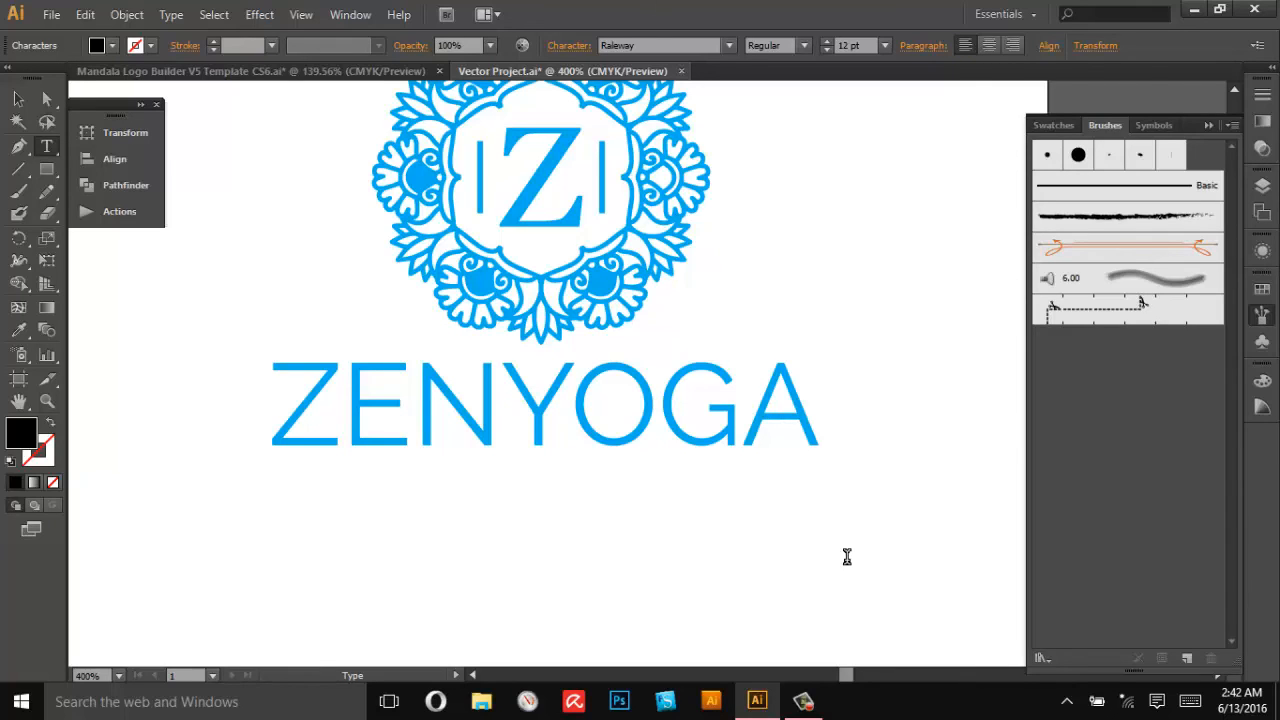
pyautogui.write('YOGA STUDIO')
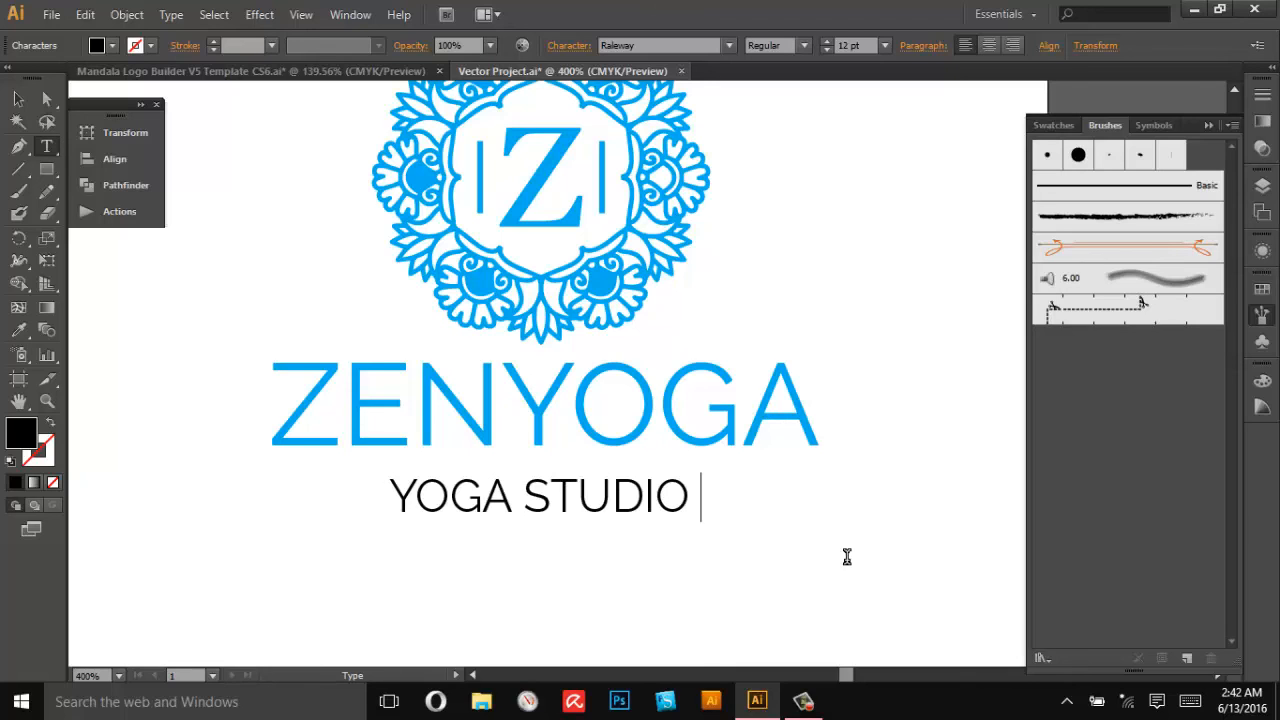
pyautogui.write('& GALLER')
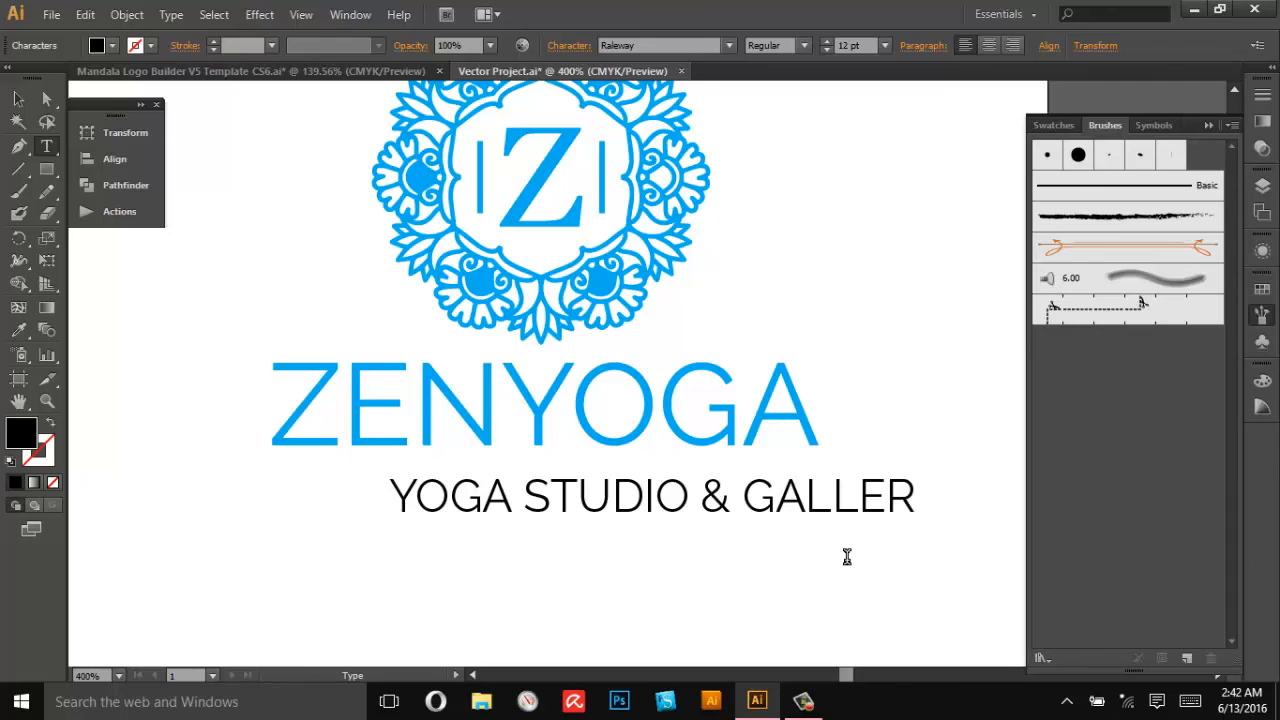
pyautogui.write('Y')
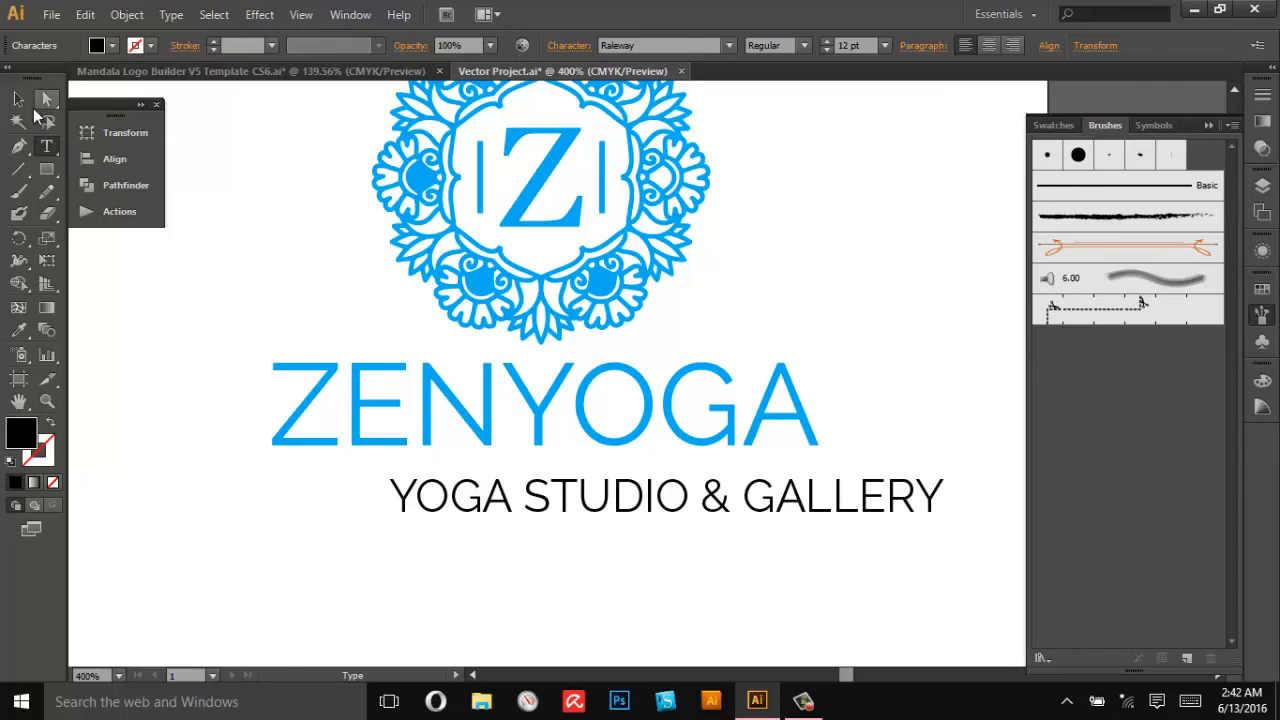
pyautogui.click(800, 44)
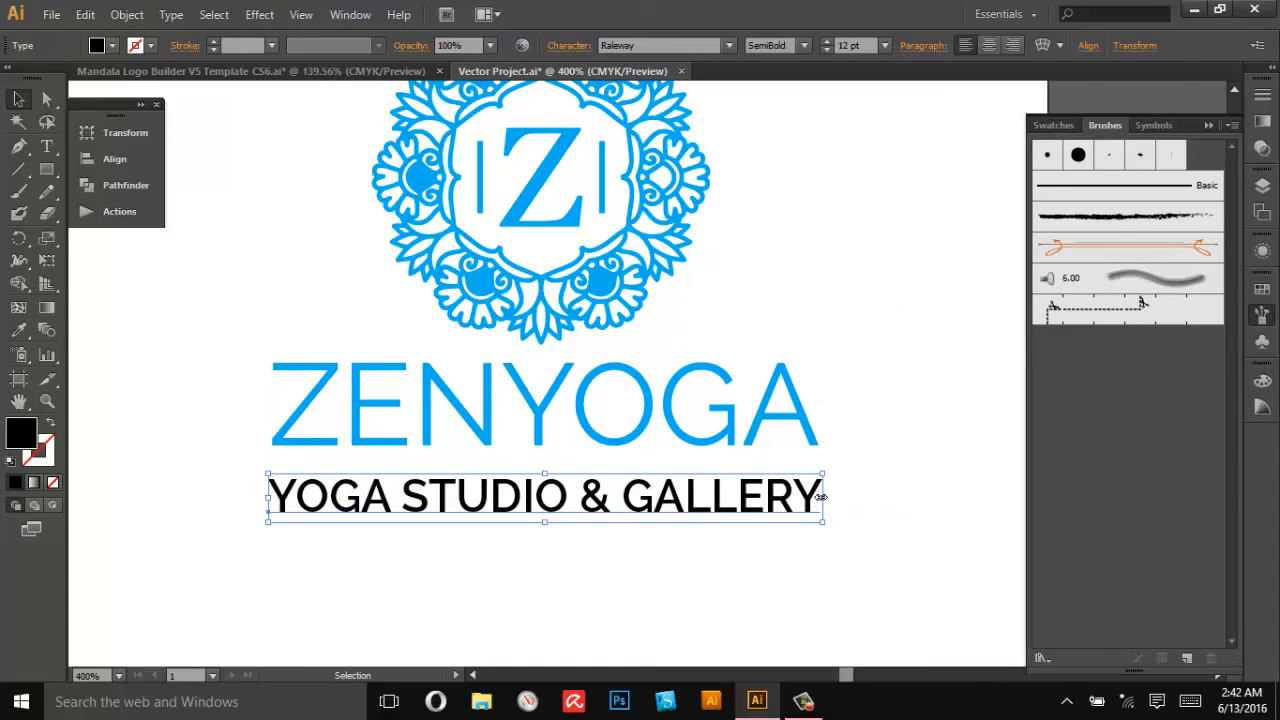
# - Shrink the tagline, set its tracking to 350 and centre it under ZENYOGA
pyautogui.moveTo(824, 496); pyautogui.dragTo(710, 496)
pyautogui.write('100')
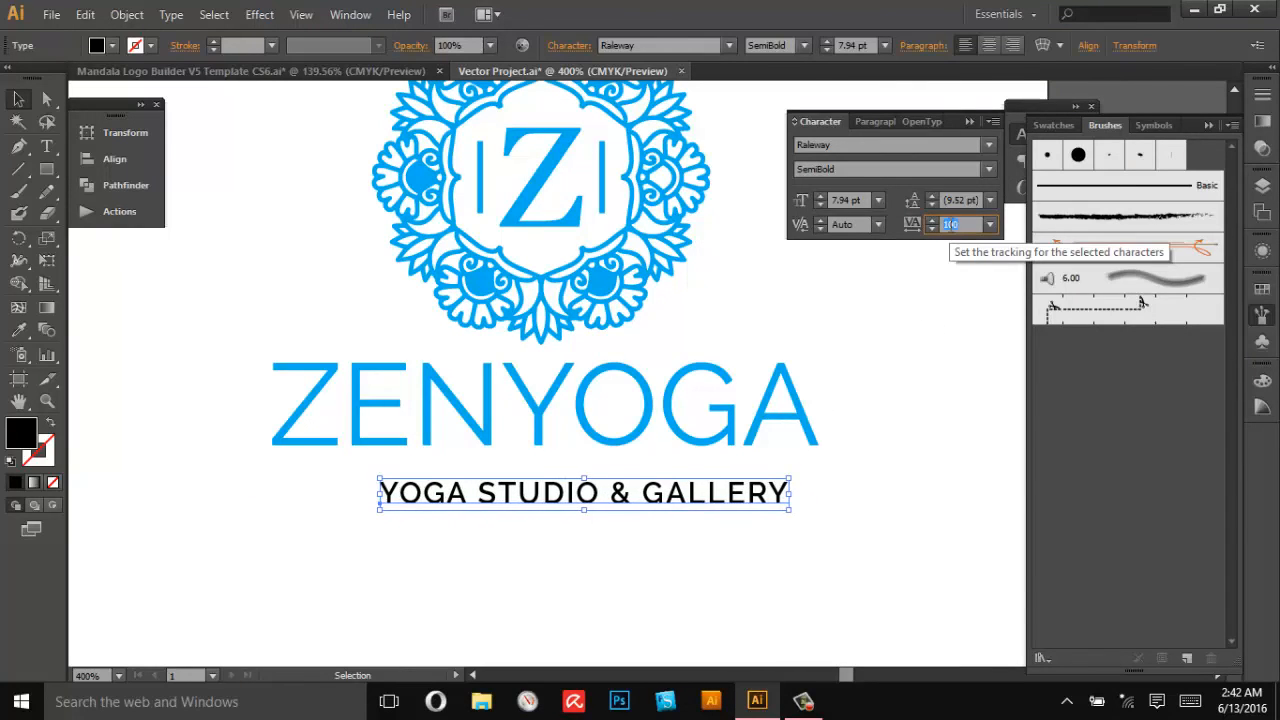
pyautogui.write('350')
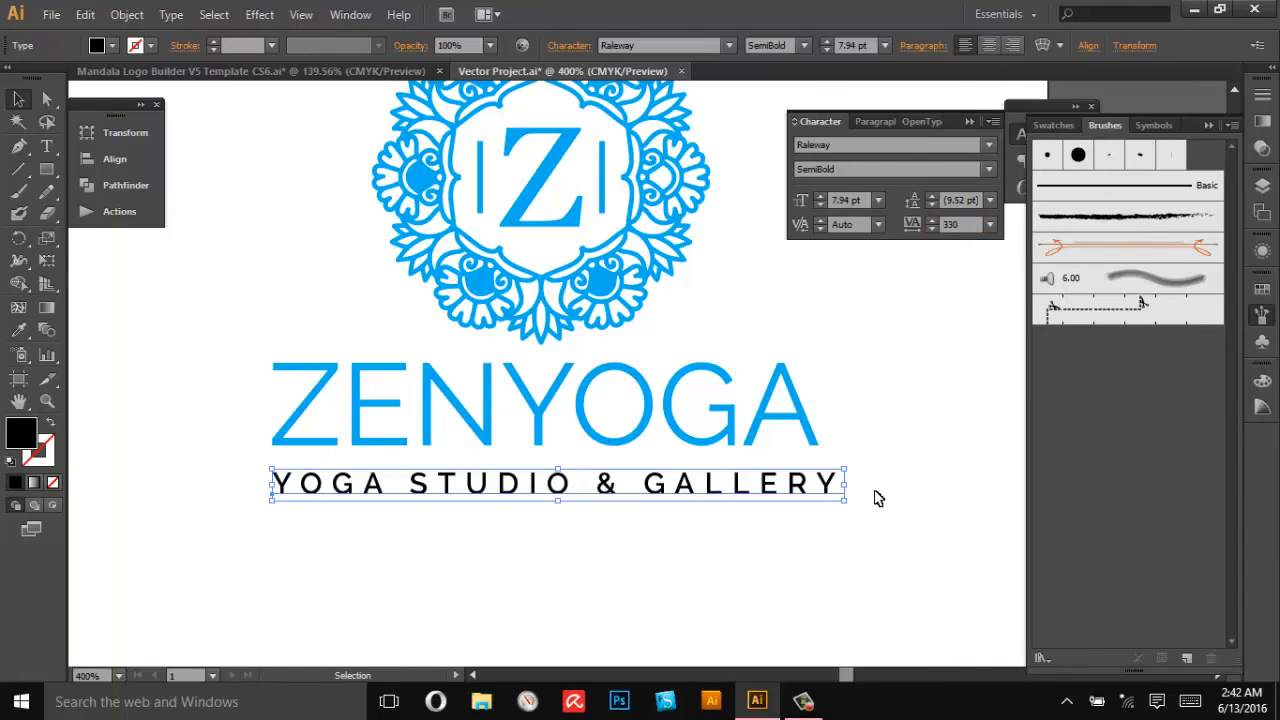
pyautogui.moveTo(838, 500)
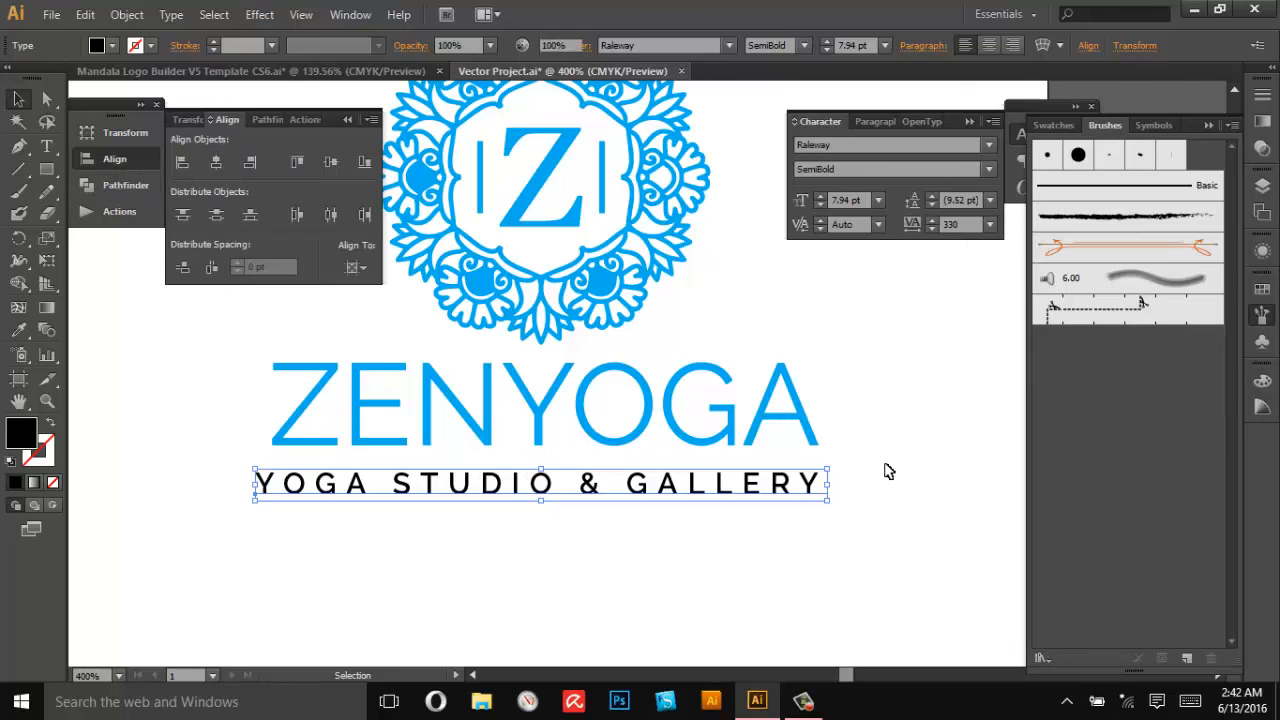
pyautogui.click(126, 12)
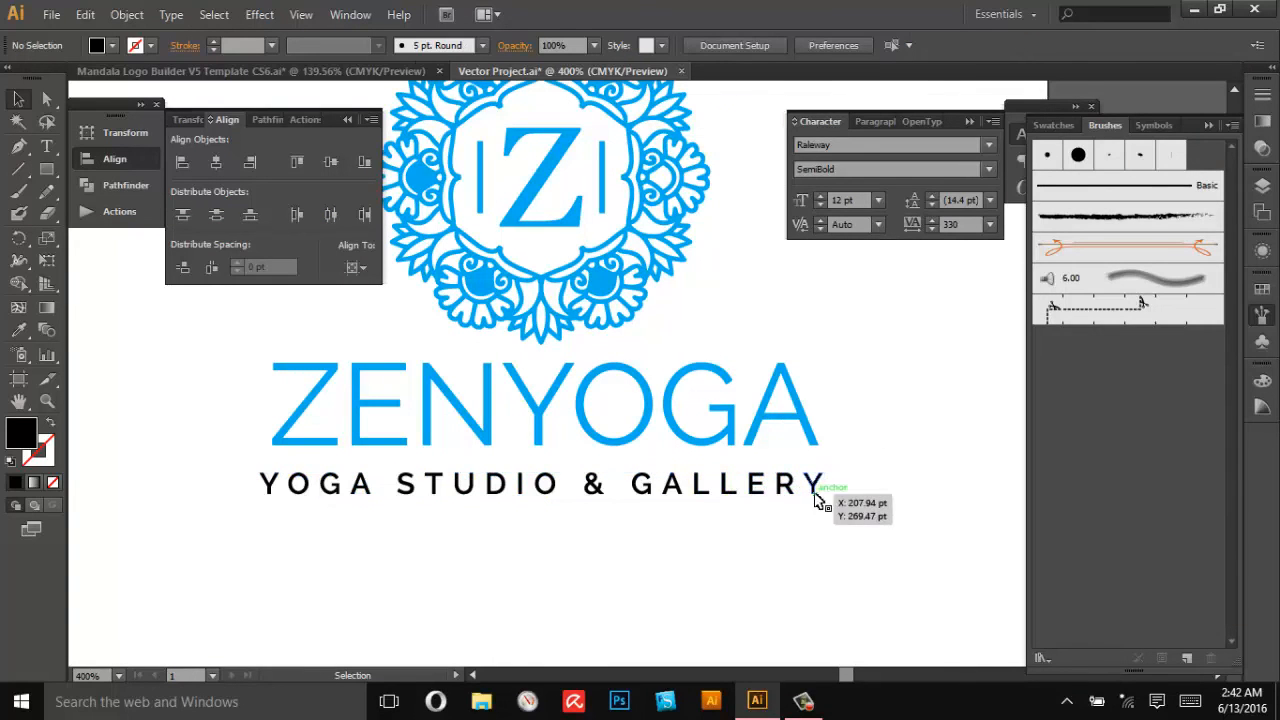
pyautogui.moveTo(784, 488)
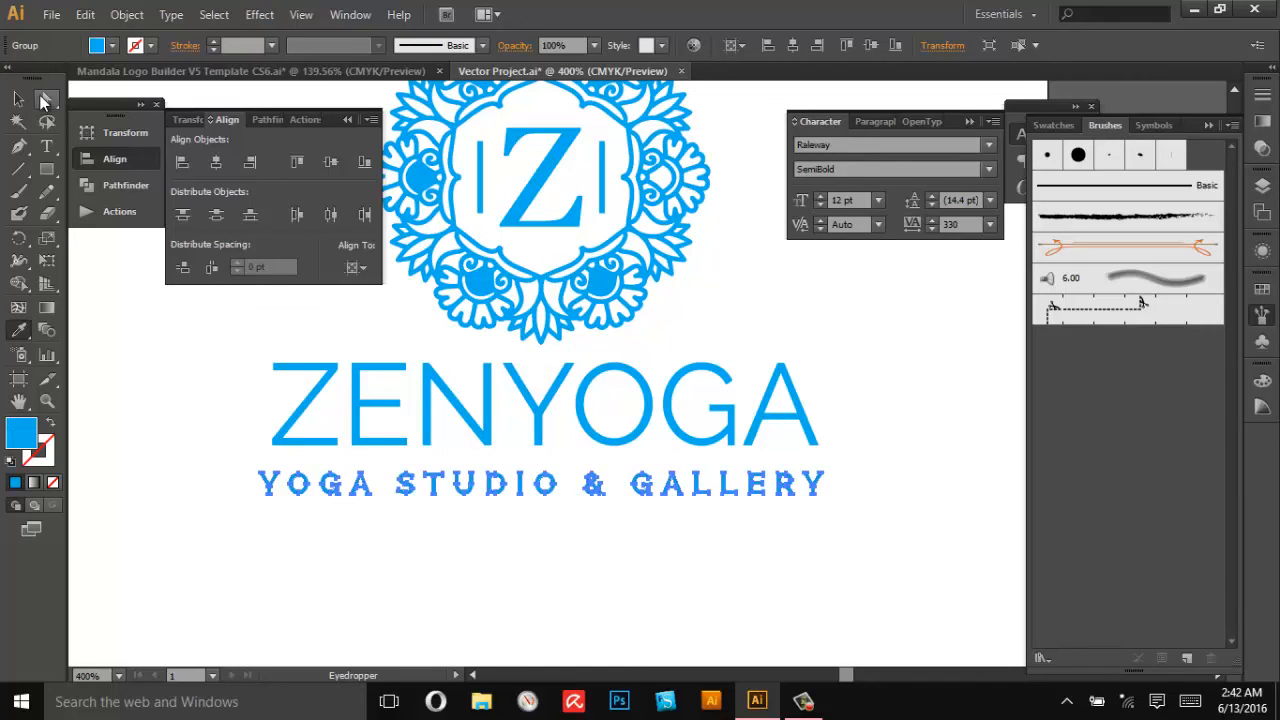
# - Scale down the mandala, then select mandala, title and tagline together for grouping and gray recolor
pyautogui.click(540, 484)
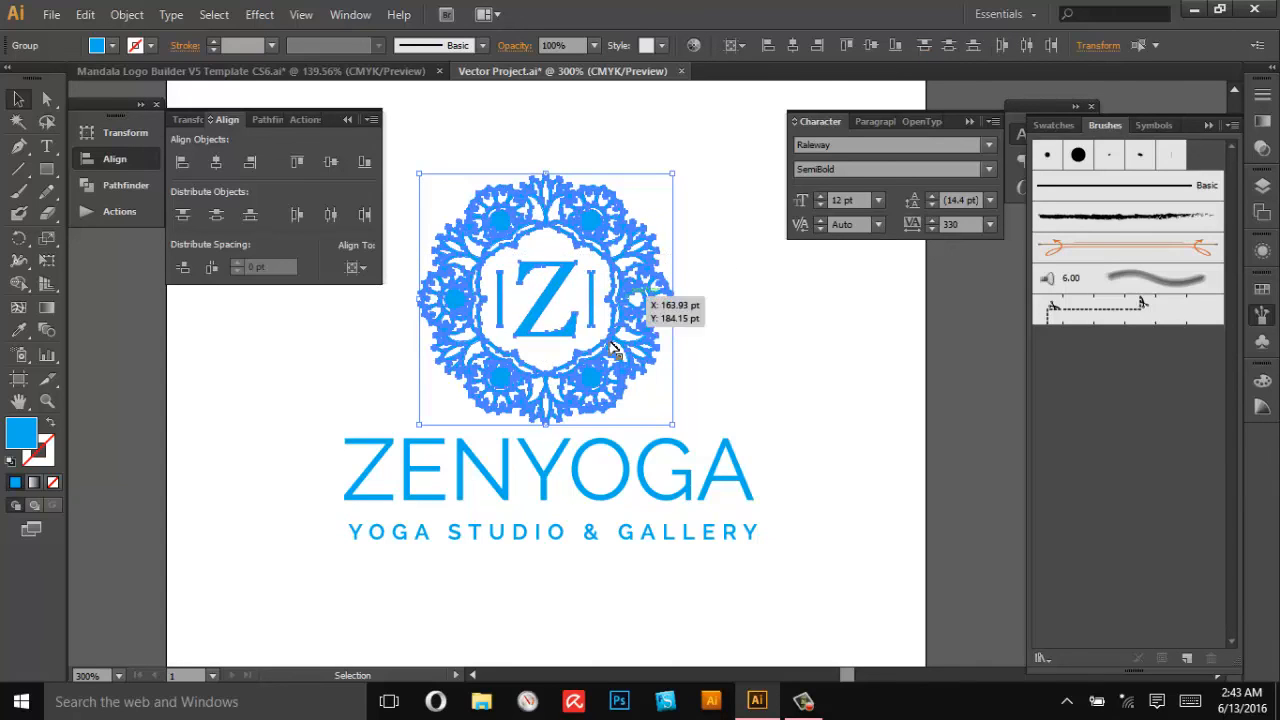
pyautogui.moveTo(818, 452)
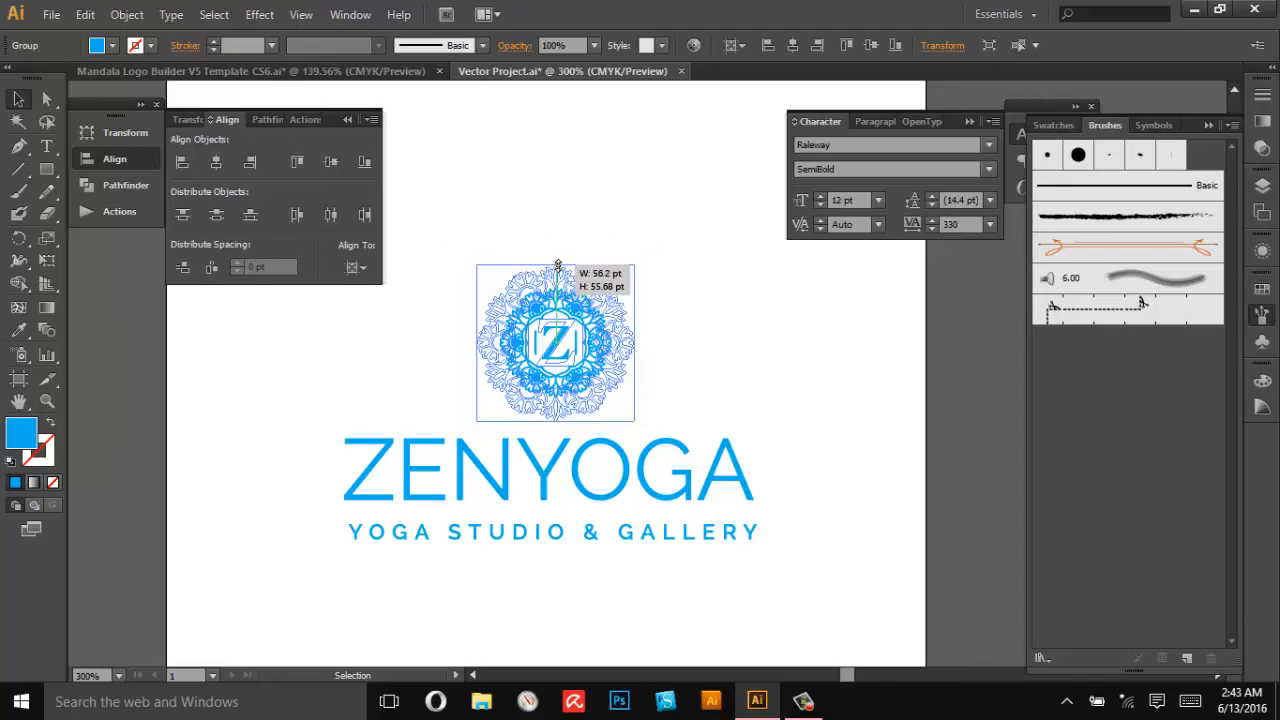
pyautogui.click(644, 368)
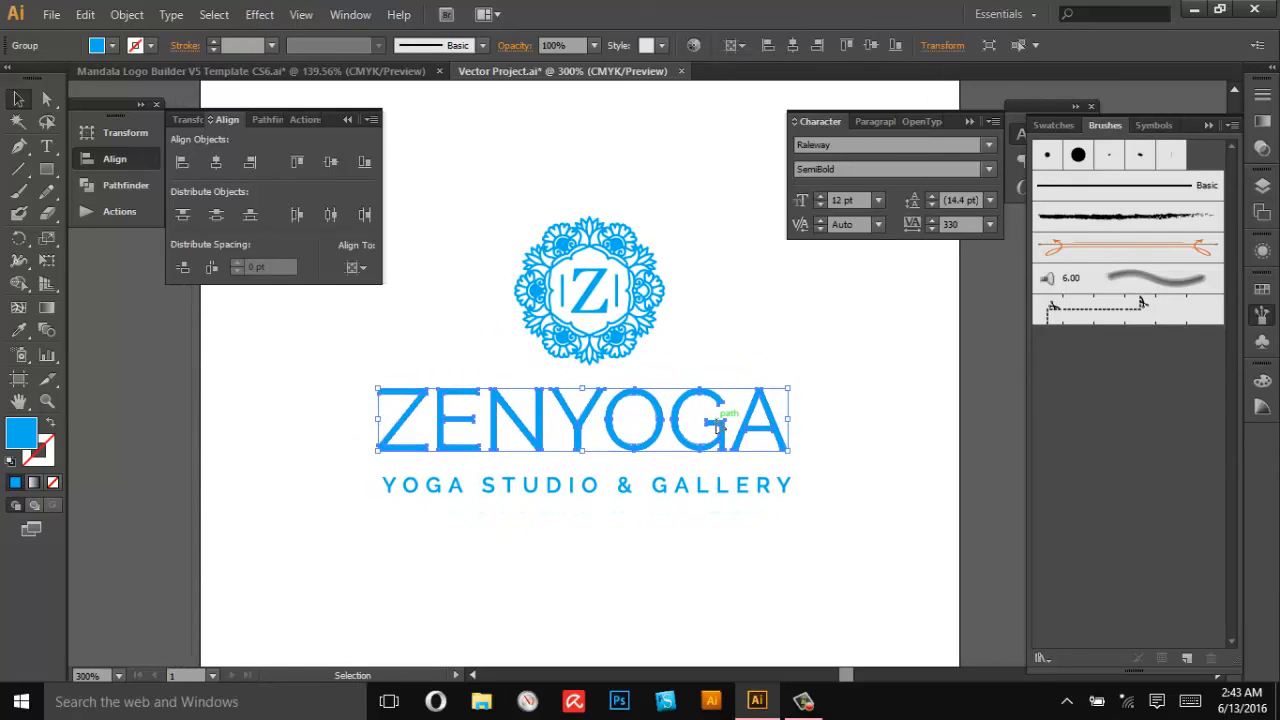
pyautogui.click(836, 398)
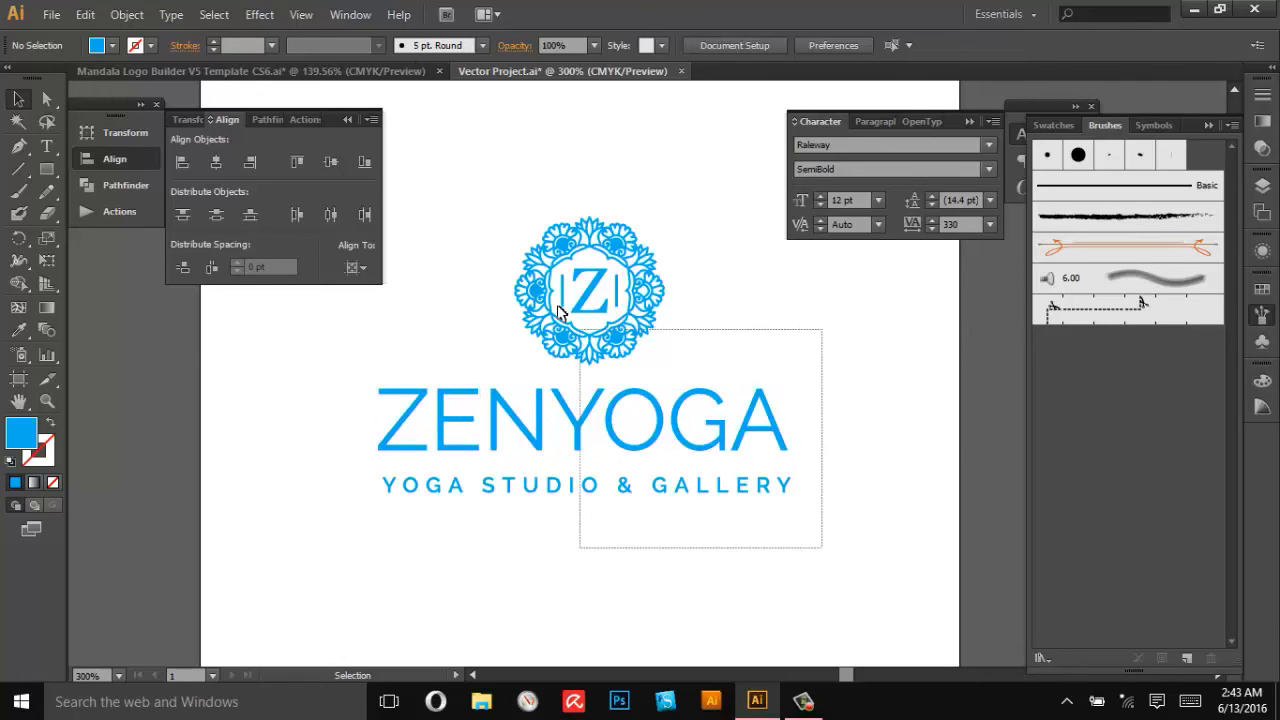
pyautogui.click(560, 312)
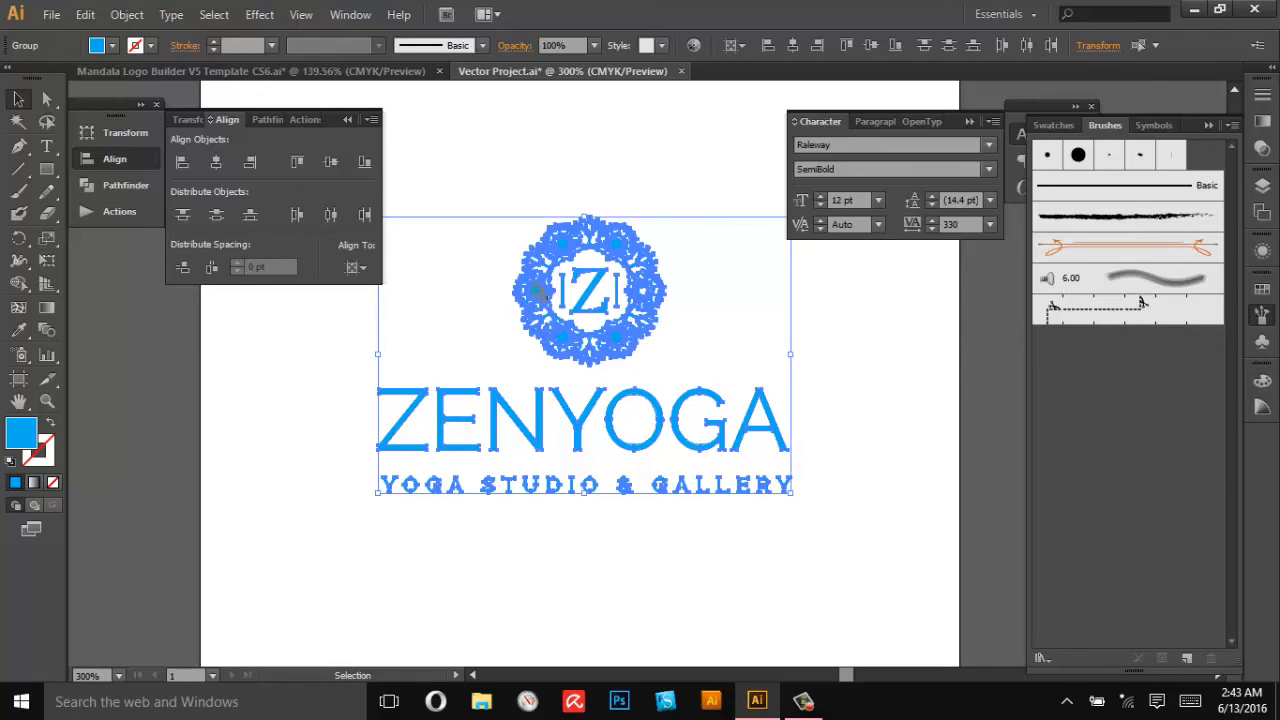
pyautogui.moveTo(96, 48)
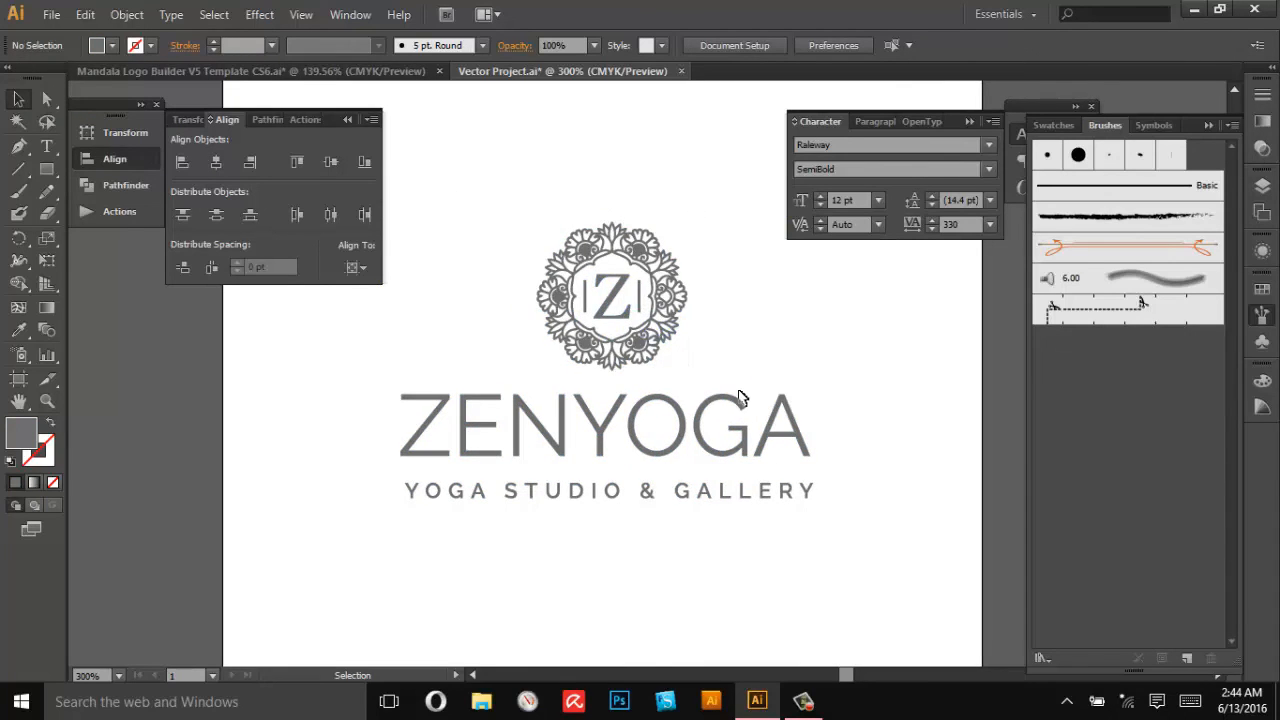
pyautogui.moveTo(840, 352)
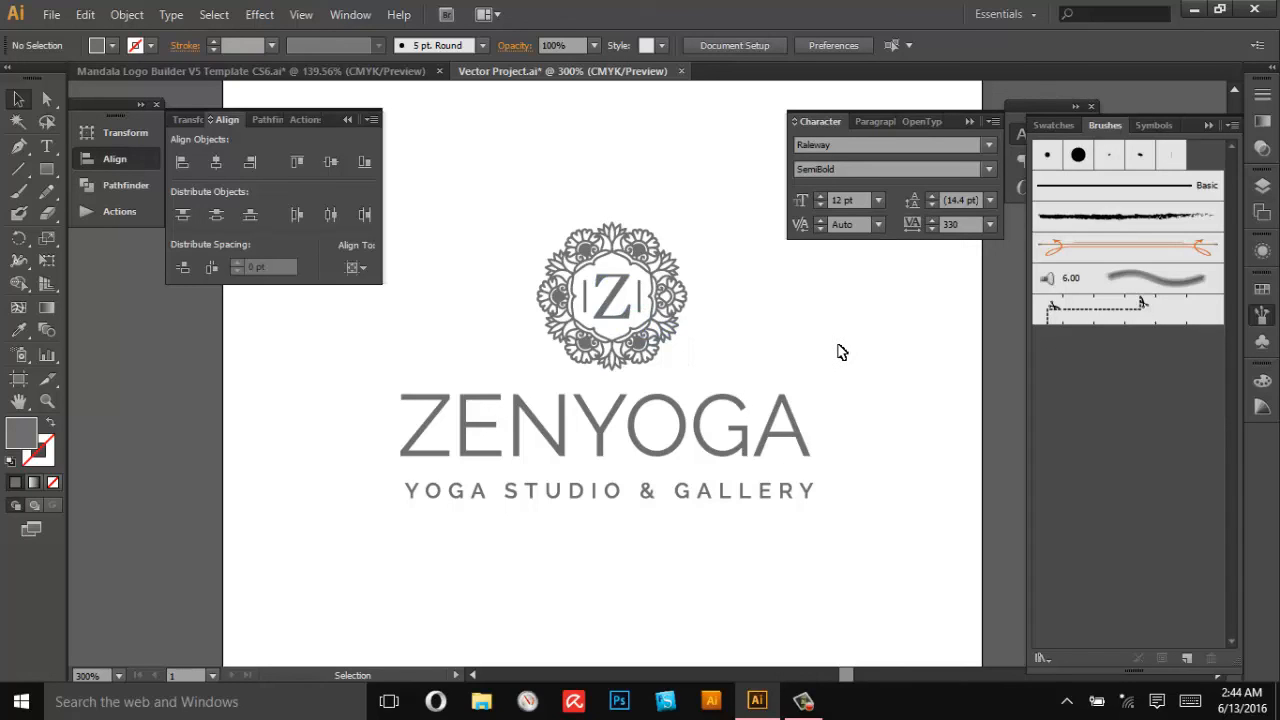